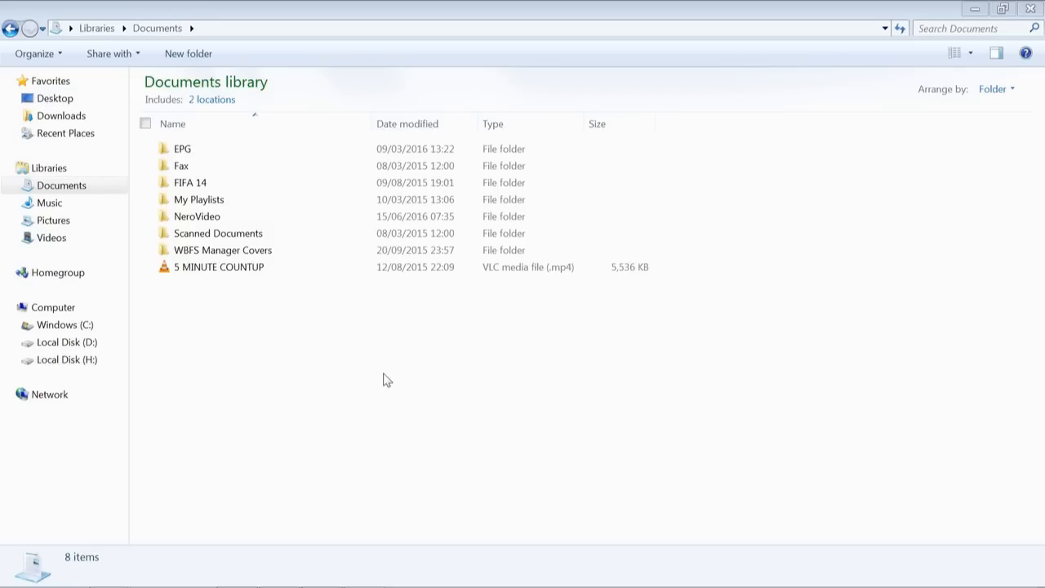
mouse_move(335, 354)
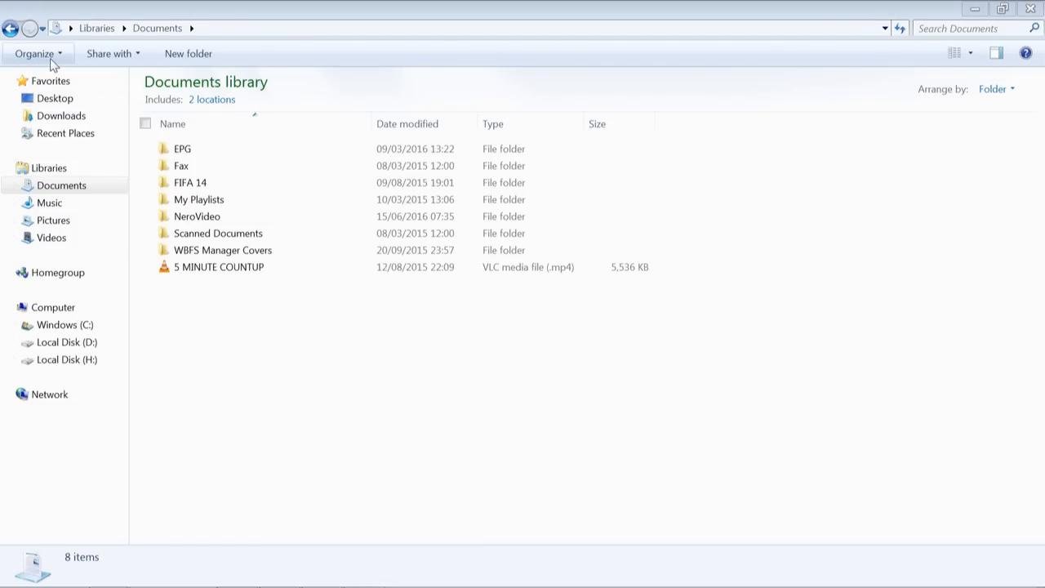
mouse_move(251, 321)
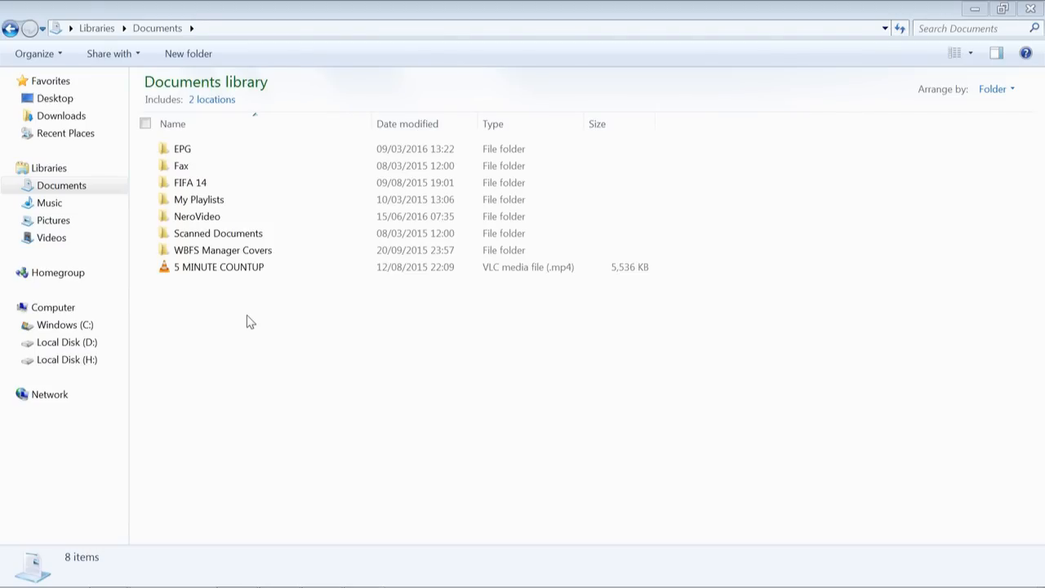
Step: Uncheck 'Hide extensions for known file types' in Explorer's Folder Options View tab
left_click(37, 53)
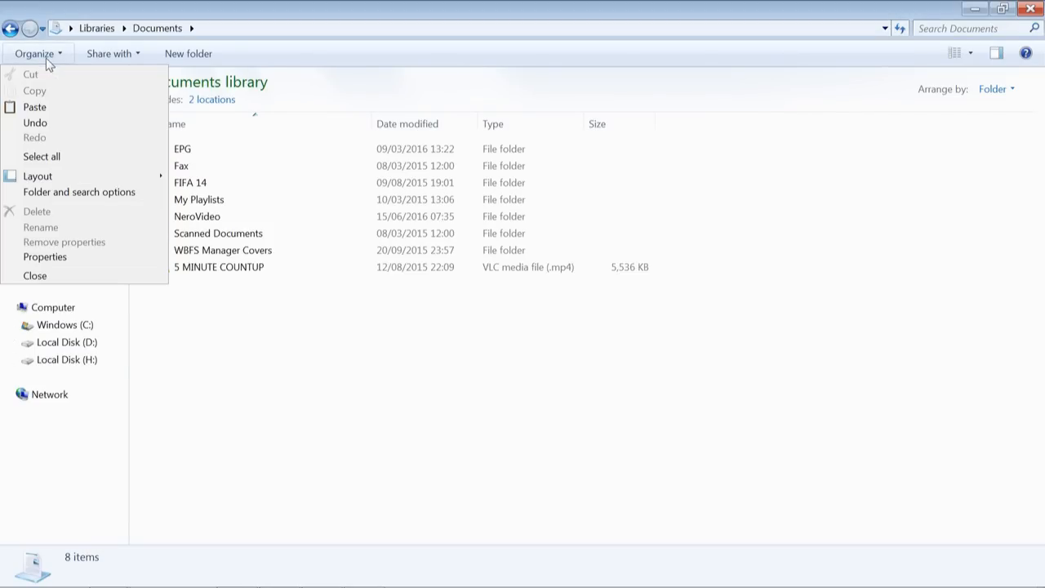
mouse_move(80, 156)
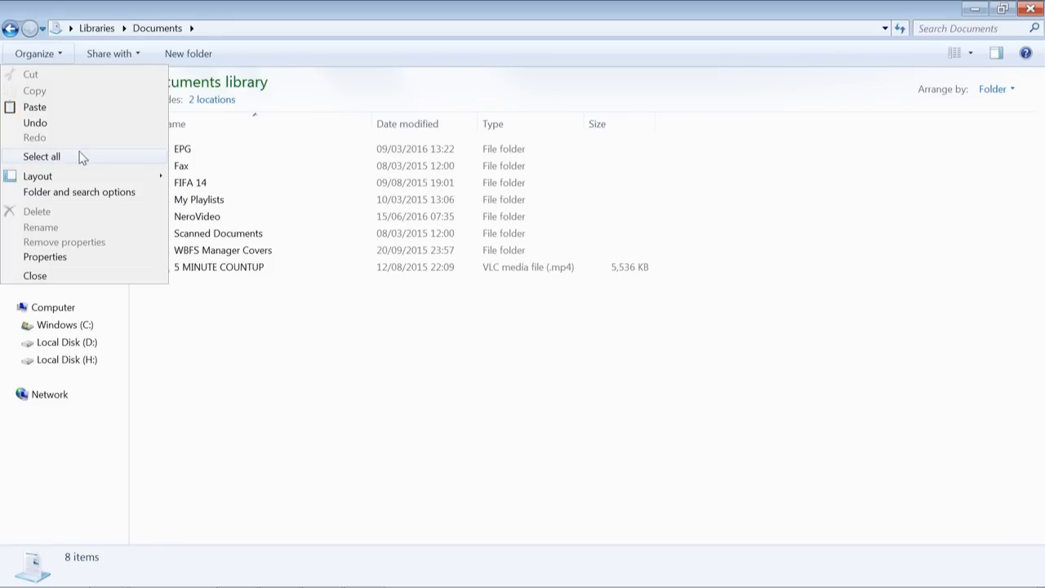
mouse_move(143, 201)
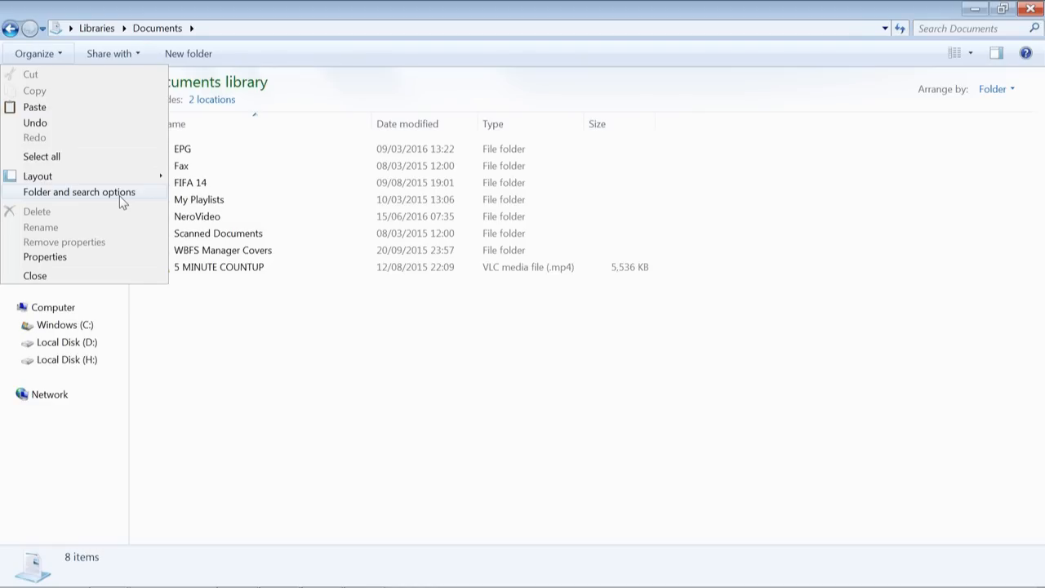
left_click(78, 192)
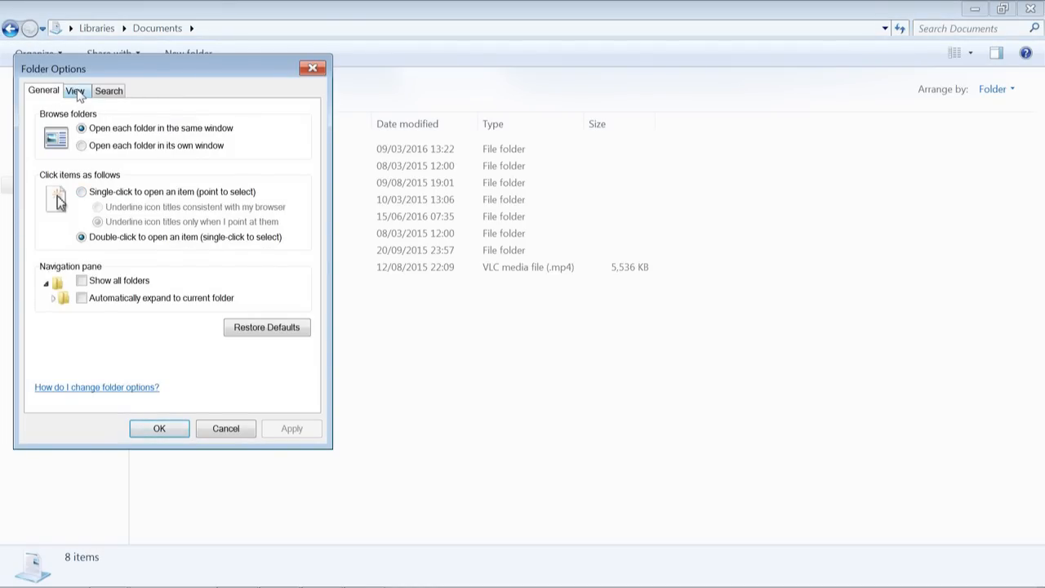
left_click(76, 90)
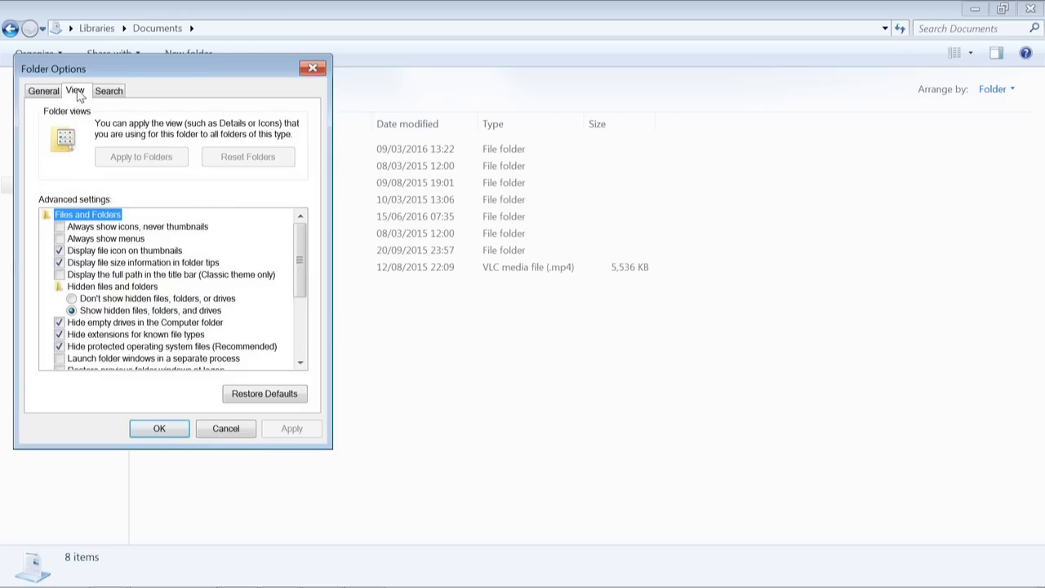
mouse_move(111, 316)
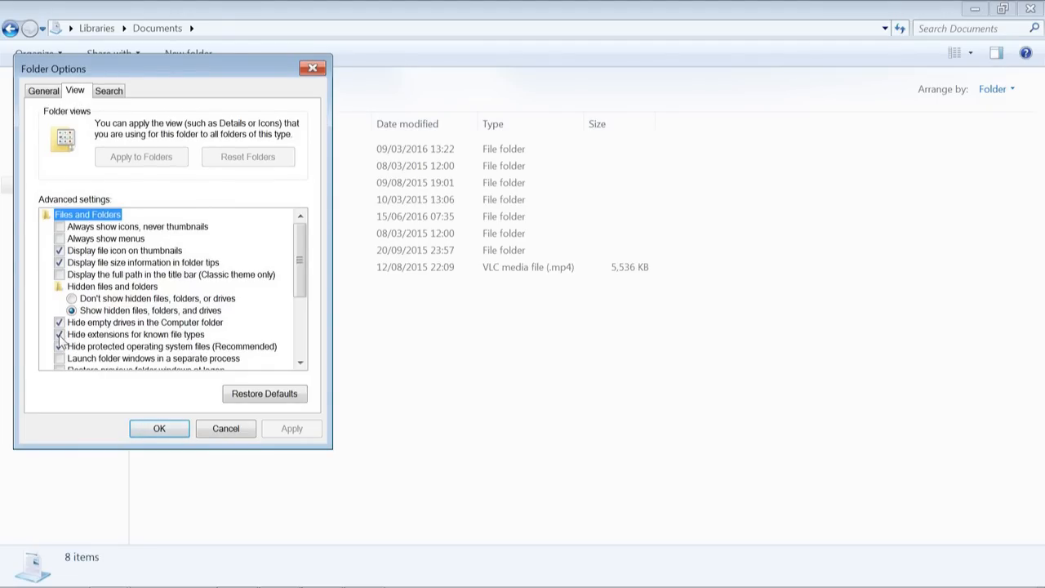
left_click(60, 334)
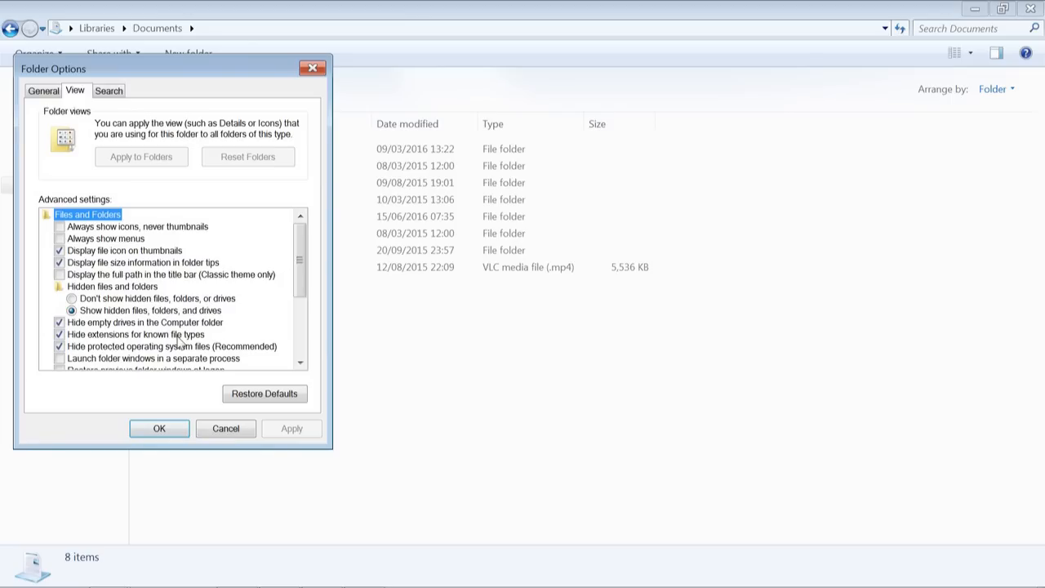
left_click(137, 334)
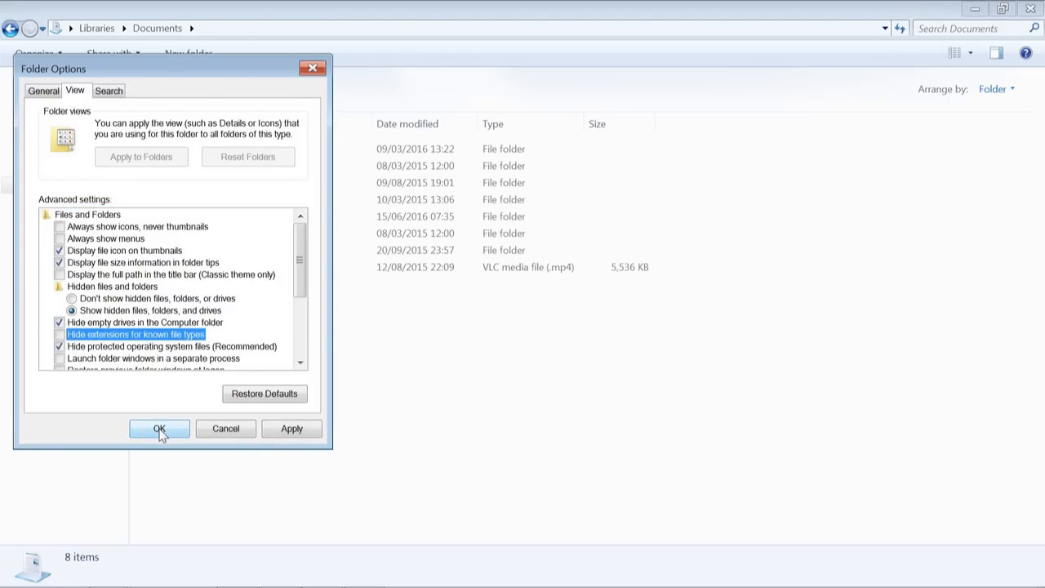
Step: Apply the folder option and check that file extensions now show in Documents
left_click(158, 429)
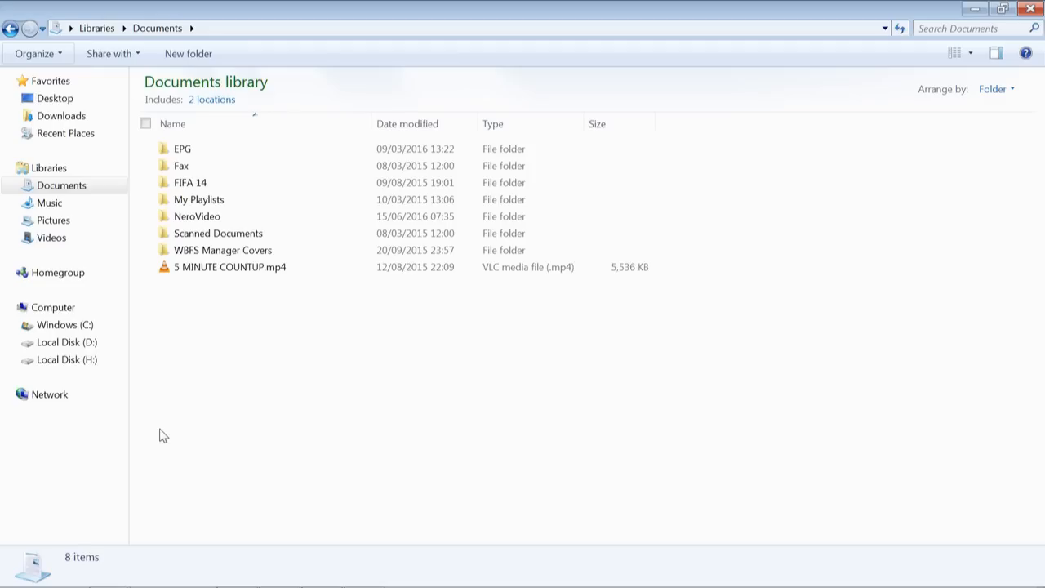
mouse_move(277, 289)
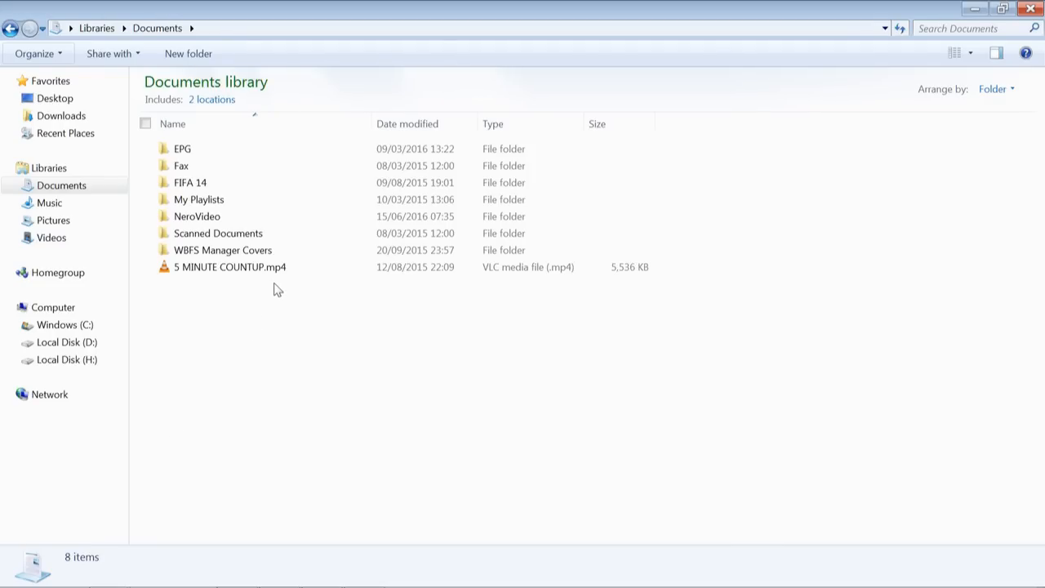
left_click(231, 267)
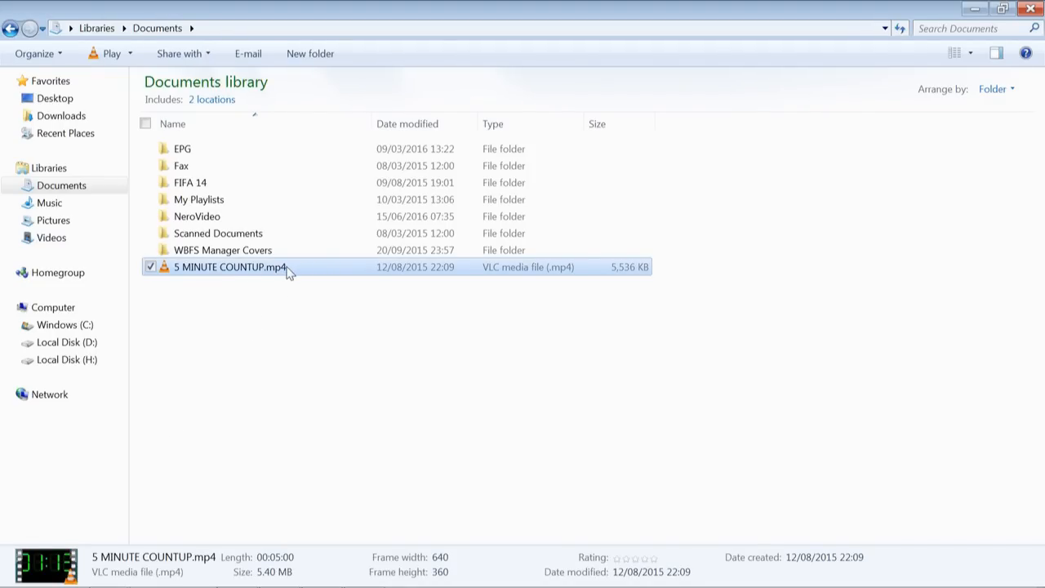
left_click(339, 333)
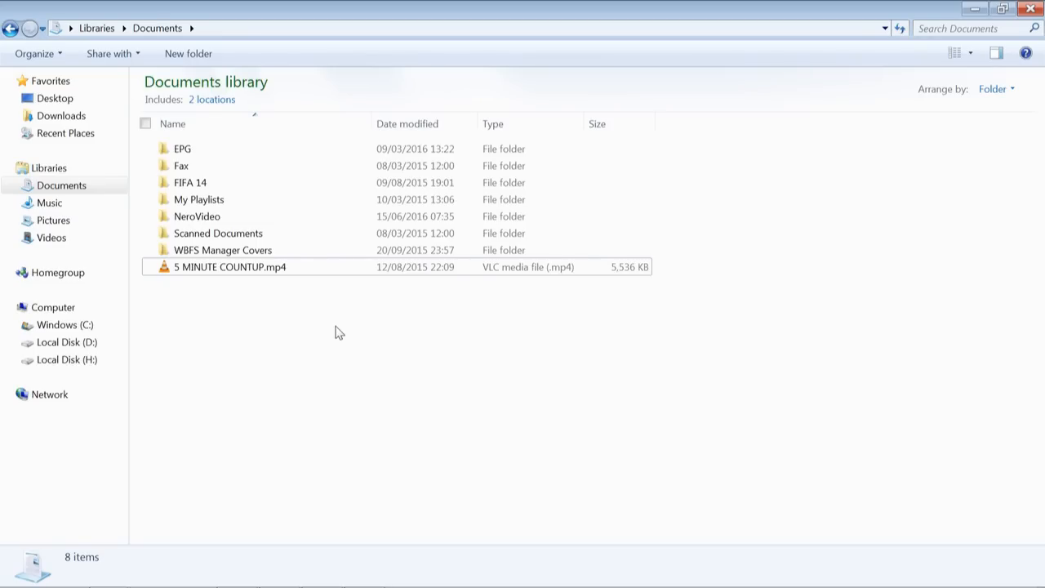
Step: Create a new text document in Documents named default.py, accepting the extension change
right_click(339, 333)
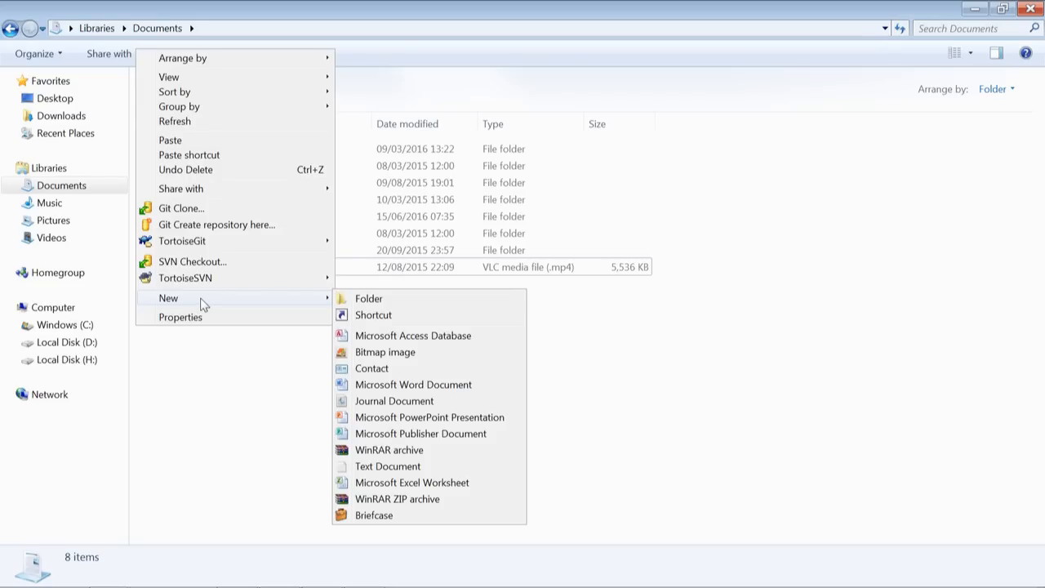
mouse_move(207, 304)
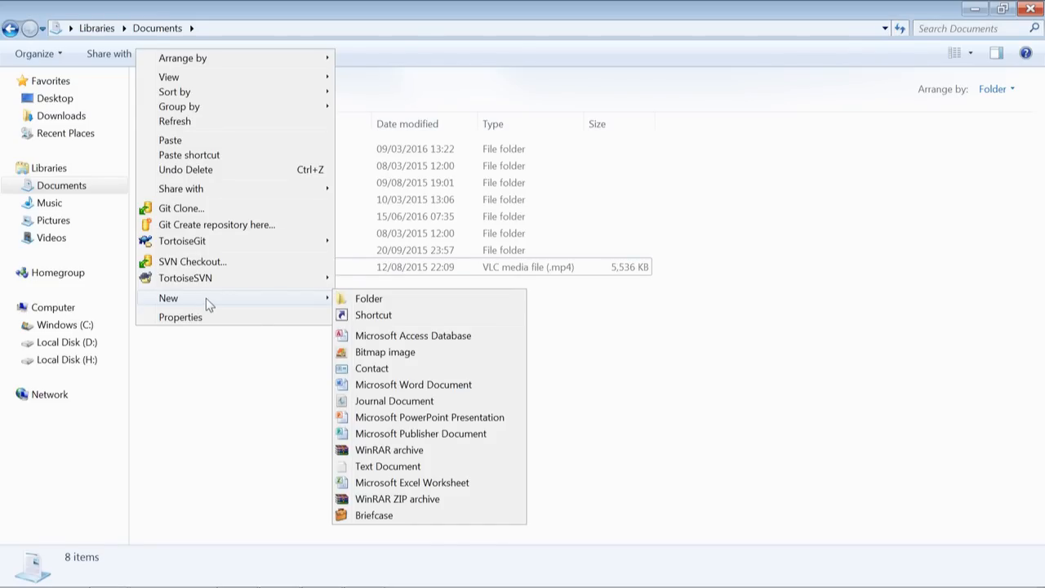
mouse_move(387, 467)
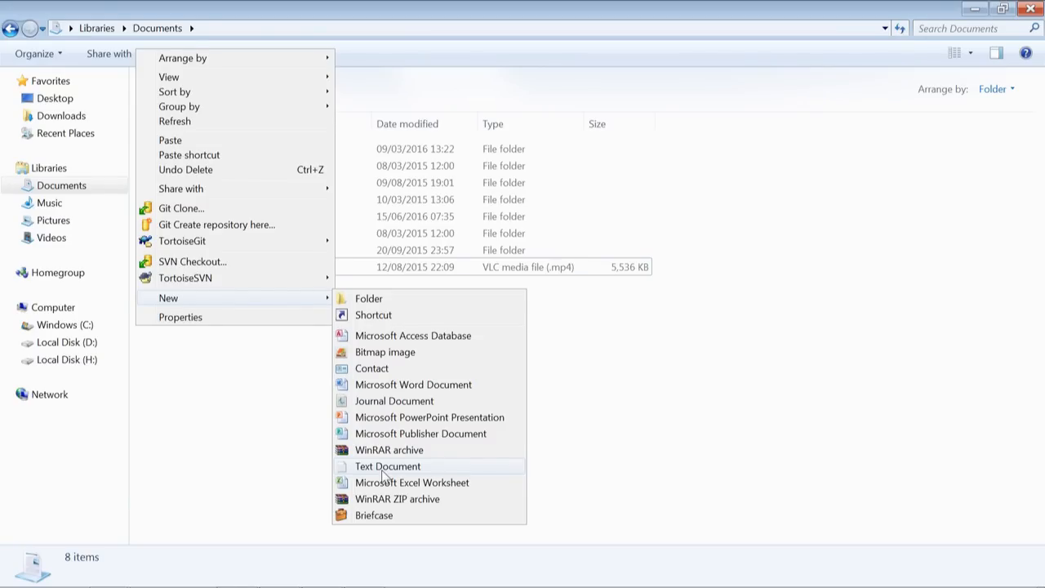
left_click(387, 467)
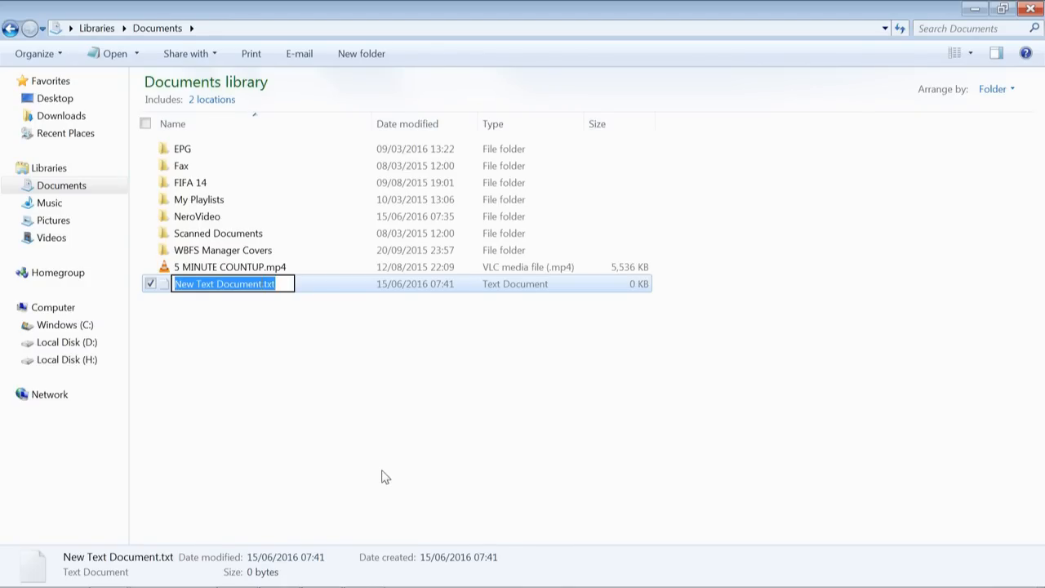
type("default")
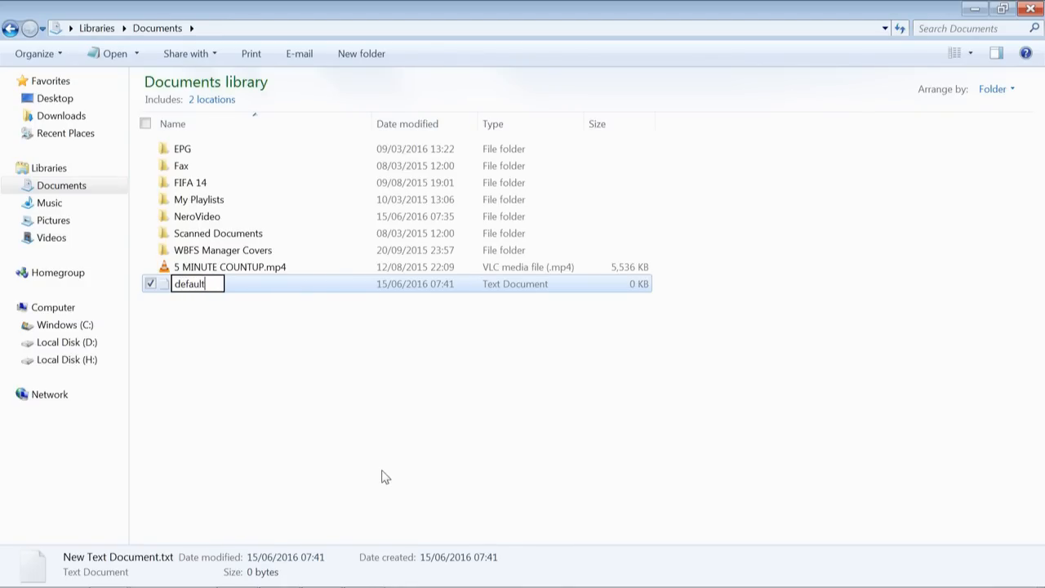
type(".py")
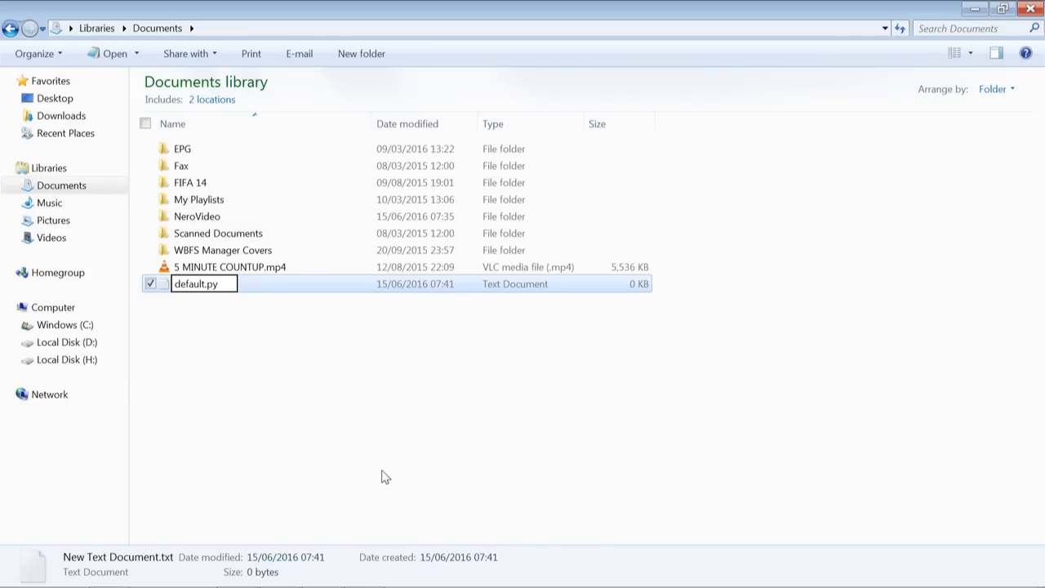
key("Return")
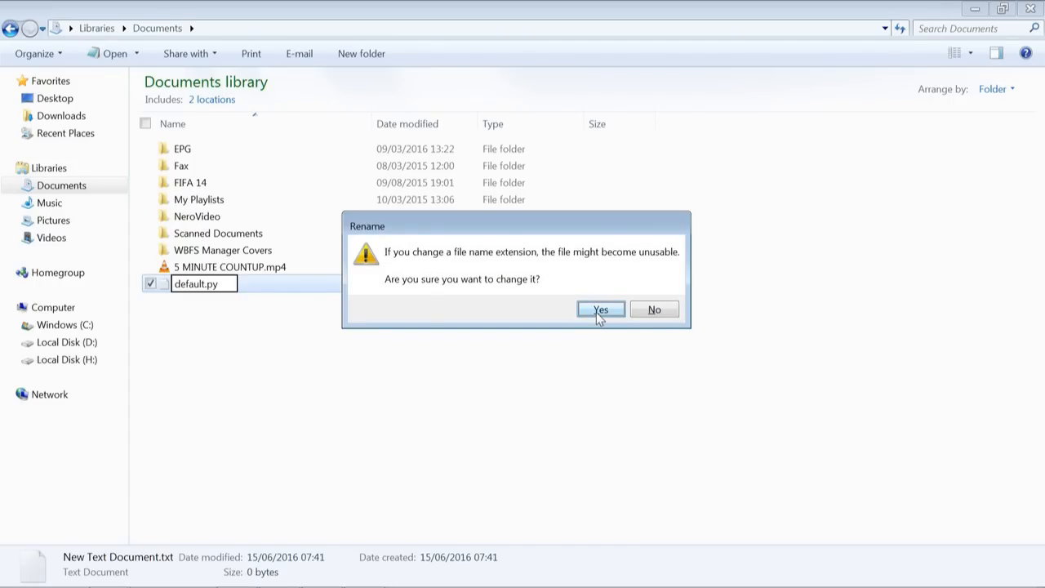
left_click(601, 310)
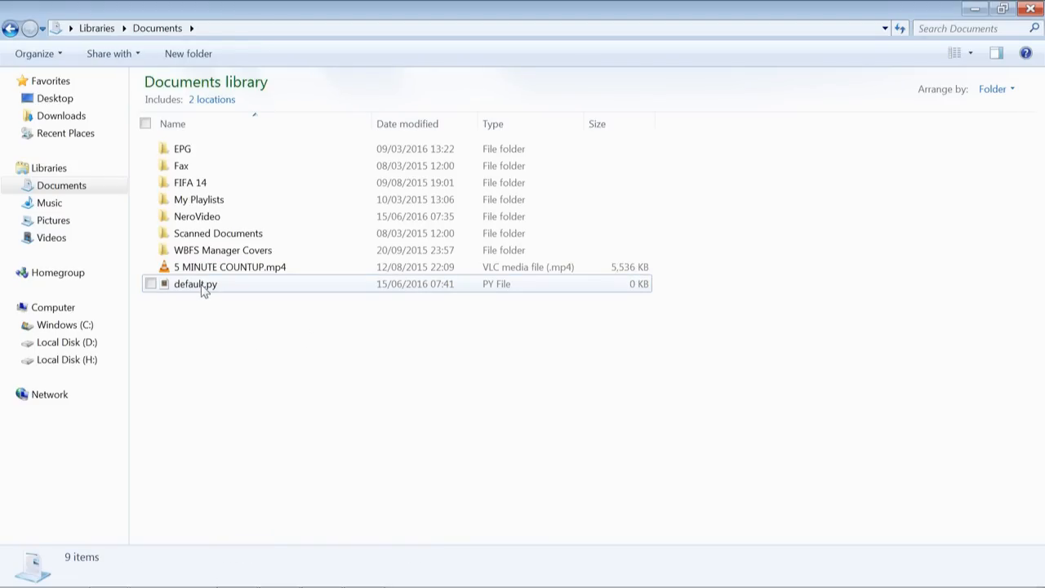
Step: Set sublime_text.exe from the Sublime Text 3 folder as default.py's always-used program
left_click(195, 283)
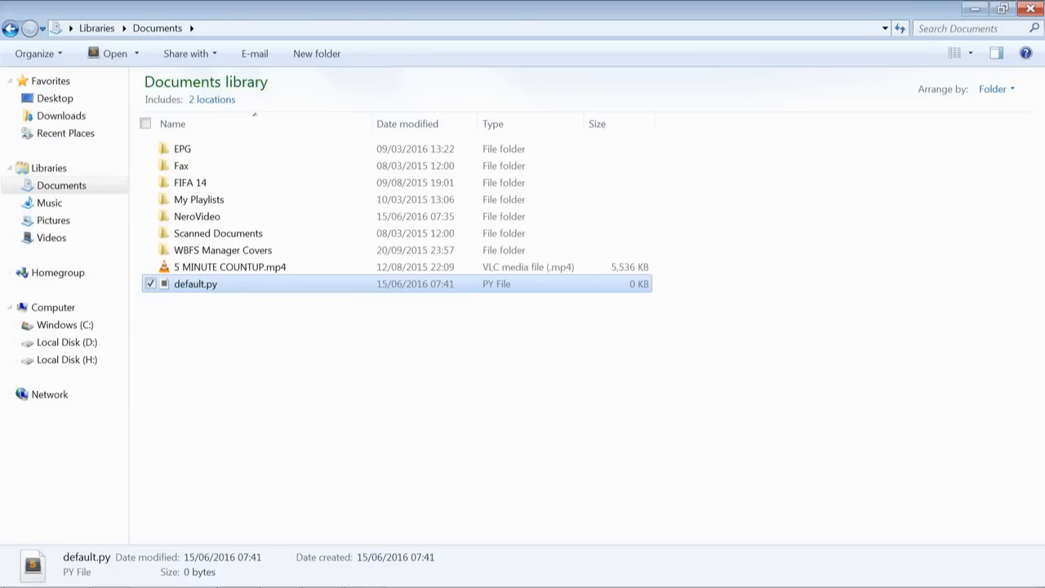
mouse_move(204, 294)
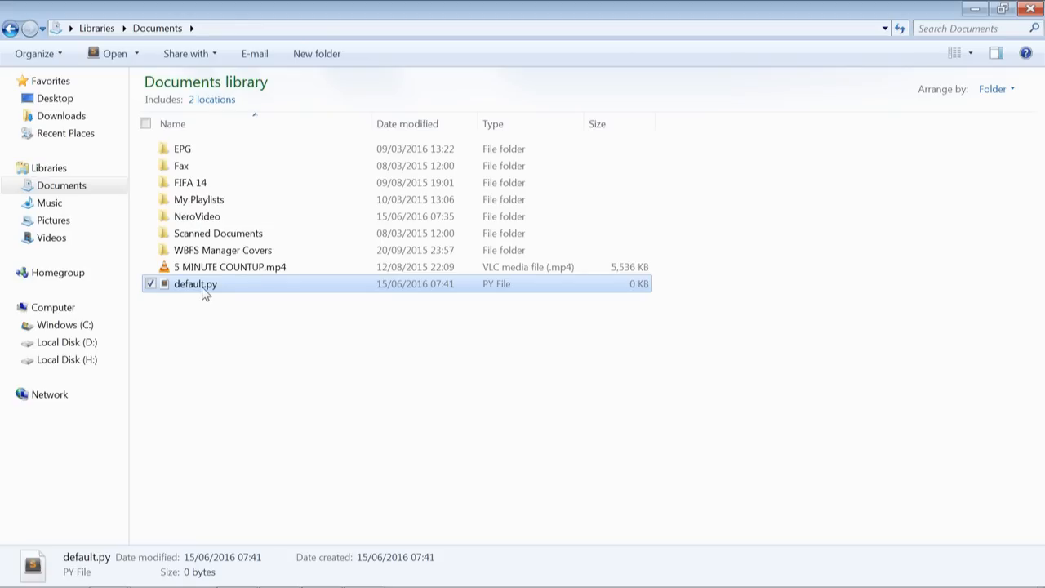
right_click(195, 283)
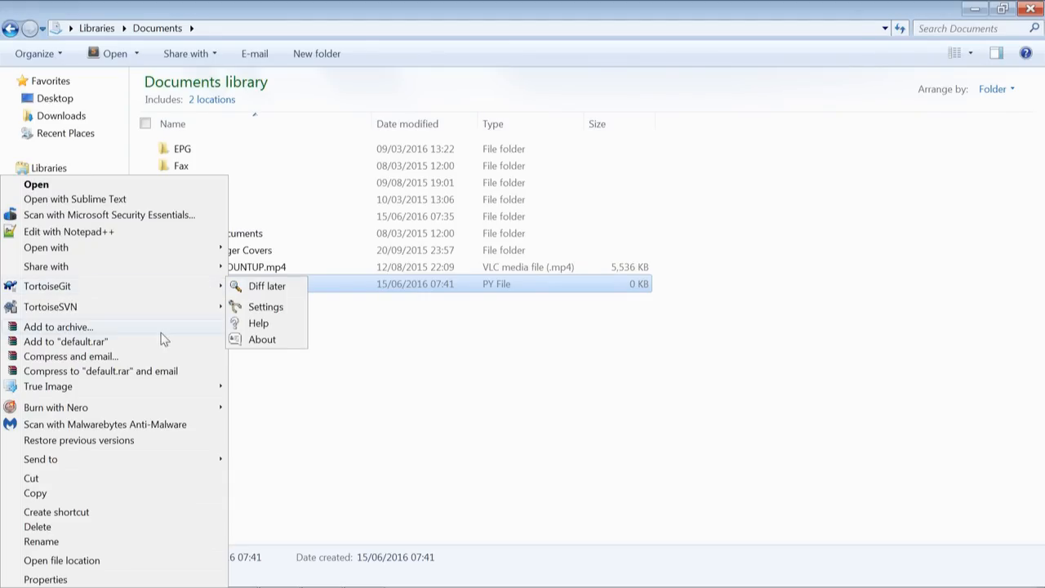
mouse_move(110, 262)
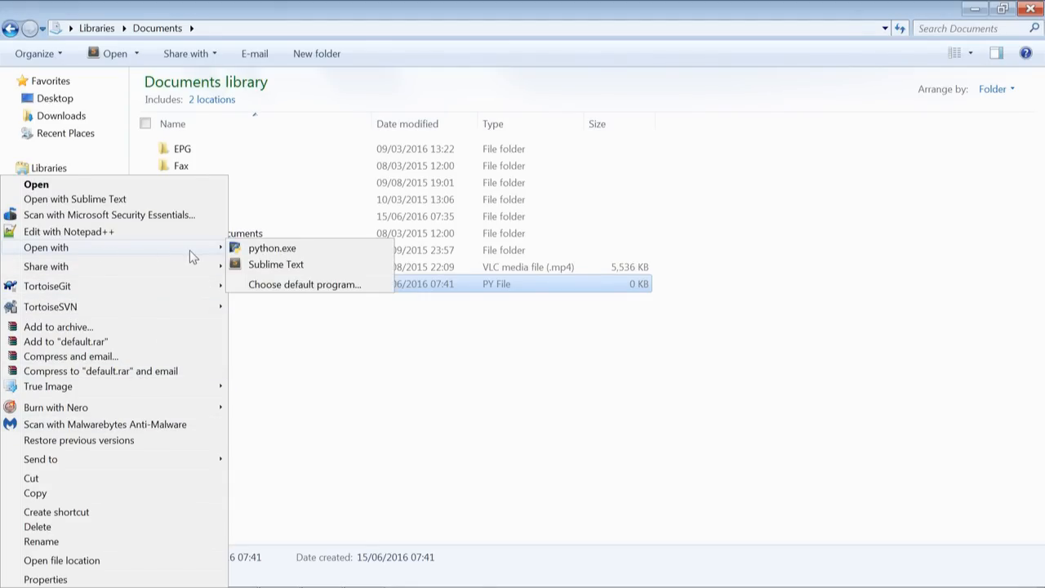
mouse_move(271, 253)
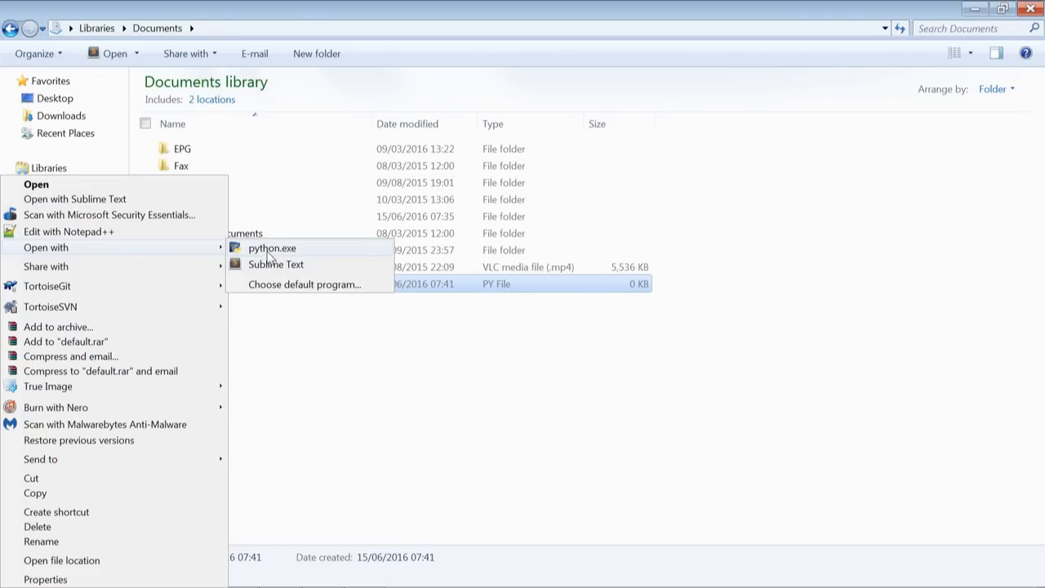
mouse_move(290, 268)
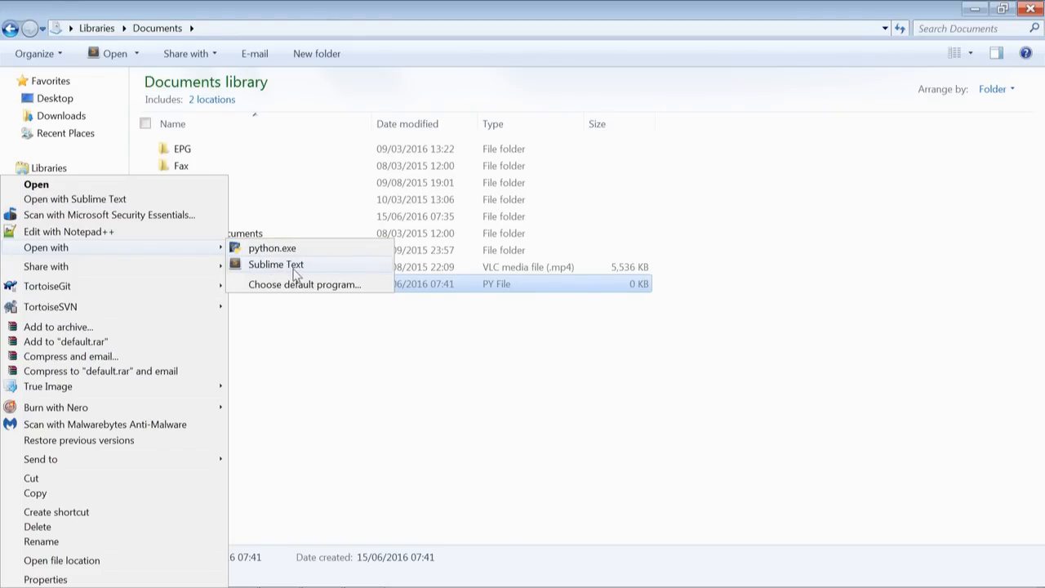
mouse_move(325, 284)
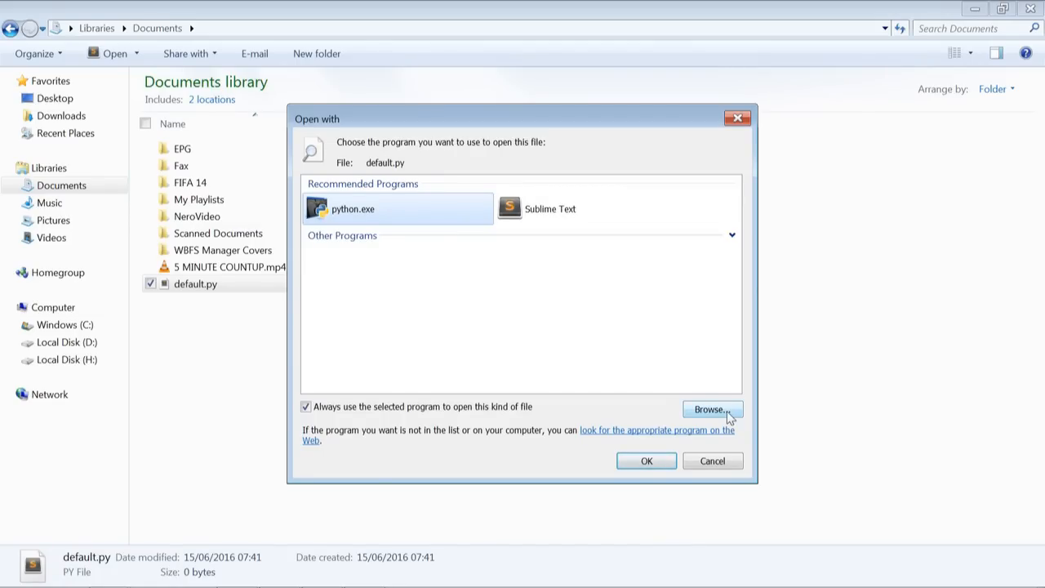
mouse_move(605, 258)
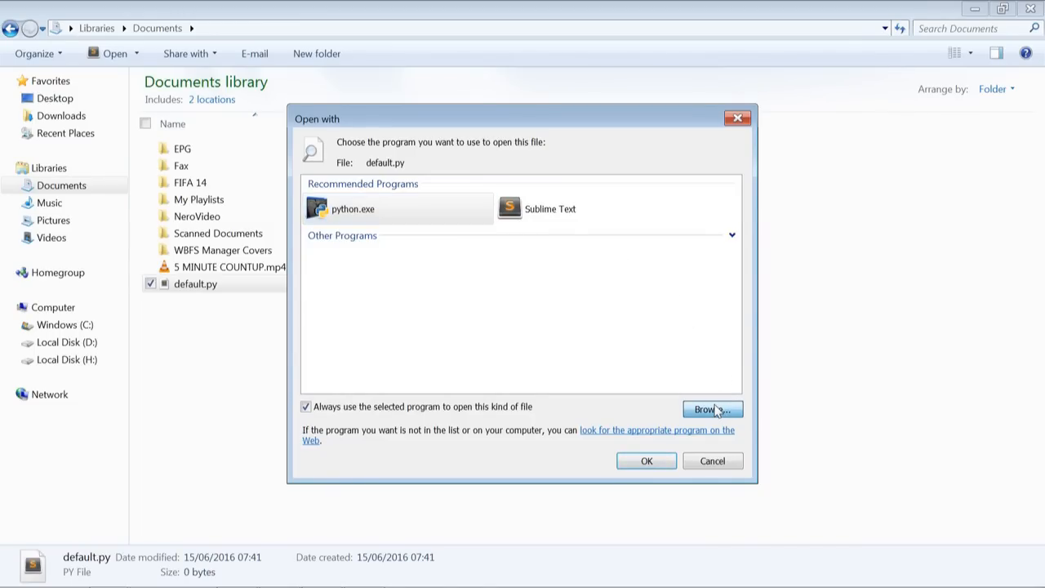
left_click(707, 409)
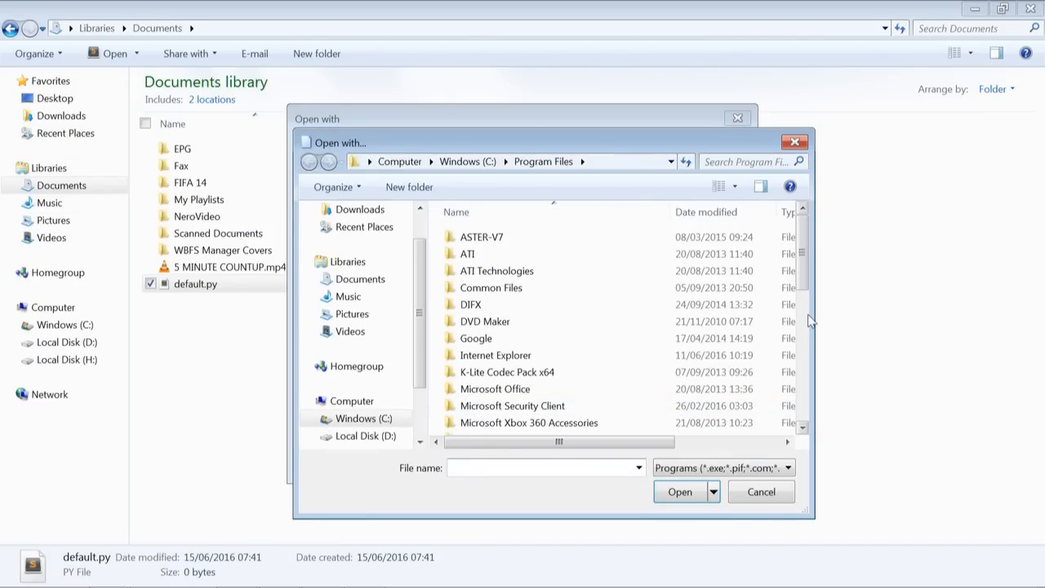
scroll("down", 3)
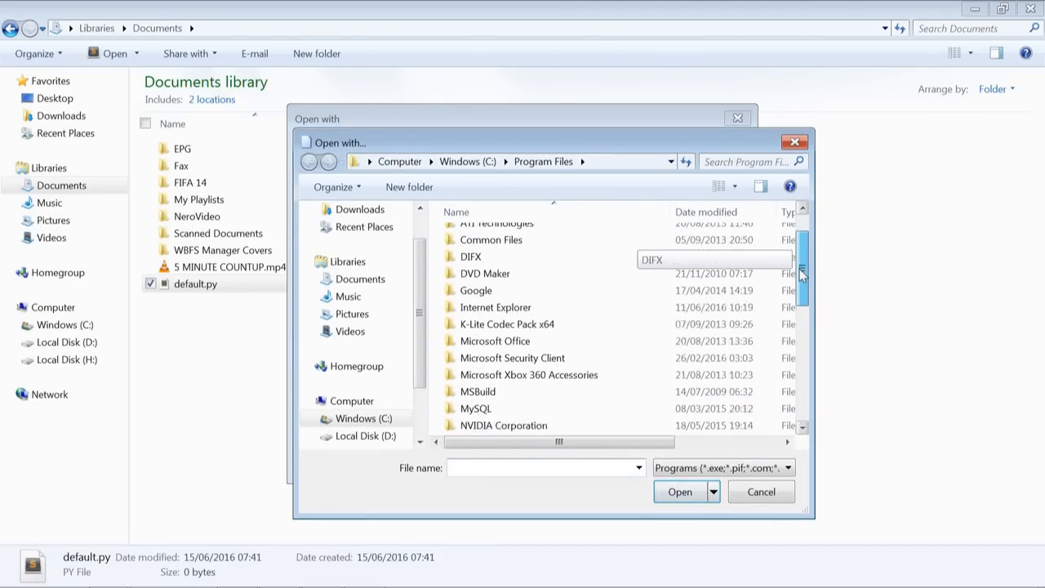
scroll("down", 3)
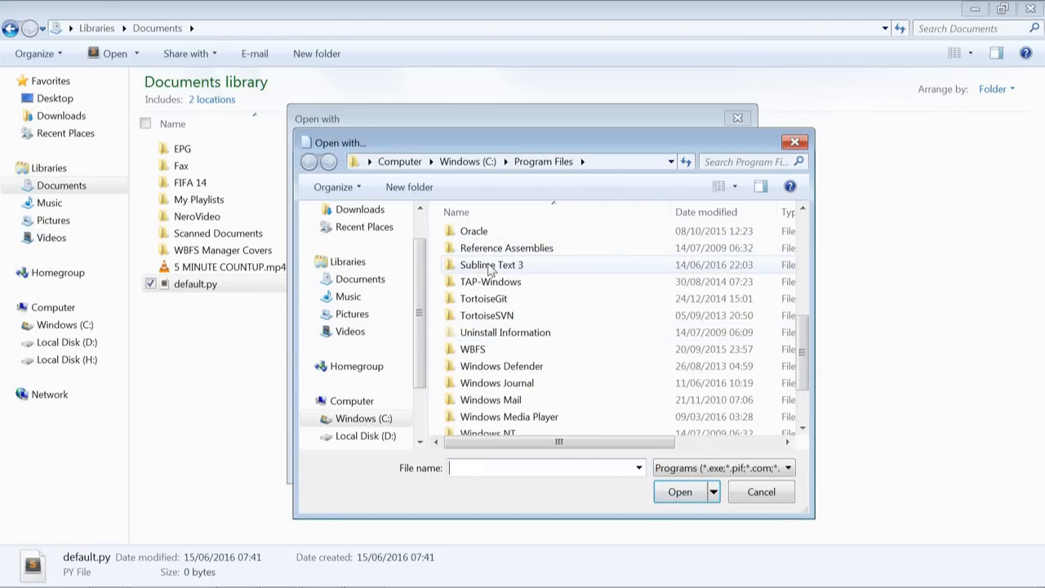
double_click(493, 264)
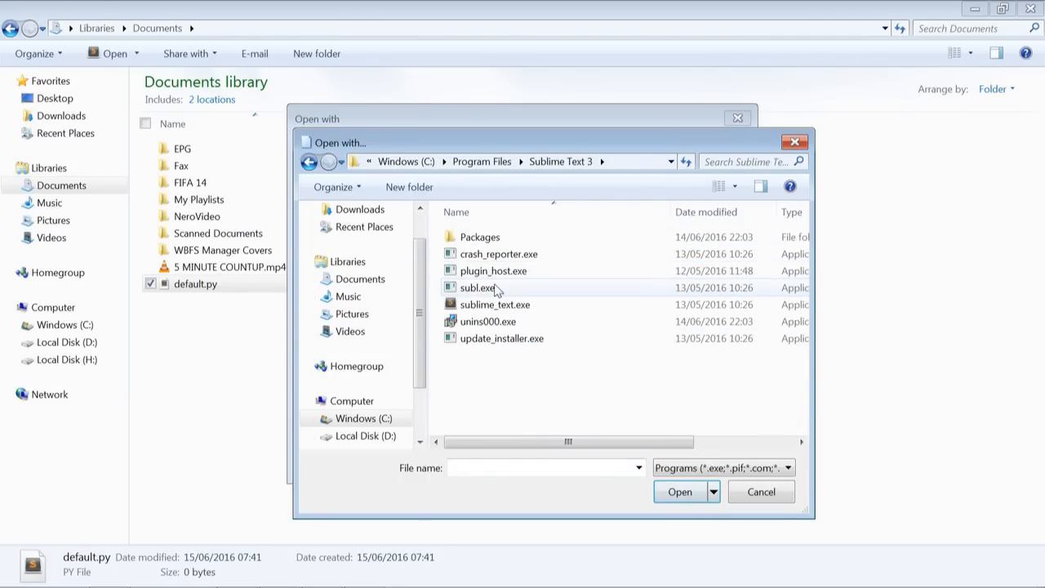
mouse_move(520, 309)
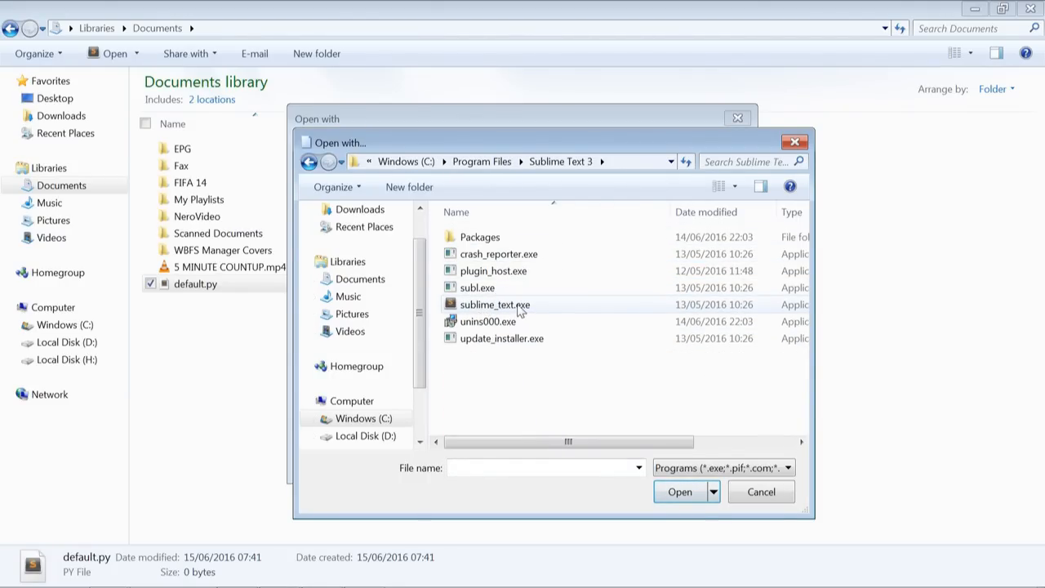
left_click(678, 491)
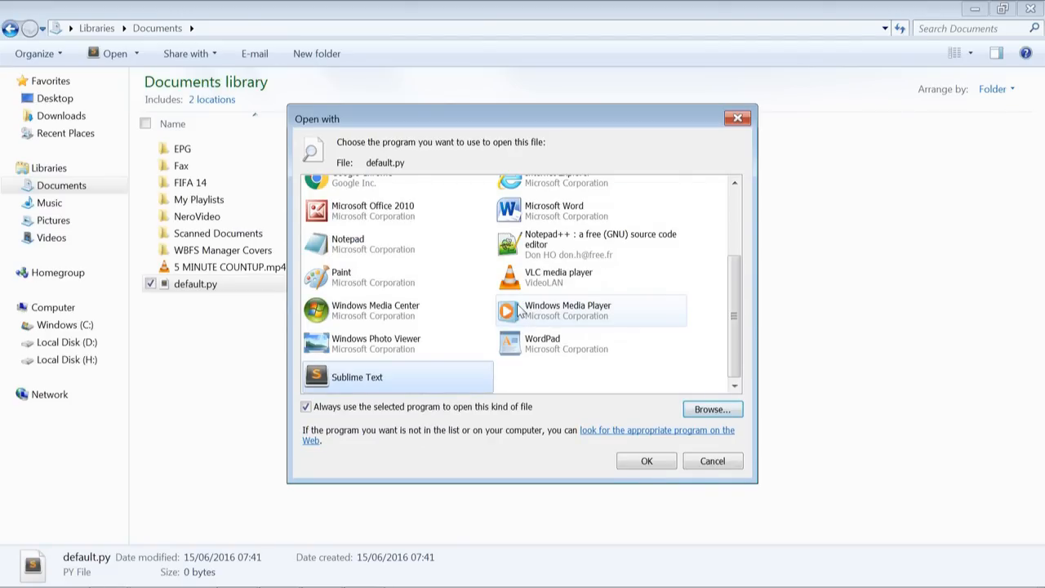
mouse_move(400, 385)
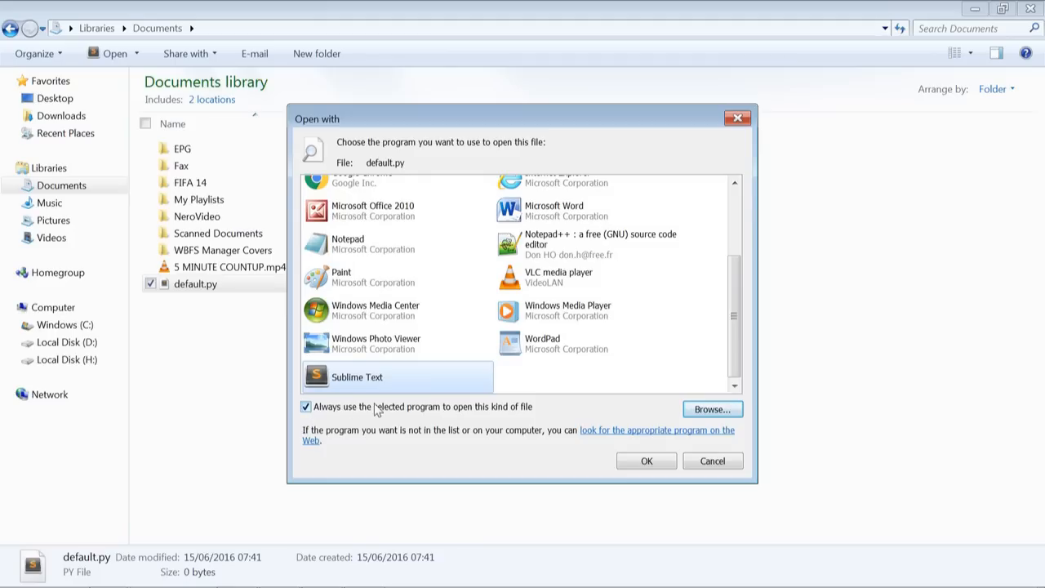
mouse_move(646, 461)
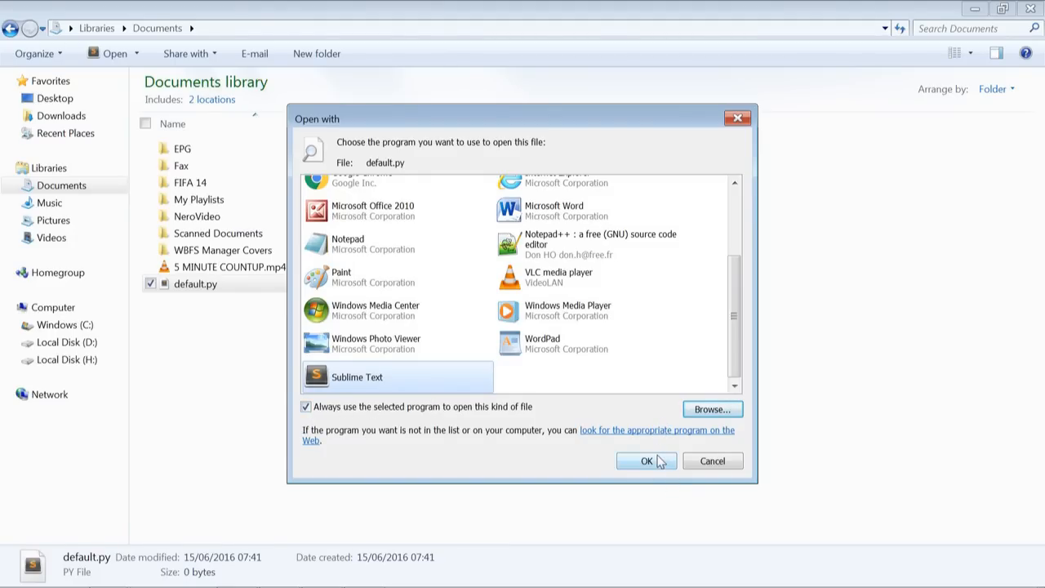
left_click(646, 461)
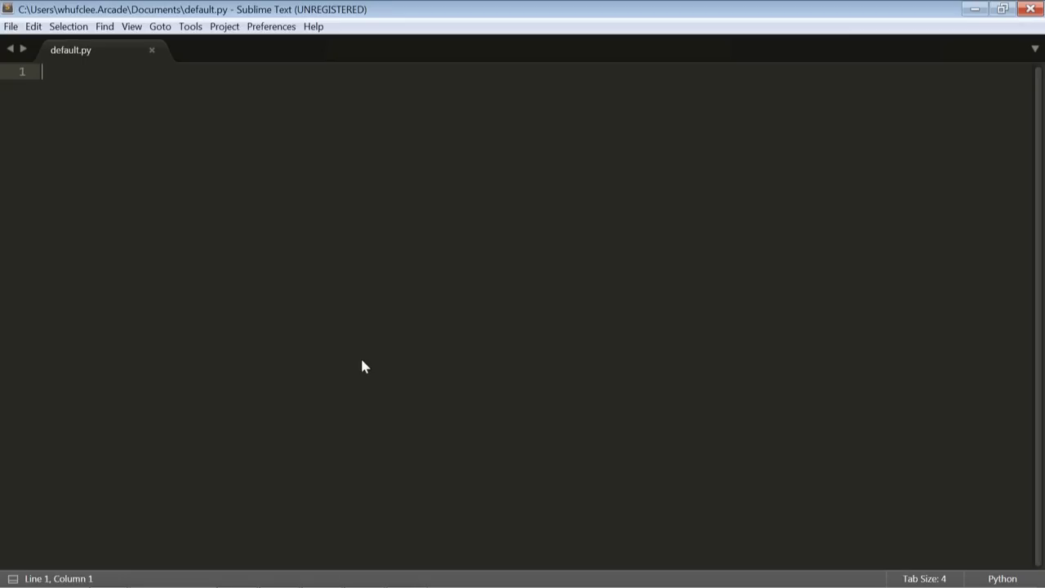
mouse_move(888, 514)
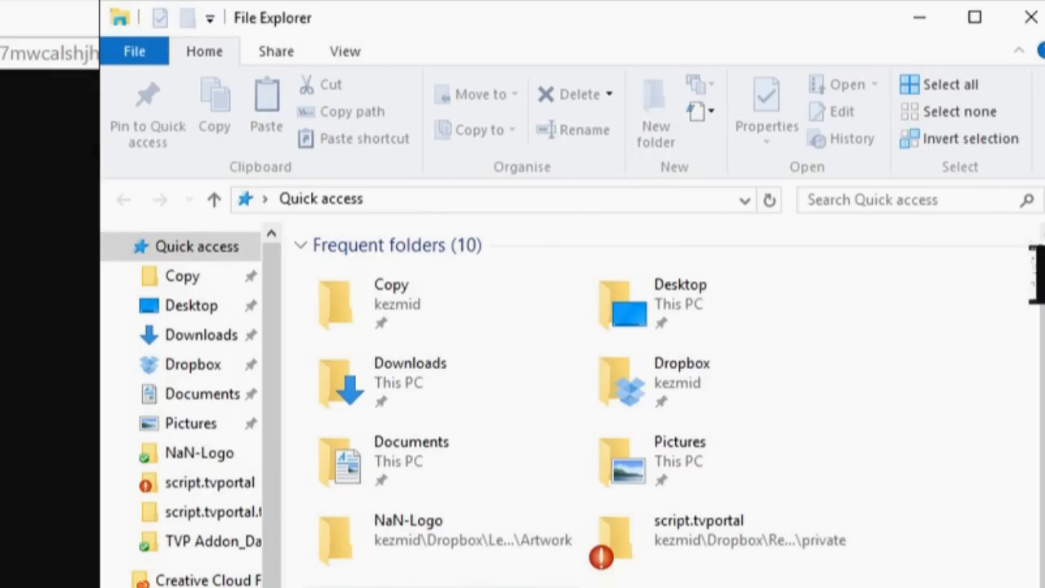
Step: Go to %appdata% in the address bar, then into Kodi > addons
left_click(498, 200)
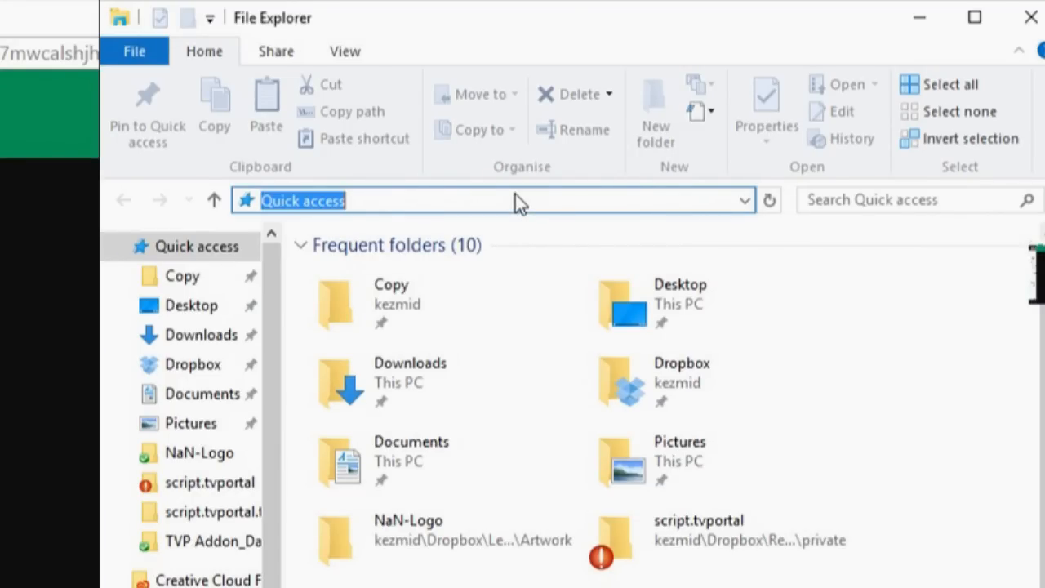
type("%appdata")
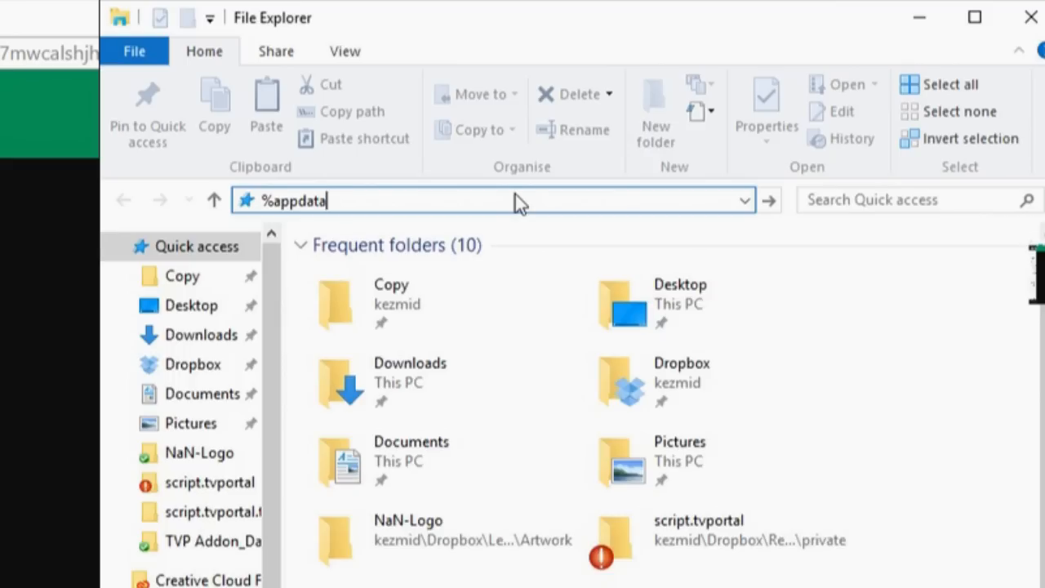
type("%")
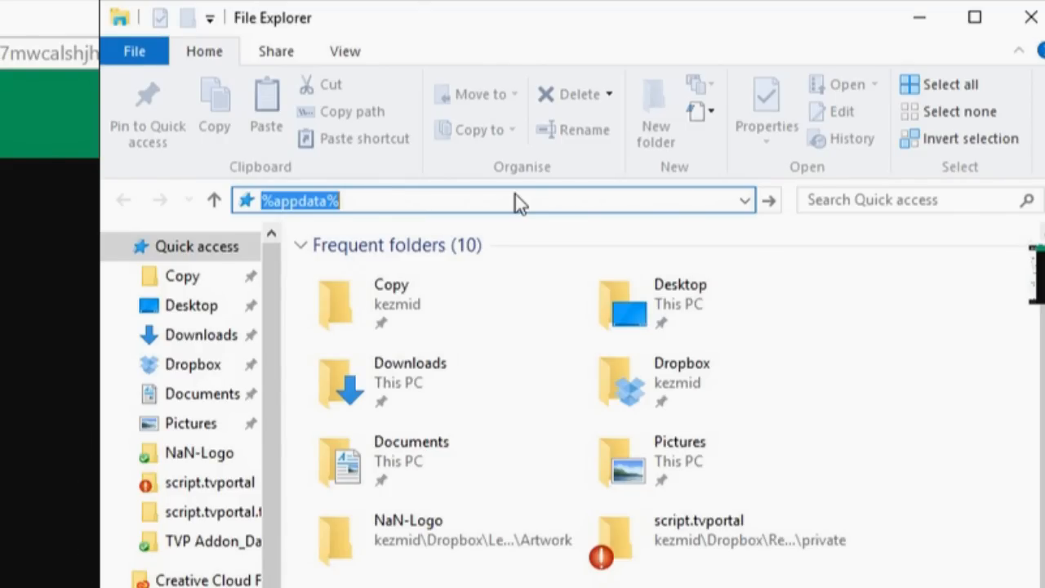
key("Return")
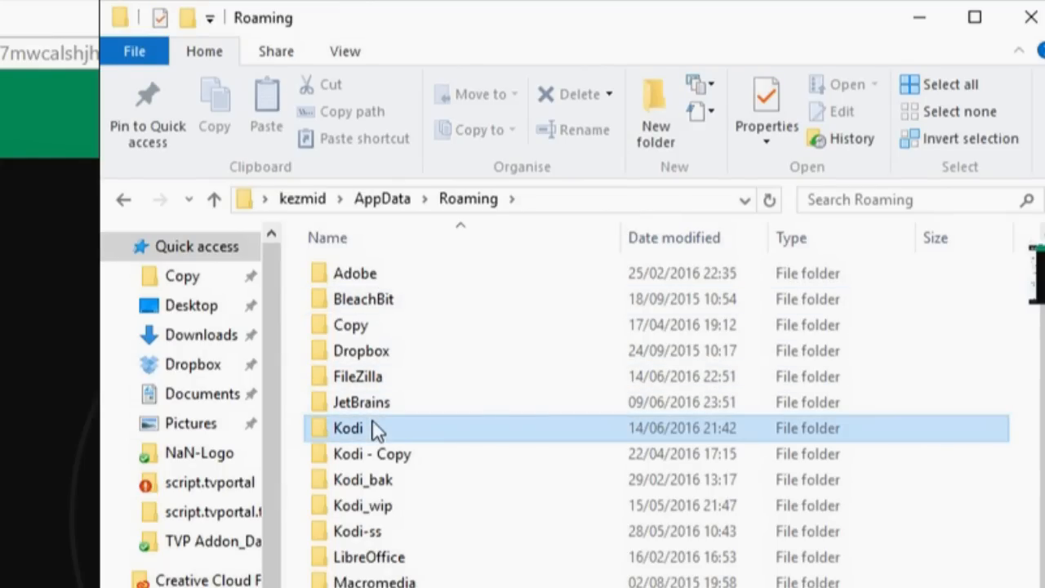
double_click(347, 428)
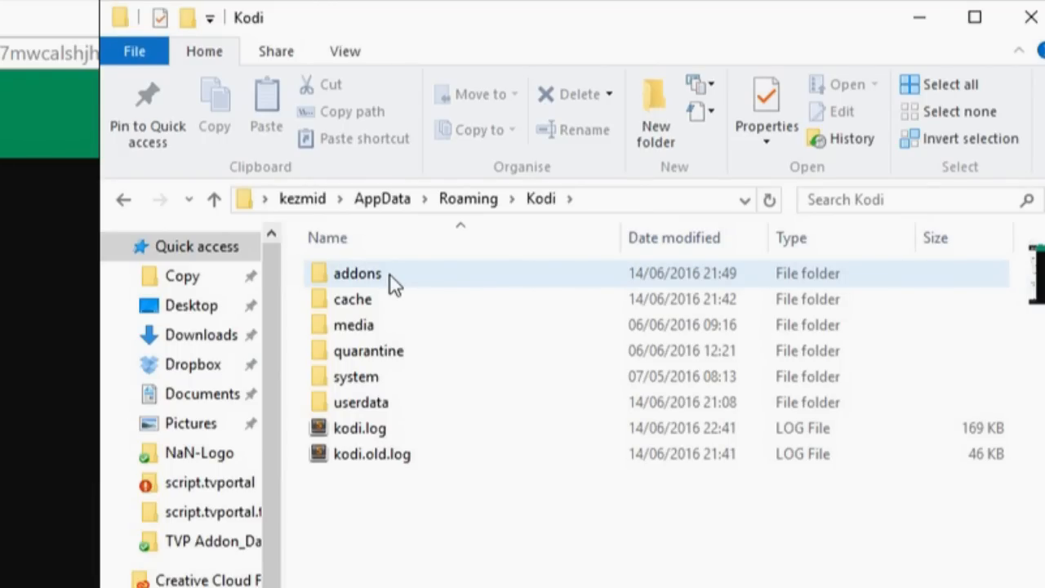
double_click(357, 273)
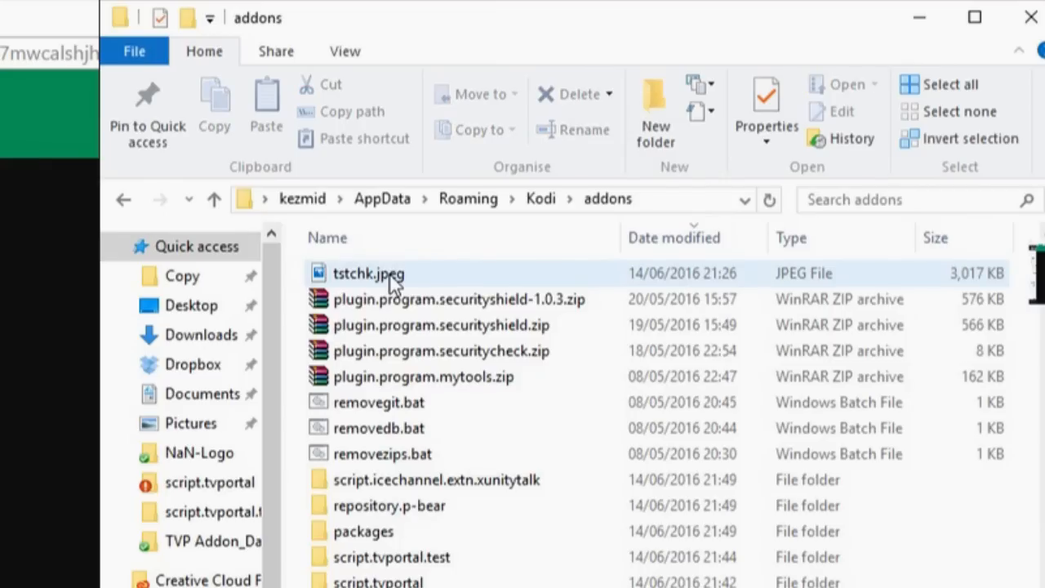
left_click(378, 428)
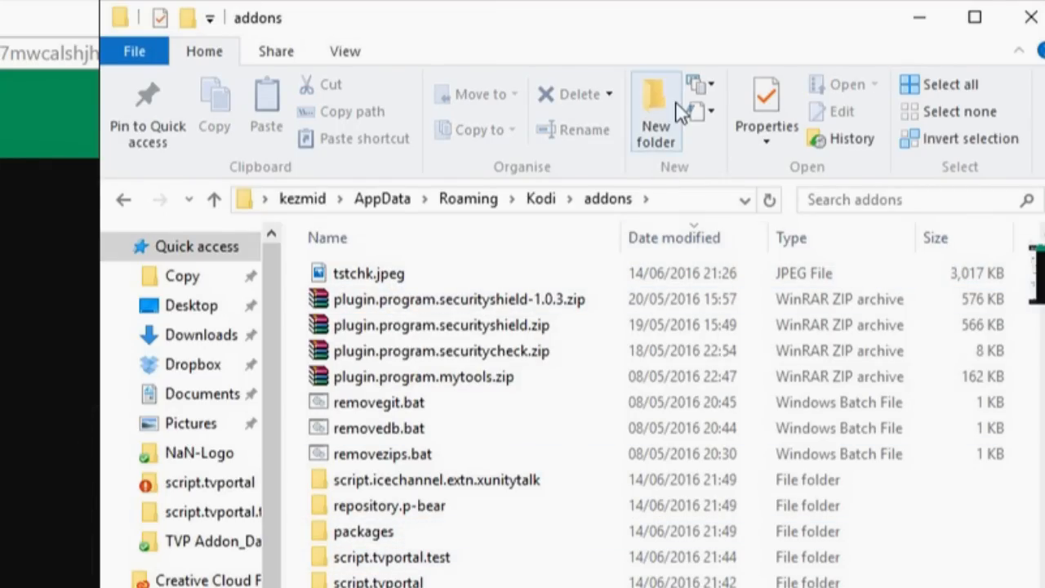
mouse_move(656, 115)
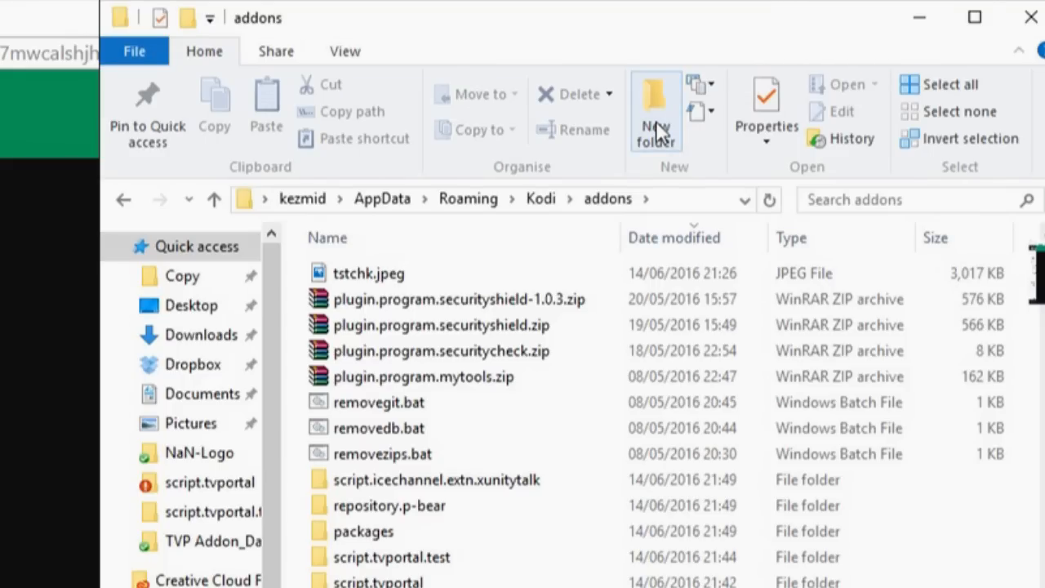
Step: Create a new folder in addons and name it plugin.video.test
left_click(655, 110)
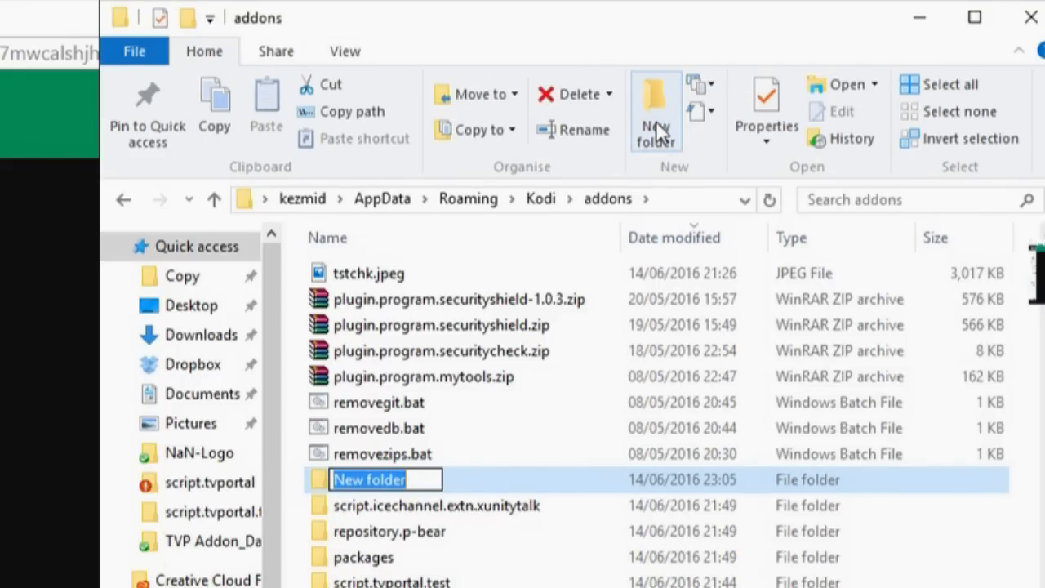
type("test")
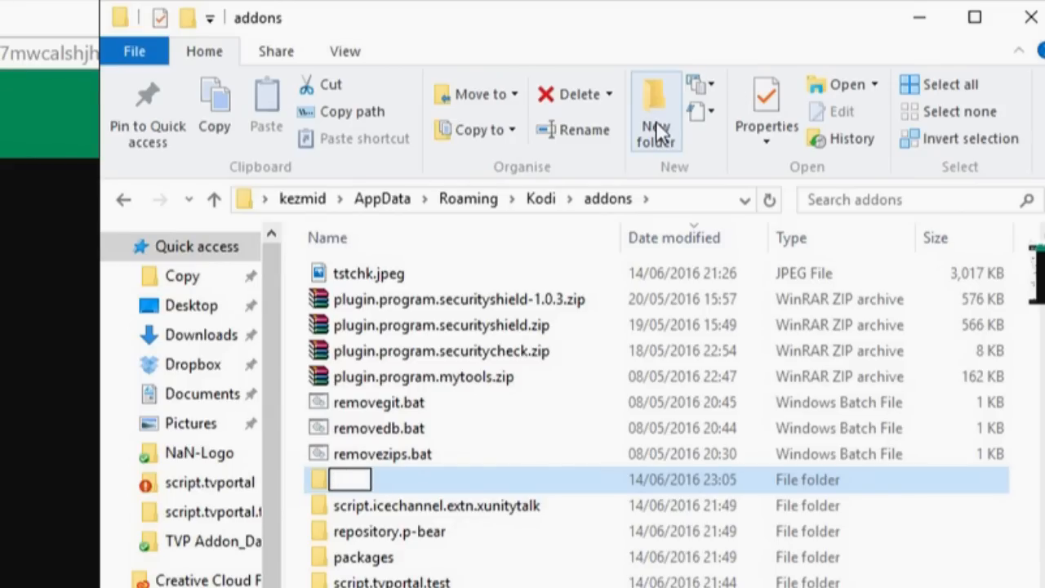
type("plugin")
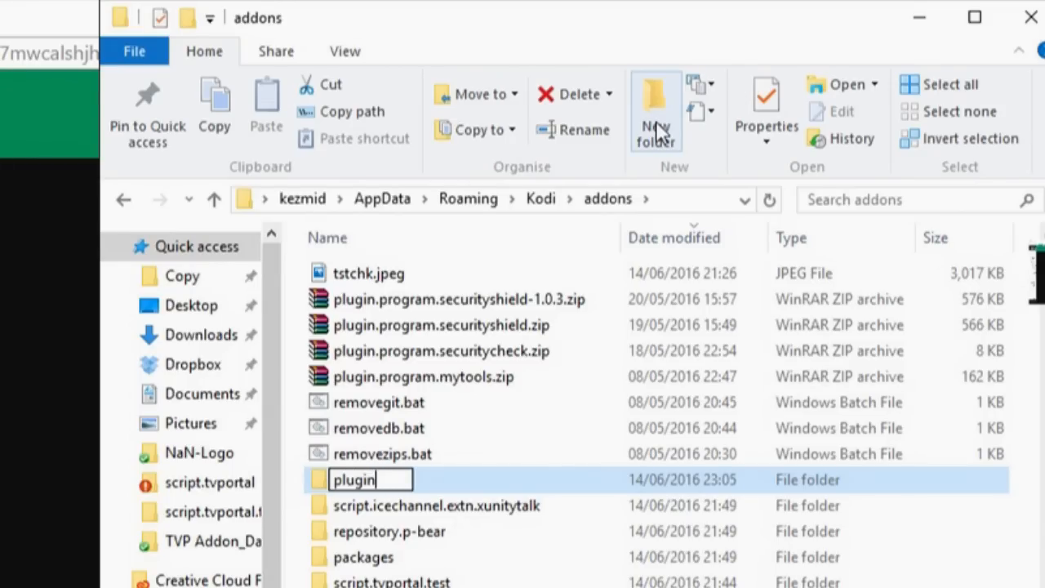
type(".vid")
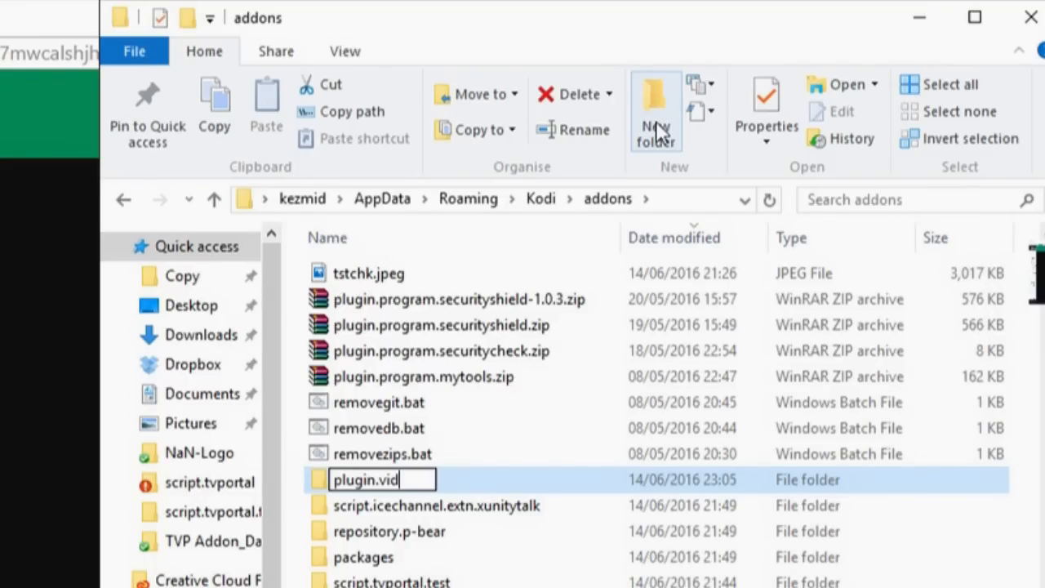
type("eo.test")
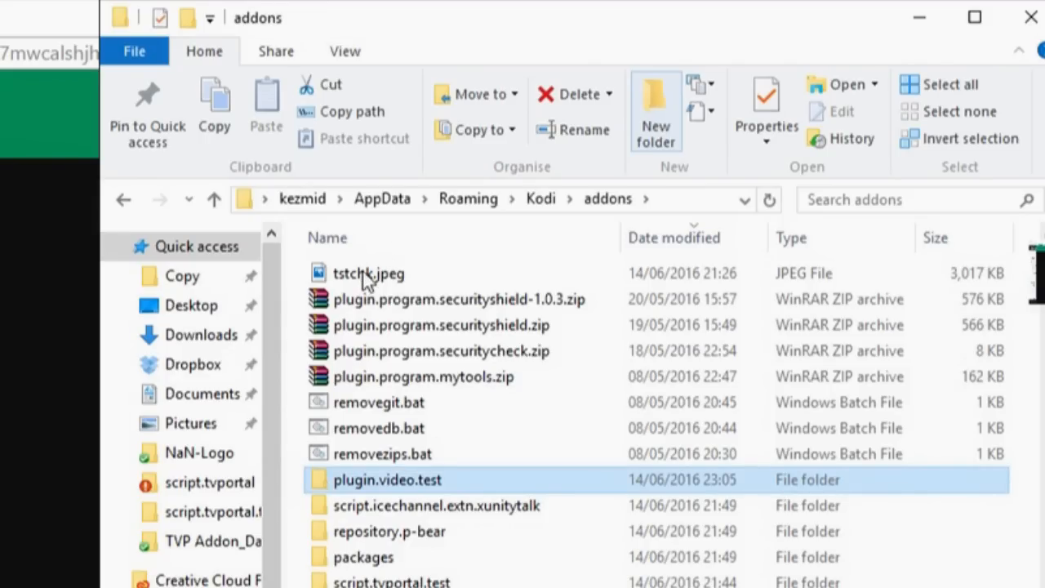
mouse_move(488, 486)
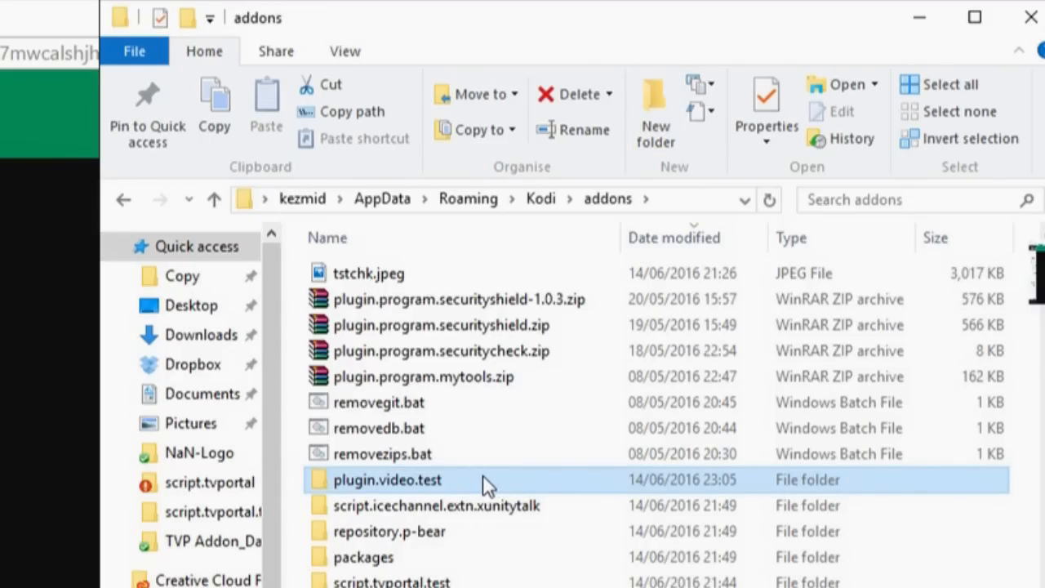
Step: Open plugin.video.test and create a new text document inside it
double_click(387, 479)
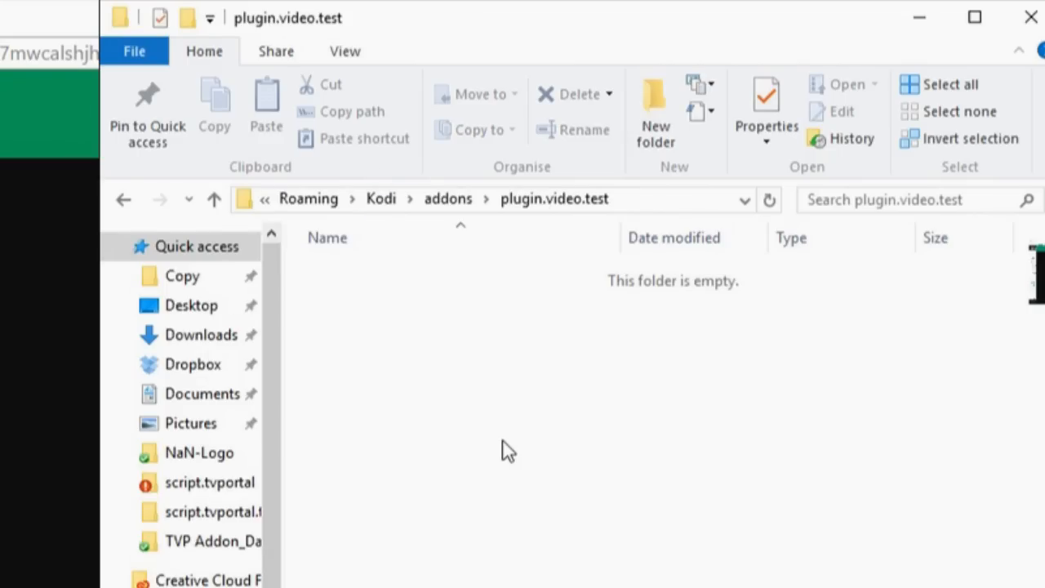
mouse_move(395, 345)
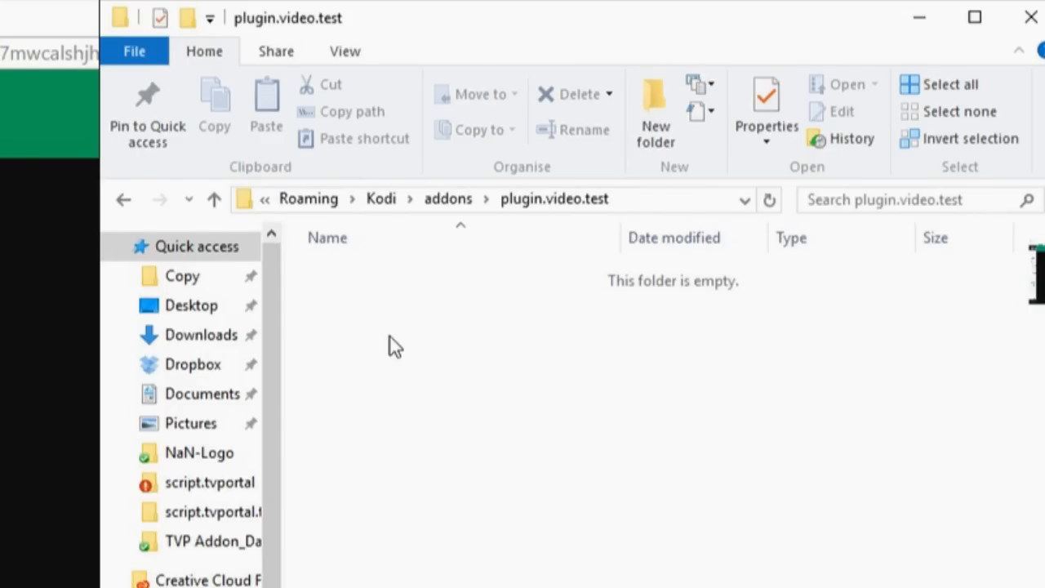
right_click(393, 343)
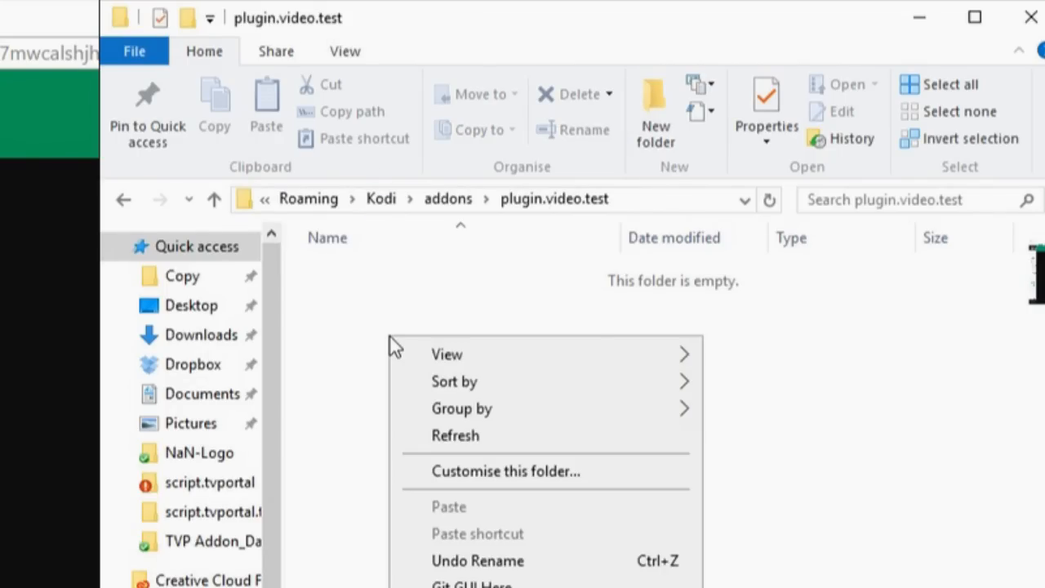
mouse_move(425, 522)
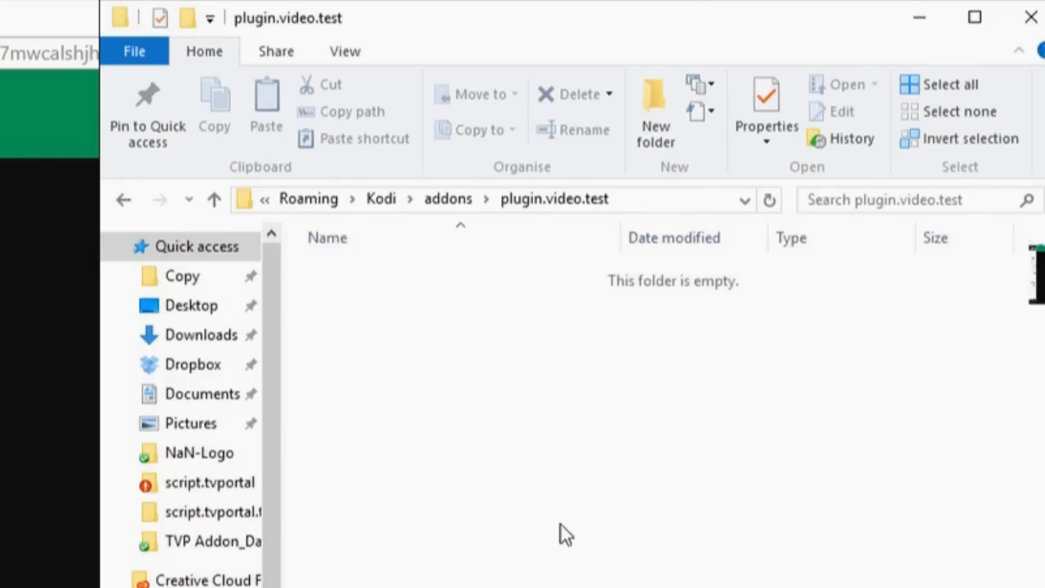
right_click(566, 535)
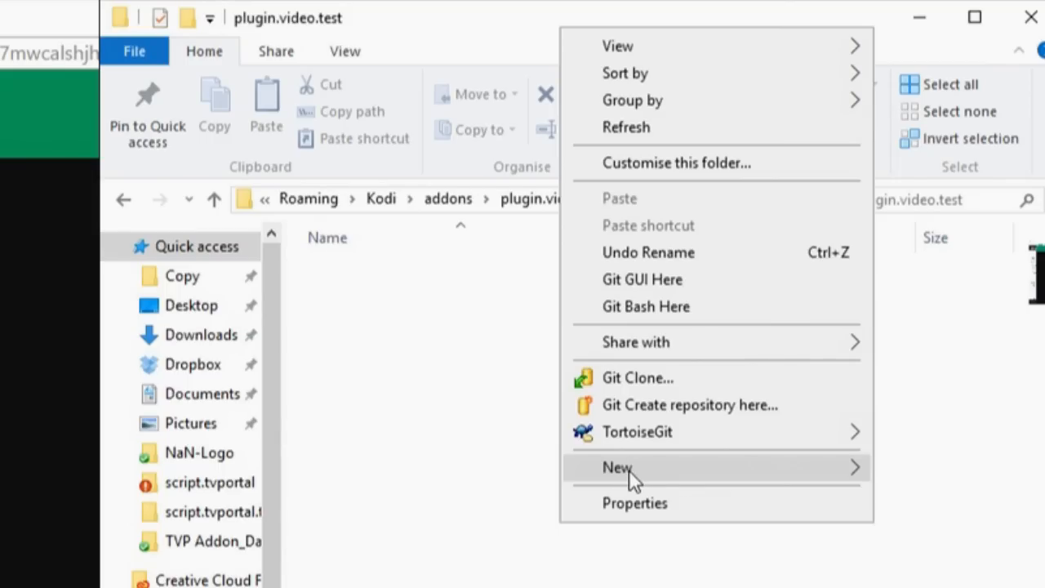
left_click(617, 467)
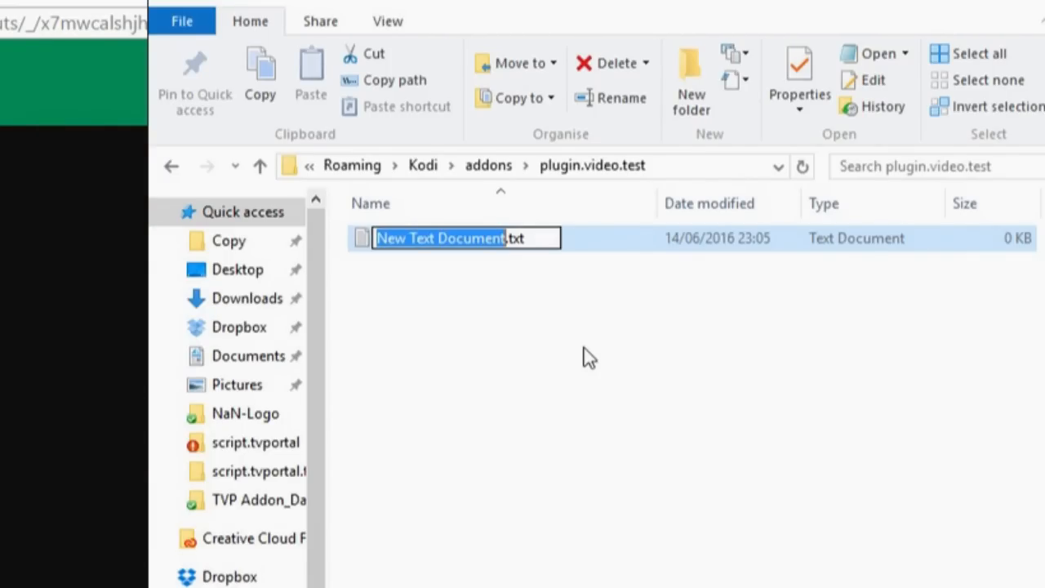
Step: Rename the document to default.py and accept the extension-change warning
key("Delete")
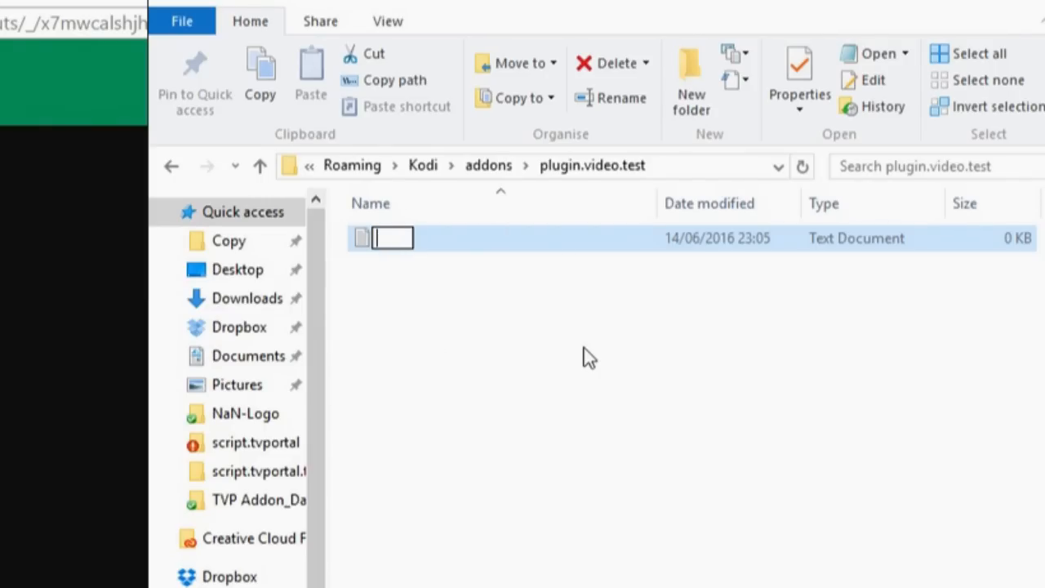
type("d")
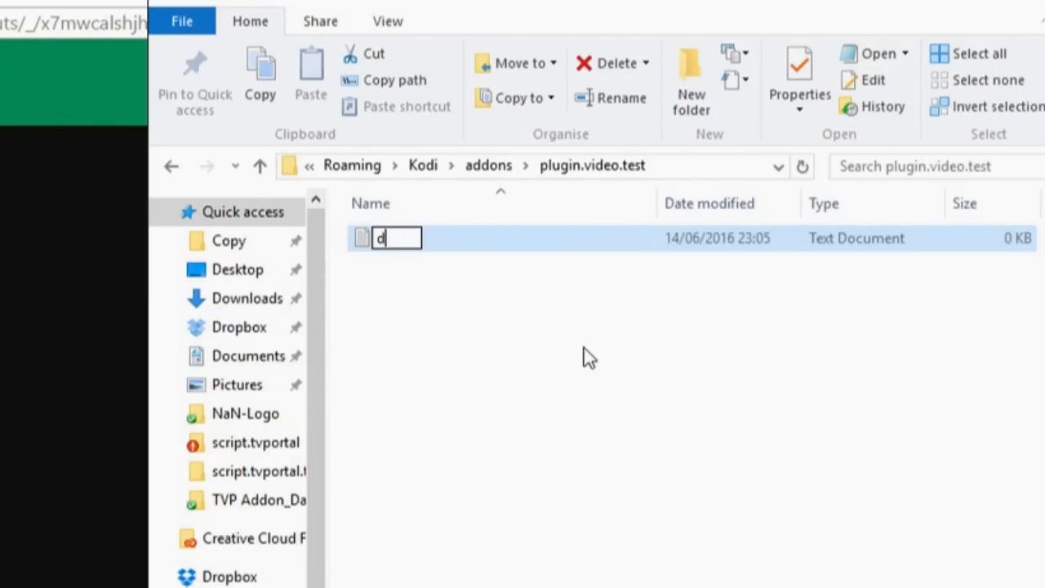
type("efault.p")
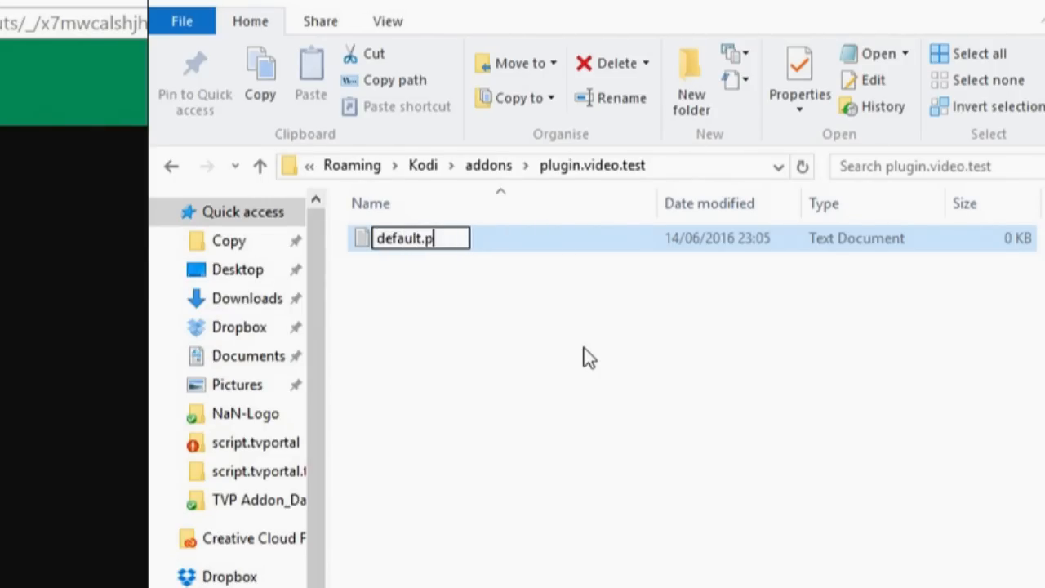
type("y")
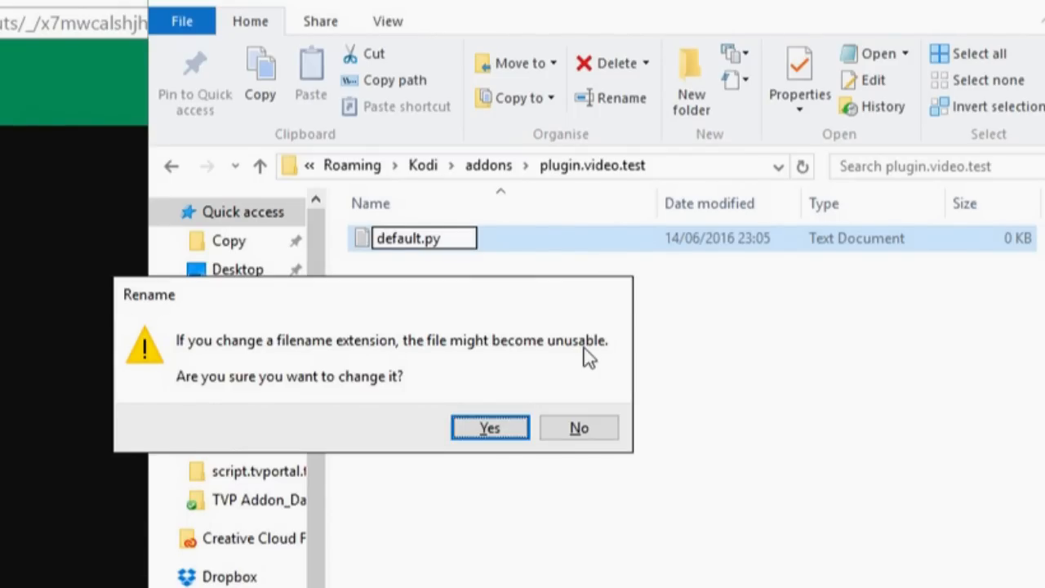
left_click(489, 427)
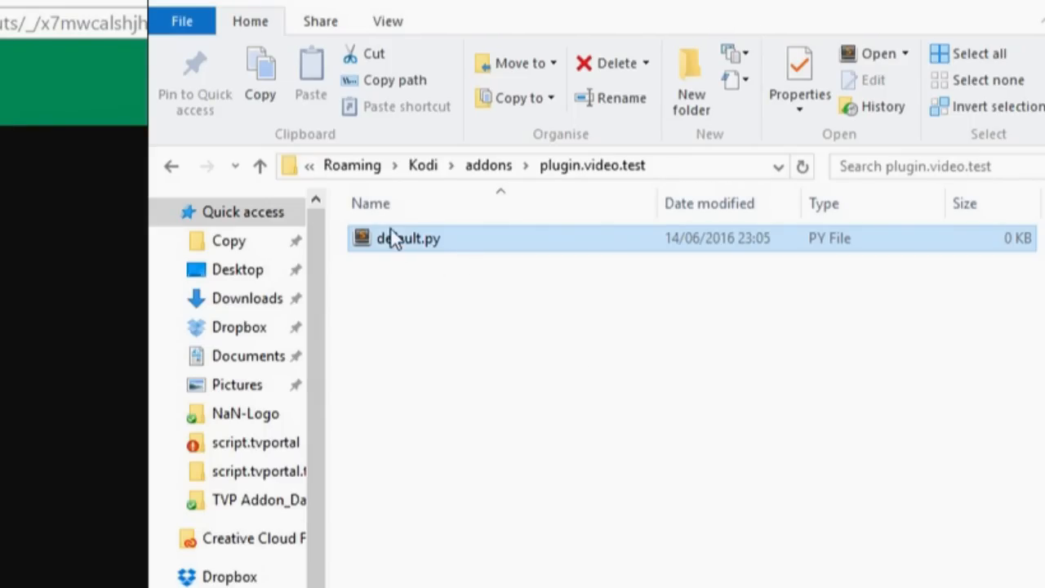
mouse_move(449, 315)
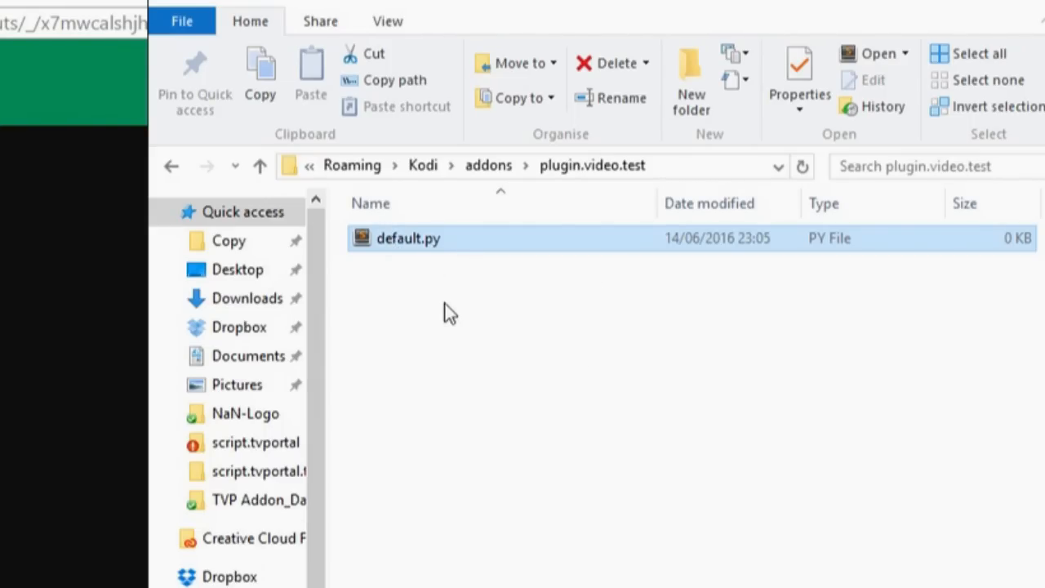
Step: Open default.py in Sublime Text and write 'import xbmc' on line 1
double_click(408, 237)
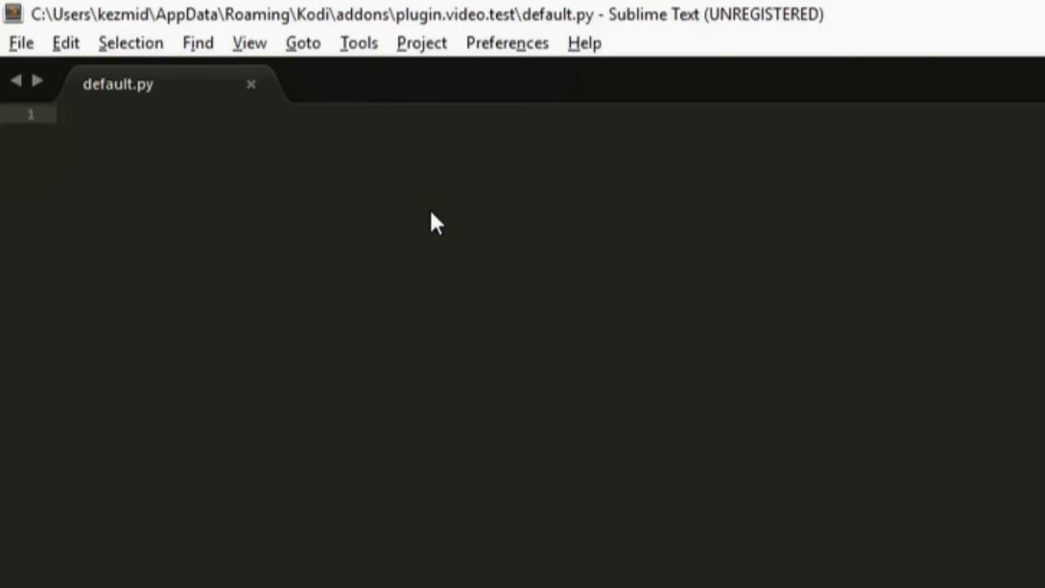
left_click(62, 114)
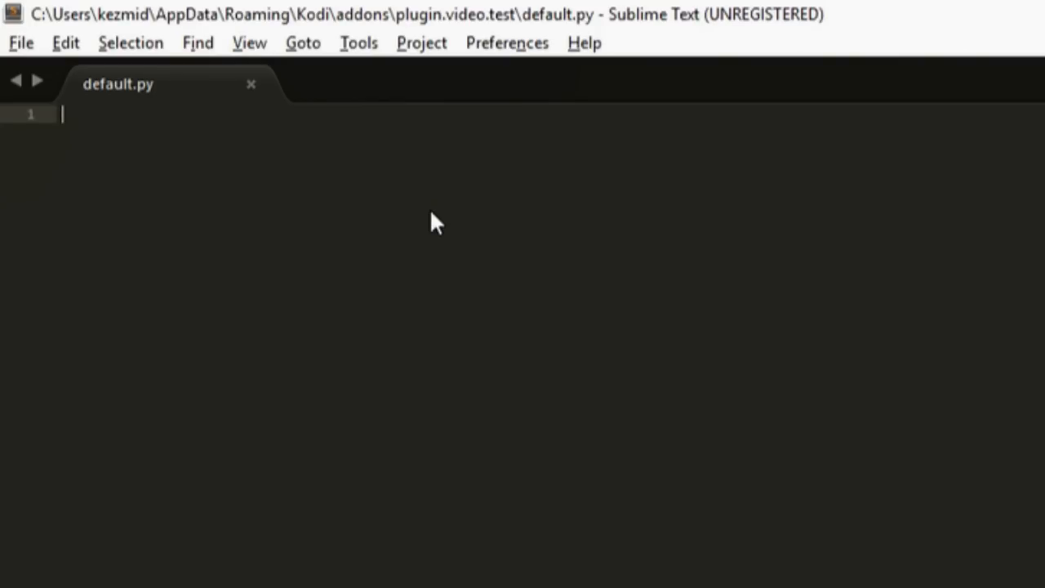
type("impo")
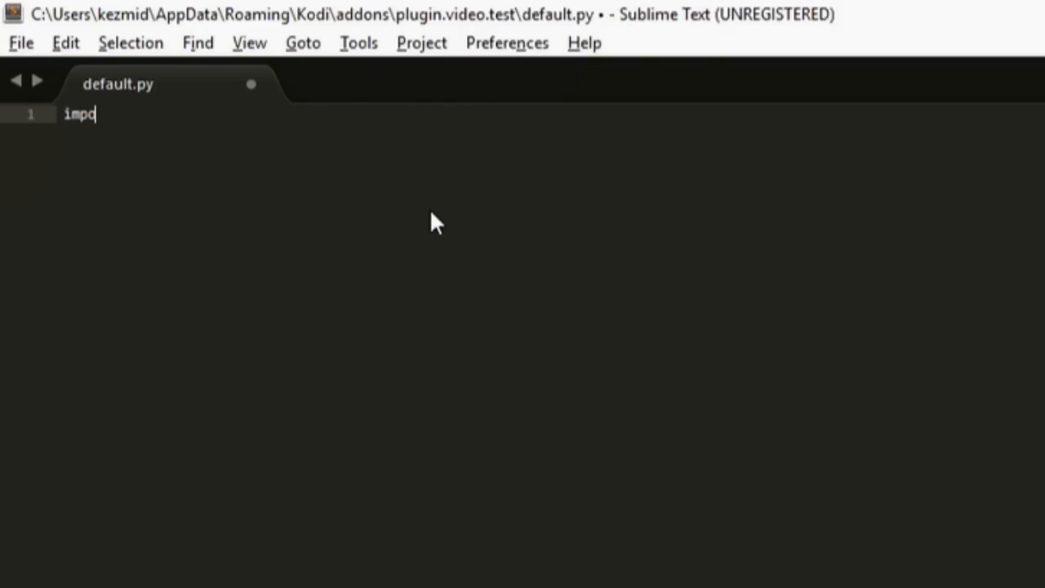
type("rt")
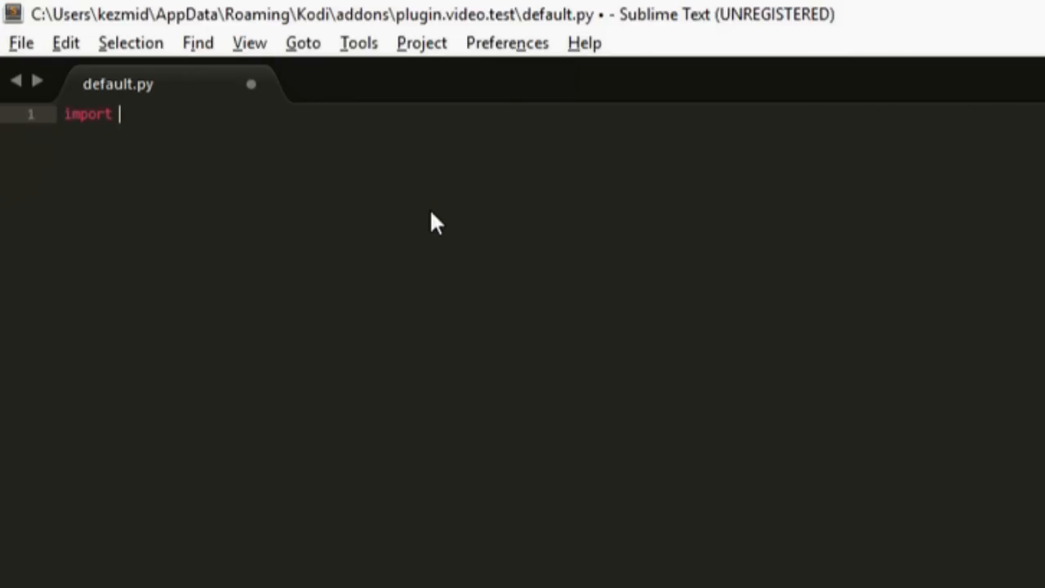
type("xbr")
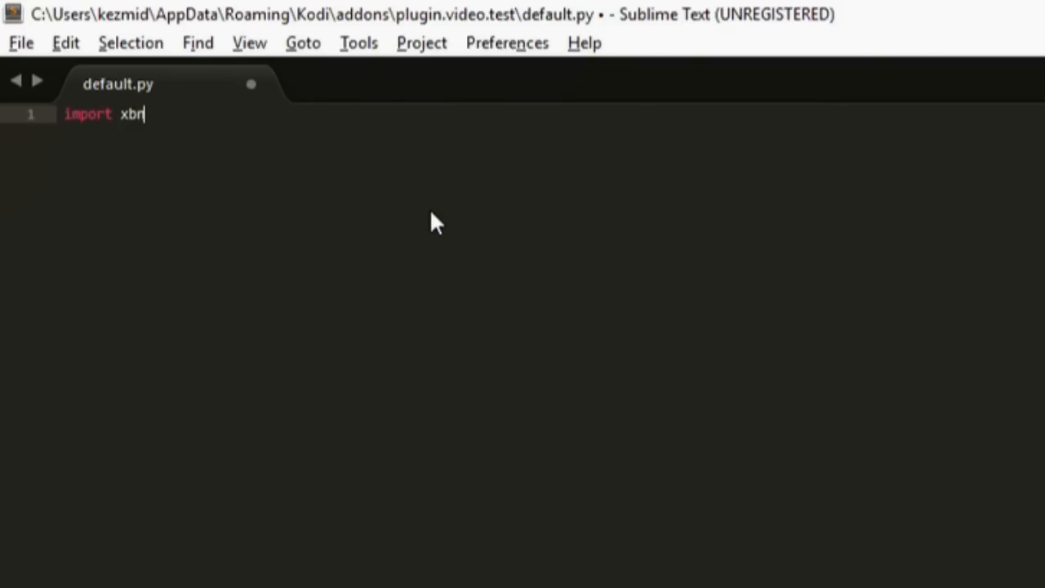
type("mc")
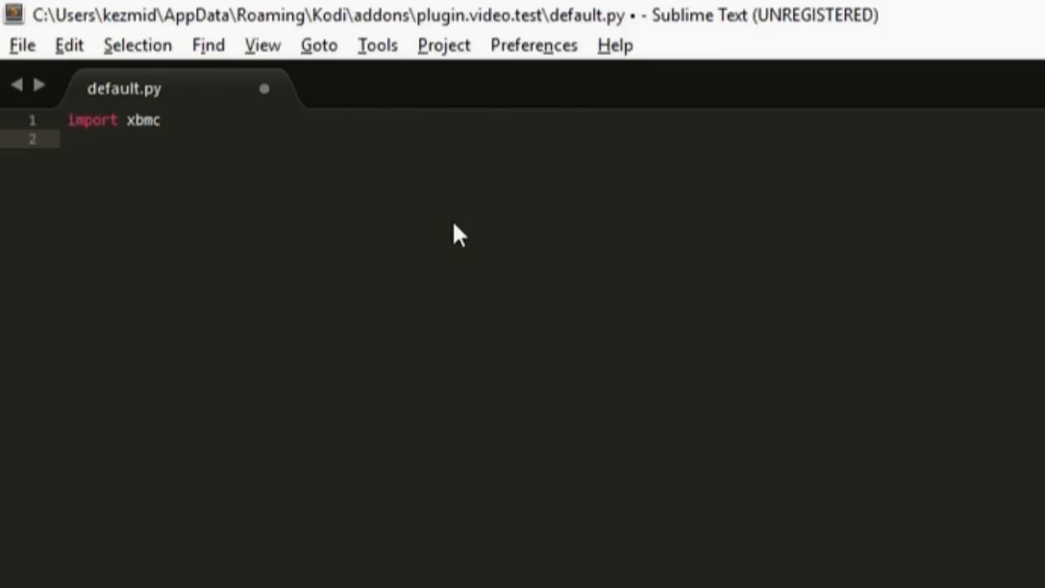
left_click(74, 139)
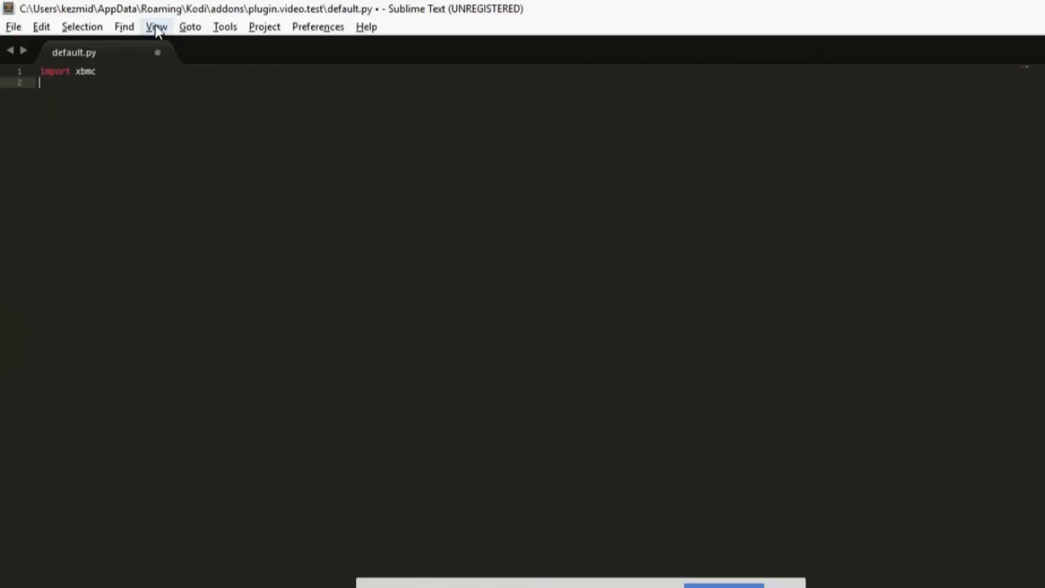
left_click(156, 26)
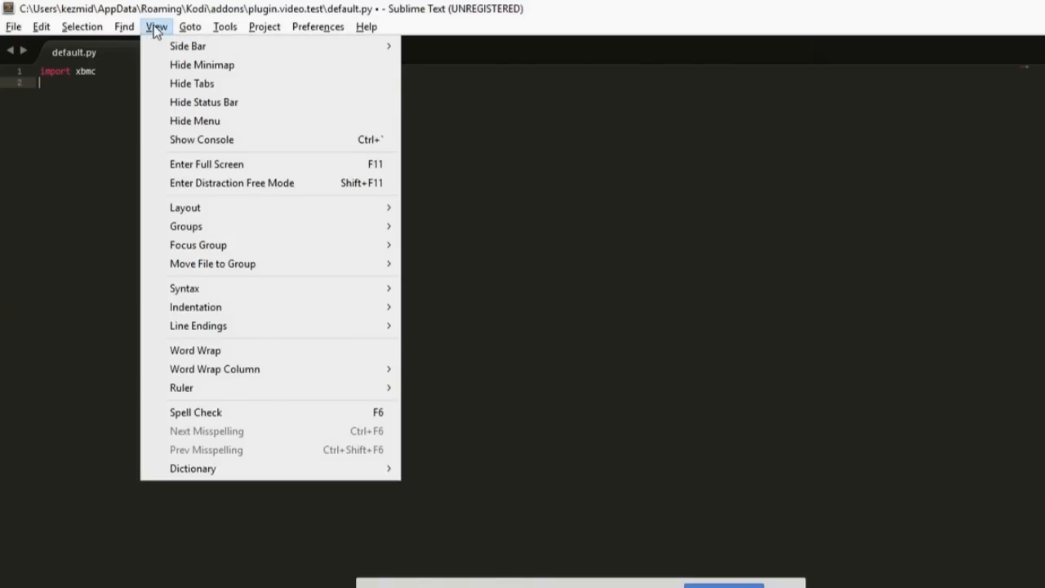
mouse_move(236, 288)
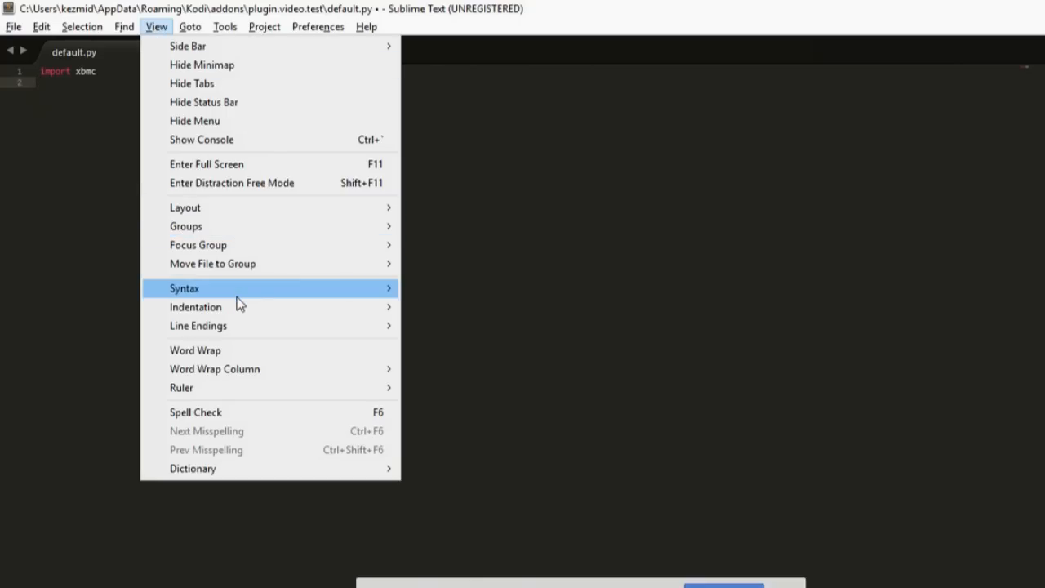
mouse_move(249, 65)
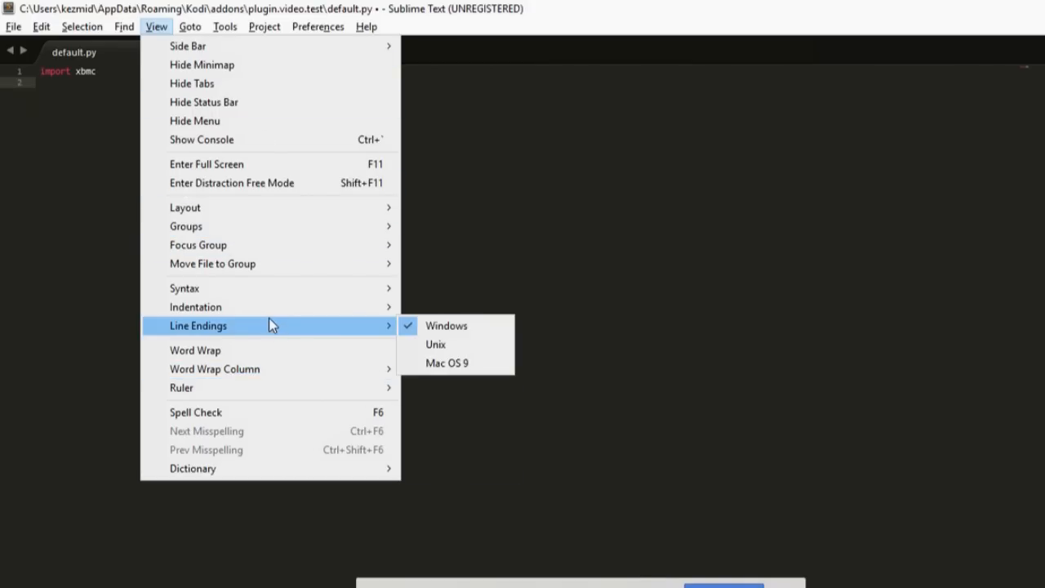
mouse_move(256, 231)
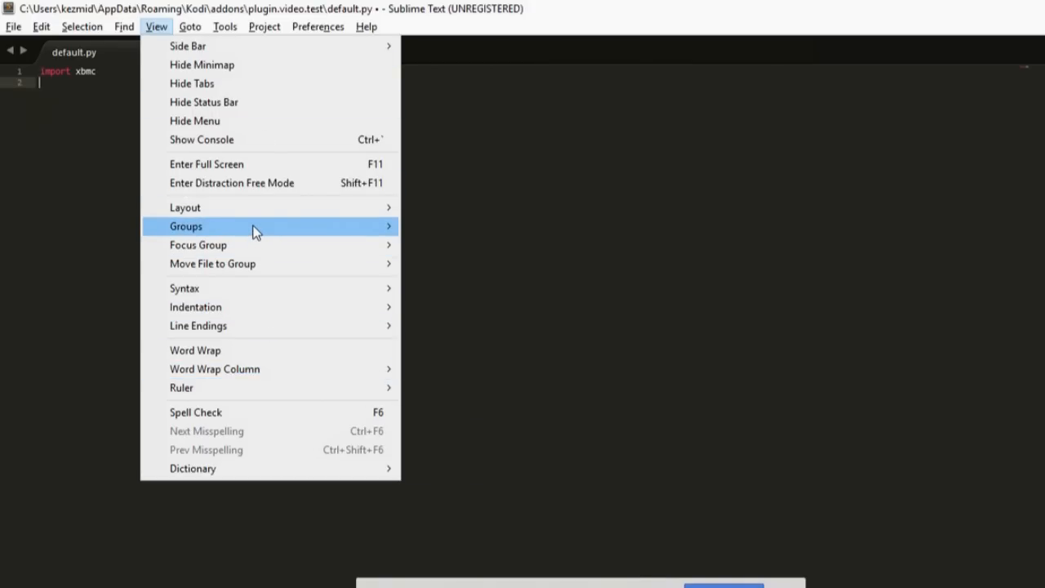
mouse_move(243, 288)
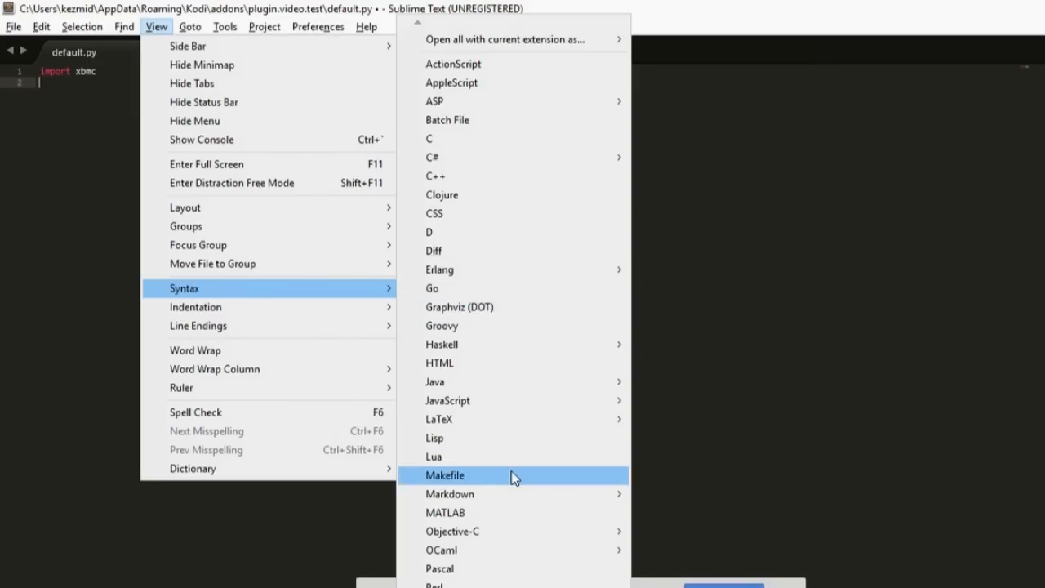
mouse_move(512, 476)
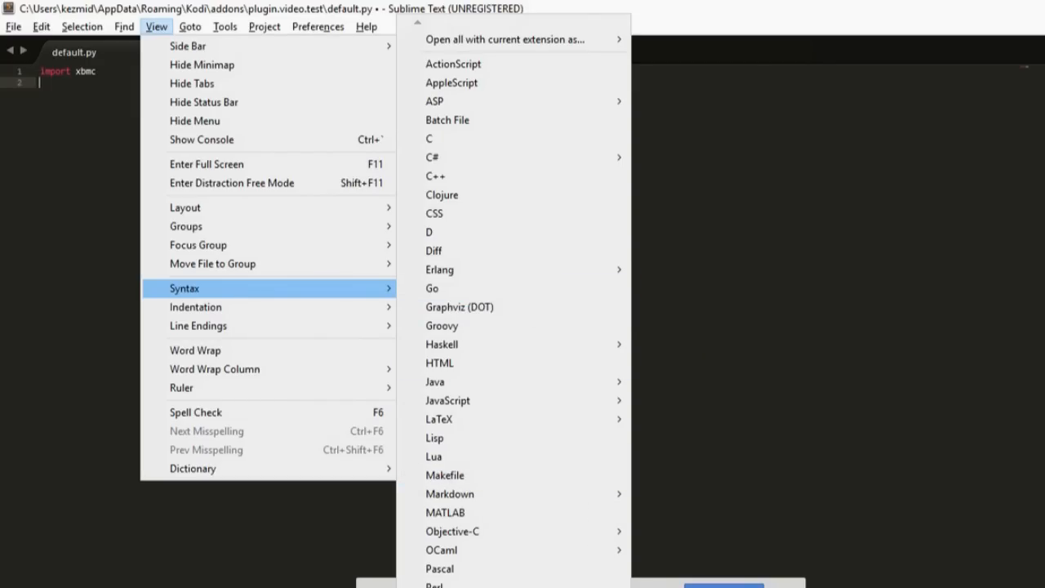
scroll("down", 3)
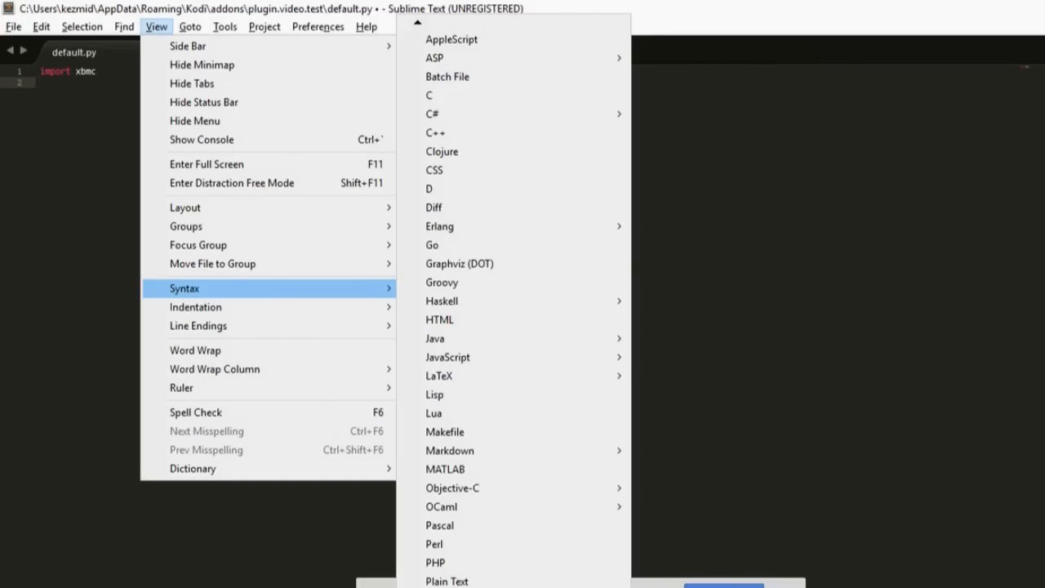
mouse_move(196, 412)
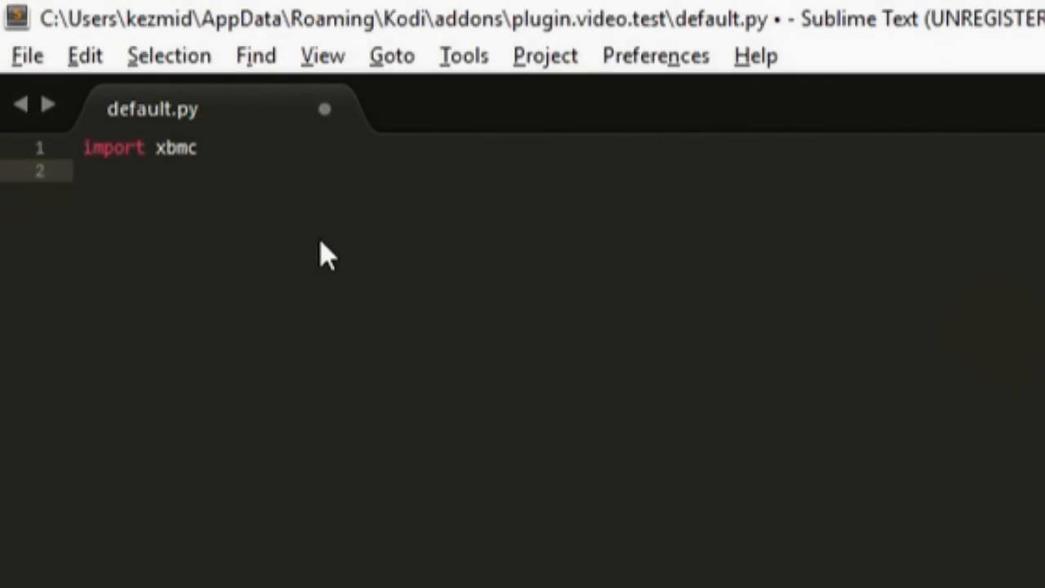
Step: Append ', xbmcgui' to line 1 and add 'import xbmcgui' on line 2
left_click(196, 147)
type(",")
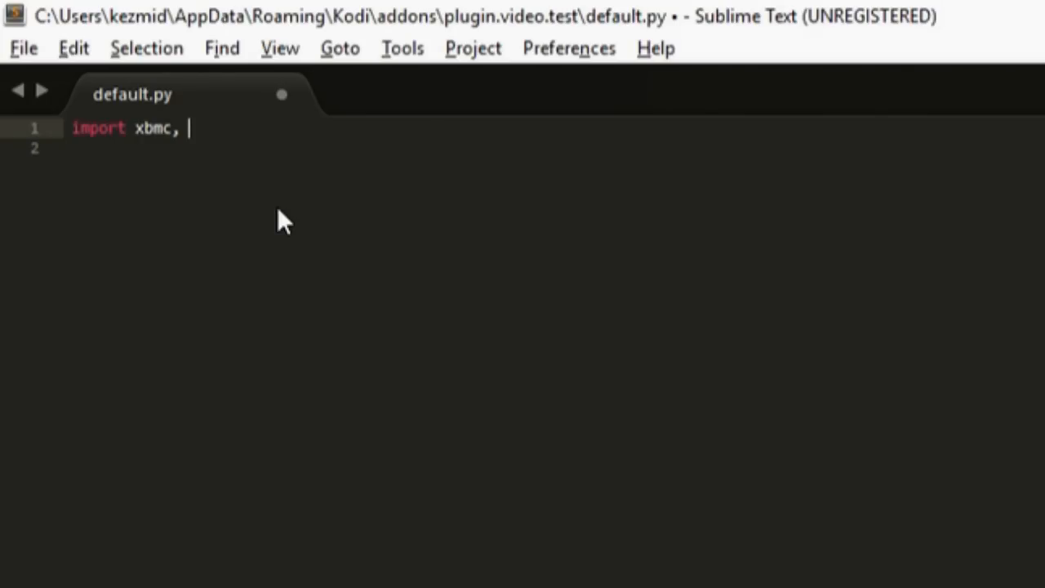
type("x")
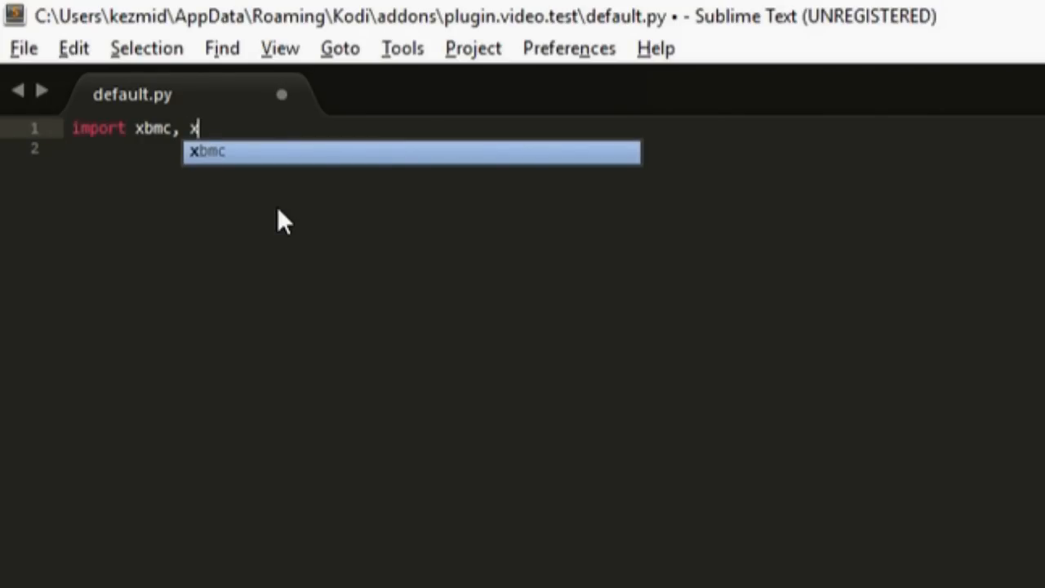
type("bmcgui")
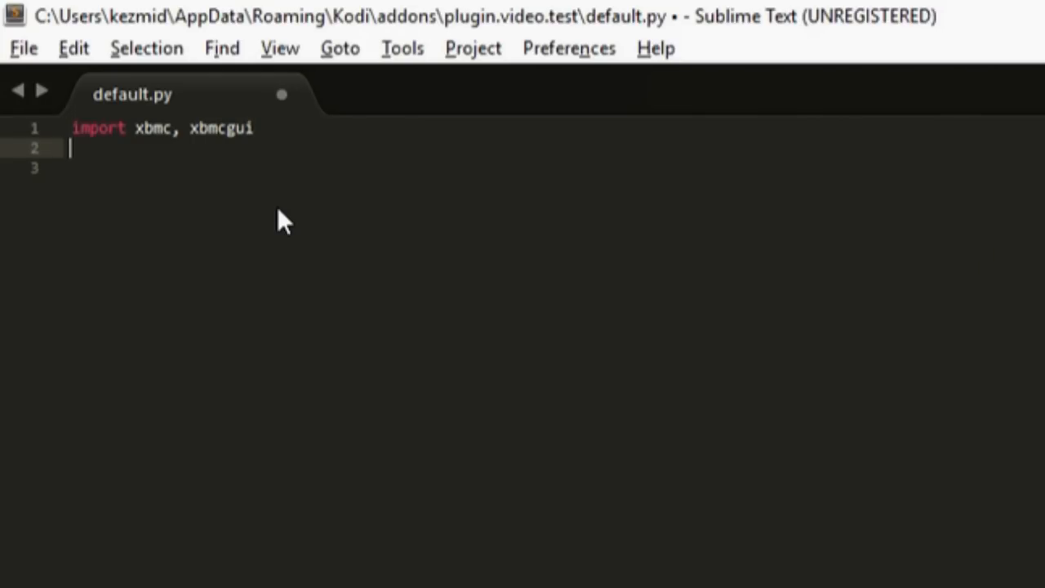
type("i")
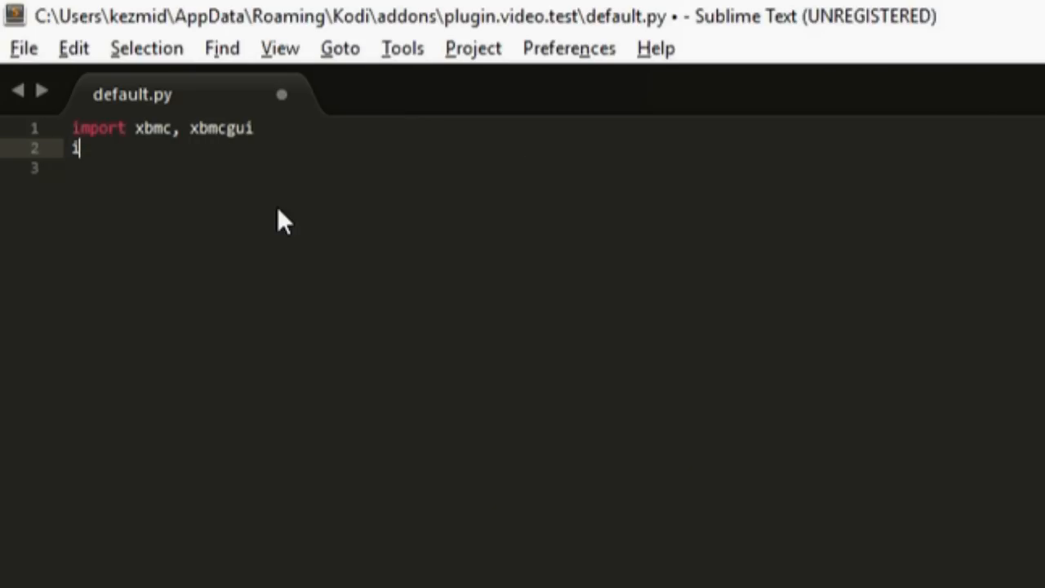
type("mport")
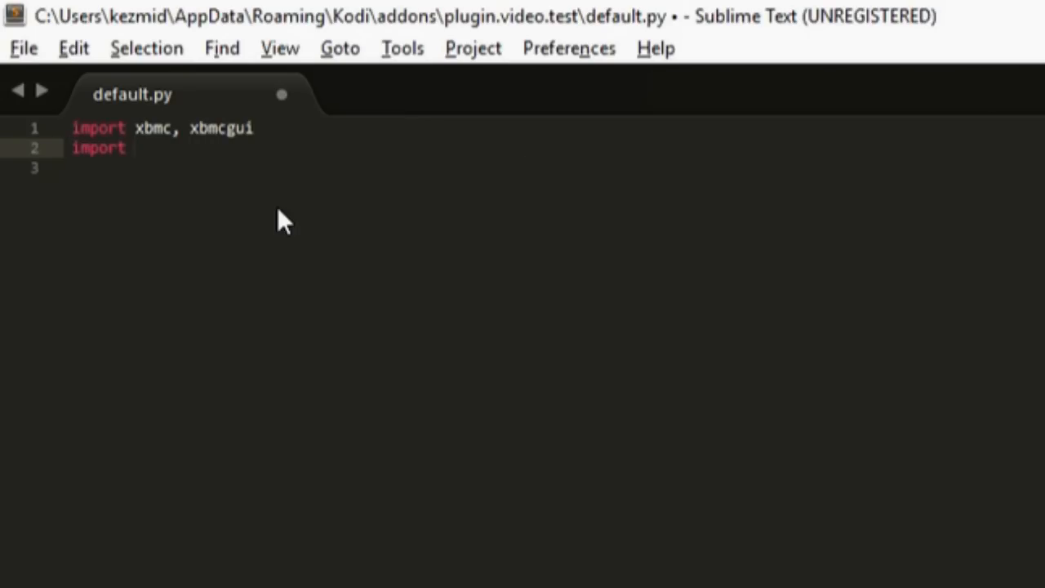
type("xbmc")
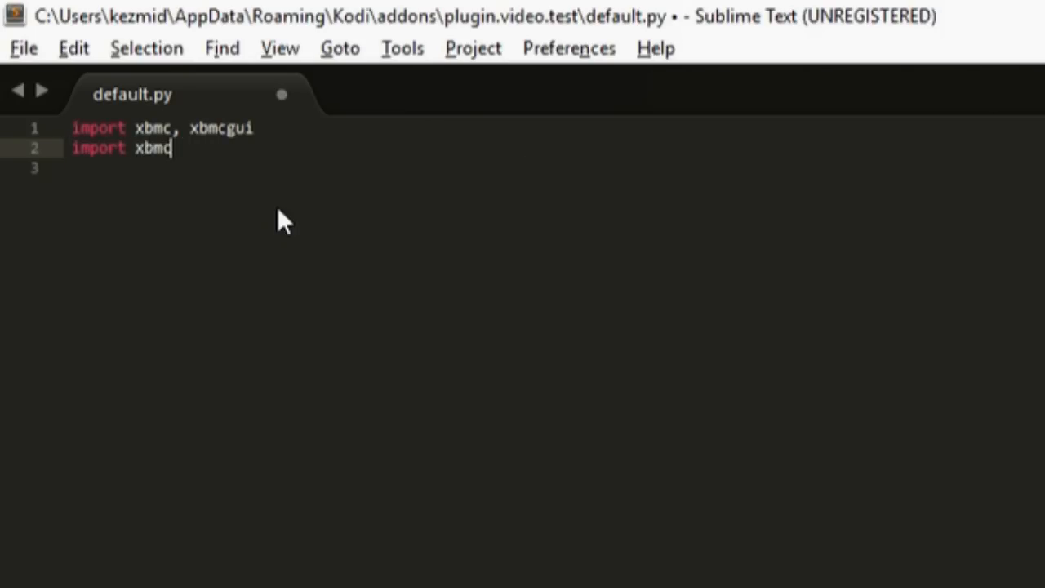
type("gui")
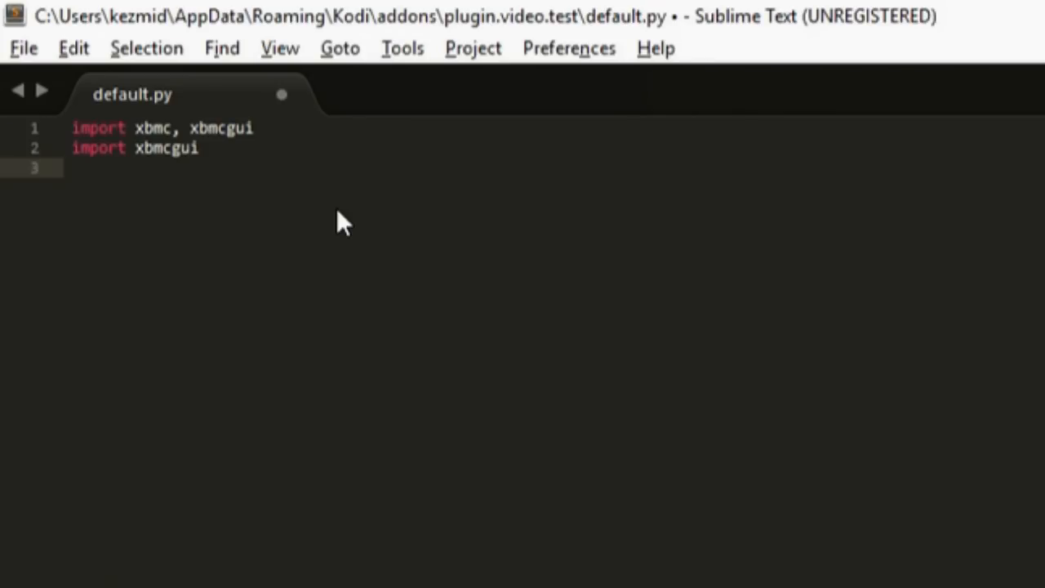
mouse_move(239, 174)
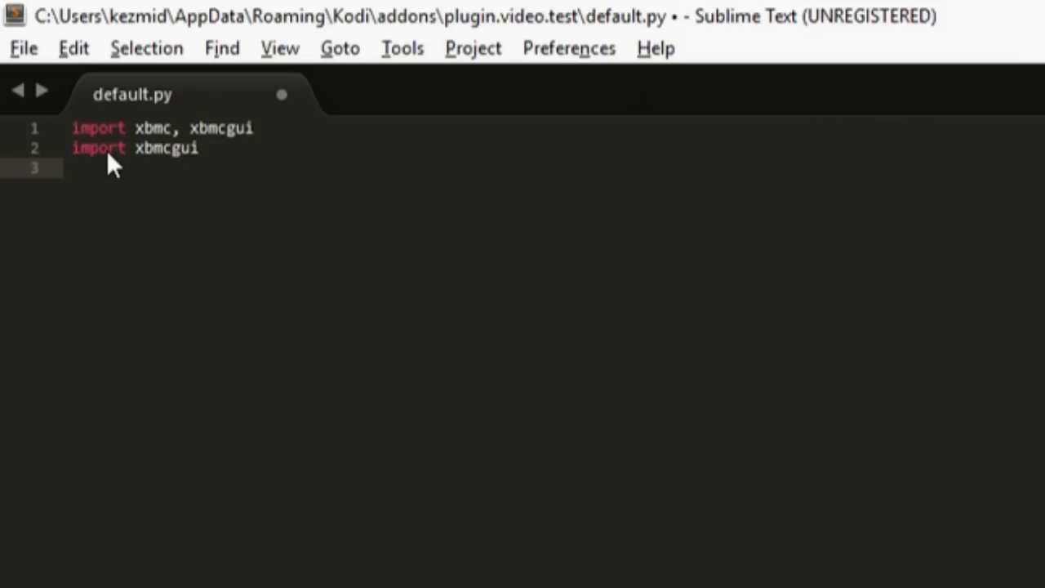
mouse_move(306, 143)
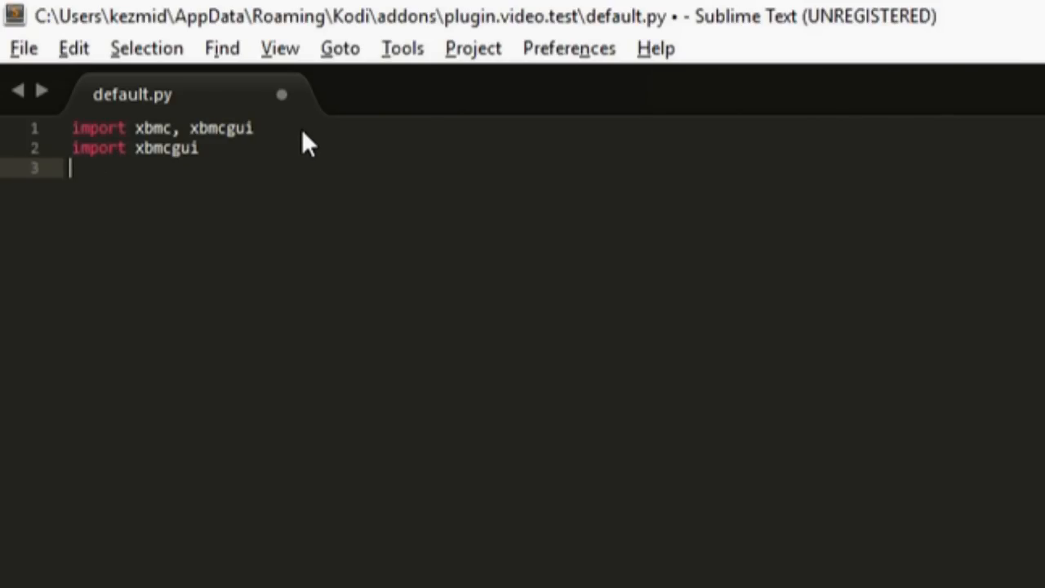
mouse_move(229, 164)
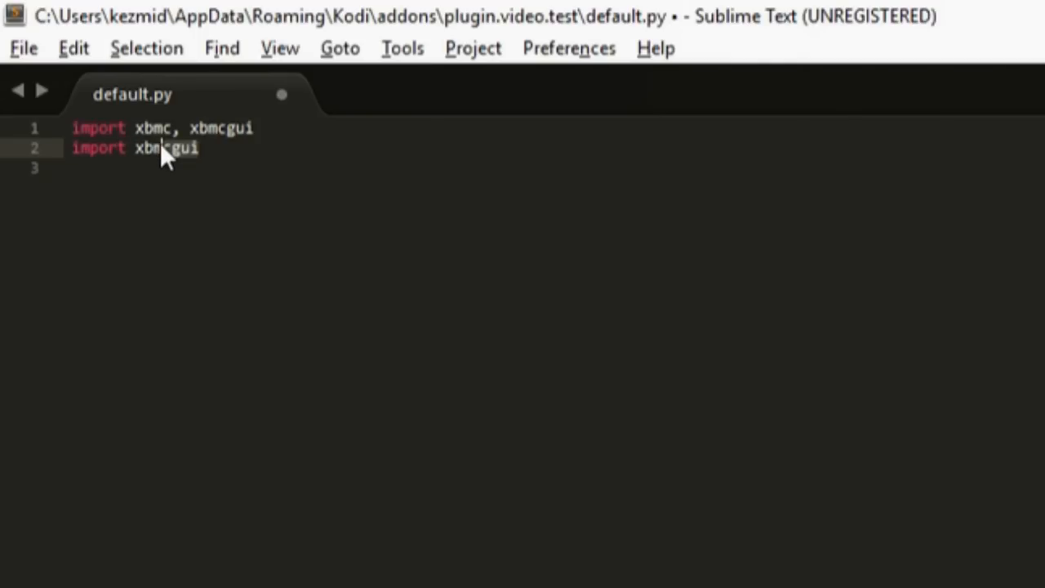
mouse_move(309, 140)
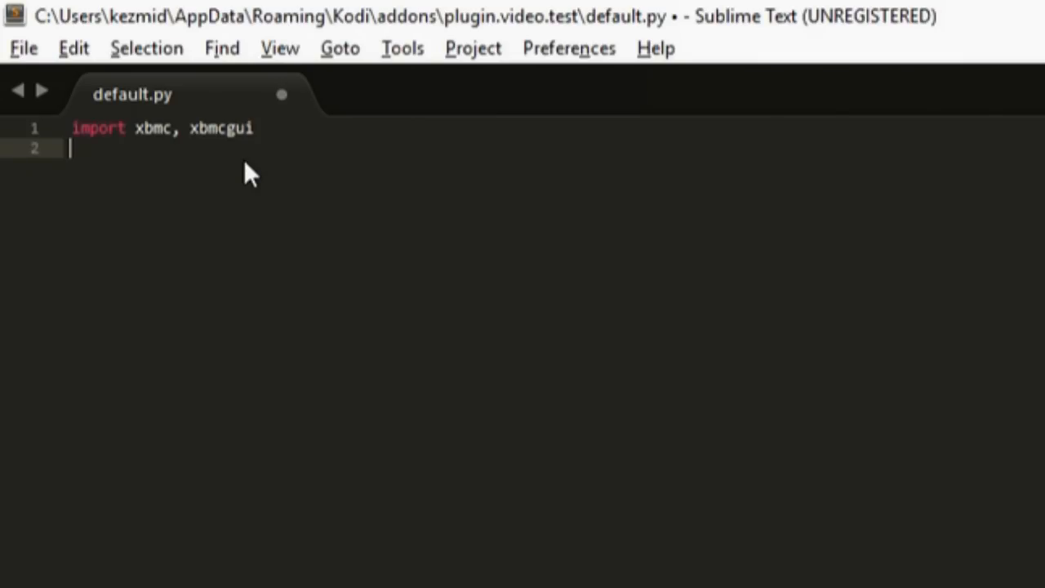
Step: Write 'import os' on line 2 in place of the xbmcgui import
type("impo")
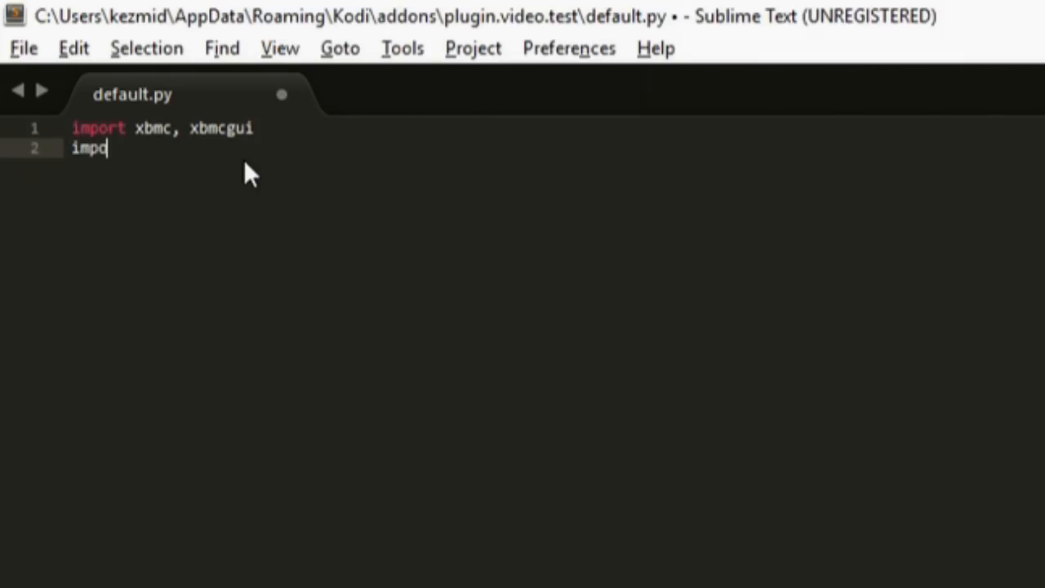
type("rt")
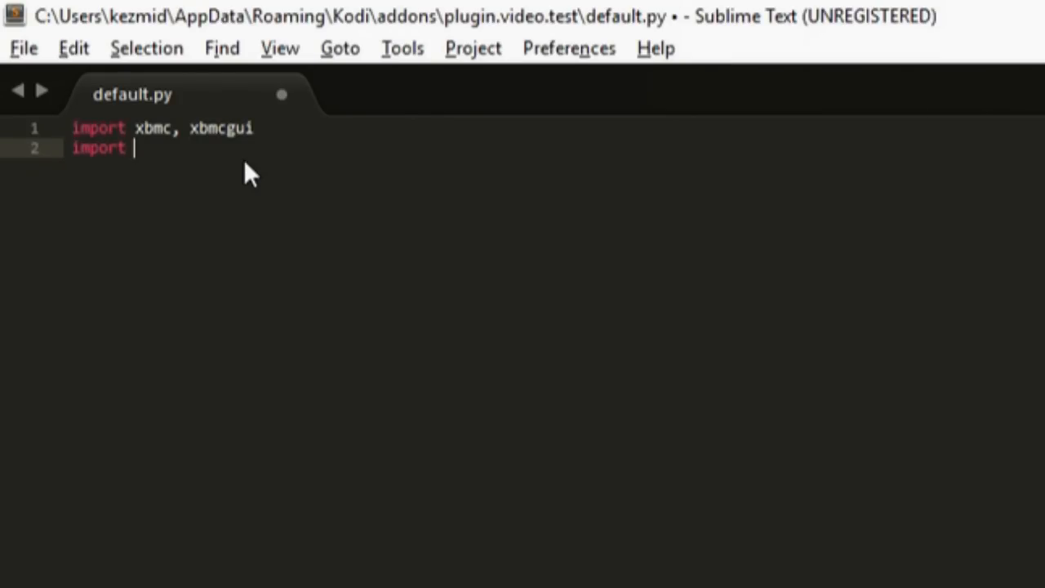
type("os")
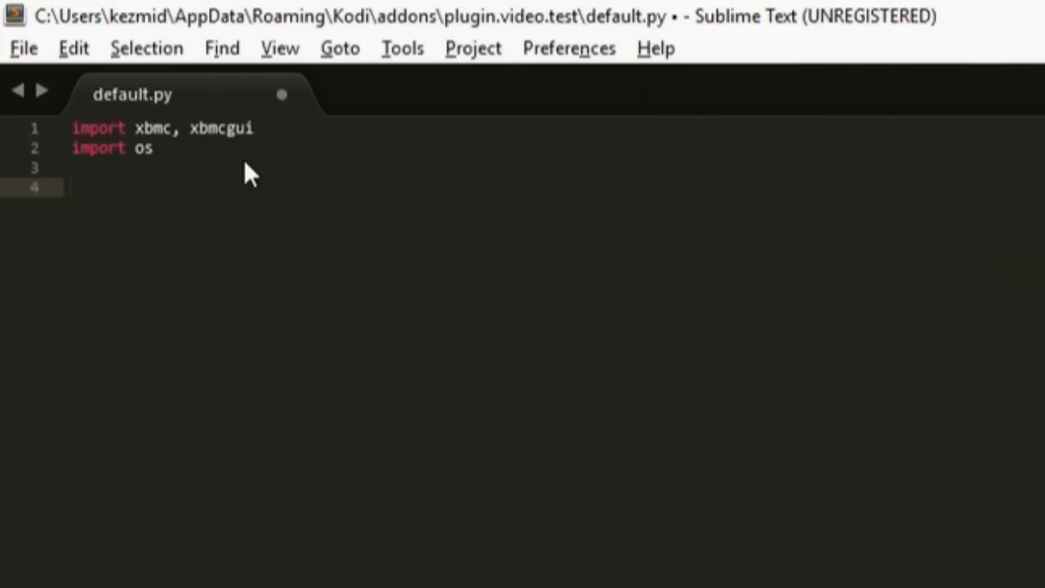
left_click(74, 187)
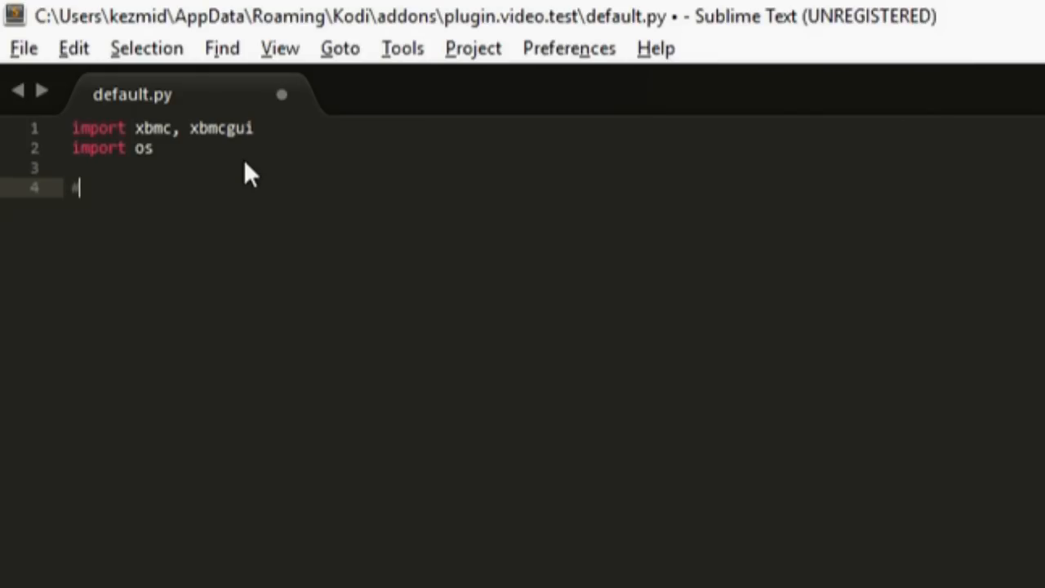
Step: Write the comment '# Global variables' on line 4, removing a stray letter
type("#")
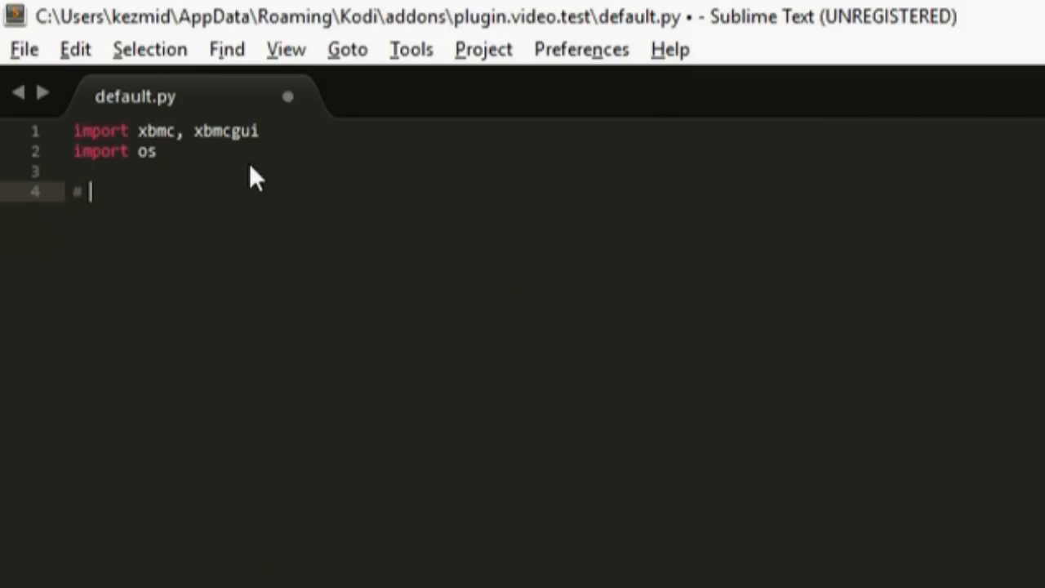
type("#")
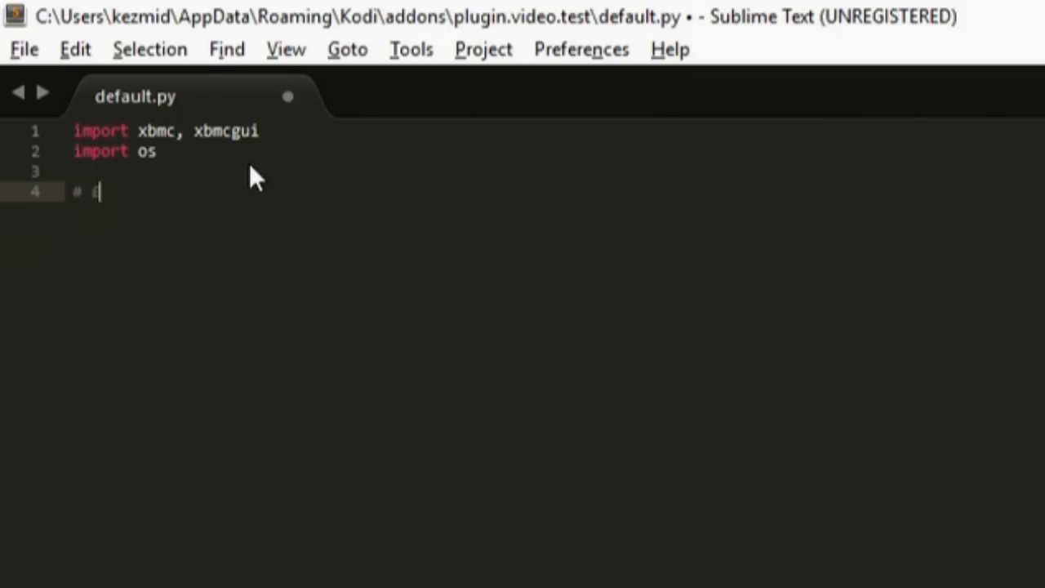
type("E")
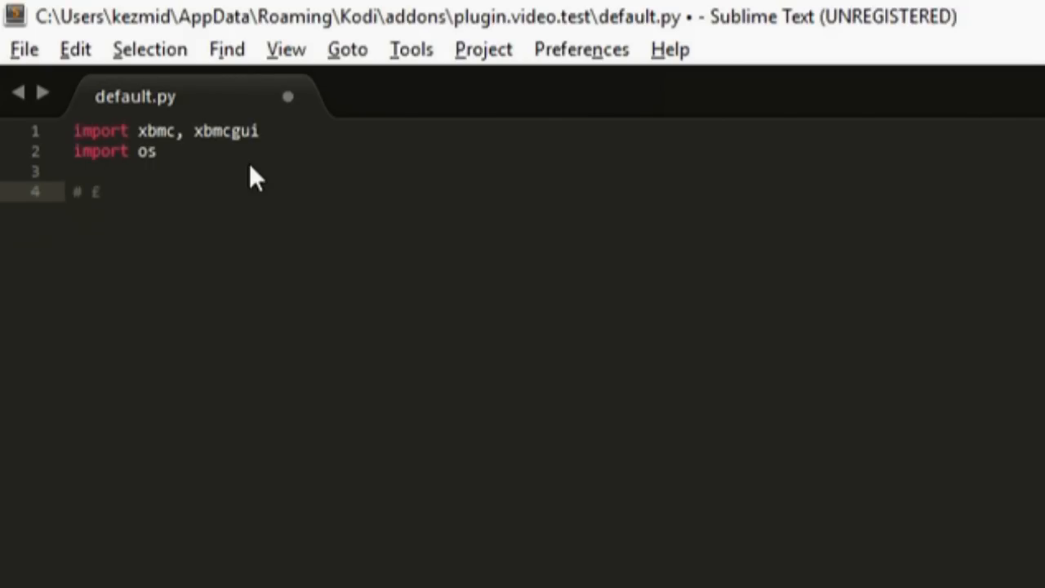
left_click(106, 191)
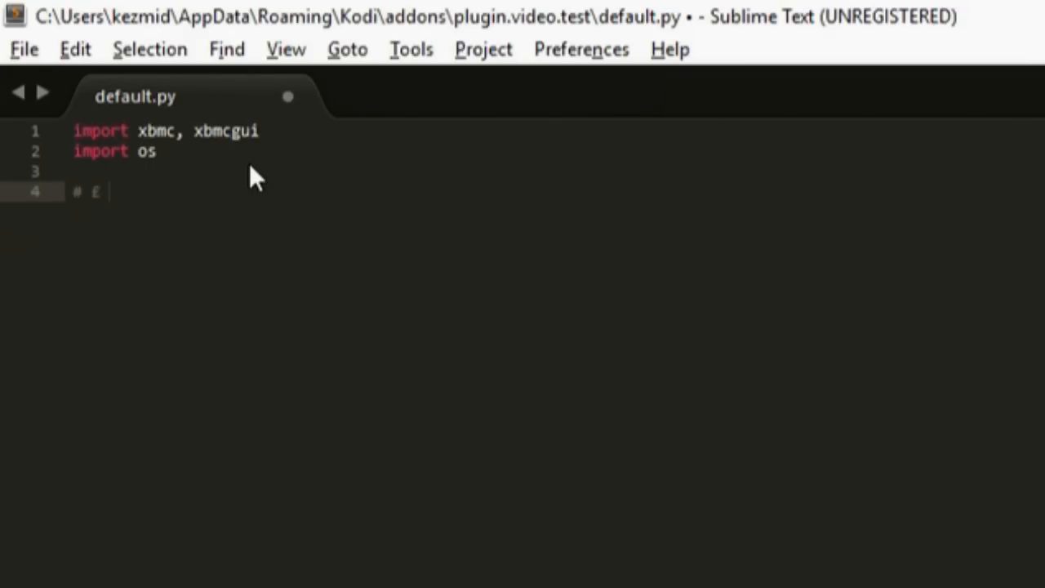
key("backspace")
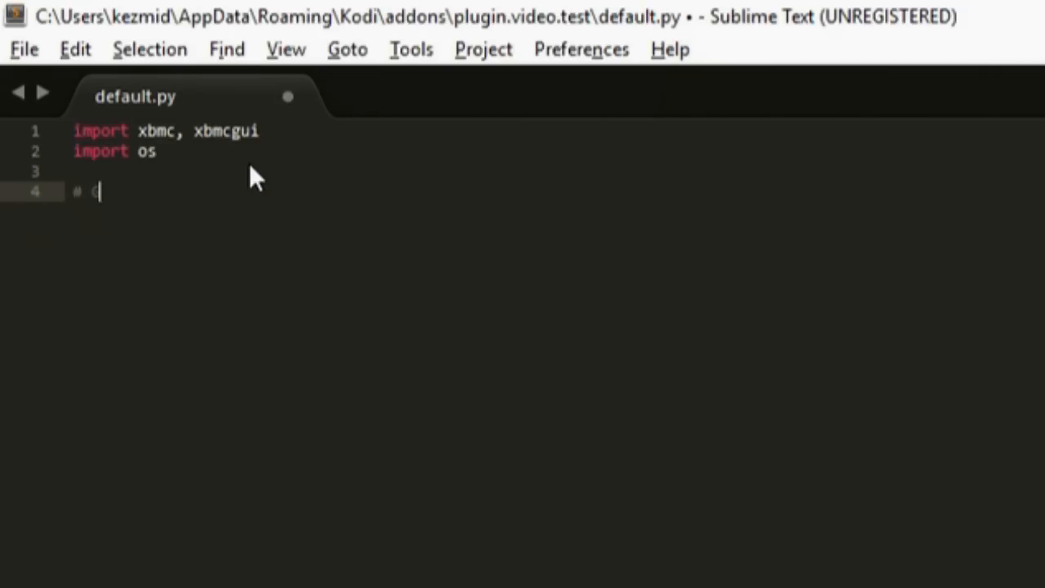
type("Global v")
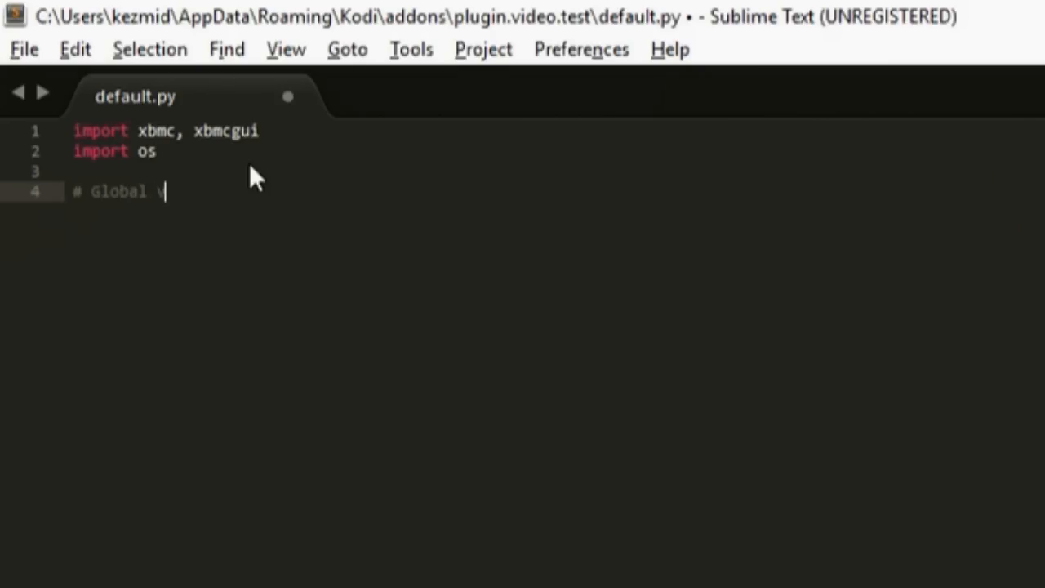
type("ariables")
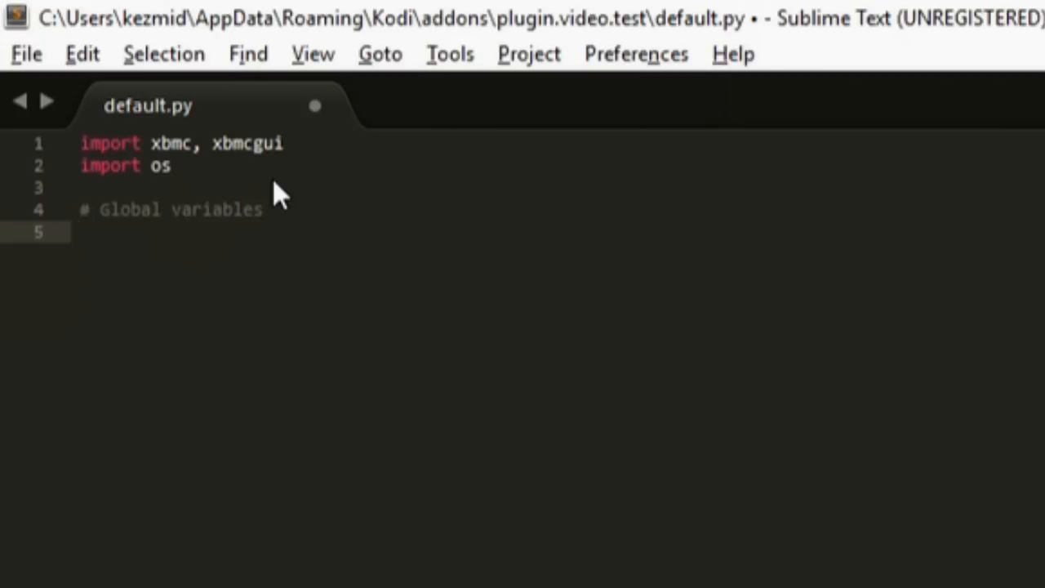
Step: Add the globals barroni = 1 and shan = 'Two' on separate lines below the comment
type("barr")
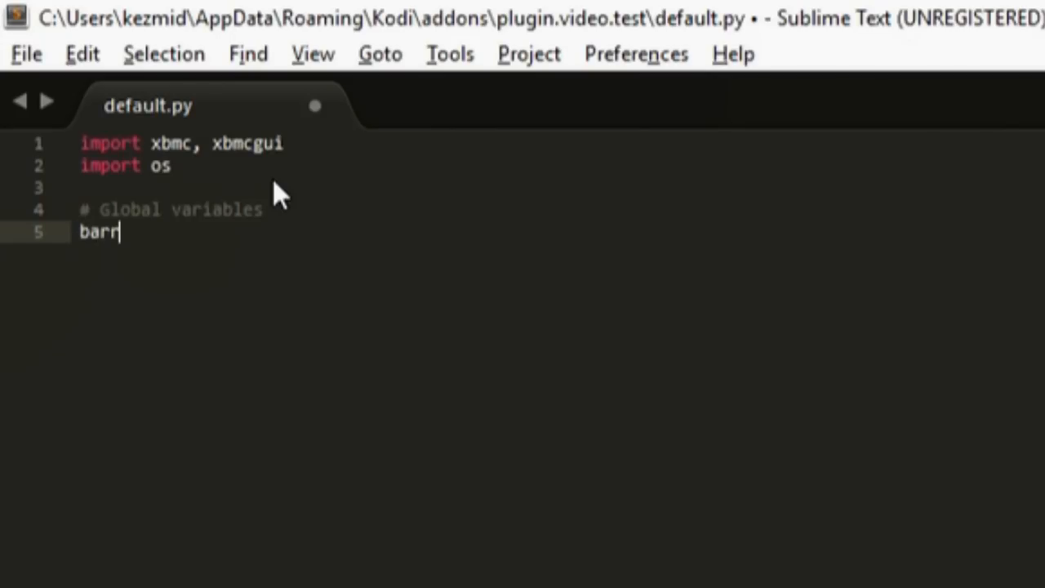
type("oni")
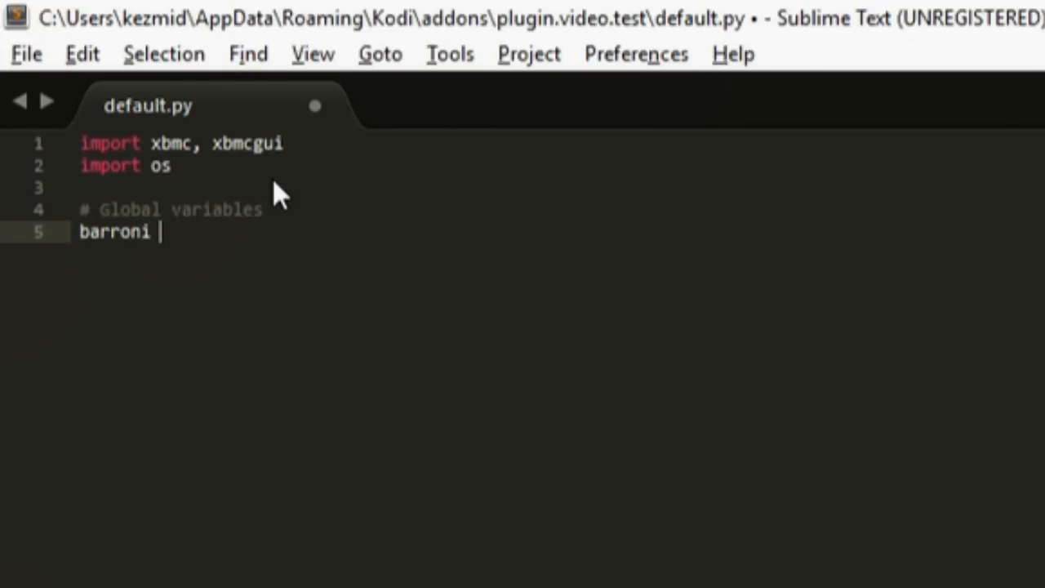
type("= 1")
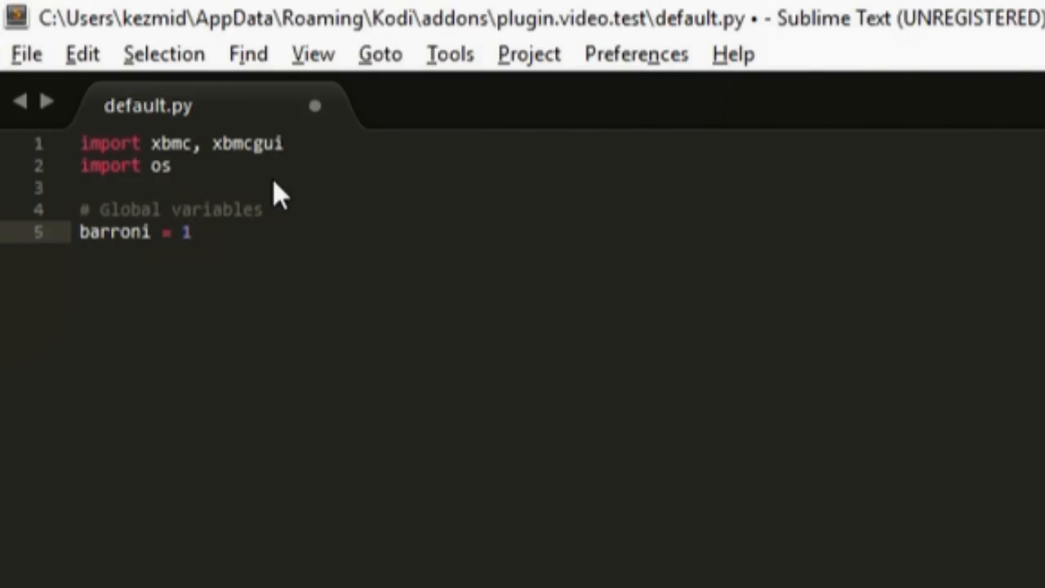
key("Return")
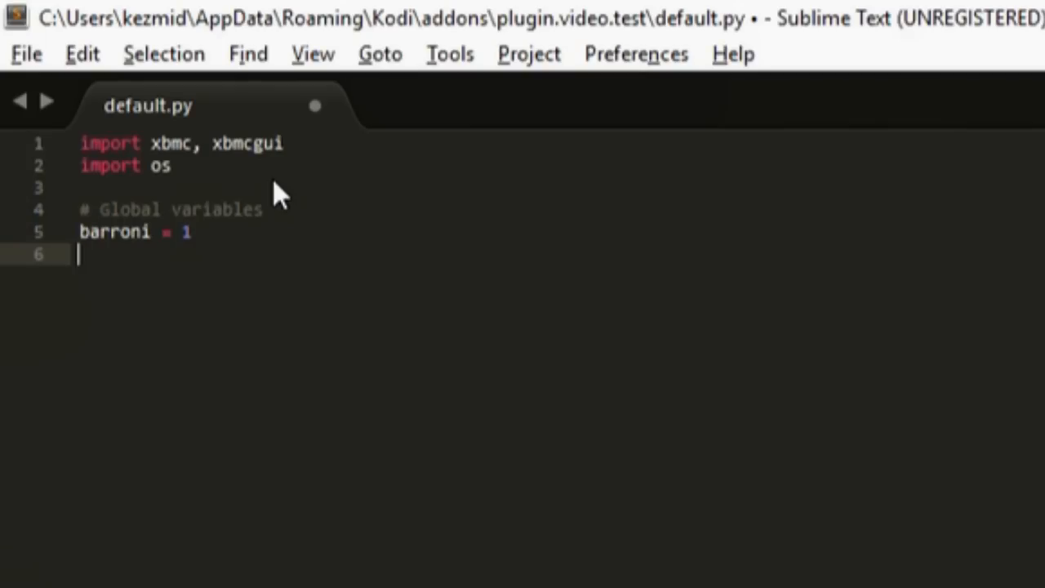
type("shan =")
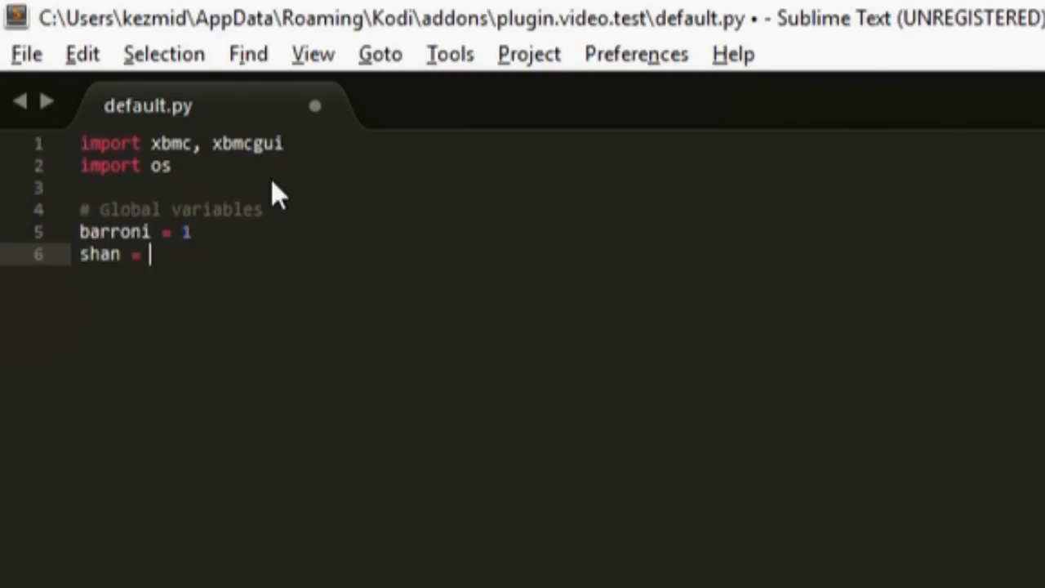
type("''")
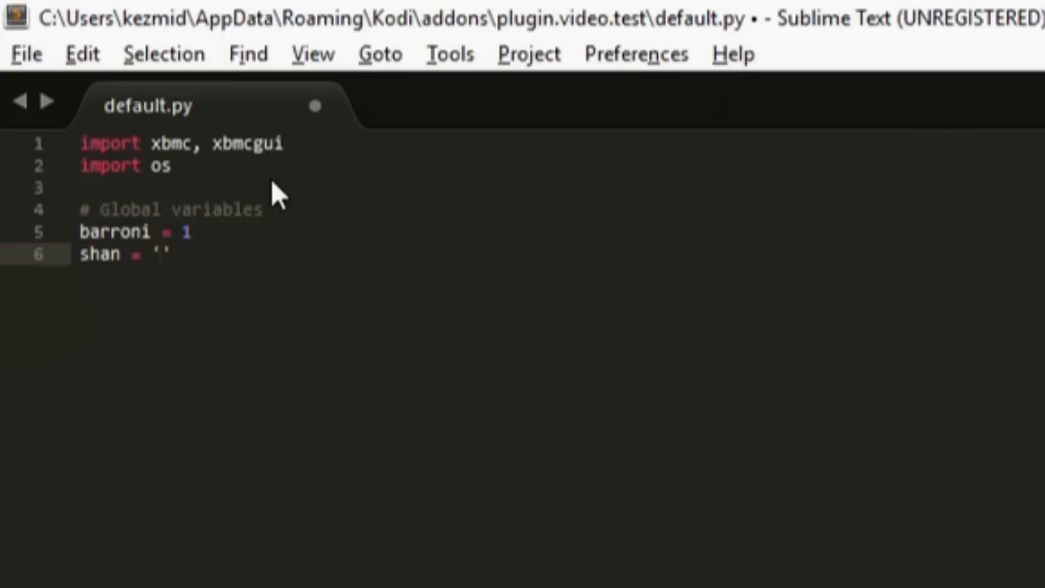
left_click(159, 254)
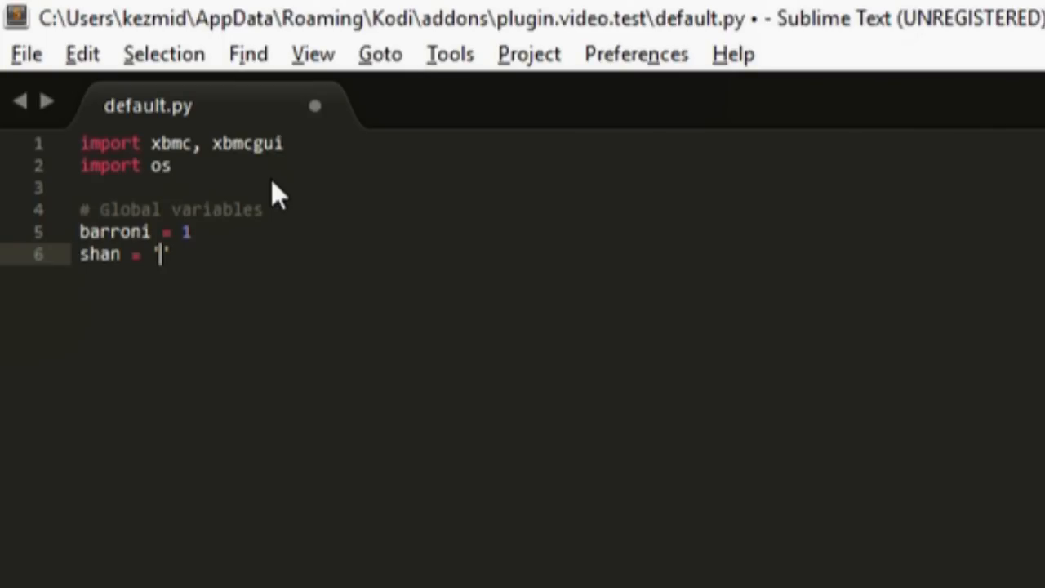
type("T")
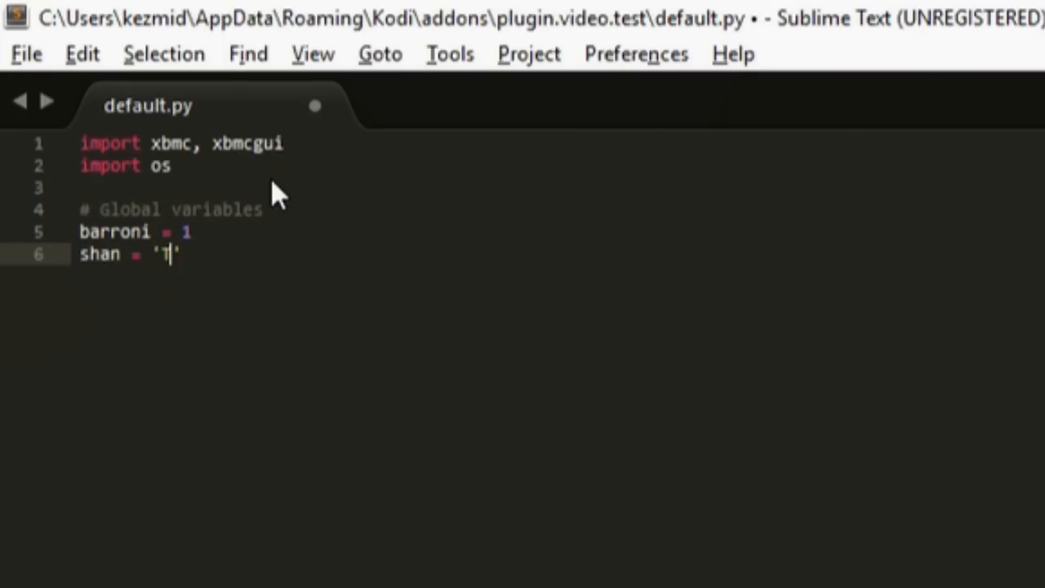
type("w")
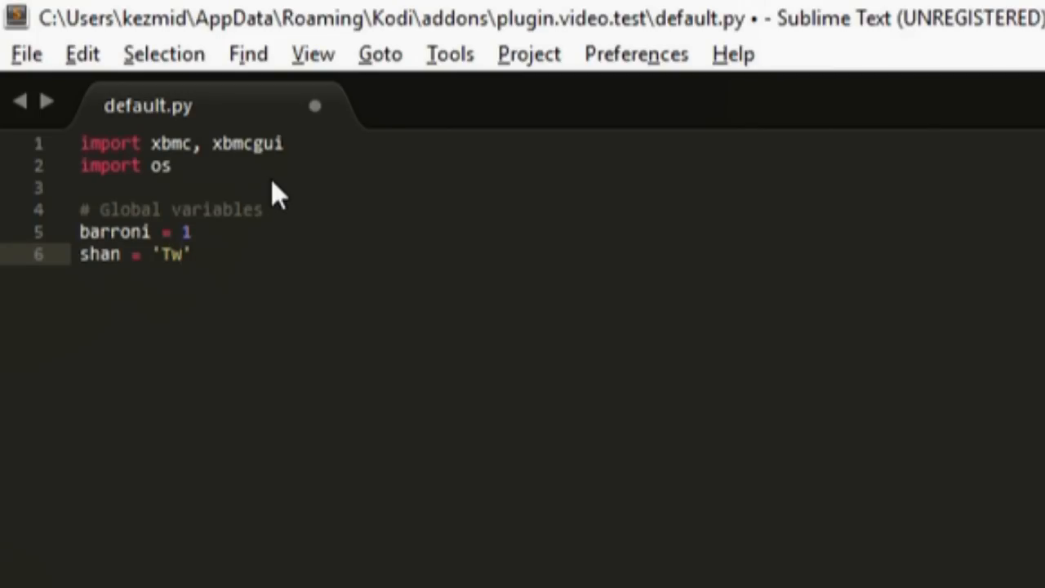
type("o")
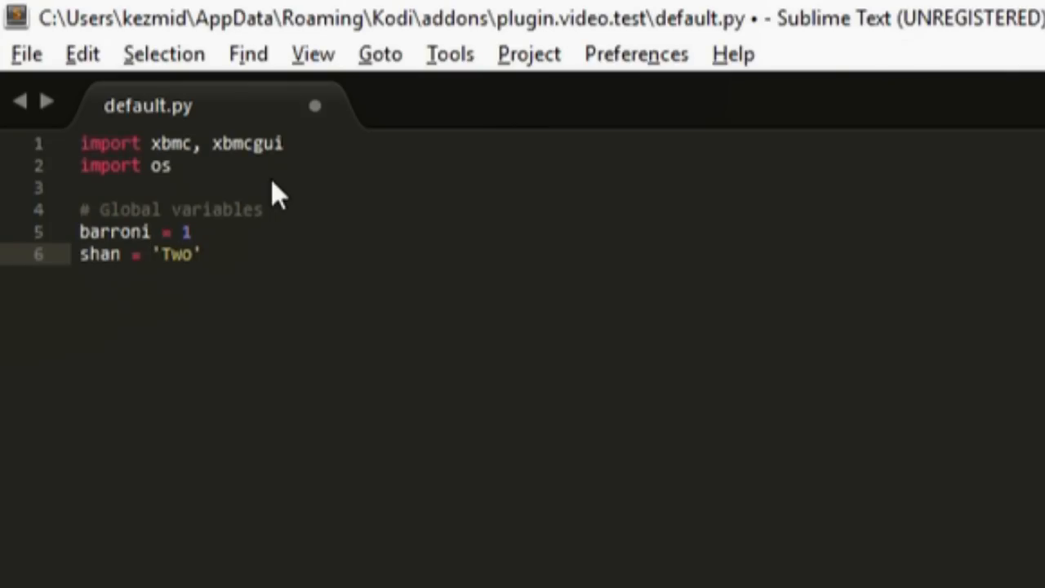
left_click(200, 254)
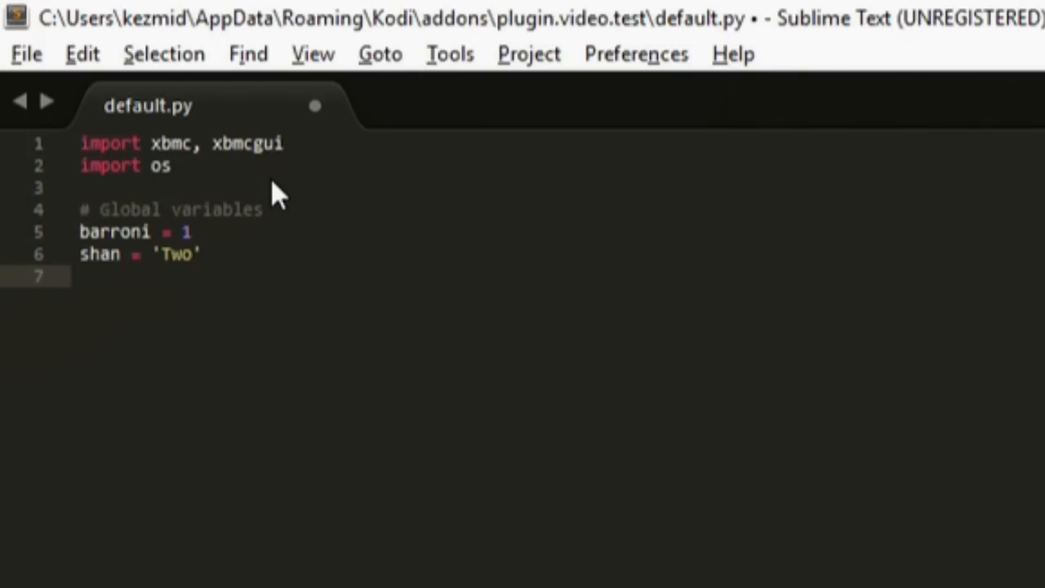
Step: Add a third global arb = "three's", switching its value to double quotes
type("arb = '")
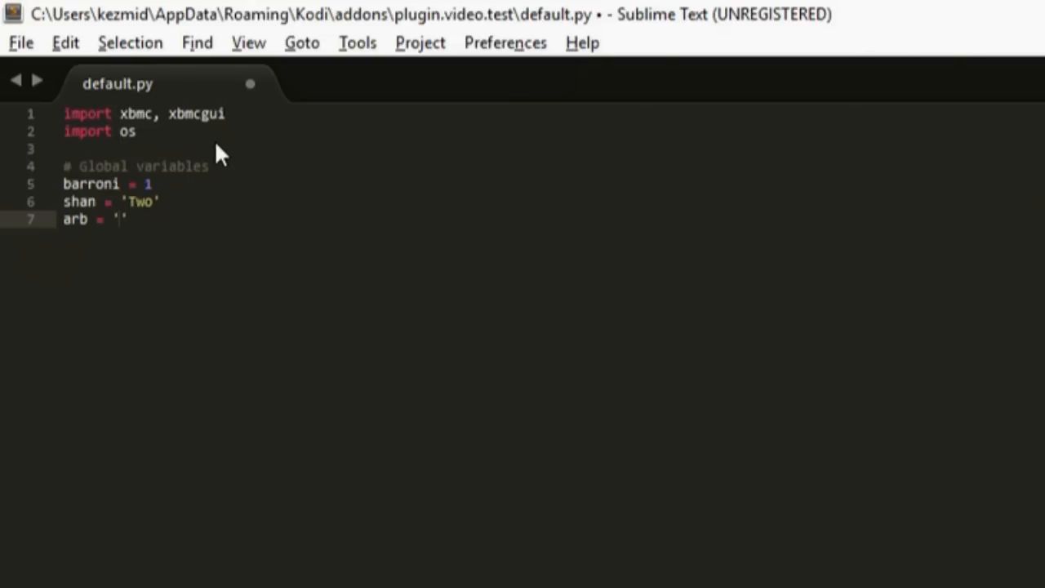
left_click(120, 219)
type("three")
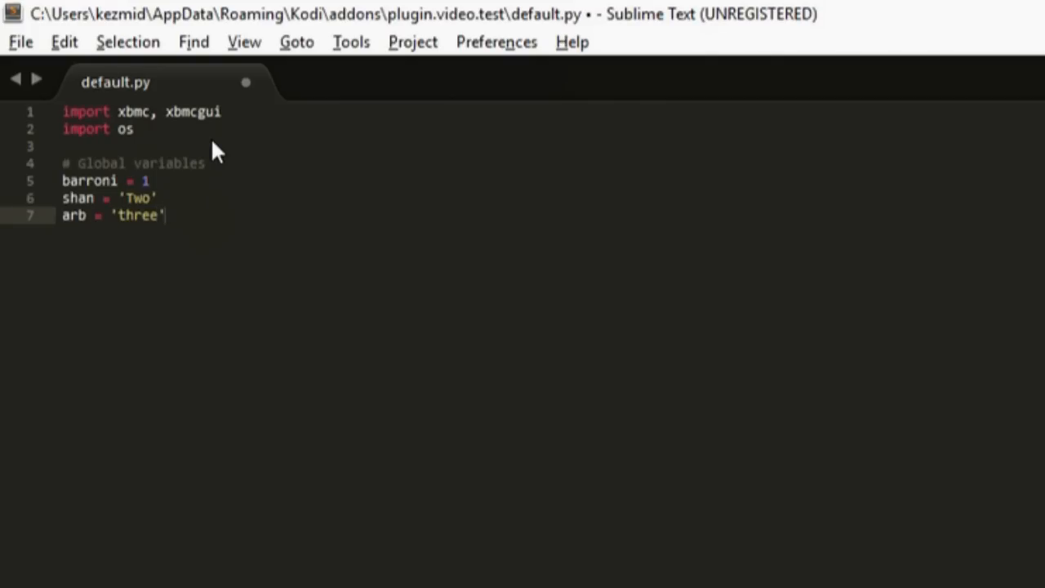
type("s'")
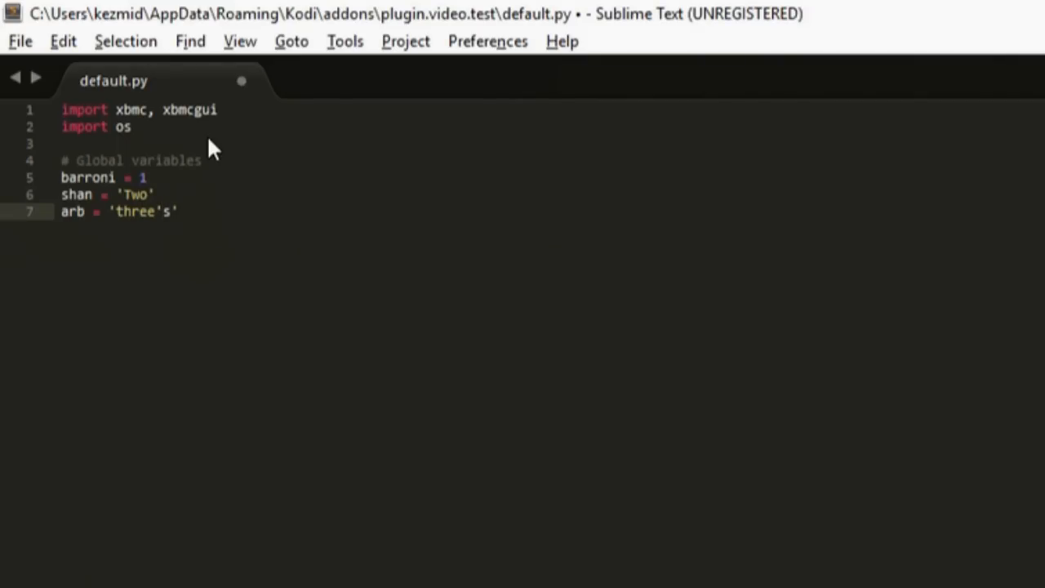
left_click(114, 211)
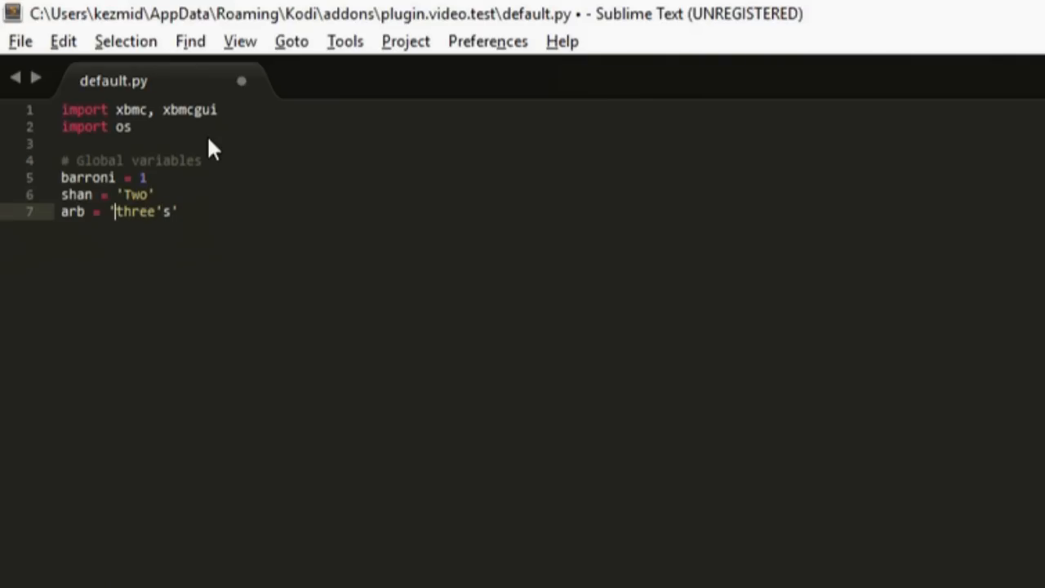
key("Backspace")
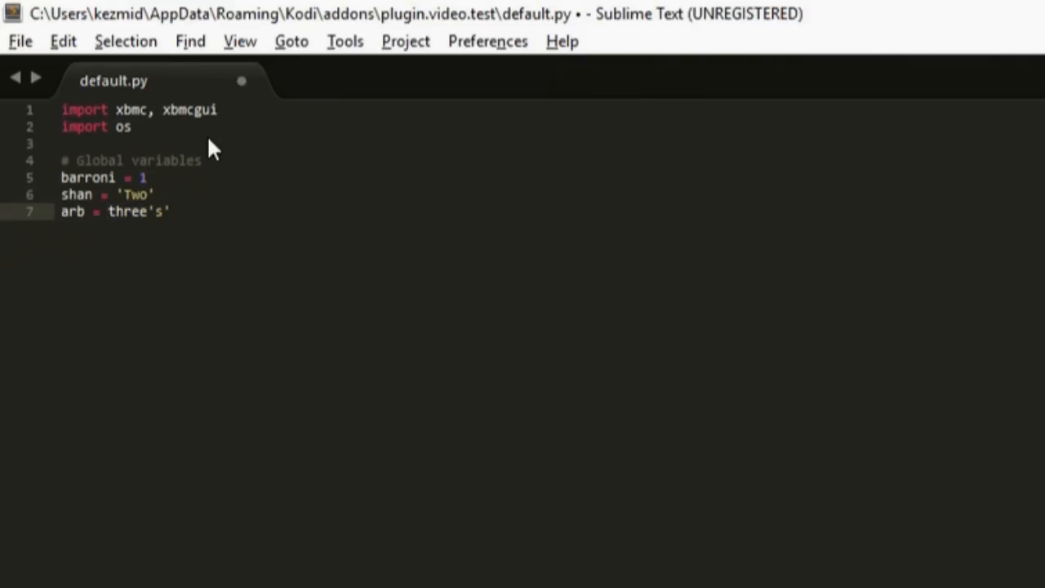
type("\"")
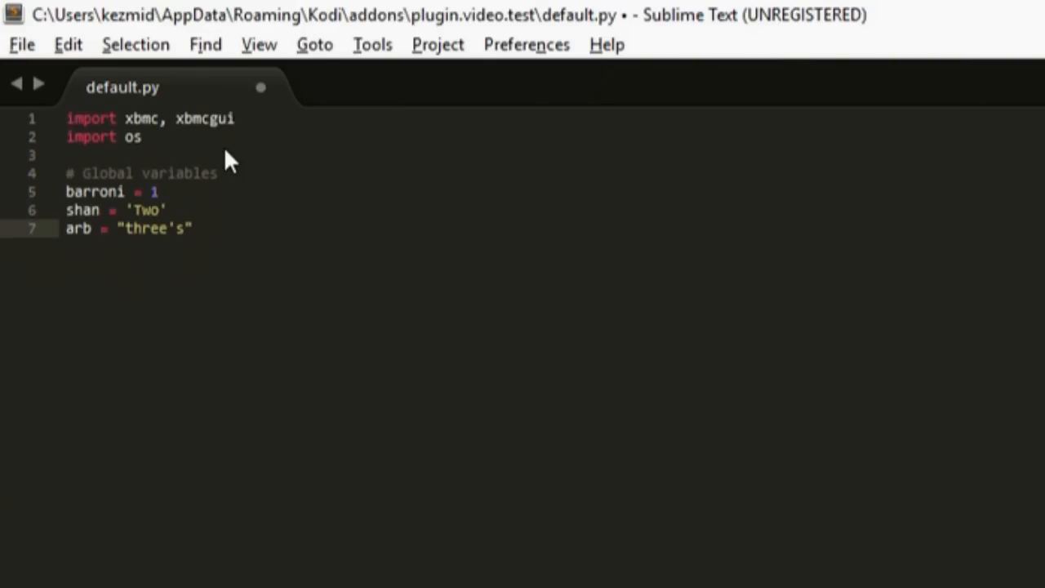
left_click(194, 229)
type("h")
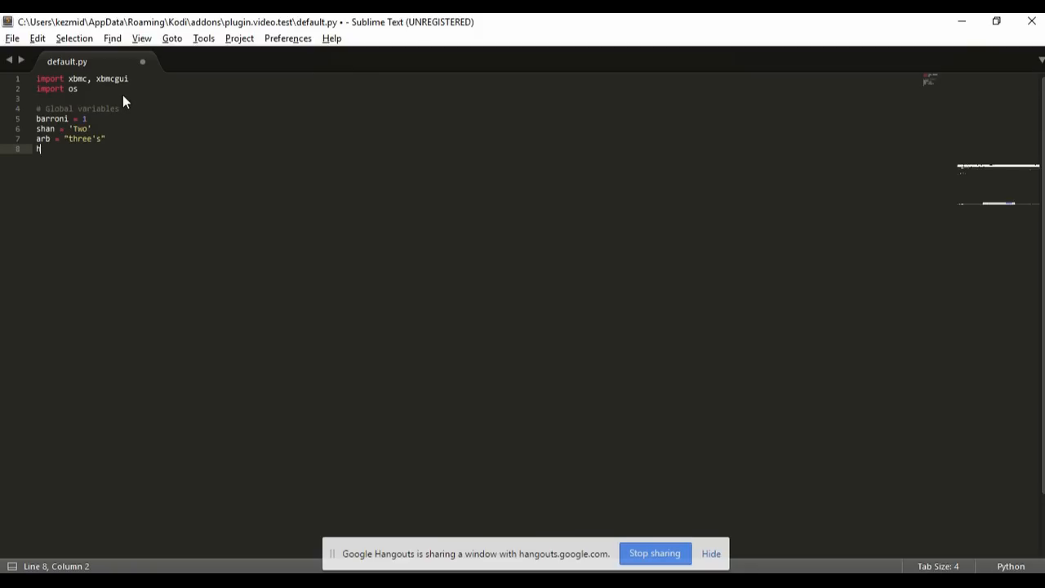
Step: Type houdin = 'he says "hi guys"' on line 8, fixing the houdinn typo, then add a new line
type("oudinn")
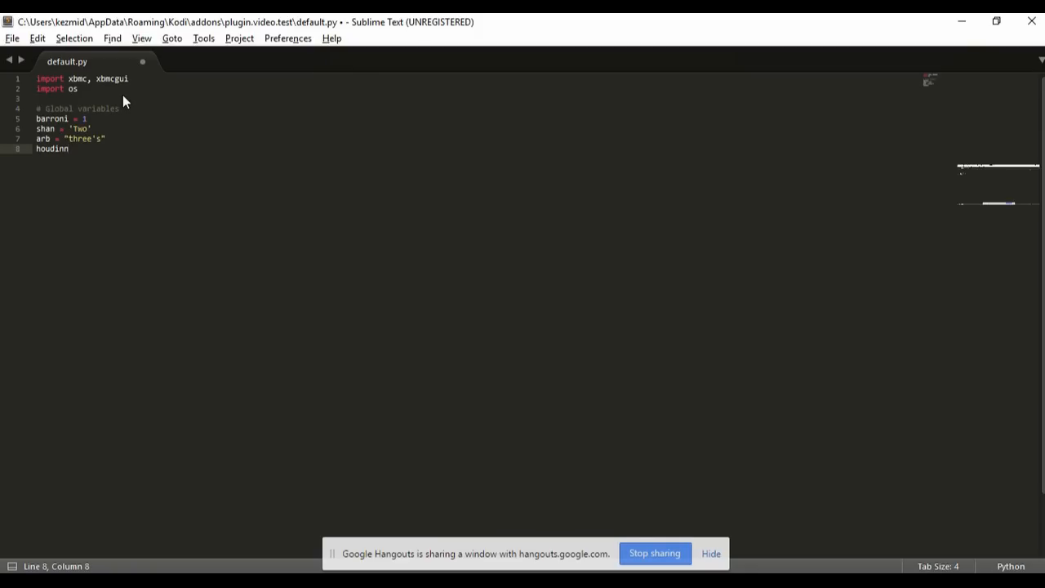
key("backspace")
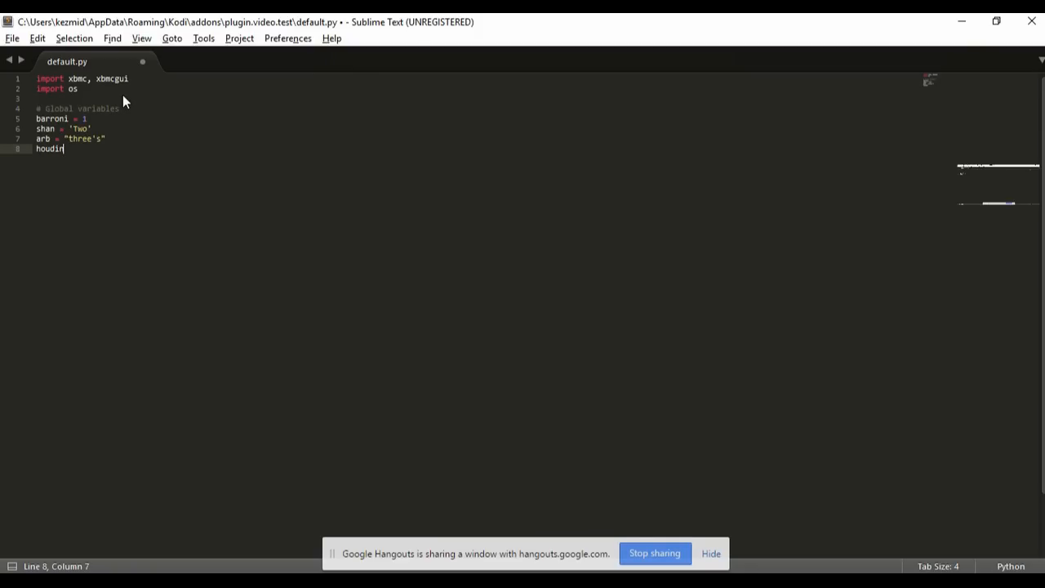
type("=")
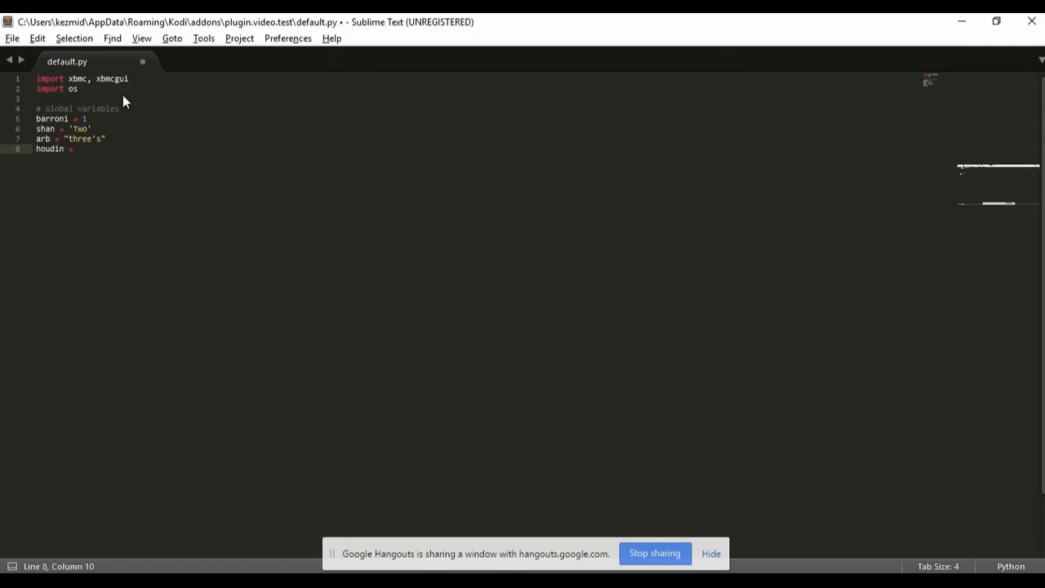
type("'")
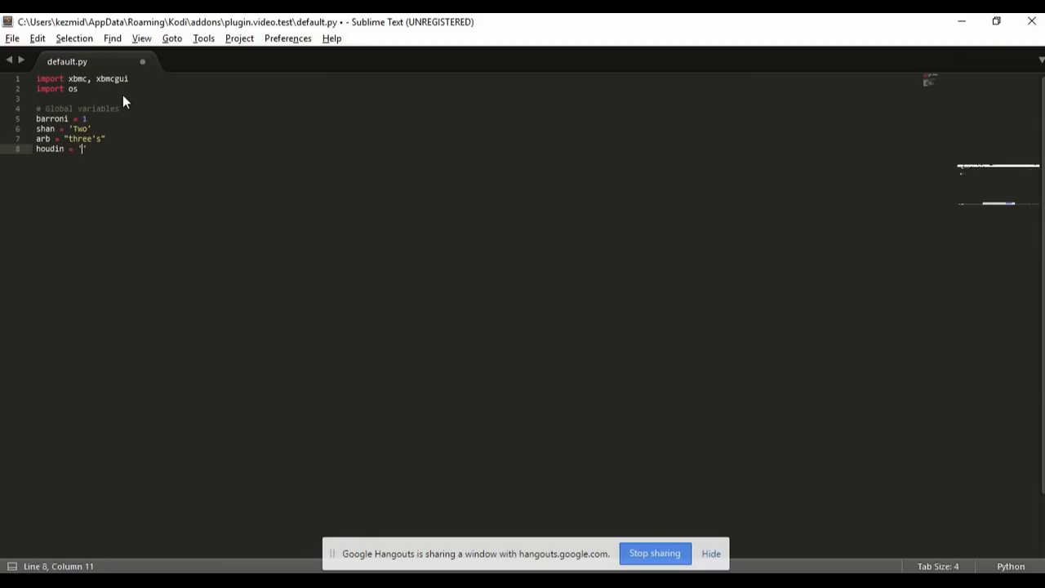
type("'")
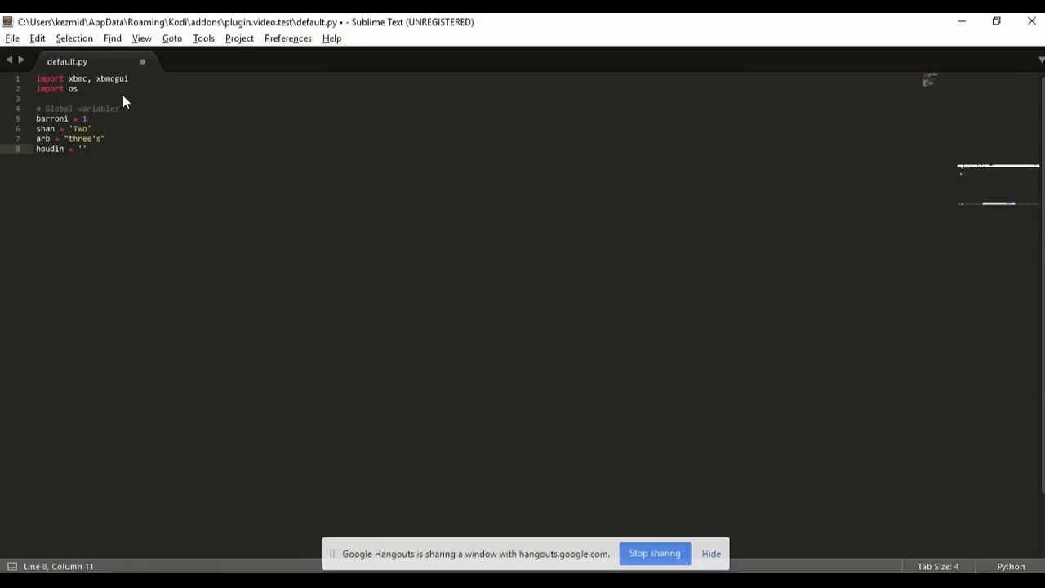
type("he says")
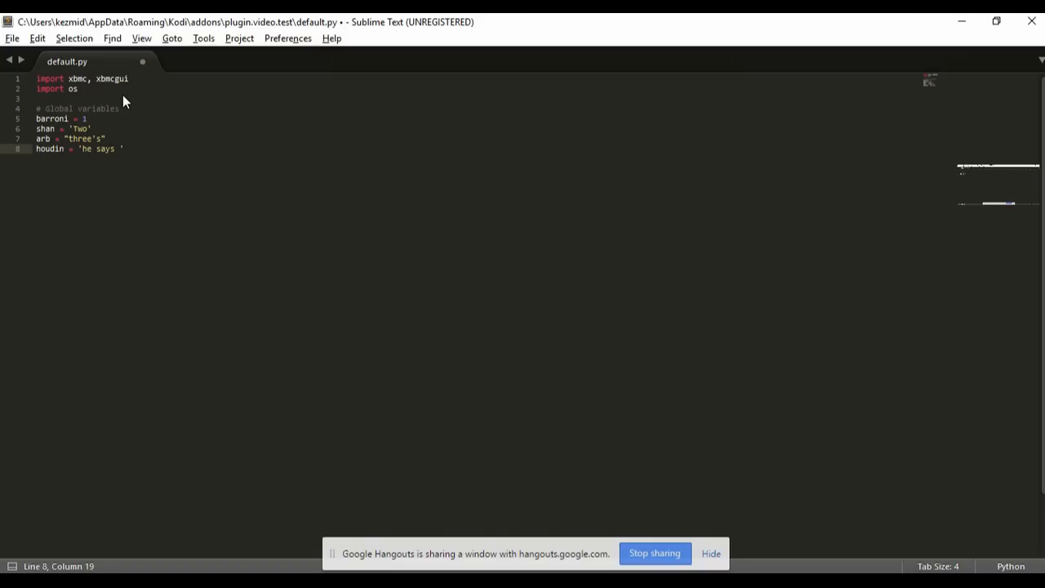
type("\"hi")
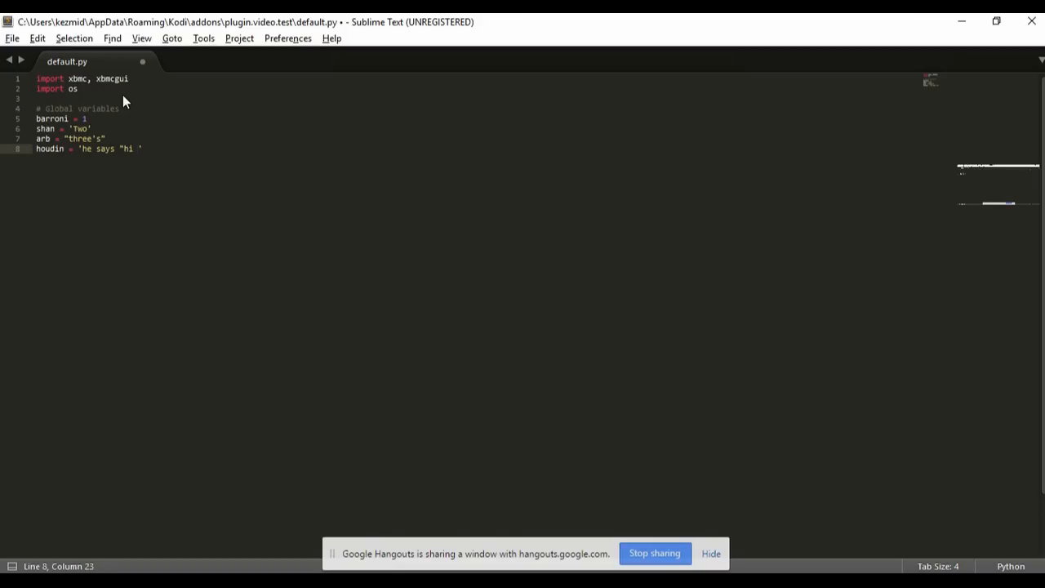
type("guys")
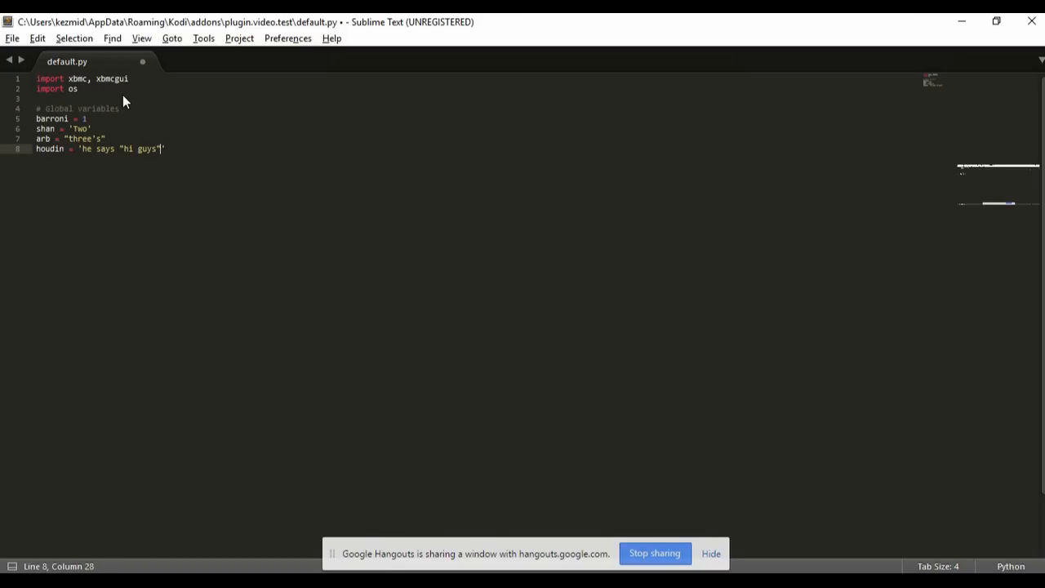
type("\"")
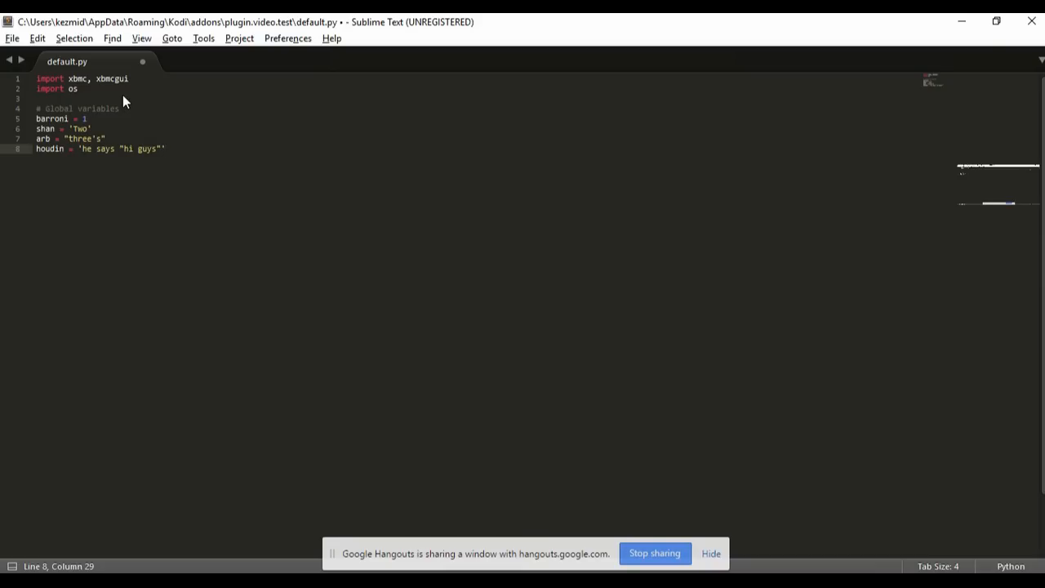
left_click(131, 147)
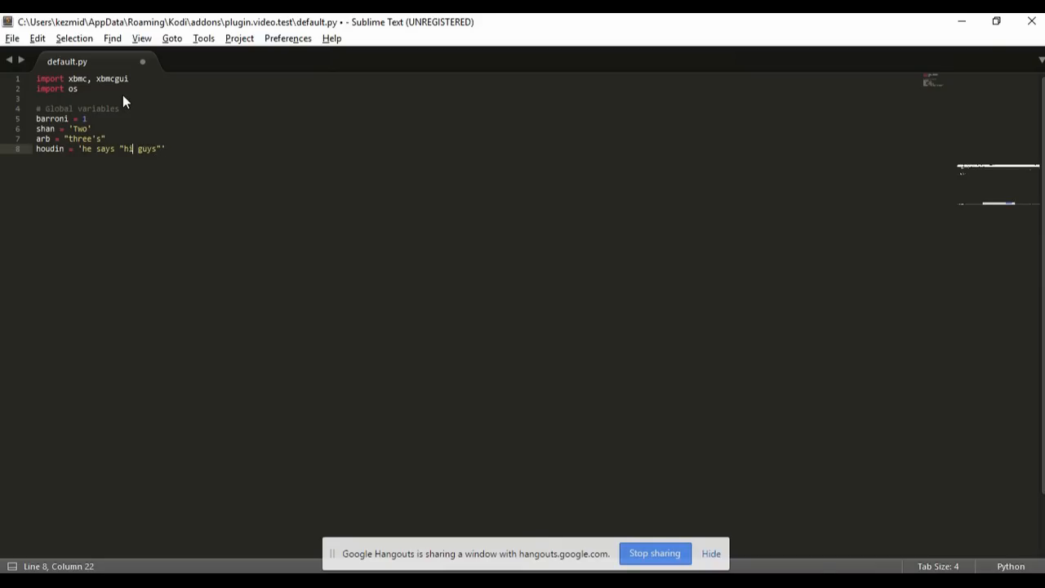
key("BackSpace")
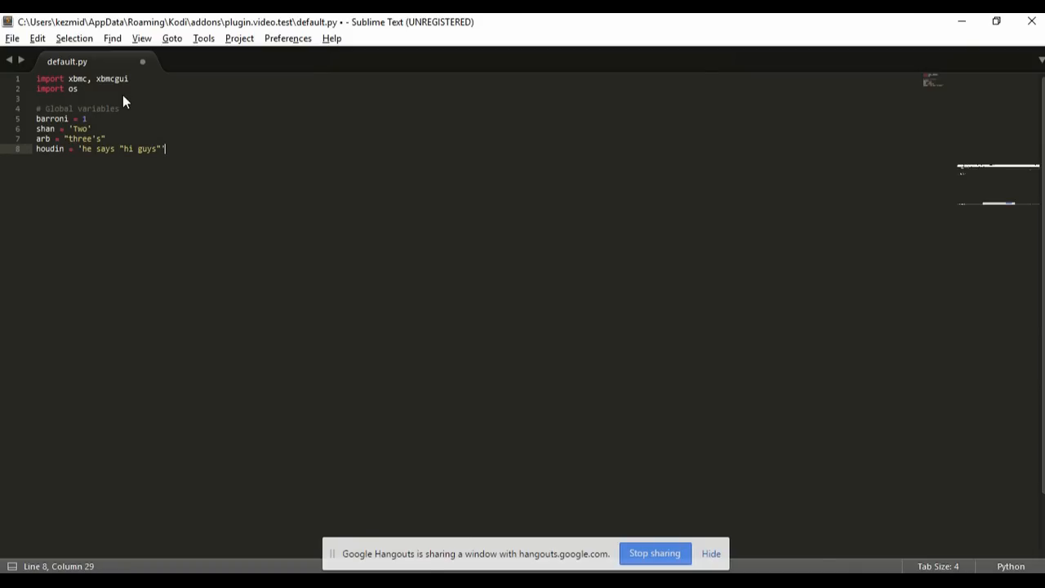
key("Return")
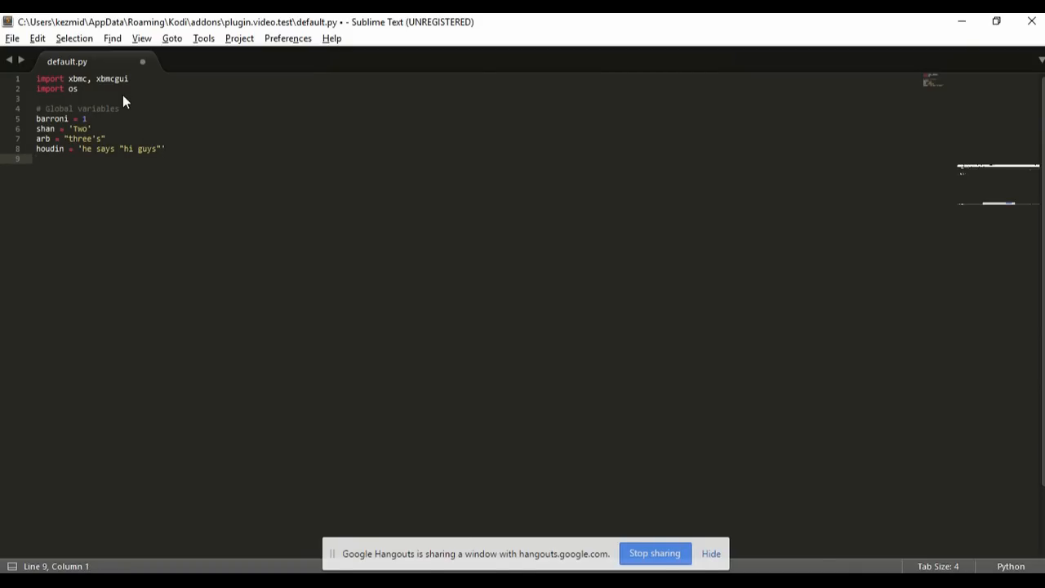
Step: Type the lee variable on line 9 with the string what's all "this" about?
type("lee =")
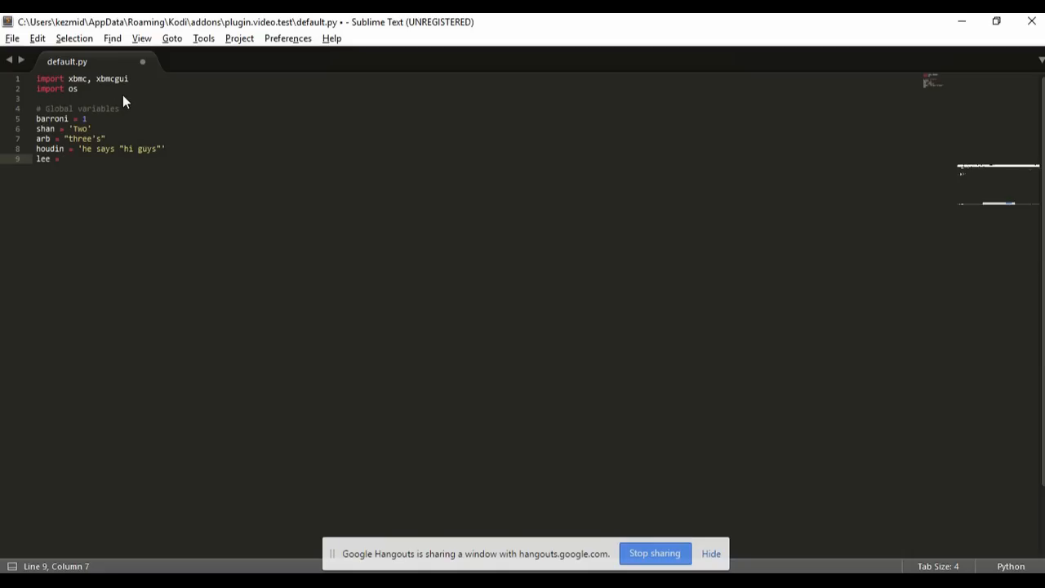
type("''")
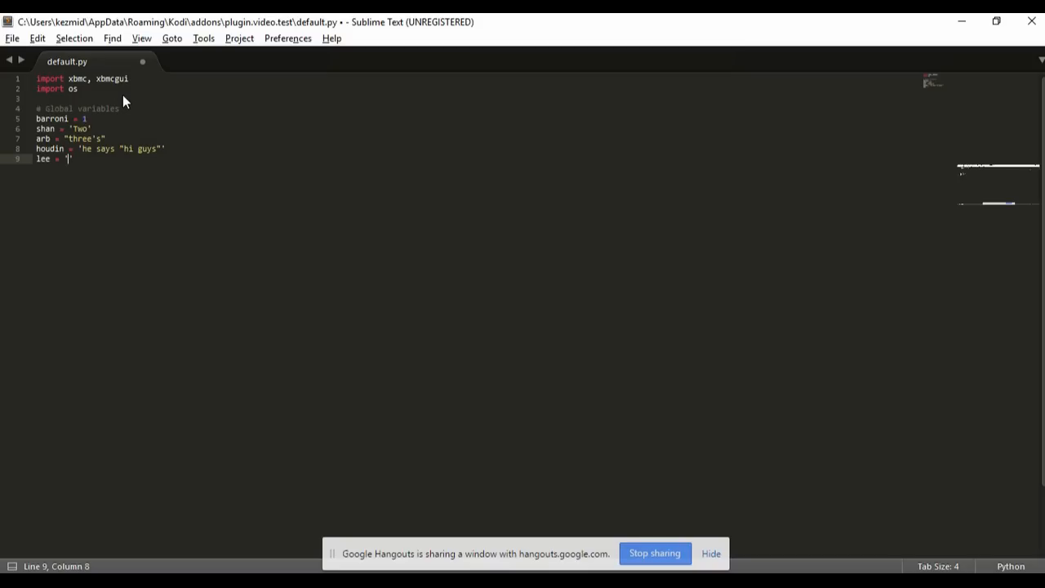
type("whats")
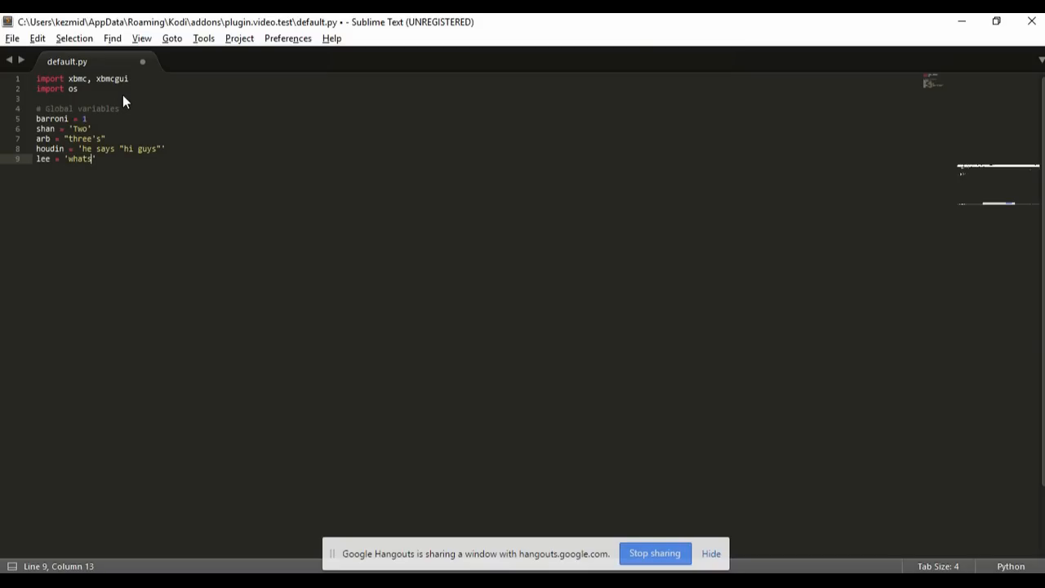
key("Backspace")
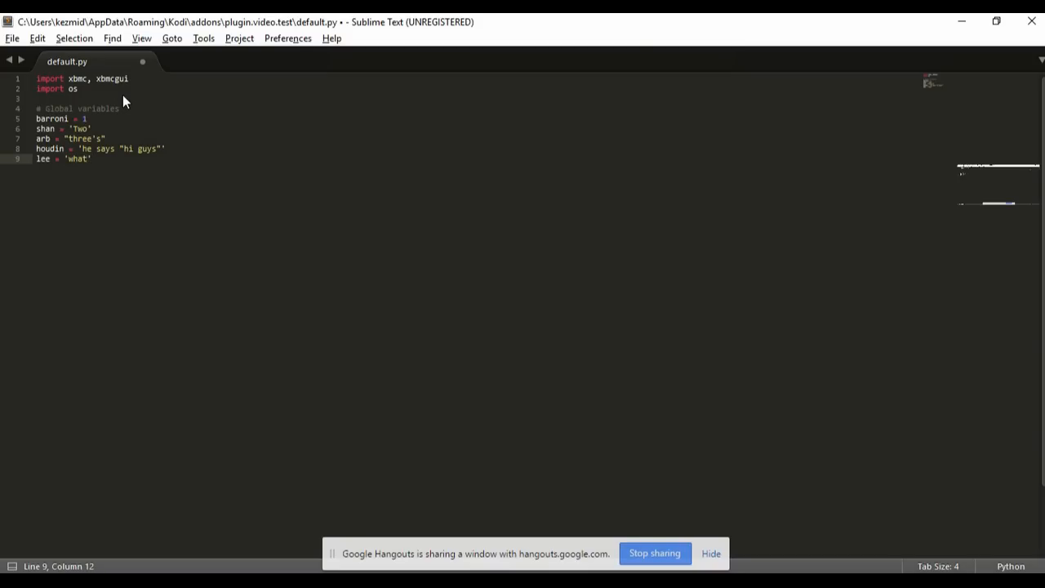
type("s")
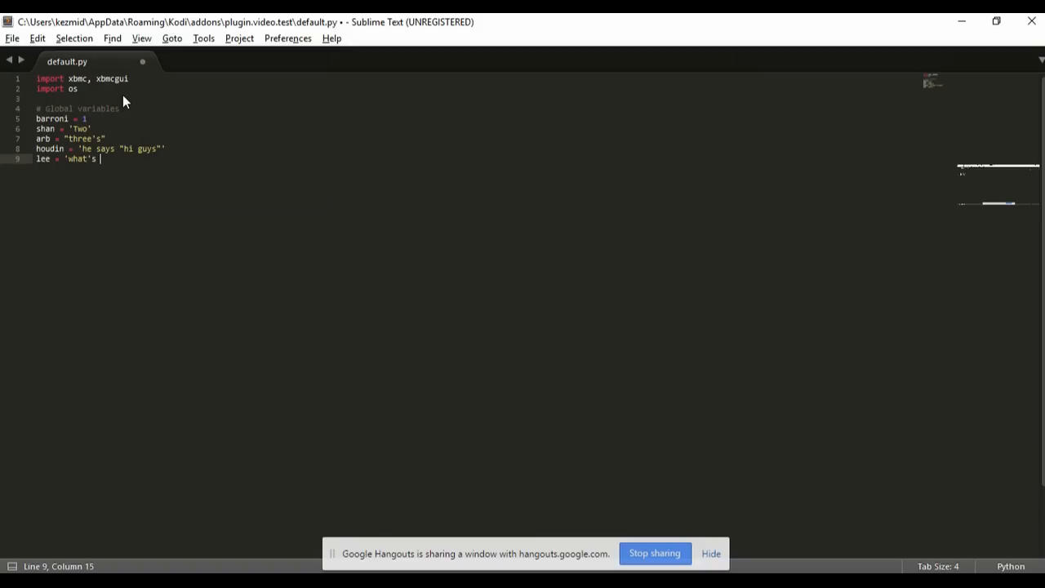
type("all")
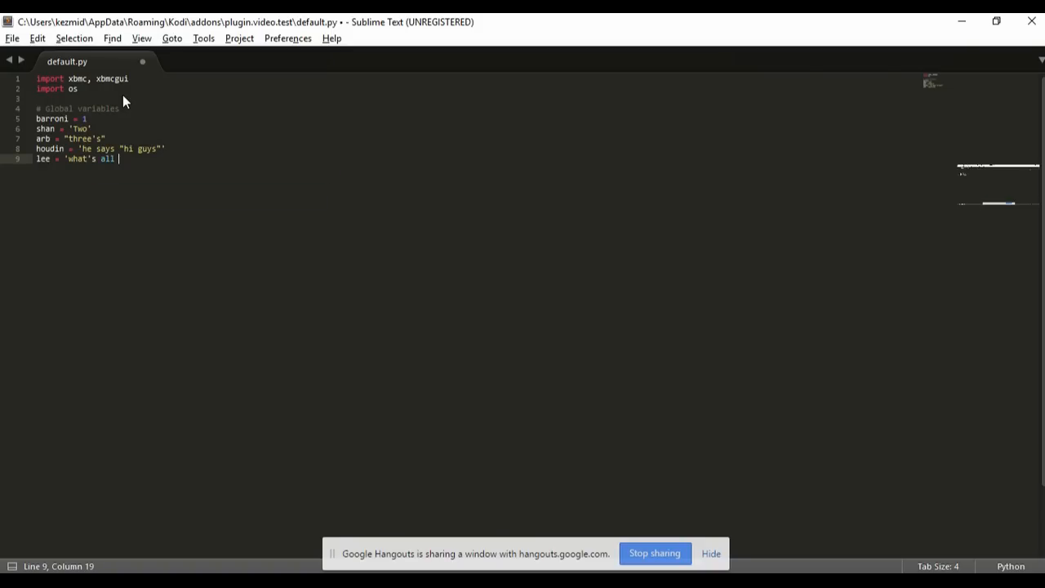
type("\"this\"")
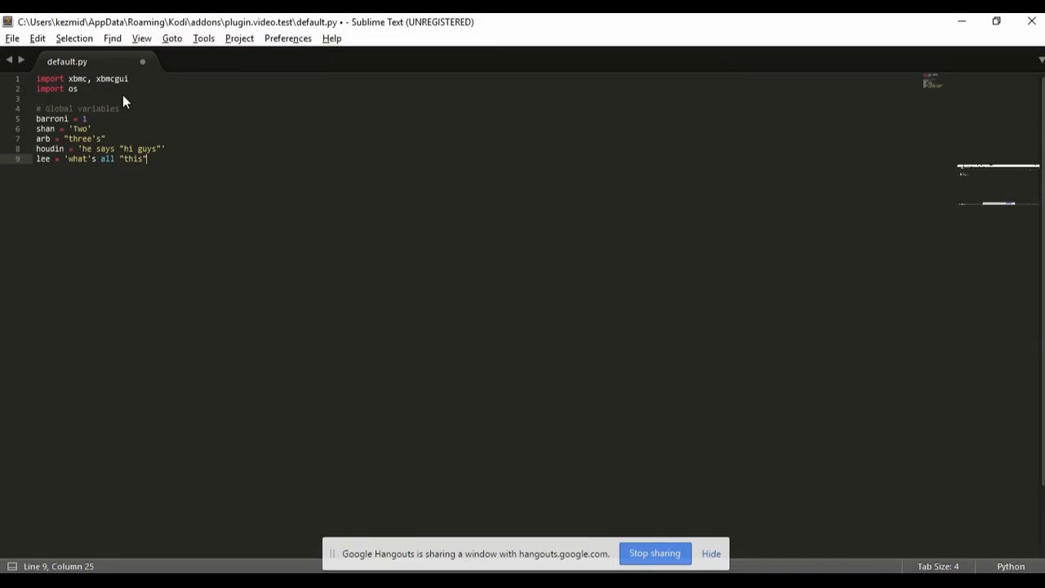
type("about?")
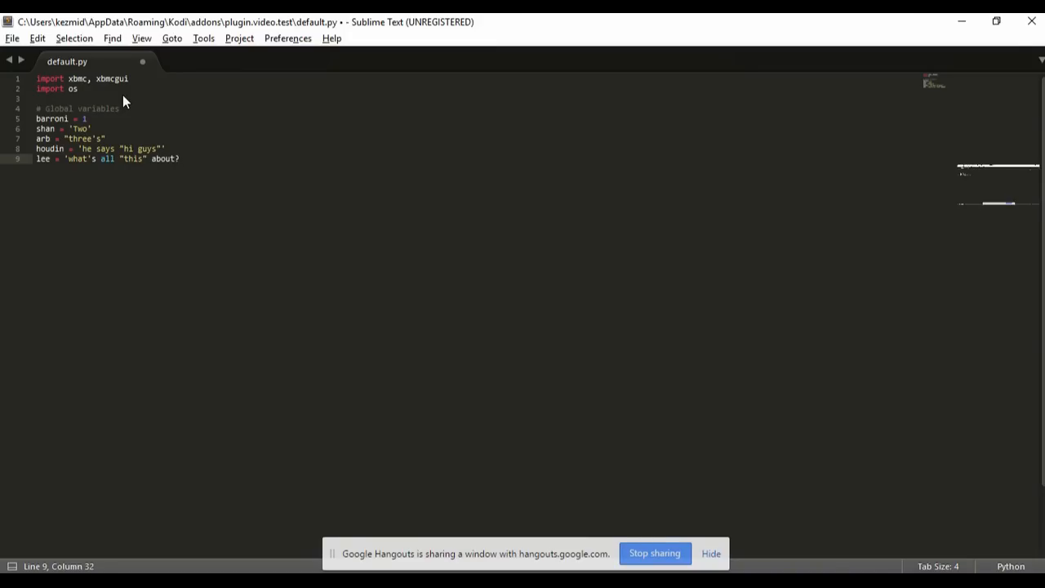
type("'")
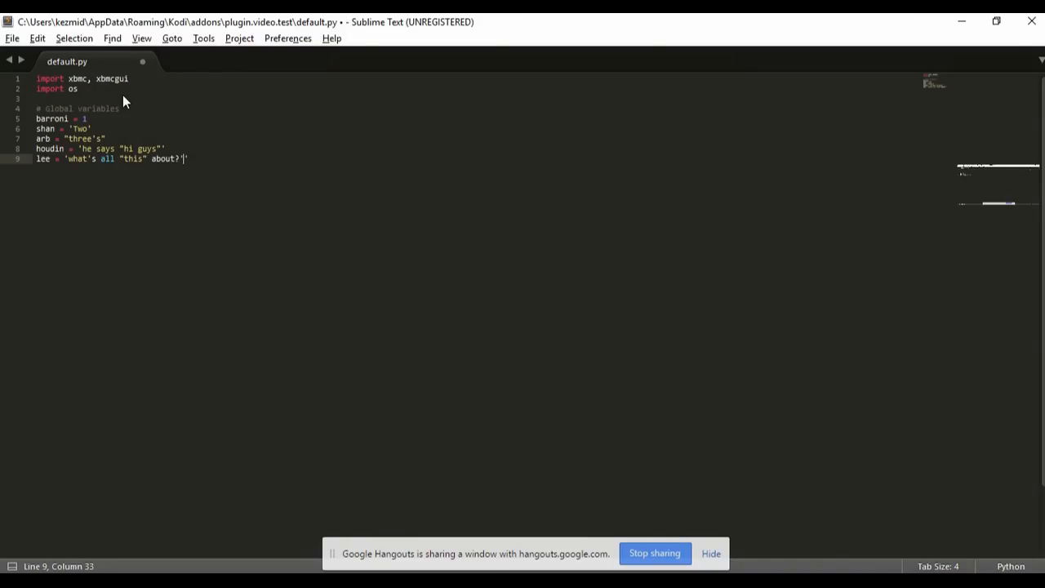
type("'")
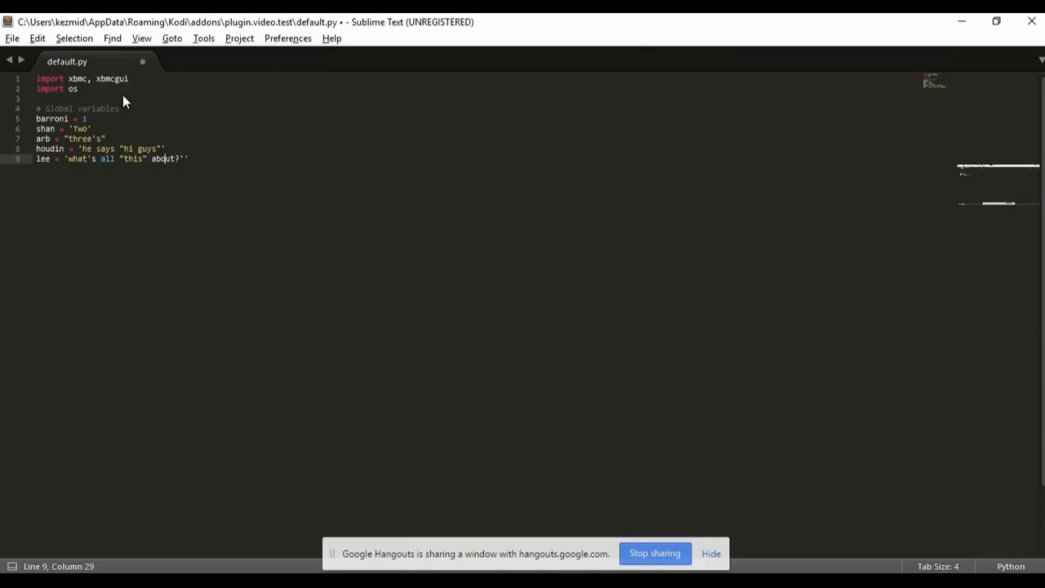
Step: Escape the apostrophe and the quotes around this in lee's string with backslashes
left_click(102, 159)
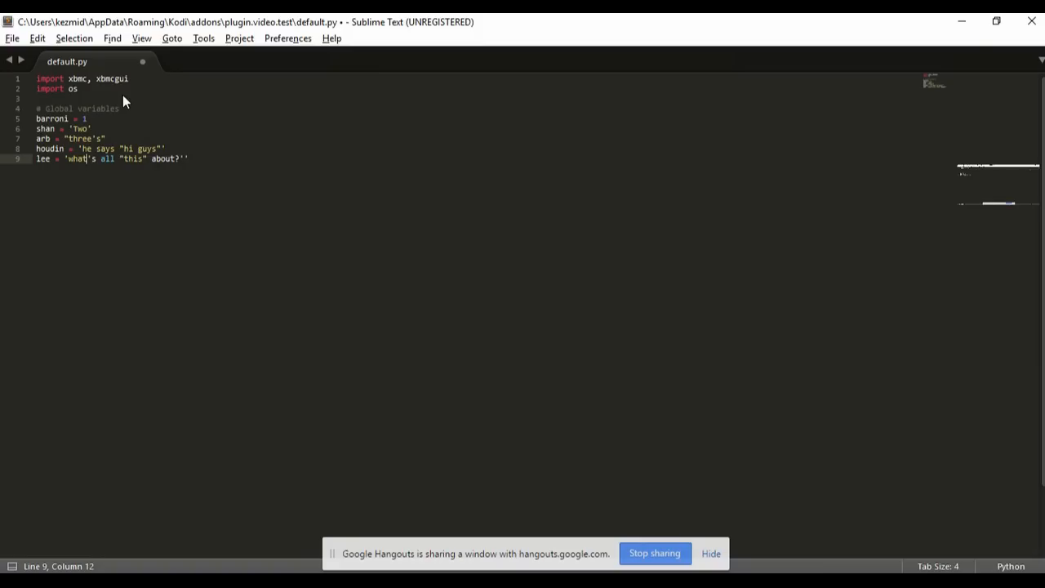
type("\\")
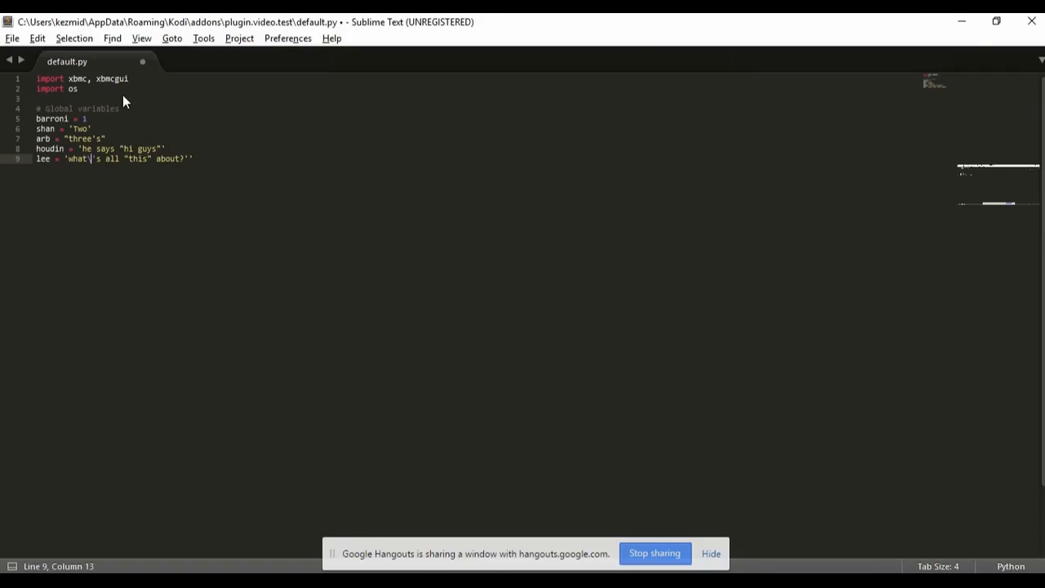
type("\\")
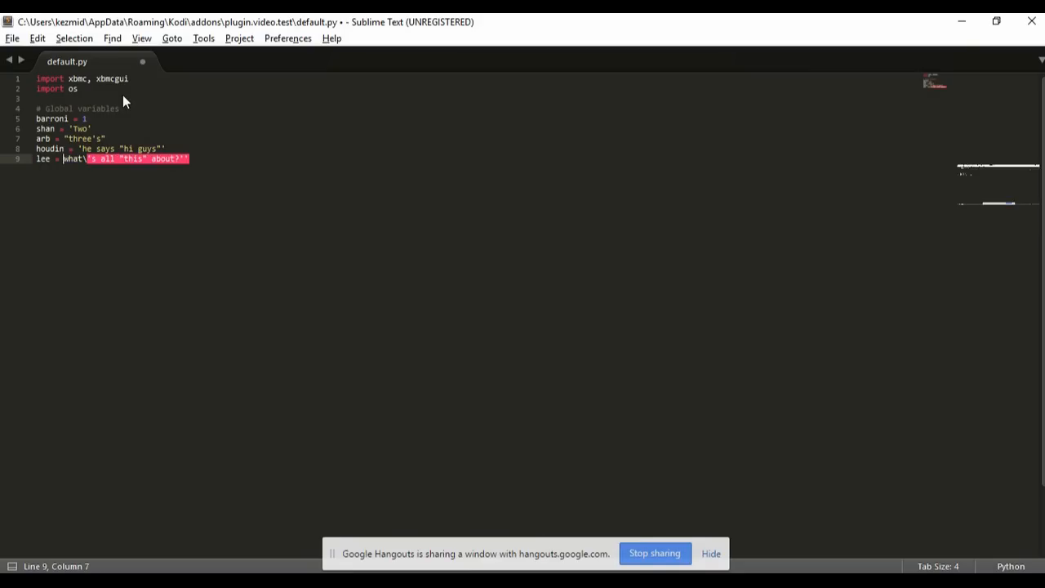
type("\\")
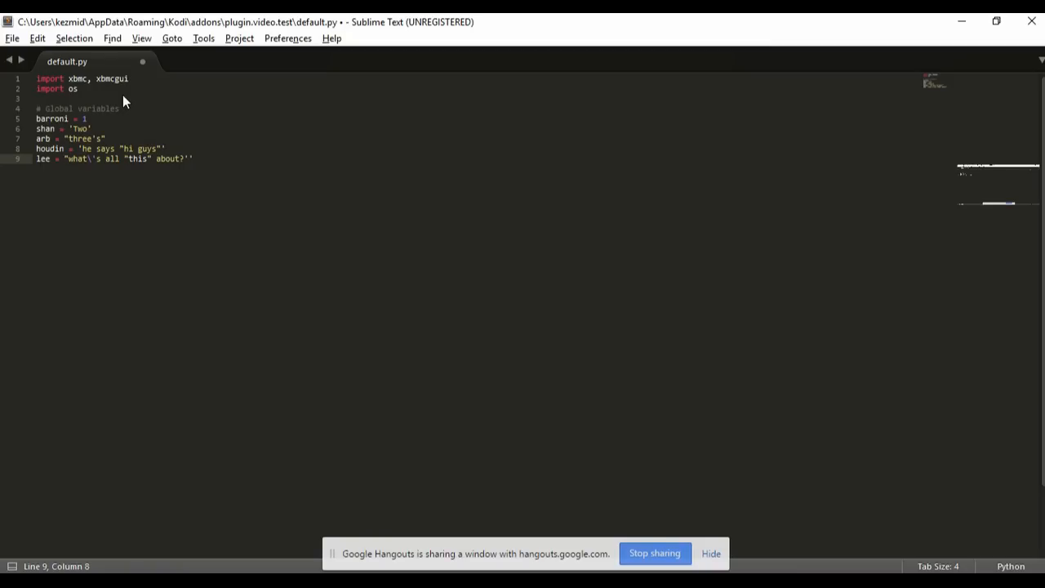
left_click(186, 158)
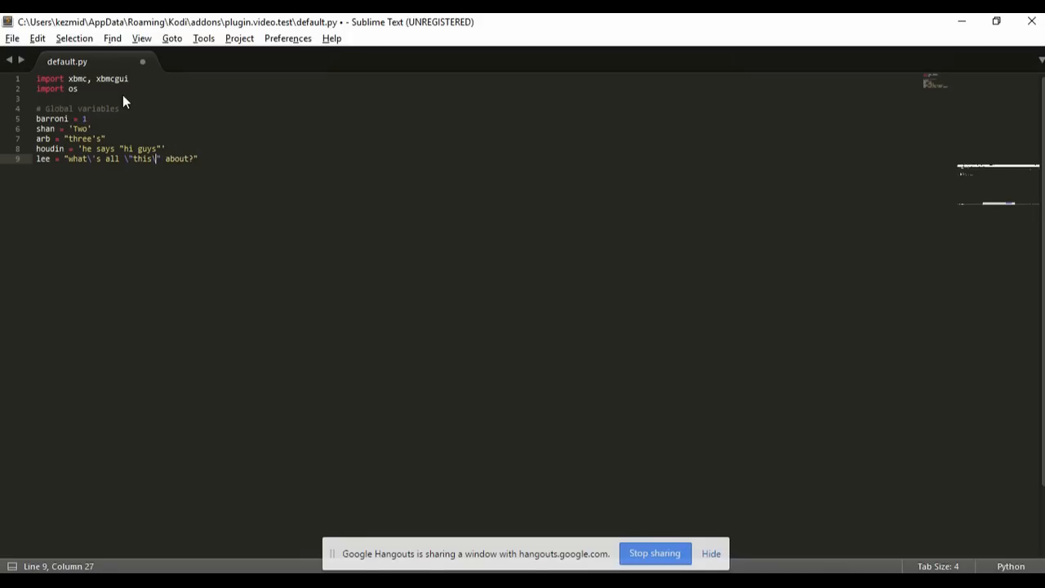
type("\\")
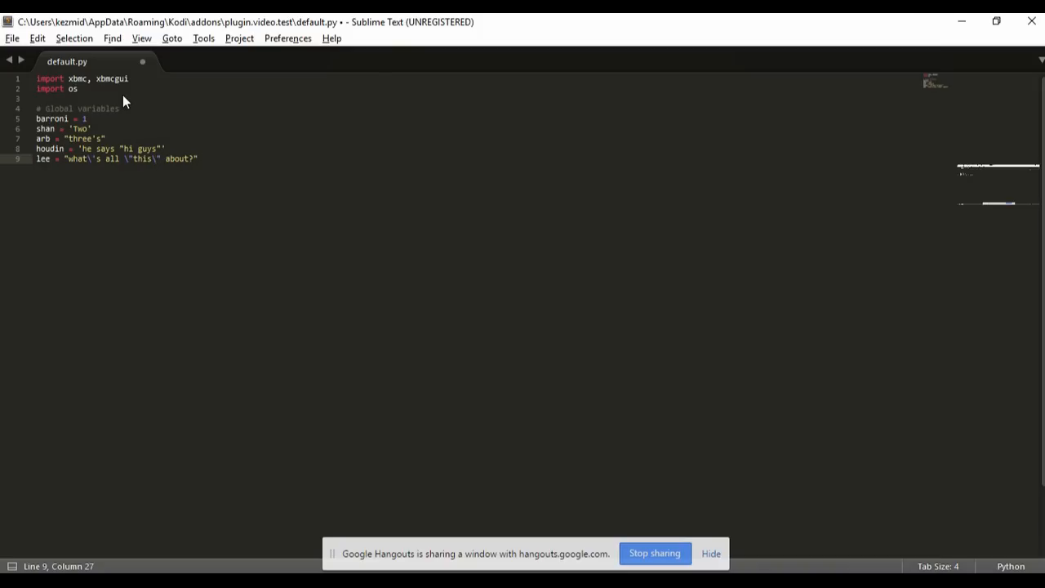
mouse_move(125, 160)
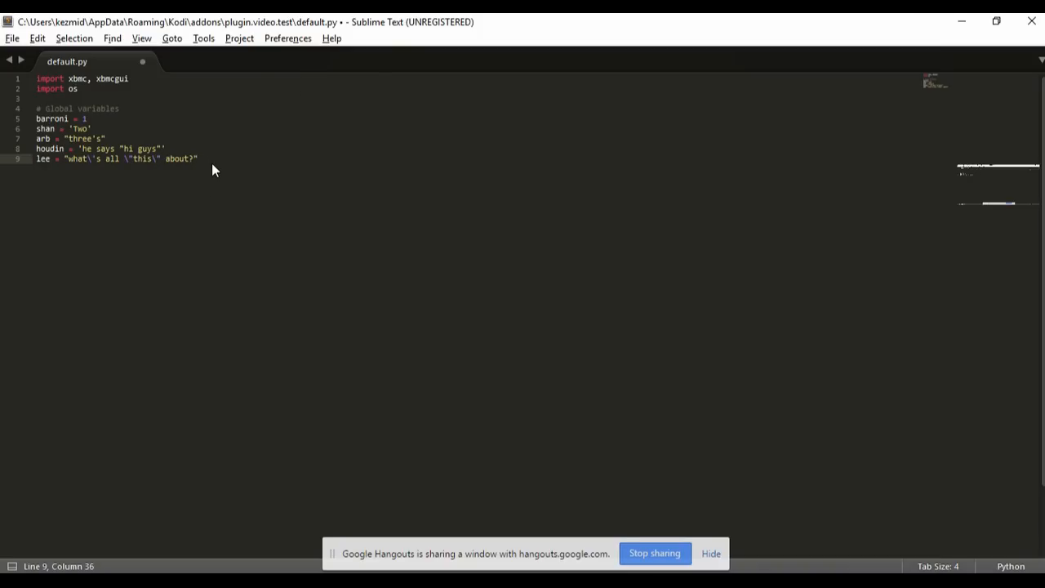
mouse_move(104, 142)
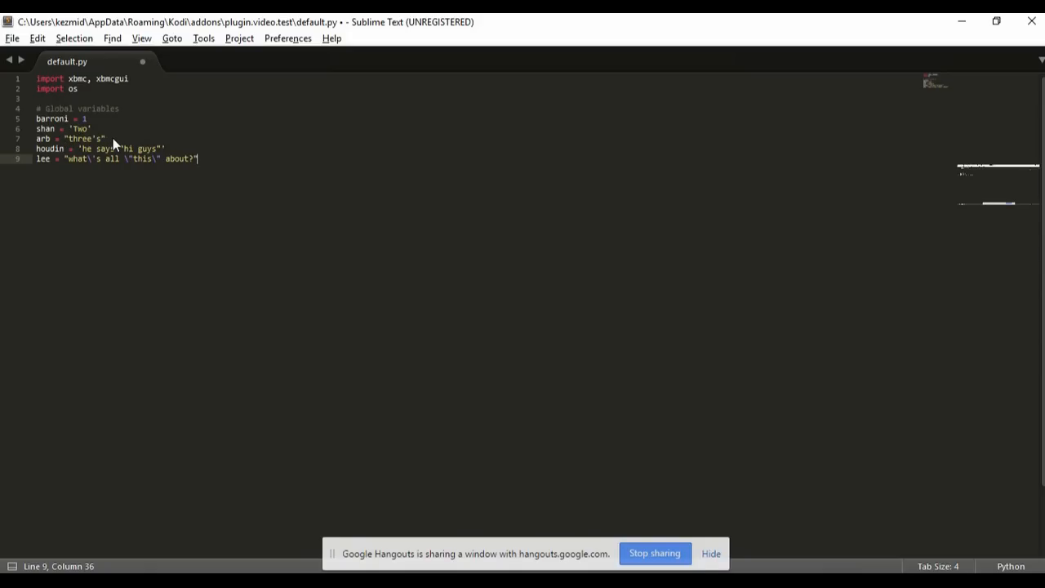
left_click(106, 138)
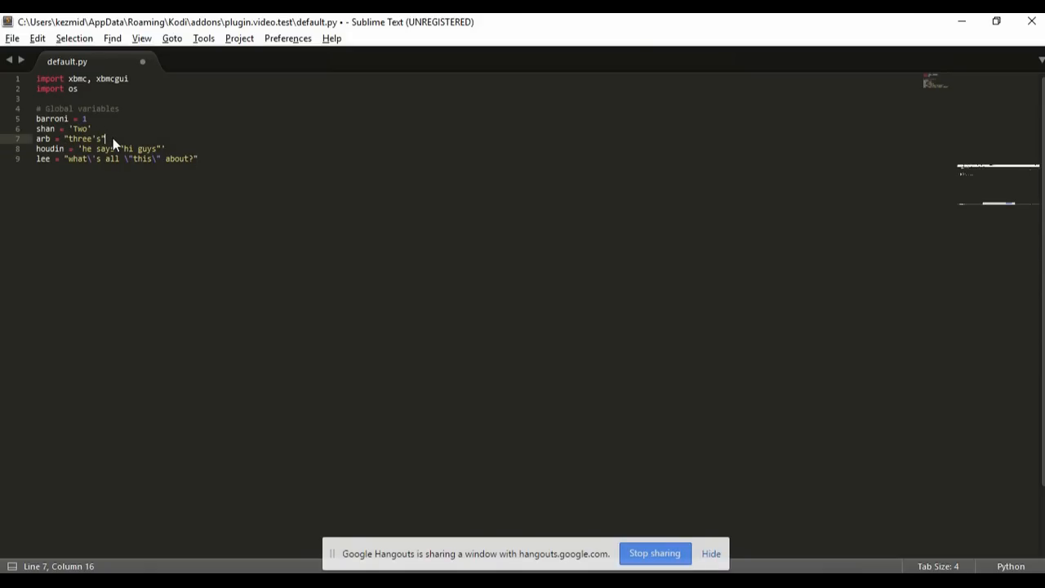
mouse_move(85, 142)
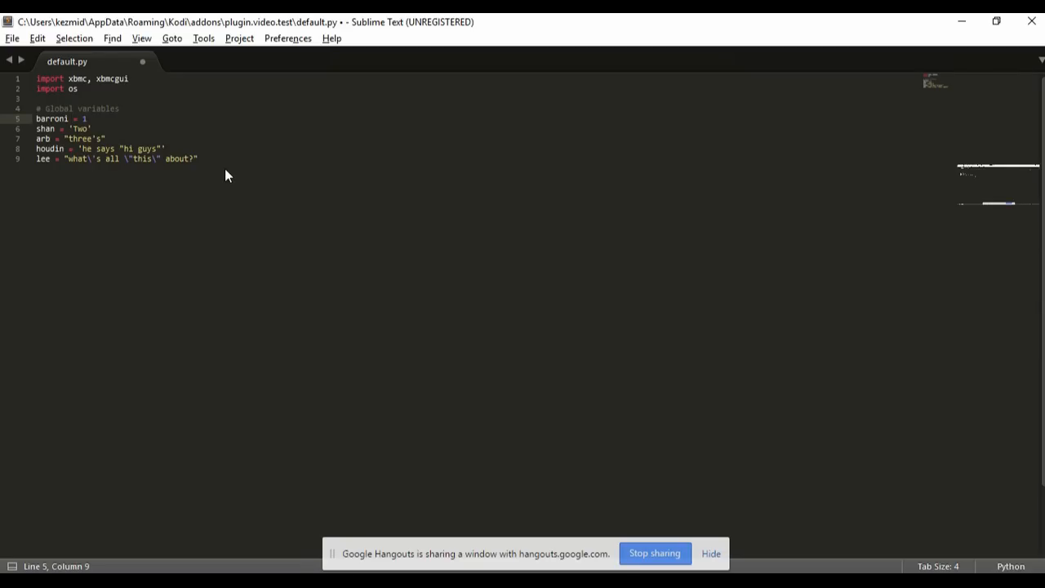
Step: Align the = signs of barroni, shan, arb, houdin and lee, adding blank lines below
left_click(71, 118)
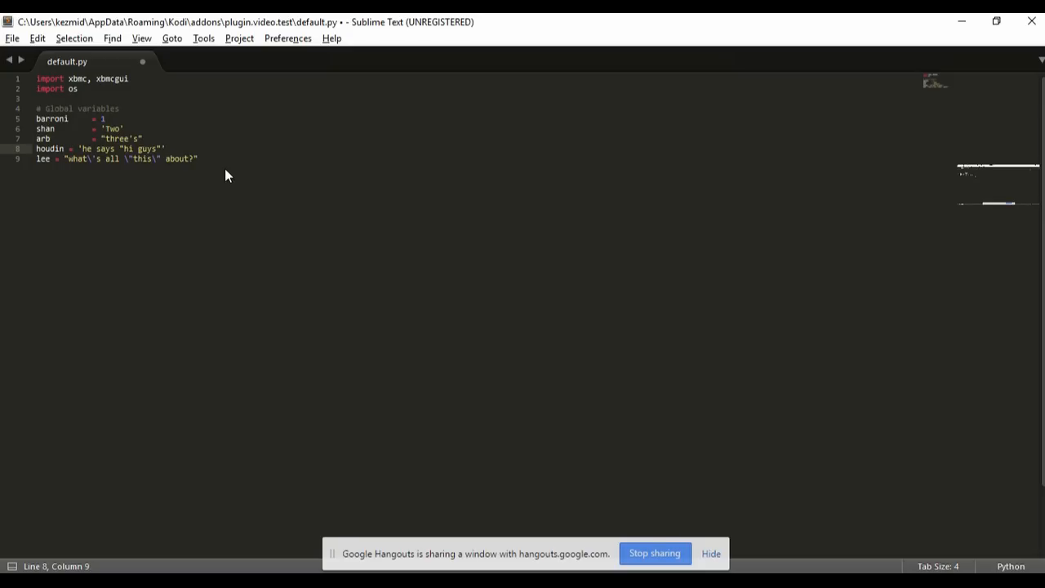
left_click(90, 158)
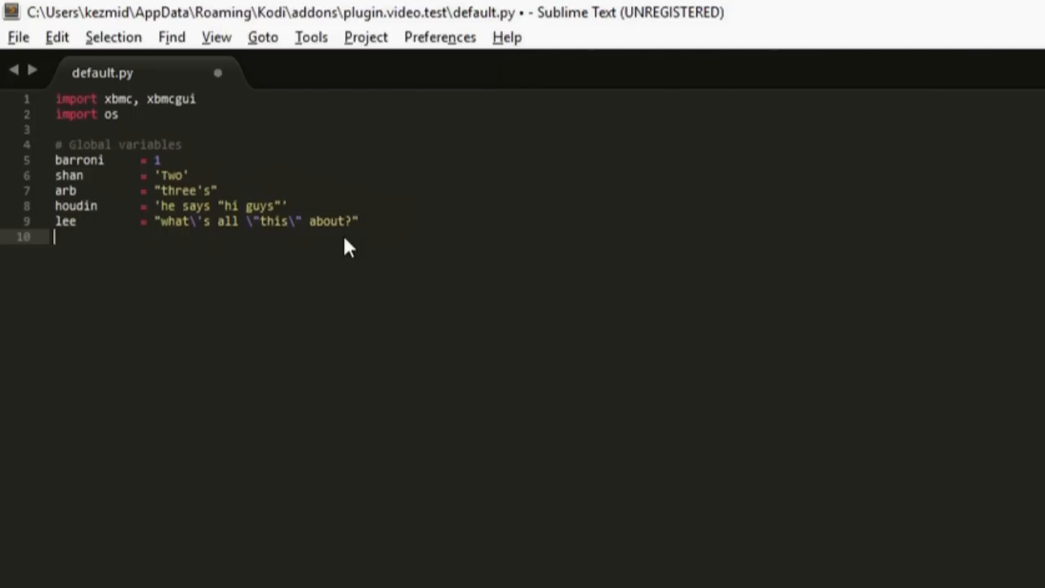
key("Return")
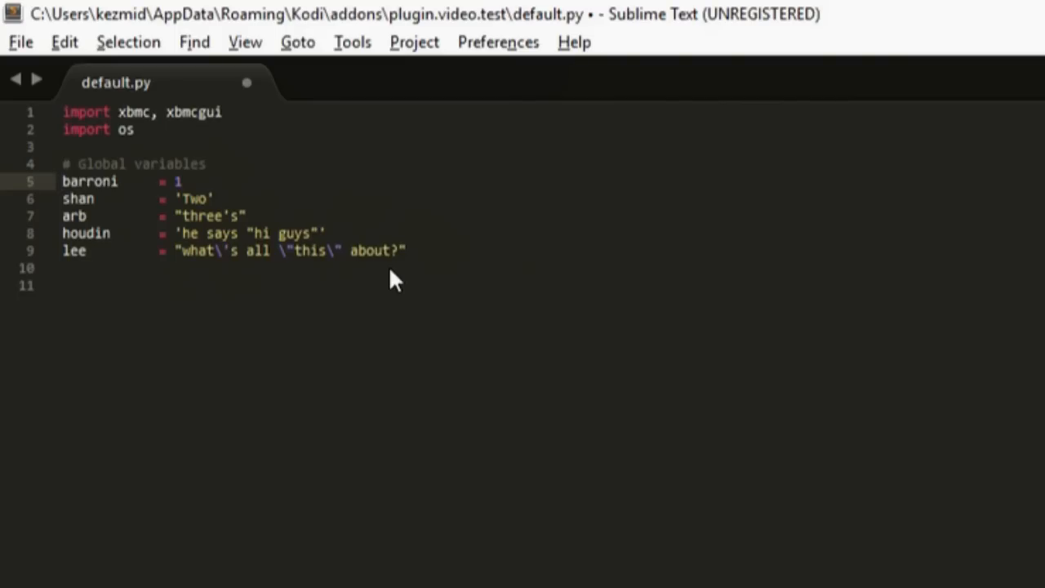
left_click(62, 182)
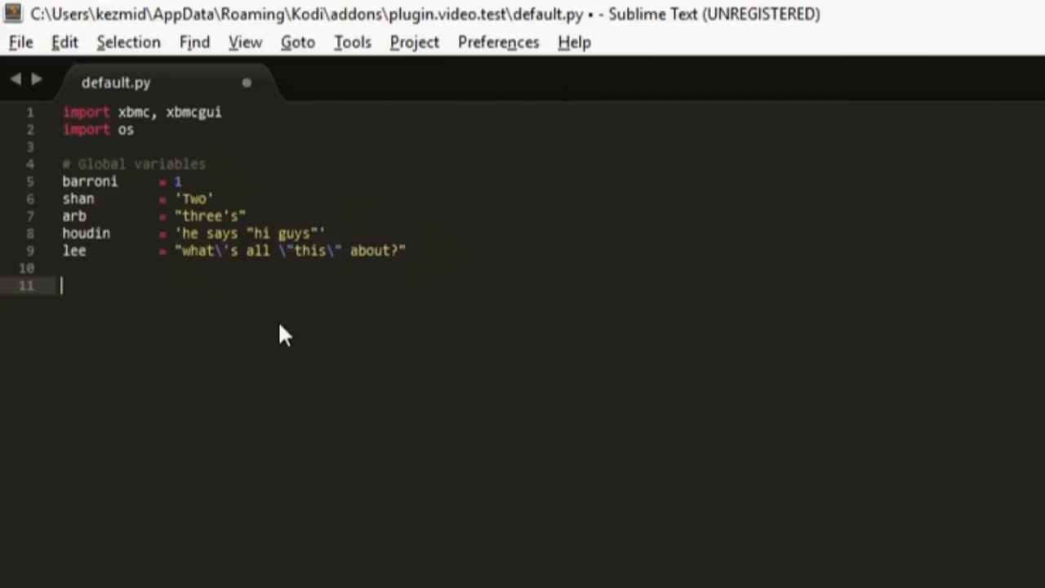
mouse_move(147, 183)
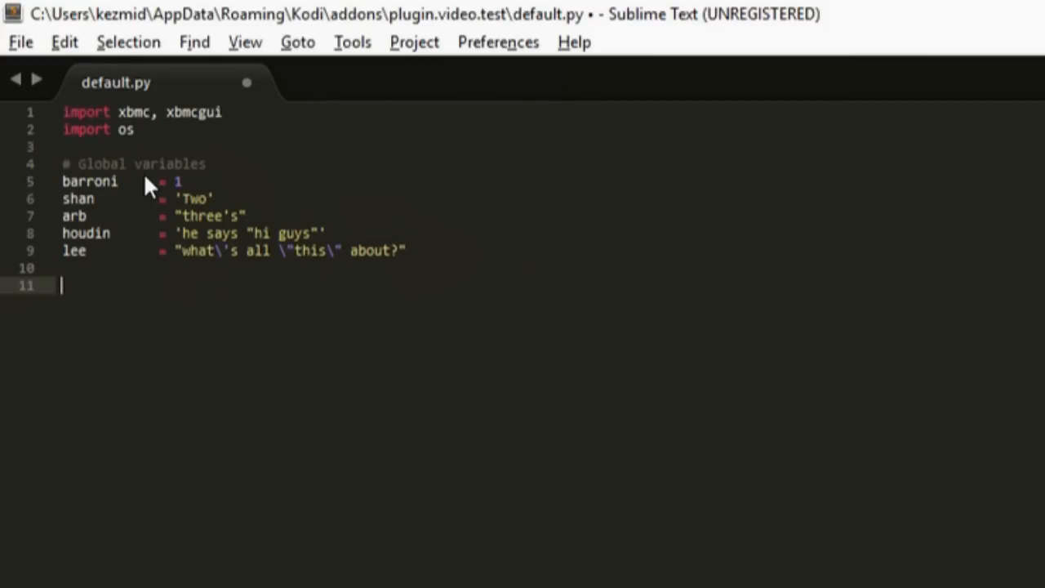
mouse_move(245, 308)
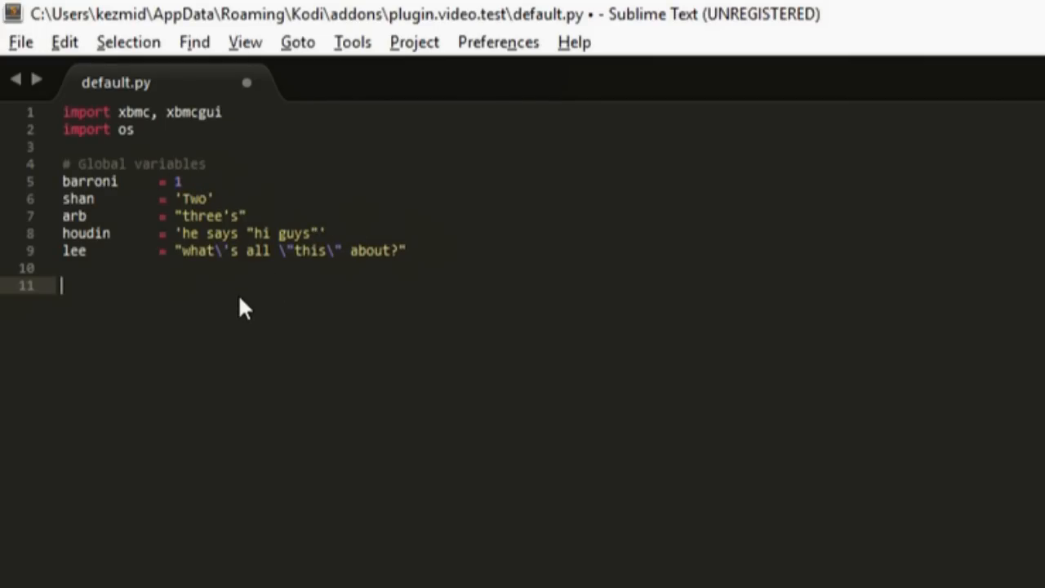
mouse_move(238, 314)
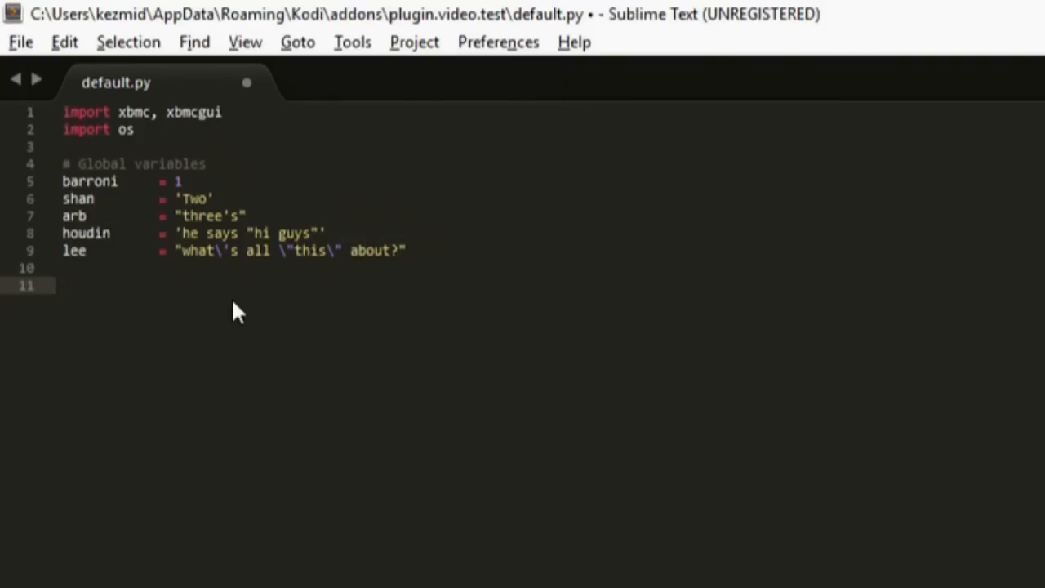
Step: Write print shan on line 11, removing a stray quotation mark
type("pr")
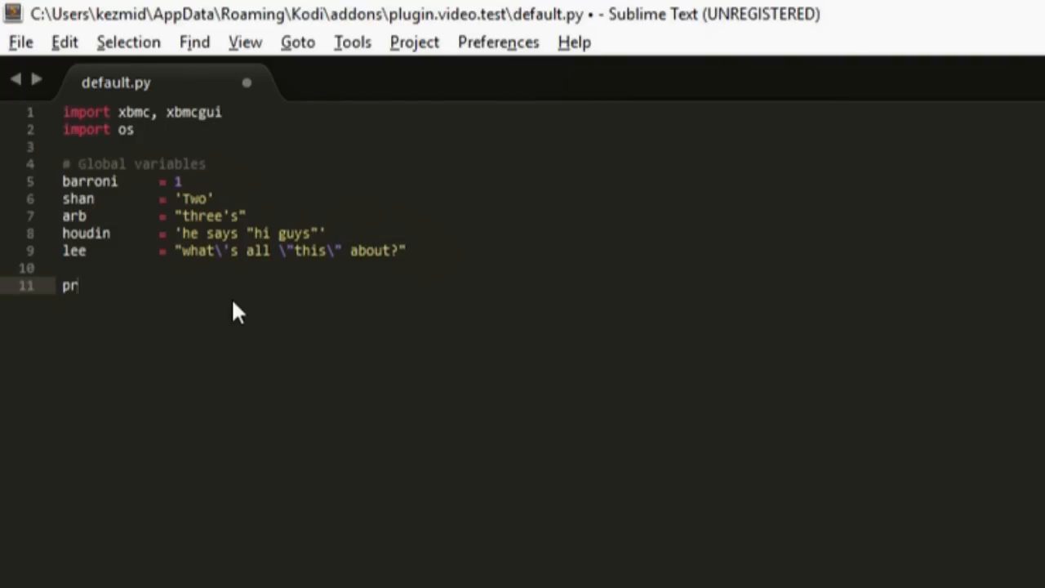
type("int")
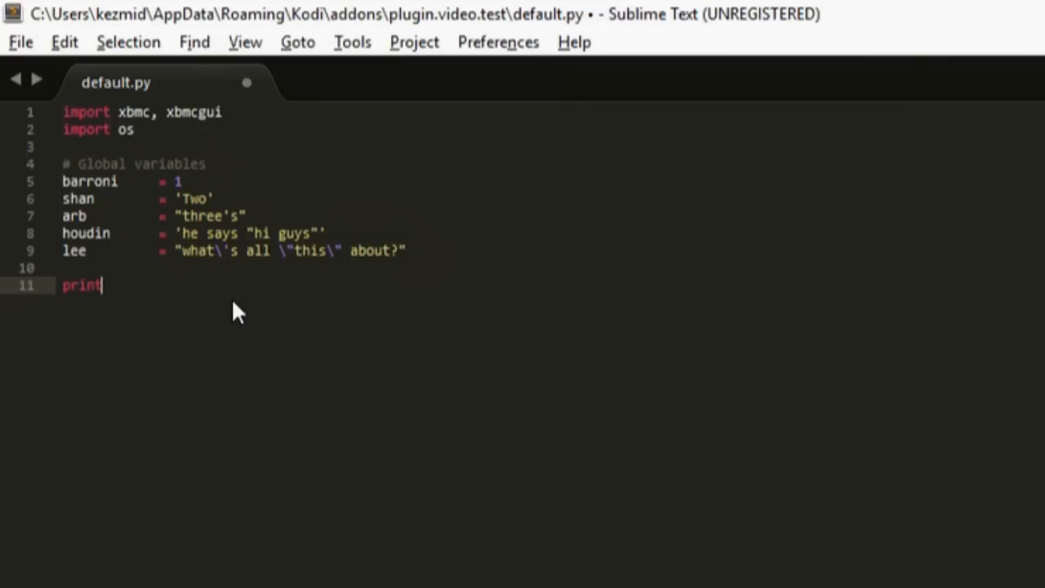
type("\"")
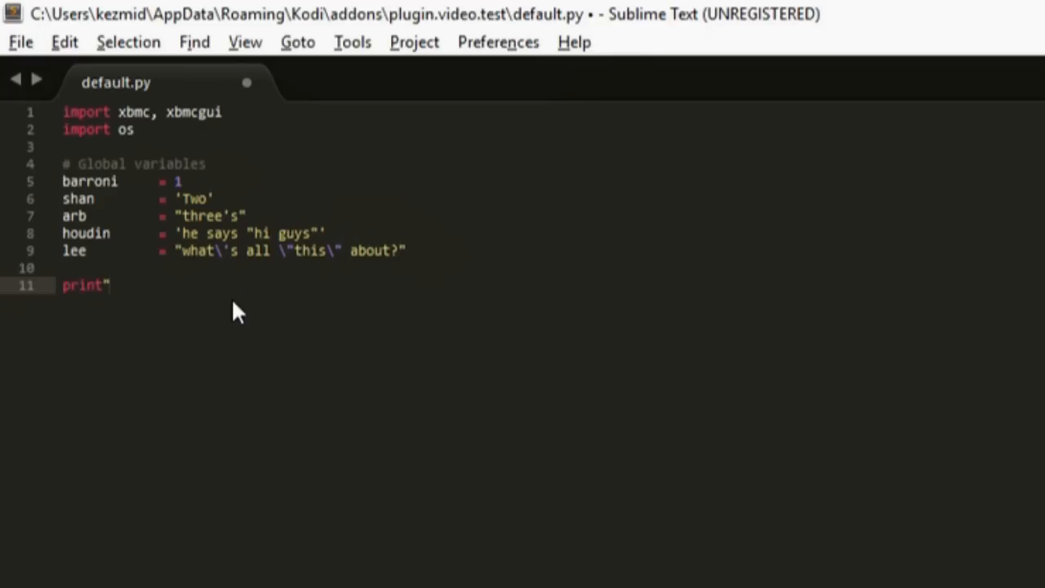
key("BackSpace")
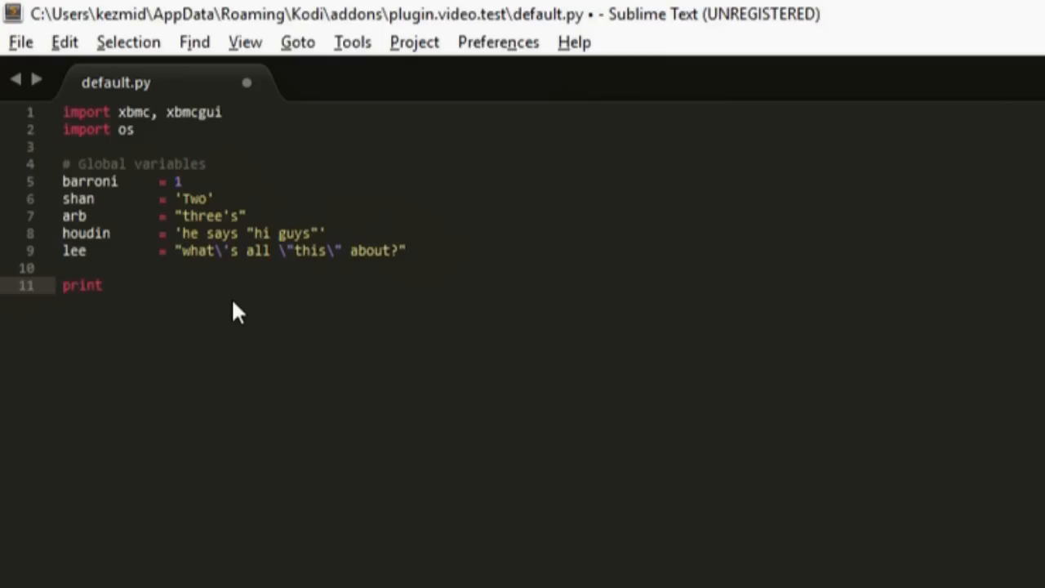
type("shan")
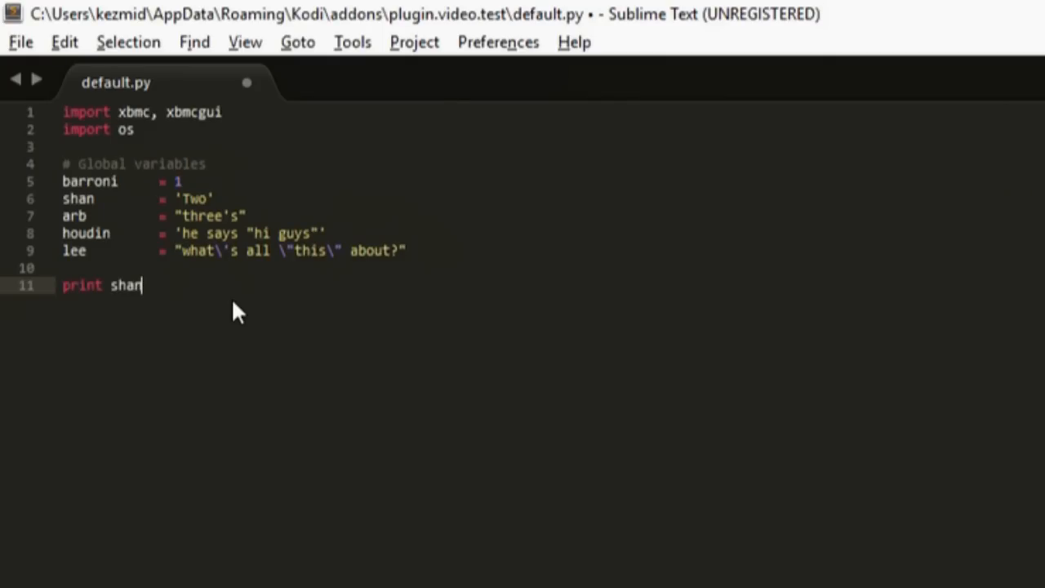
mouse_move(133, 237)
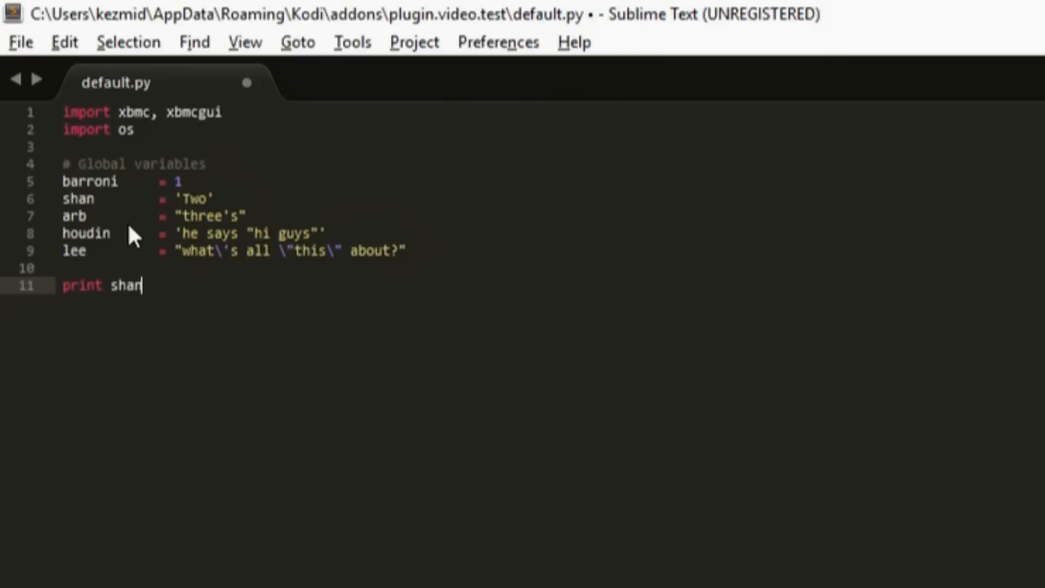
mouse_move(233, 304)
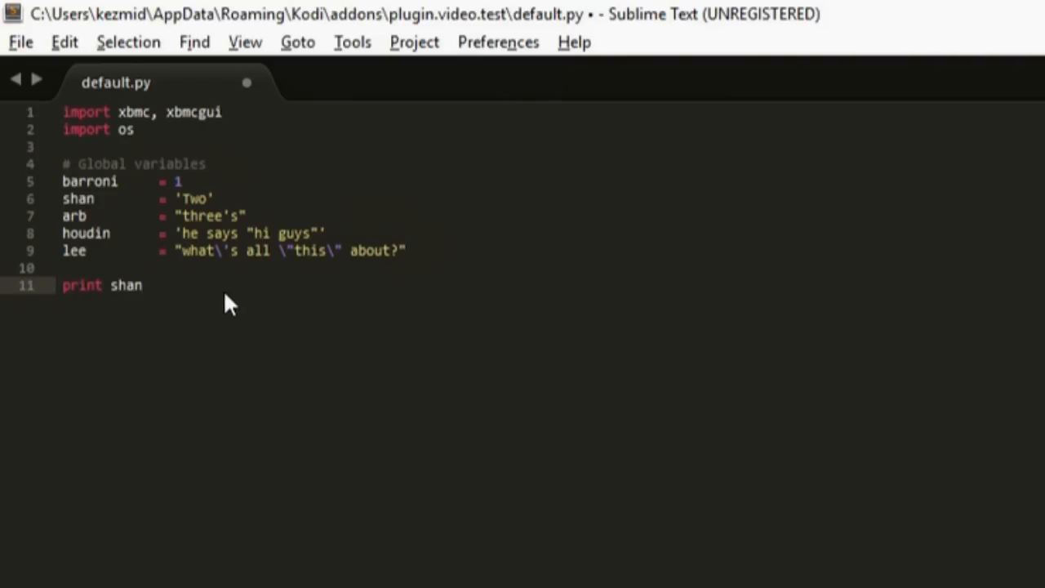
mouse_move(98, 294)
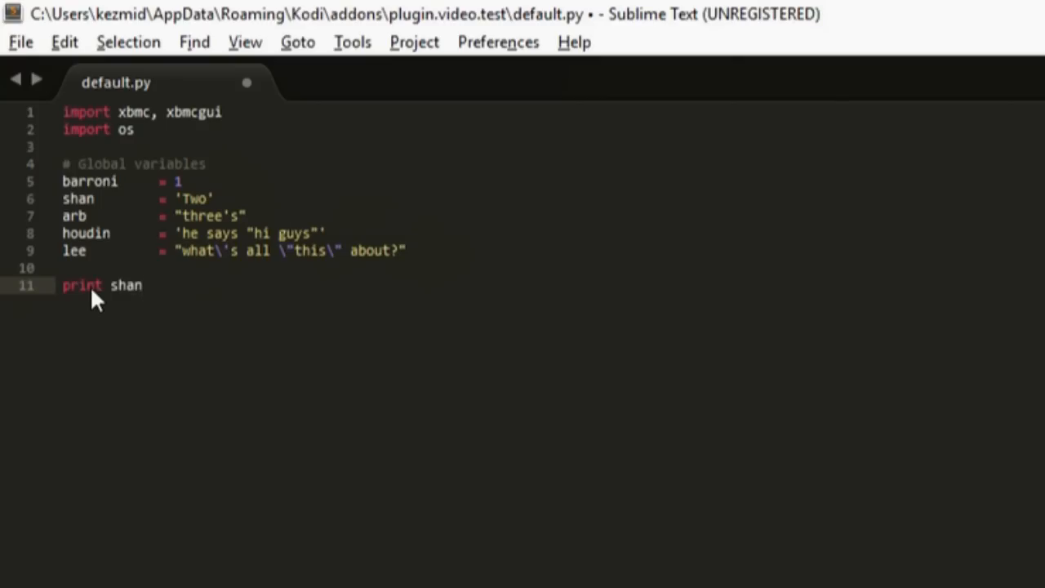
mouse_move(227, 318)
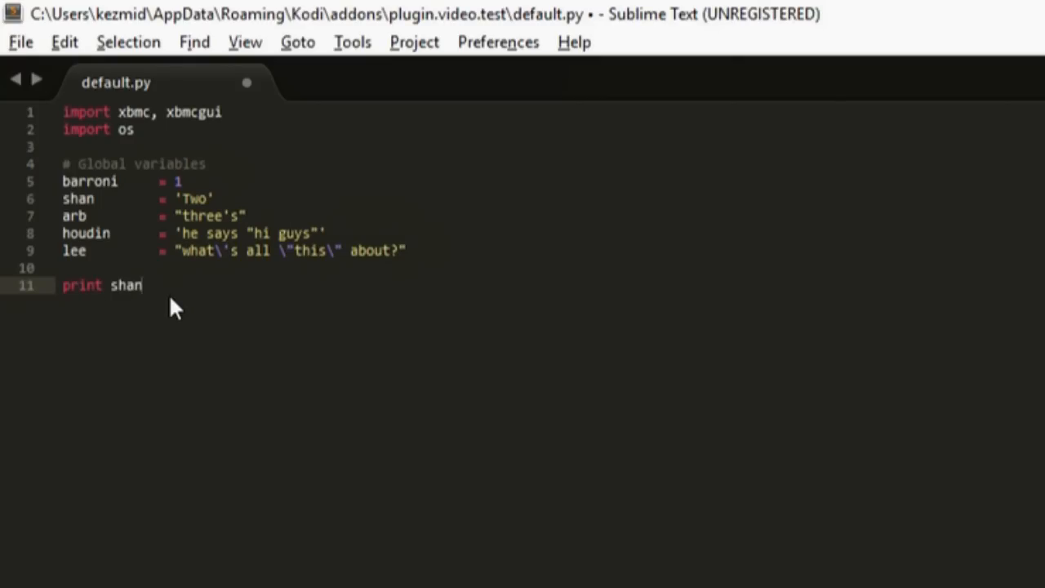
mouse_move(184, 211)
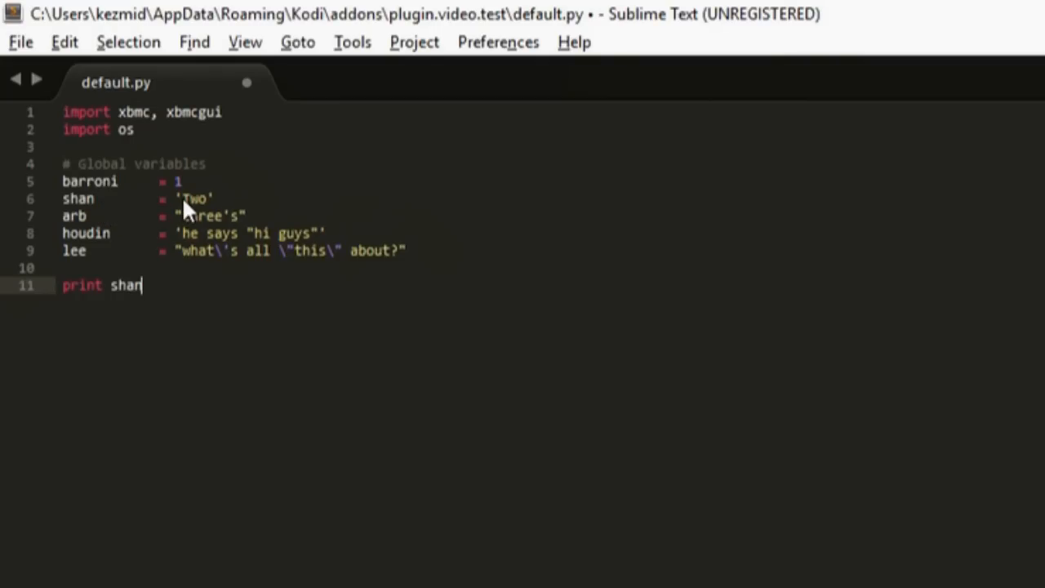
mouse_move(208, 221)
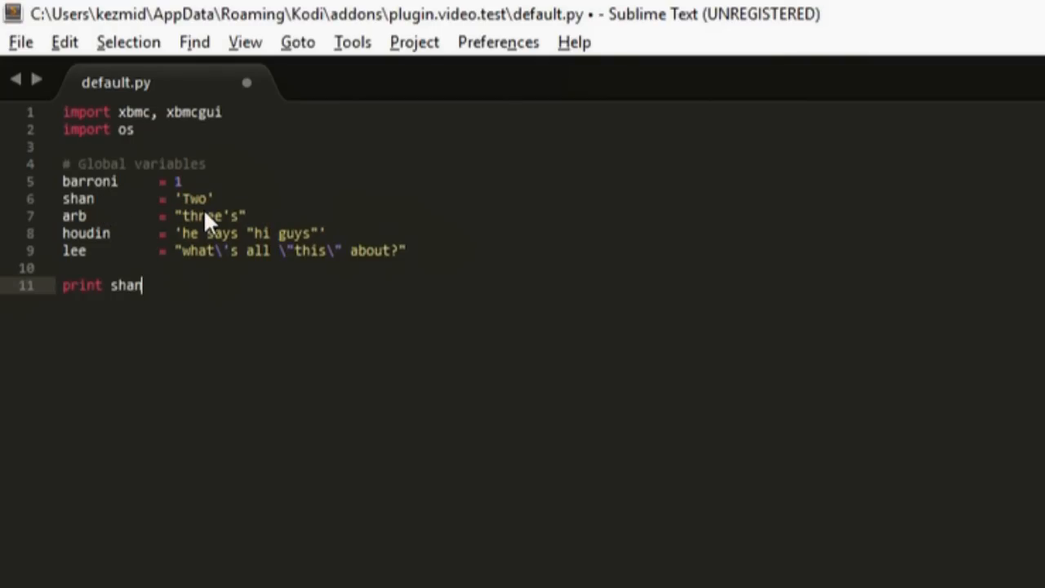
Step: Highlight shan's Two value, then replace the print shan line by typing x
left_click(212, 198)
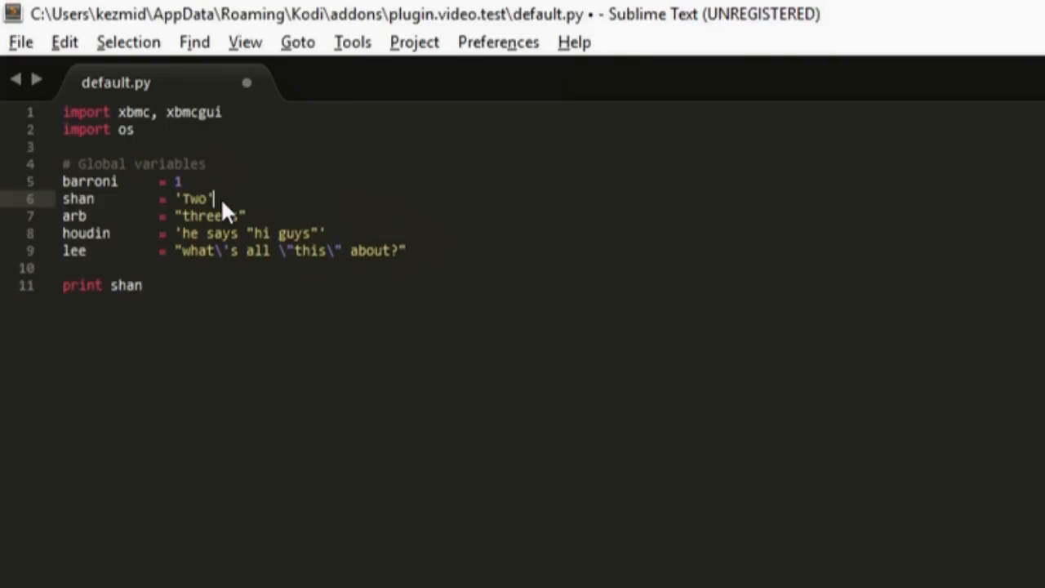
double_click(193, 199)
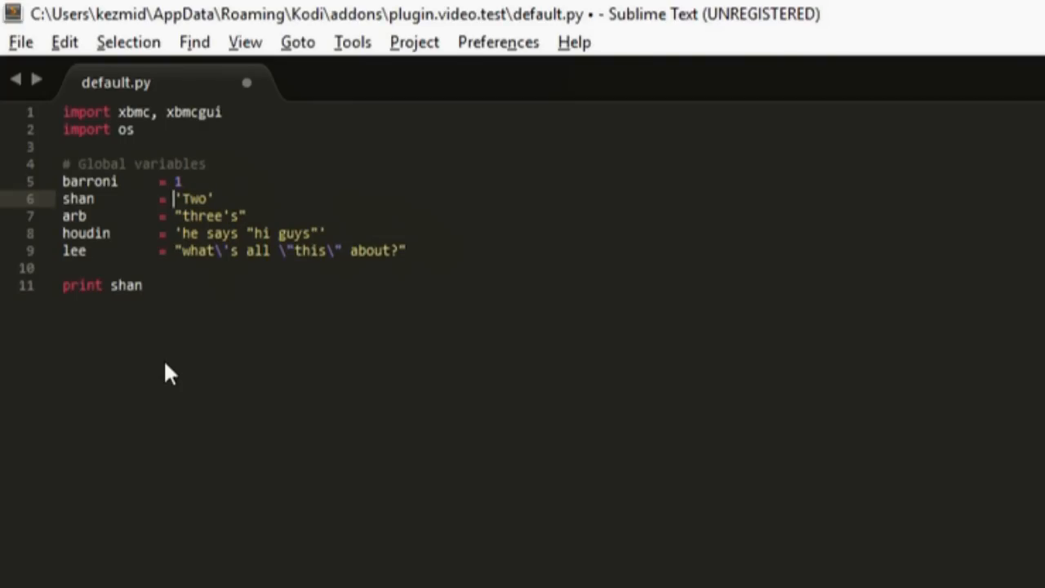
left_click(141, 285)
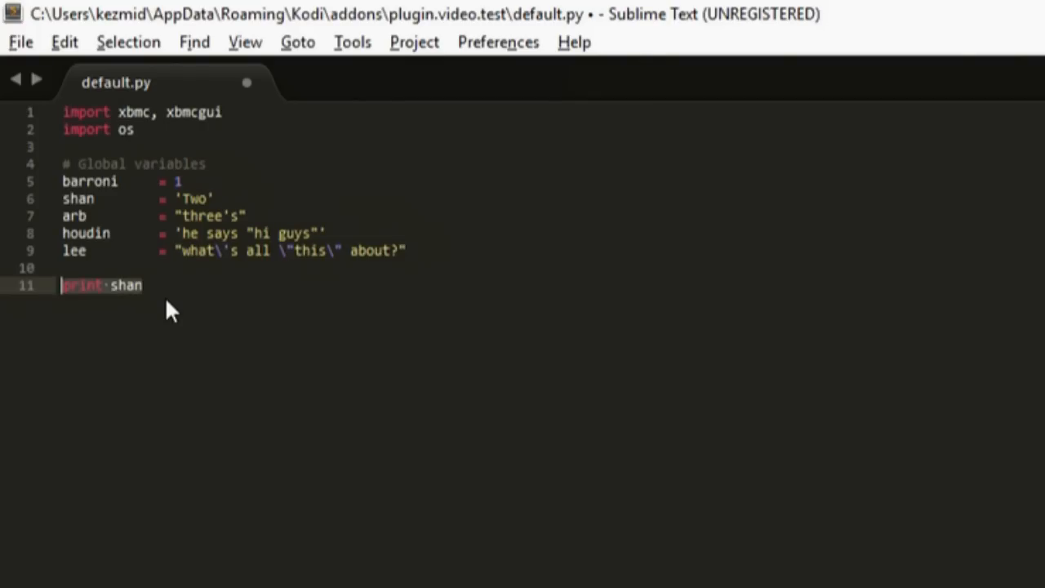
type("x")
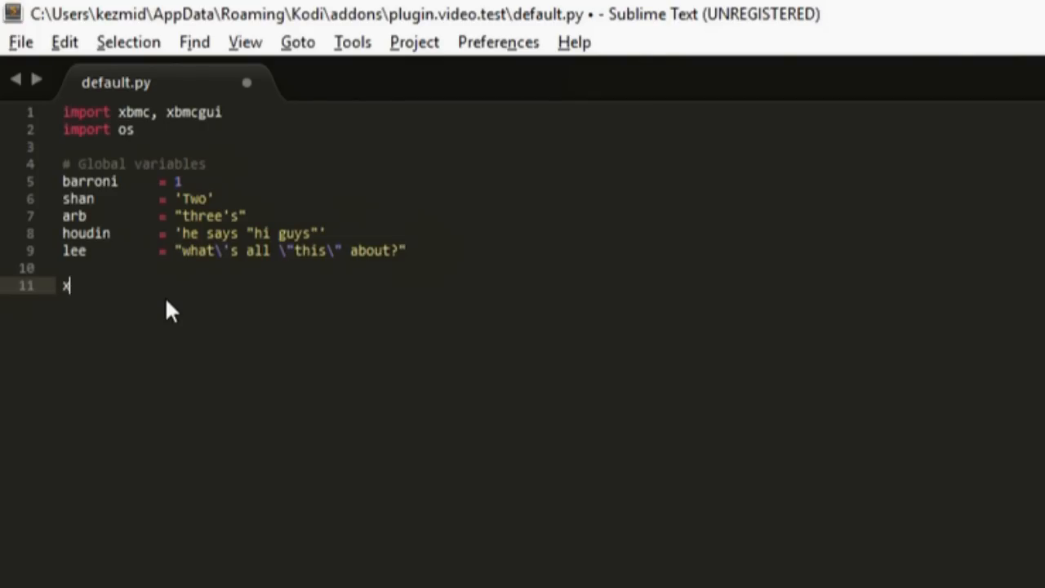
type("bmc.")
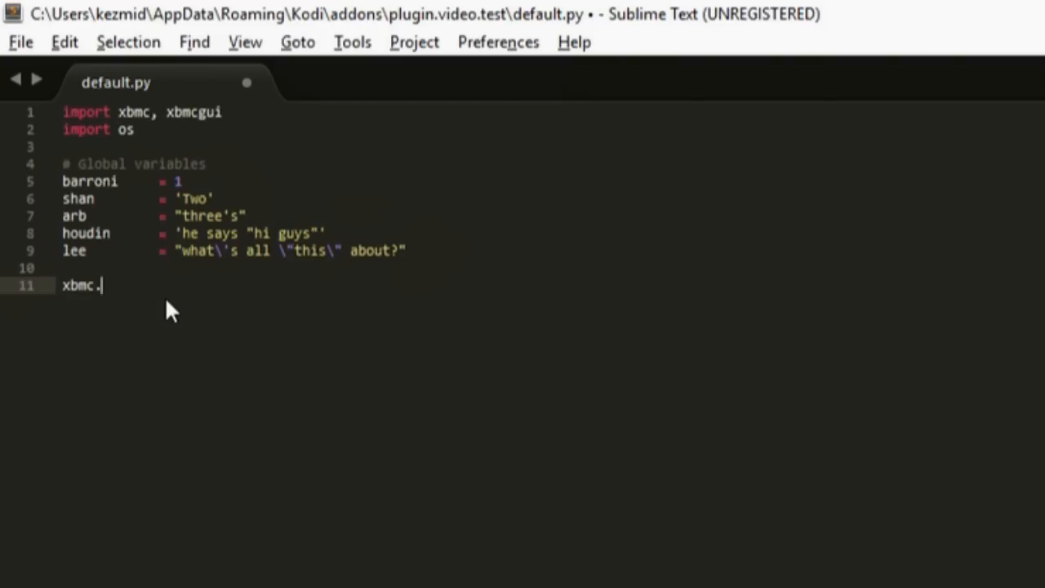
type("log")
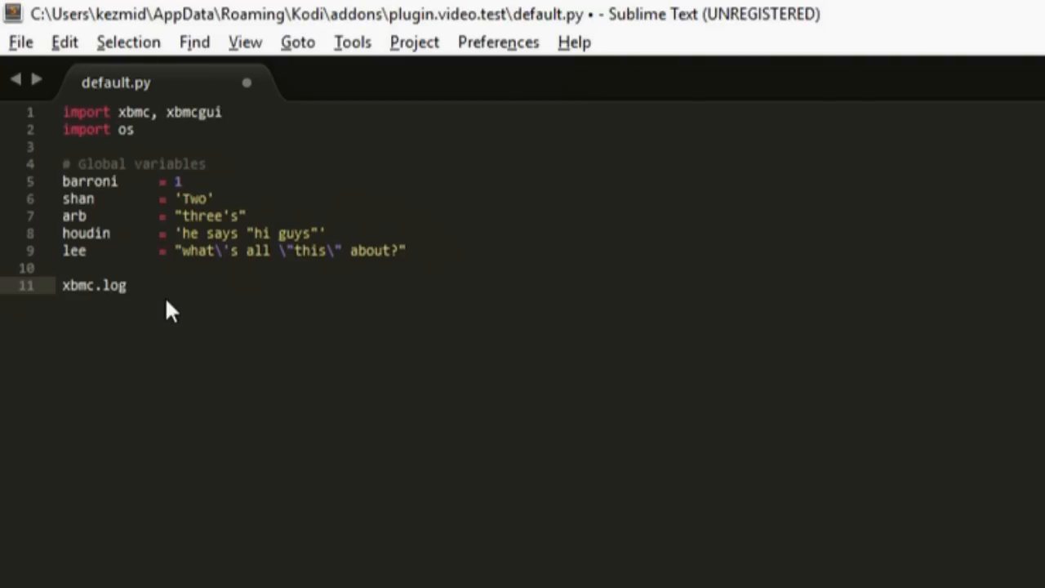
type("()")
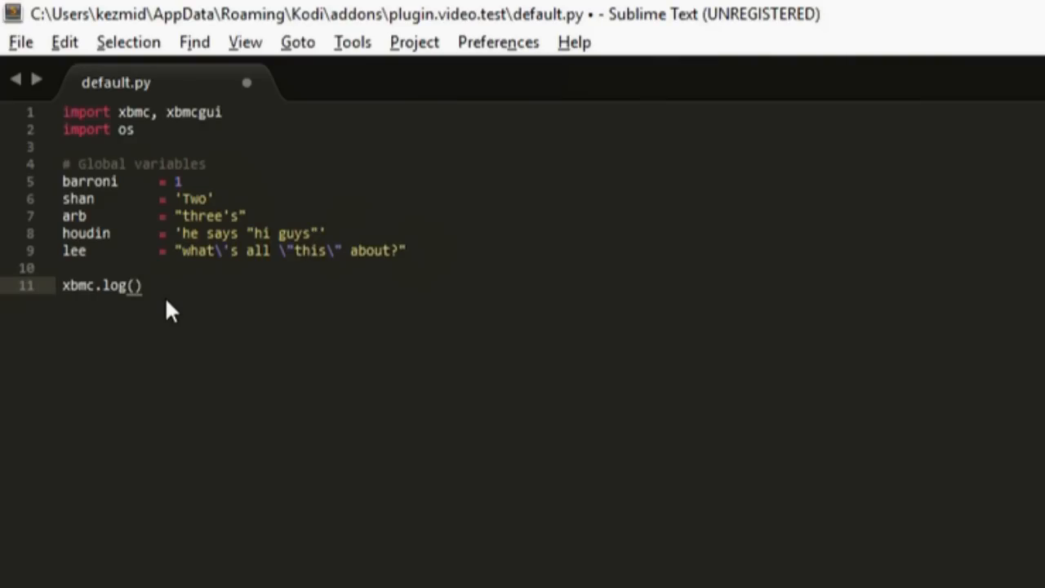
type("shan")
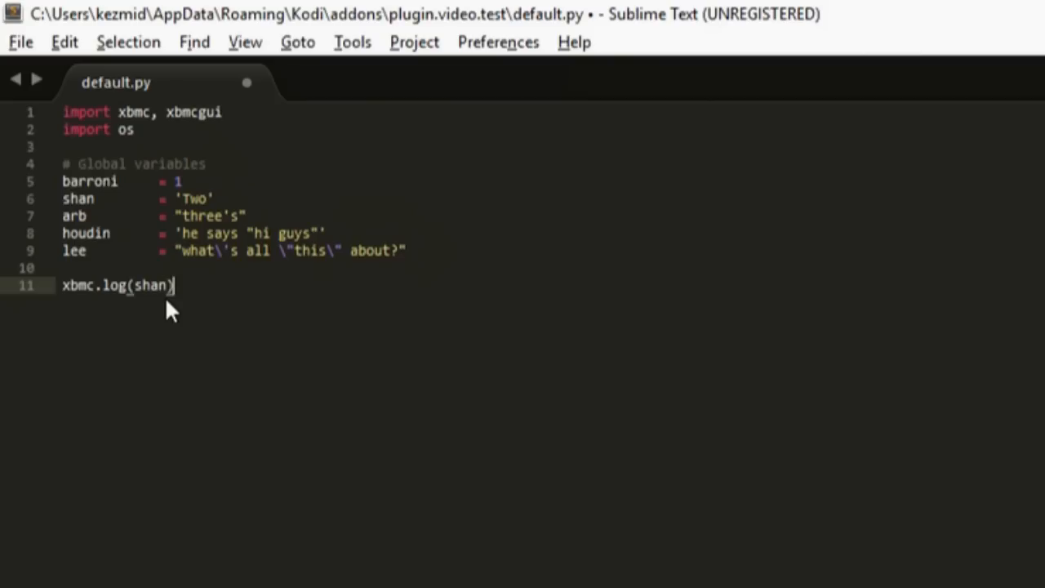
mouse_move(1013, 535)
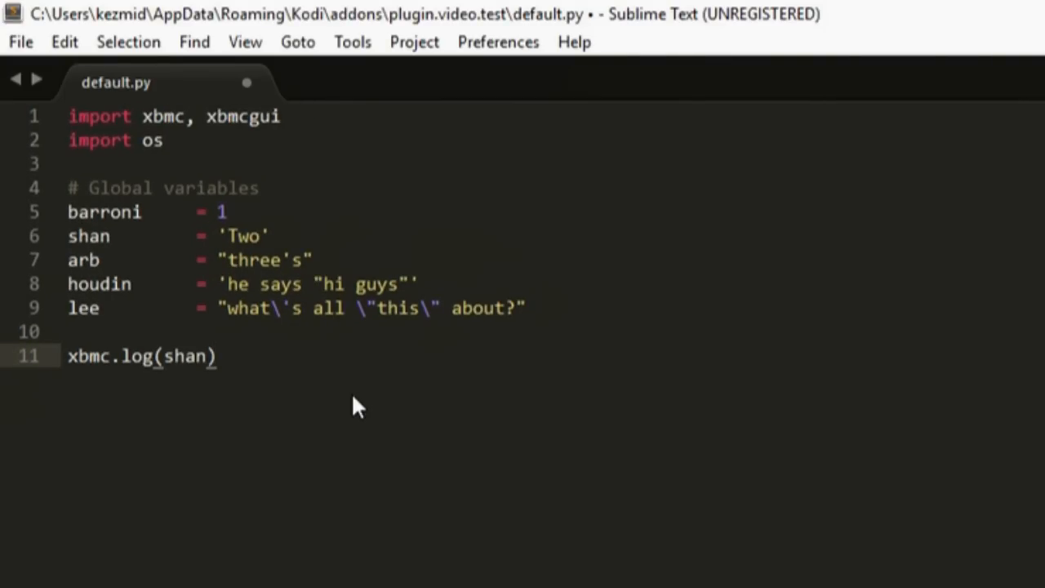
mouse_move(310, 401)
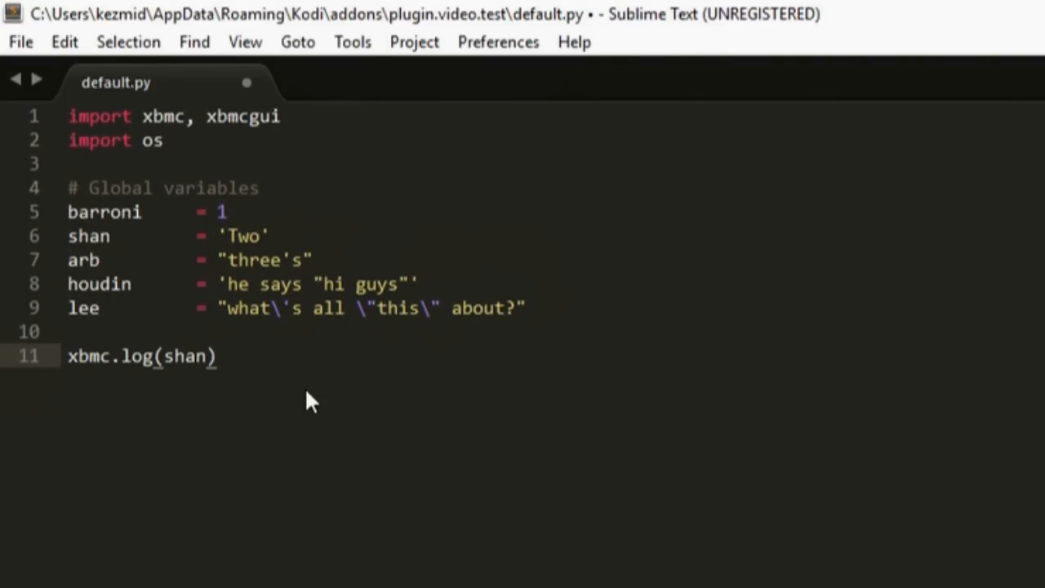
mouse_move(92, 374)
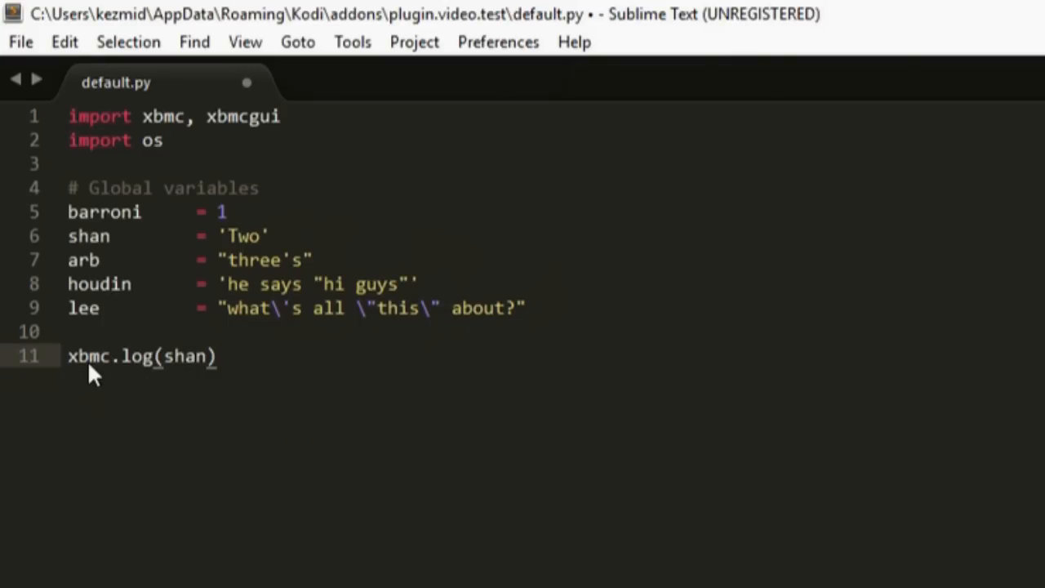
mouse_move(237, 384)
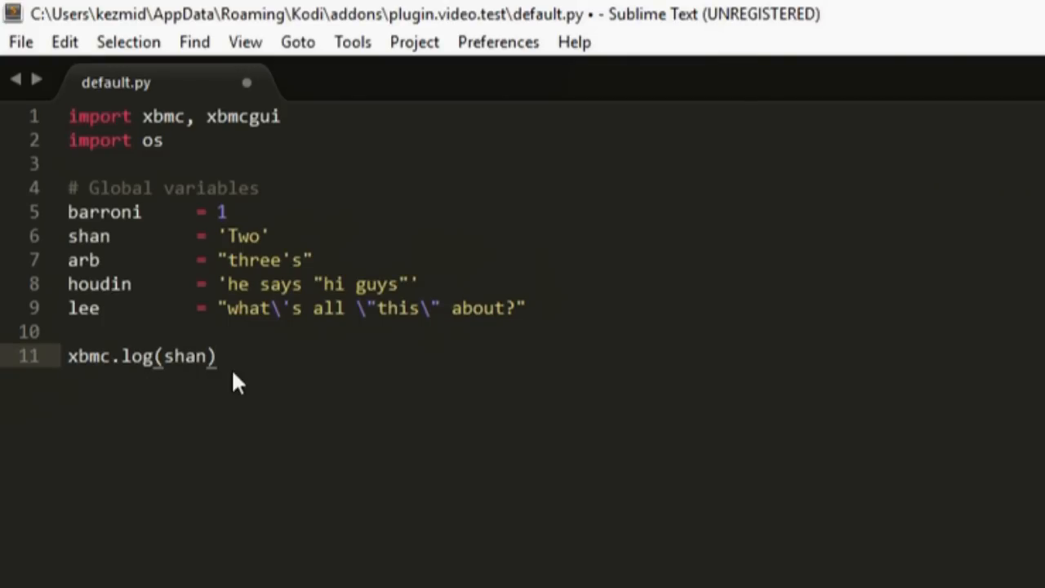
mouse_move(78, 372)
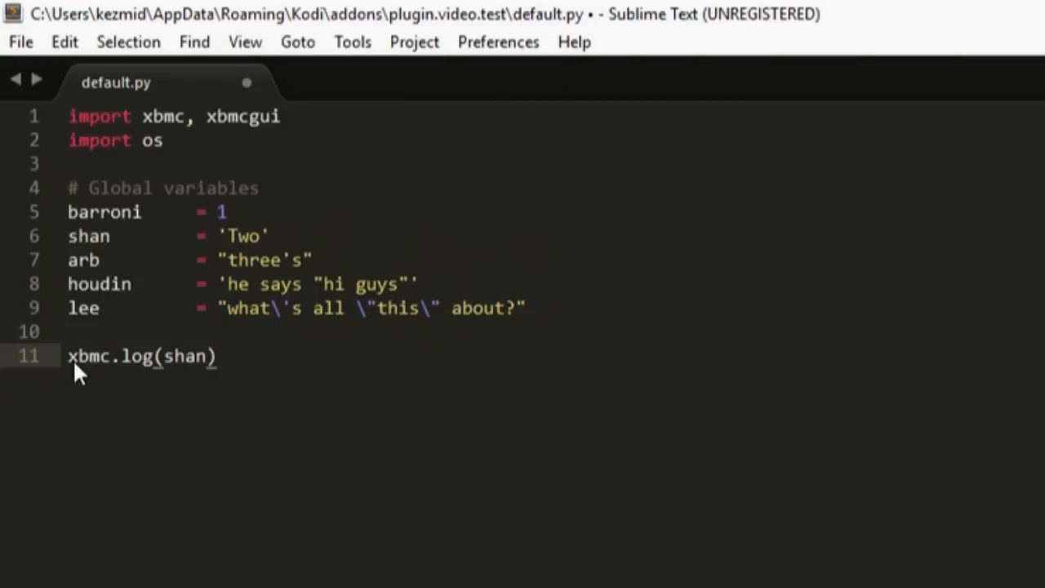
mouse_move(139, 372)
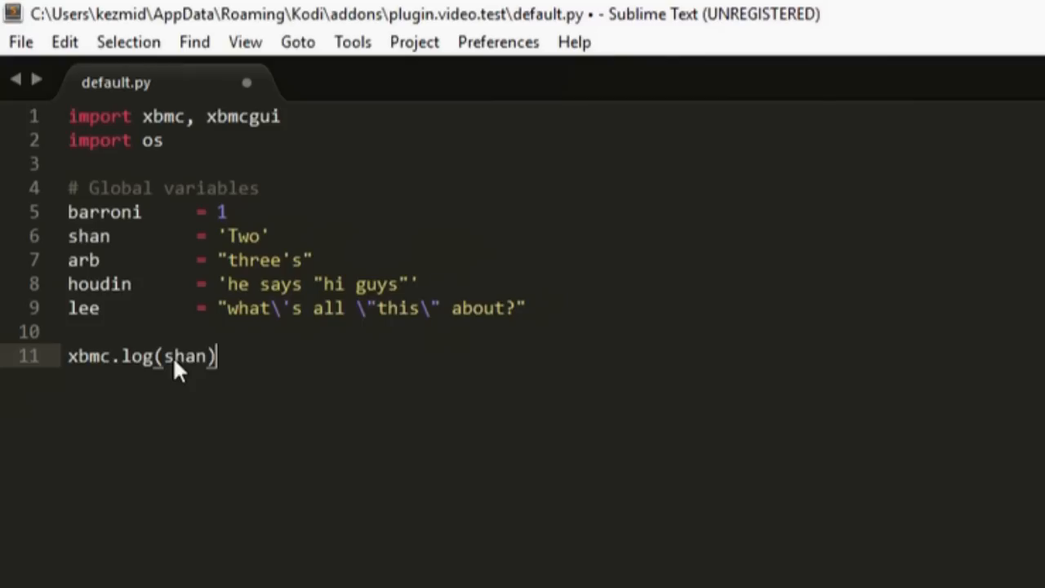
mouse_move(341, 388)
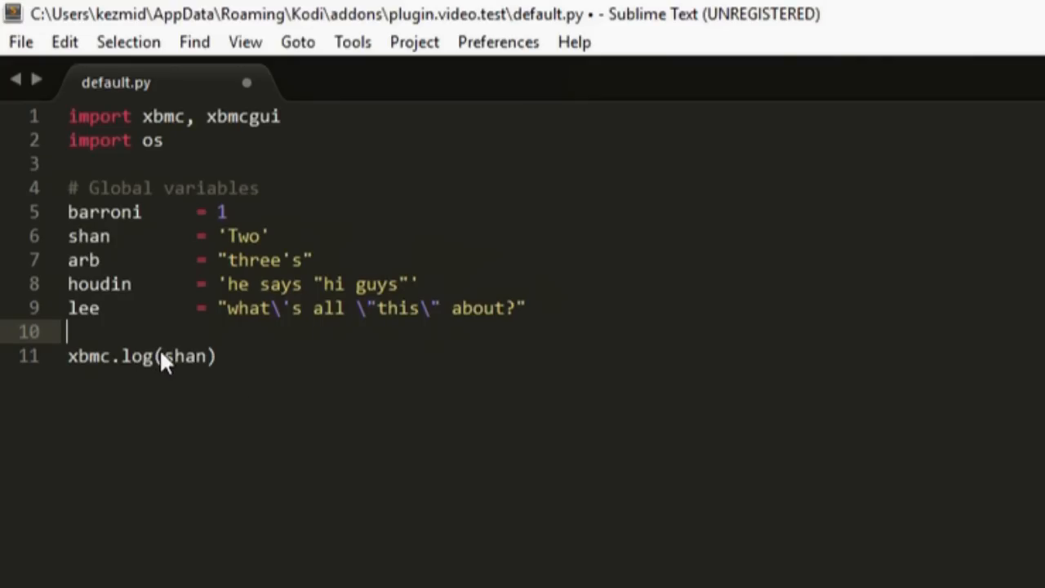
left_click(217, 356)
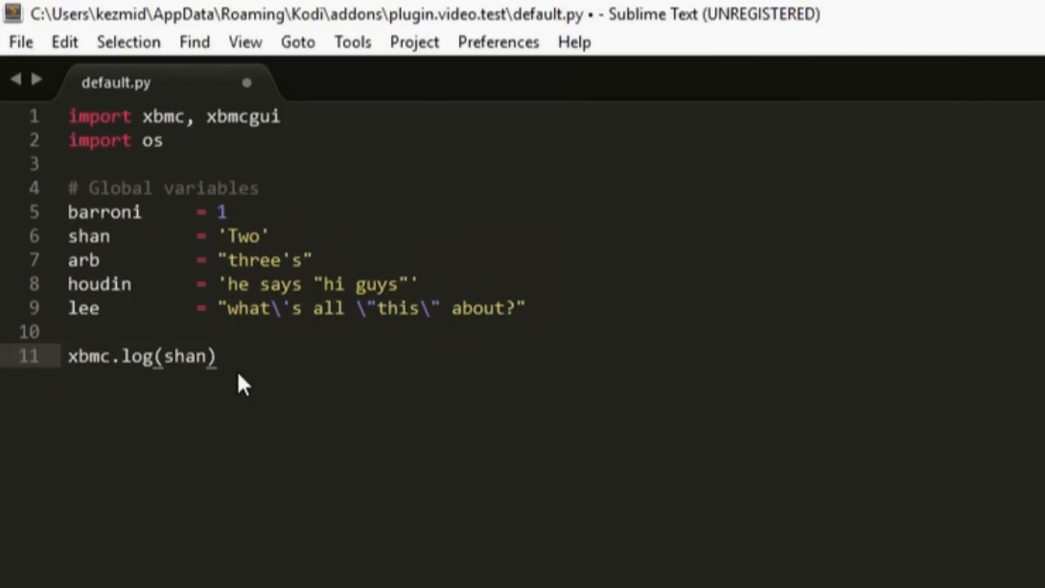
mouse_move(113, 357)
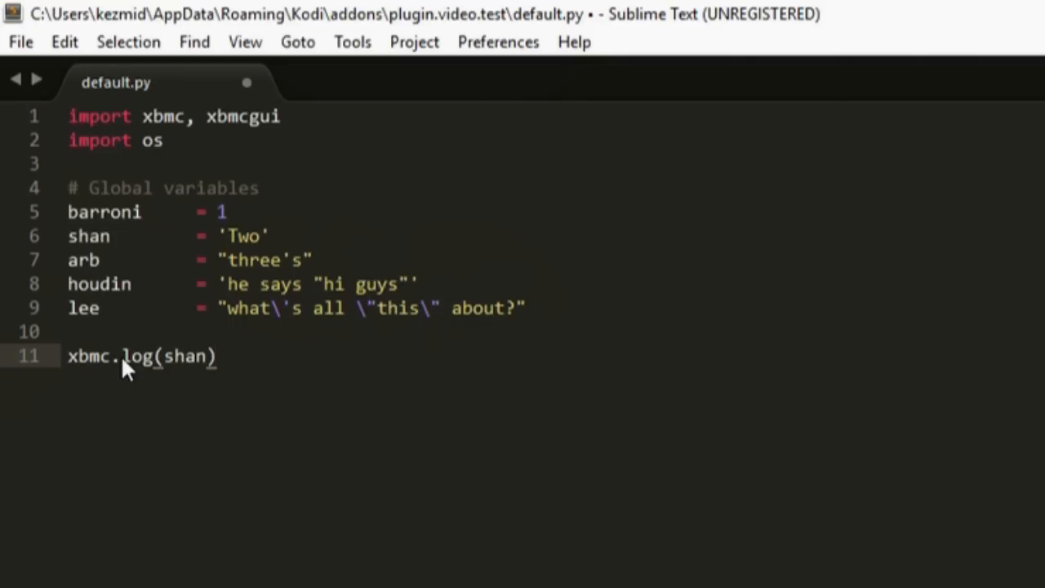
mouse_move(314, 390)
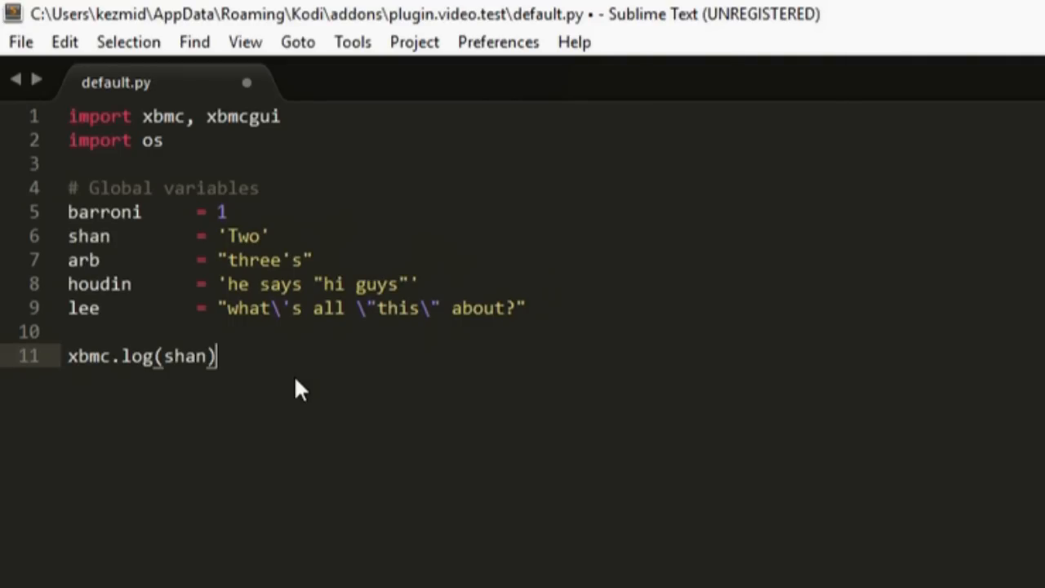
mouse_move(123, 384)
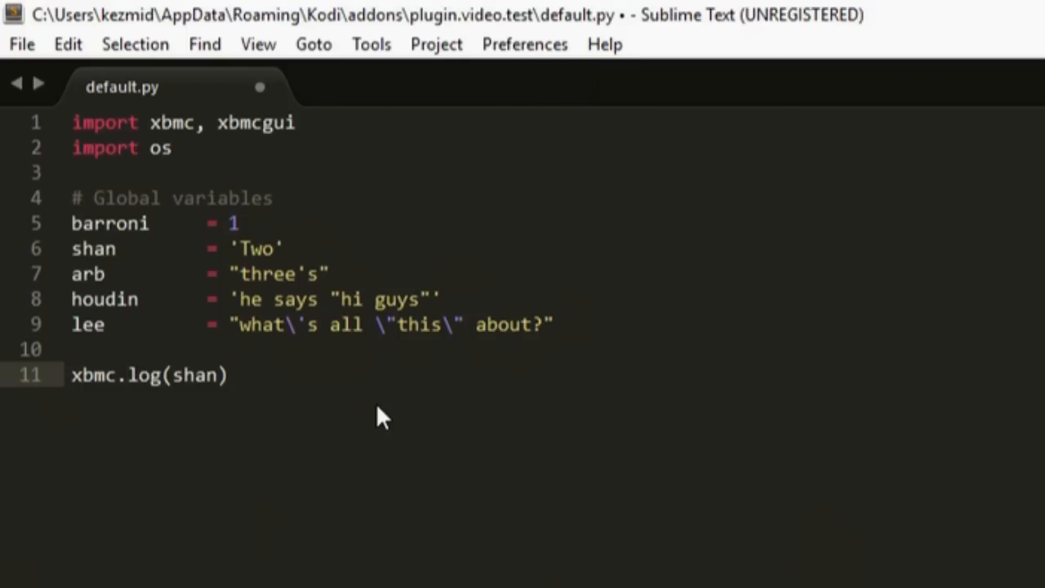
mouse_move(99, 388)
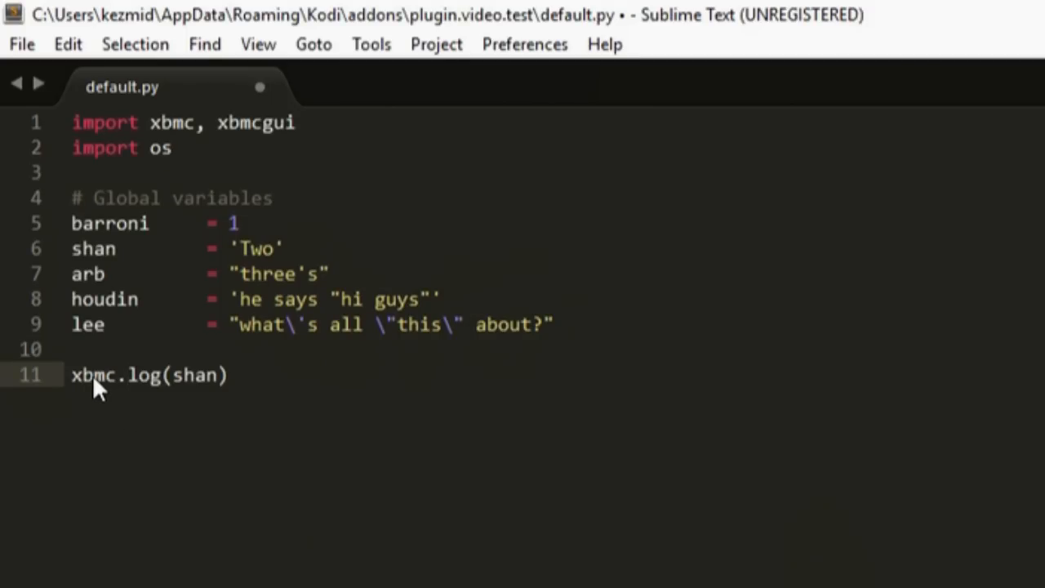
mouse_move(127, 387)
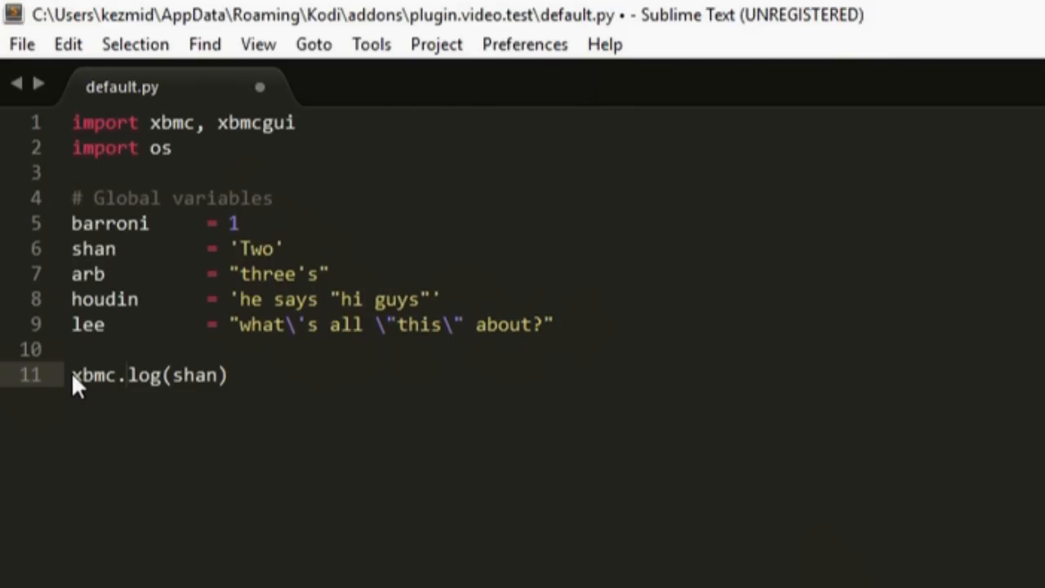
left_click(124, 374)
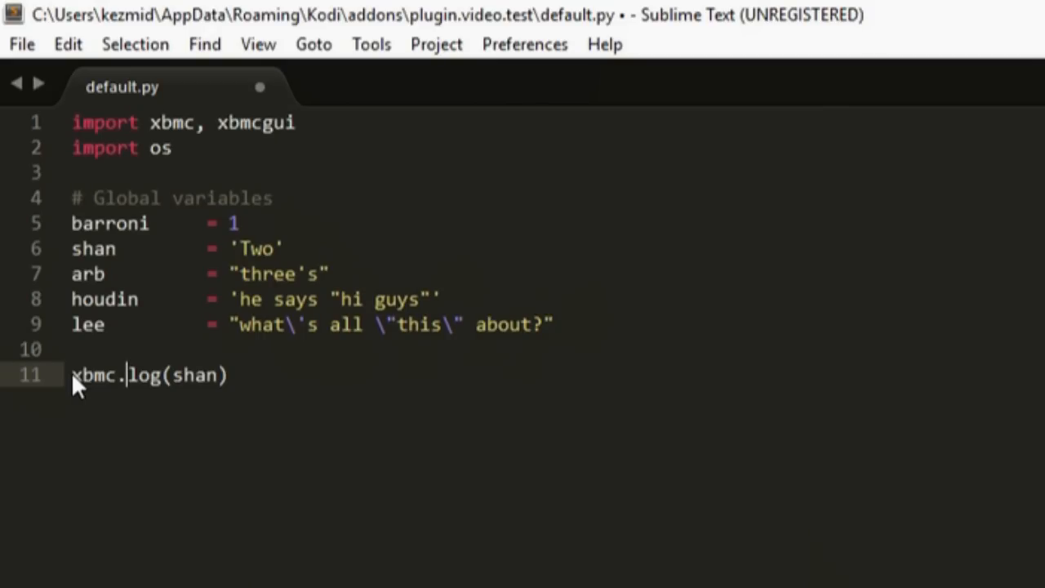
mouse_move(160, 384)
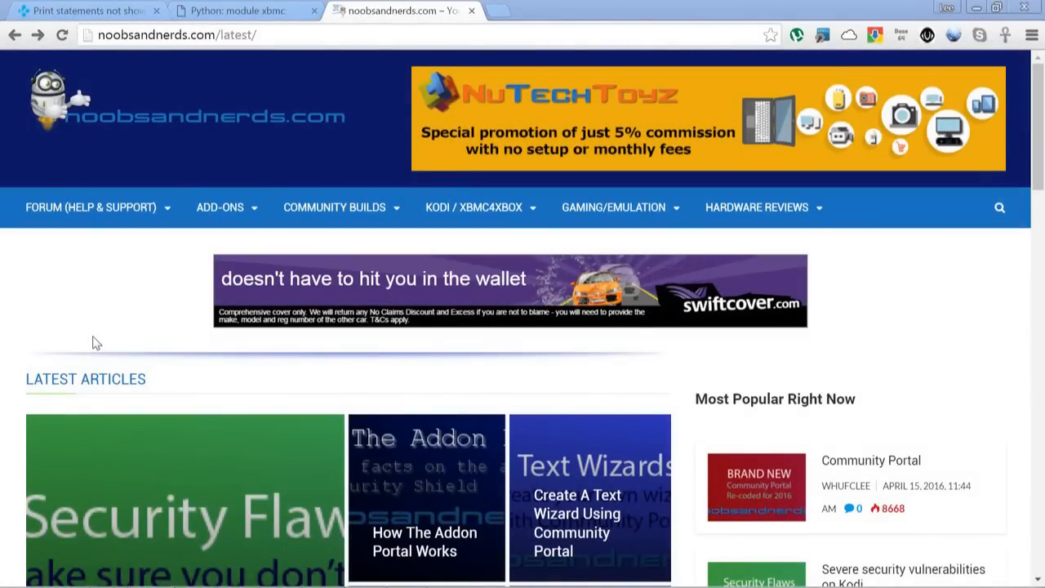
mouse_move(78, 294)
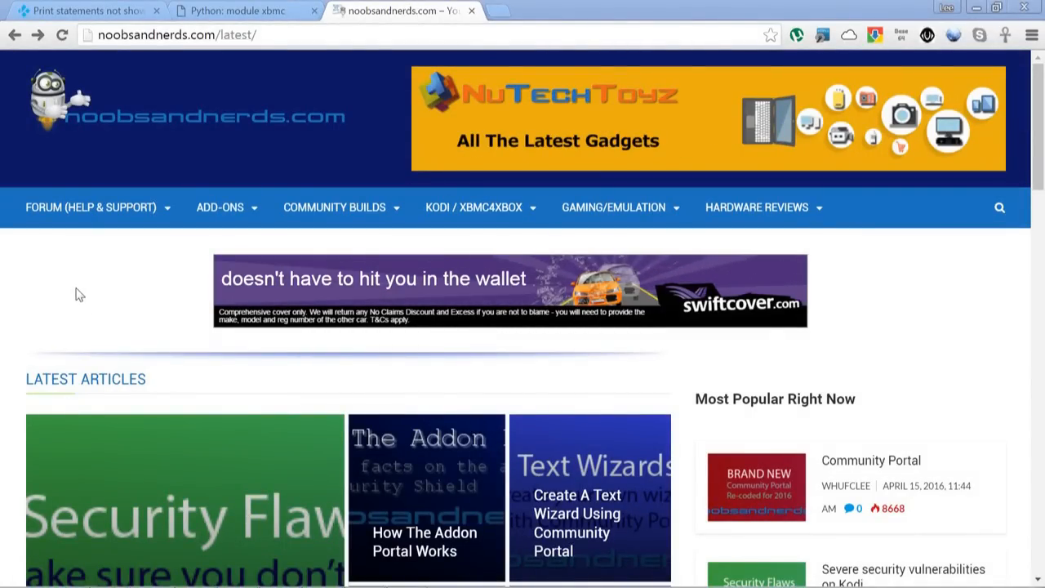
Step: Open the Add-on Development (non-skinning) board and scroll to threads like Create Your First Addon
left_click(92, 207)
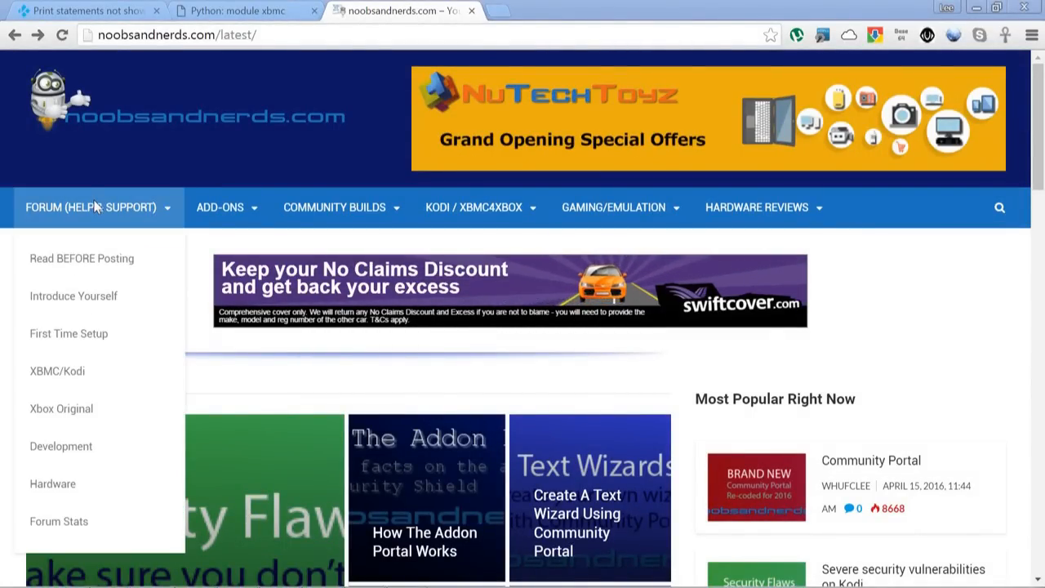
mouse_move(62, 408)
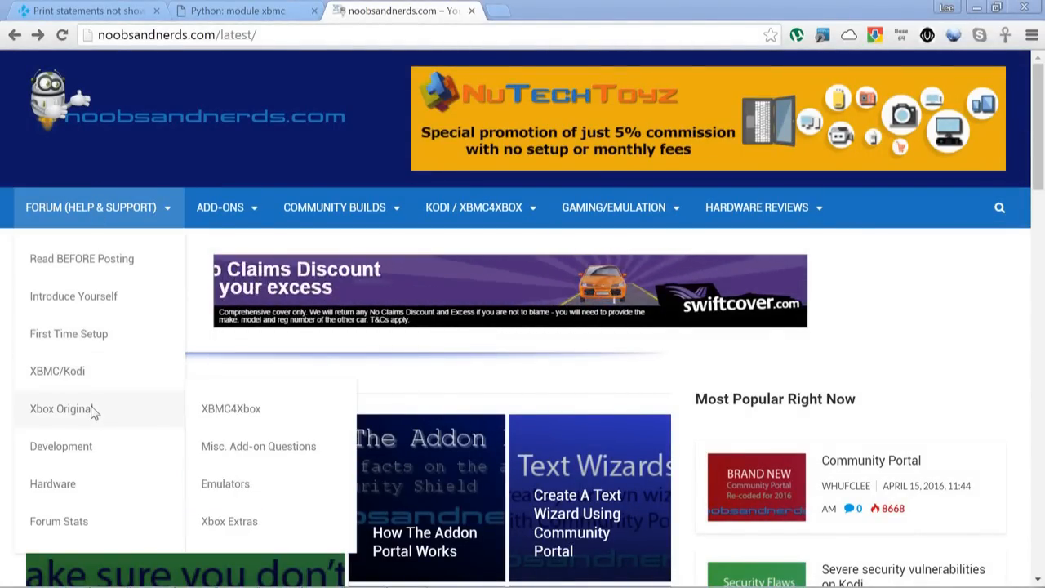
mouse_move(61, 446)
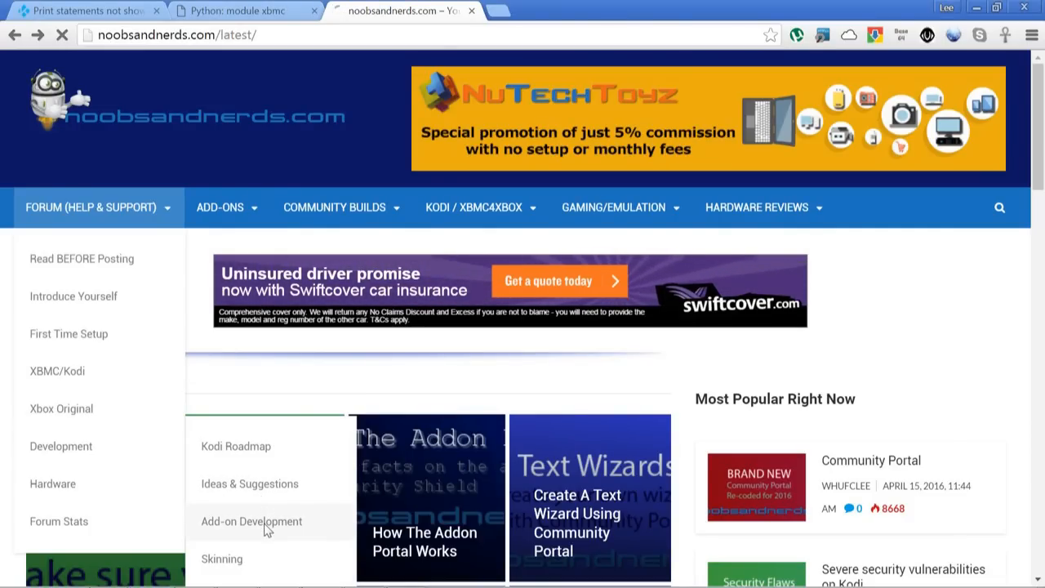
left_click(251, 521)
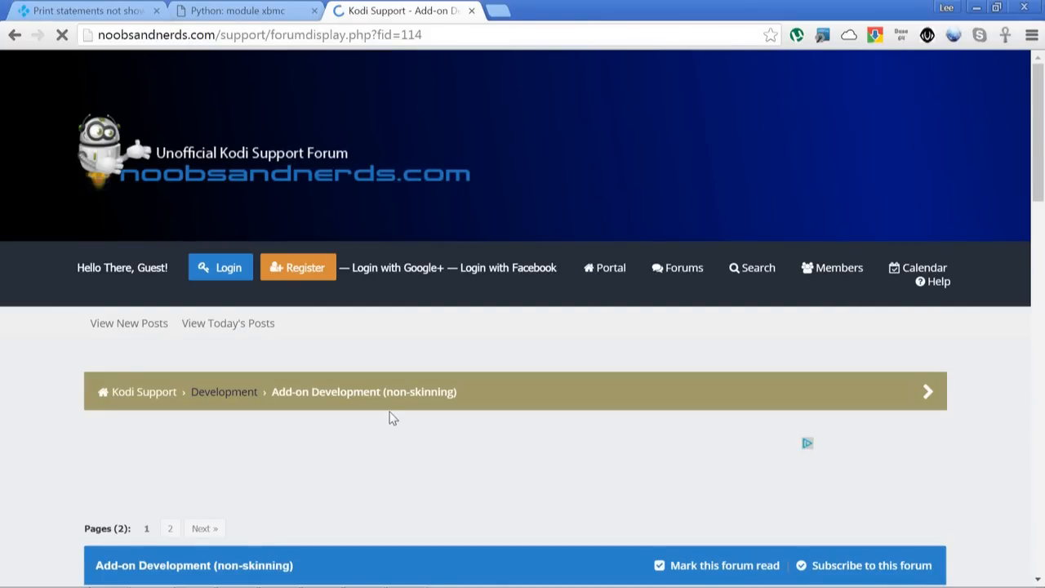
scroll("down", 3)
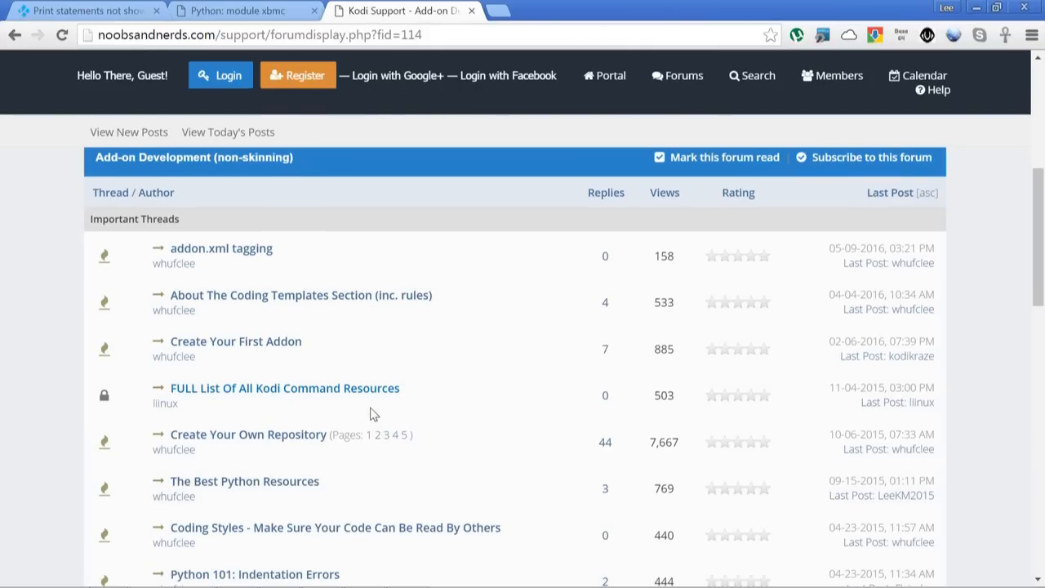
scroll("down", 3)
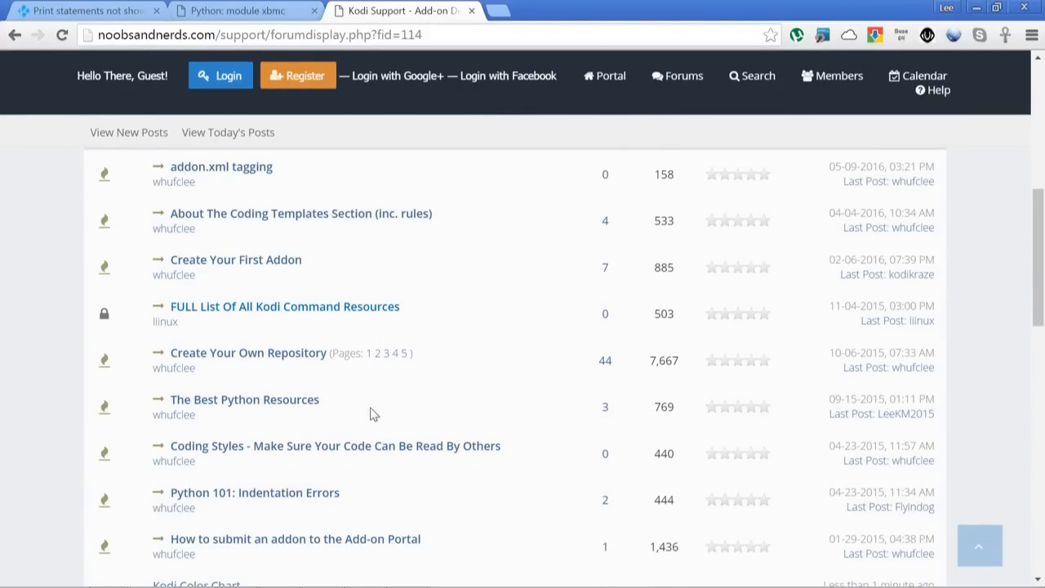
mouse_move(302, 413)
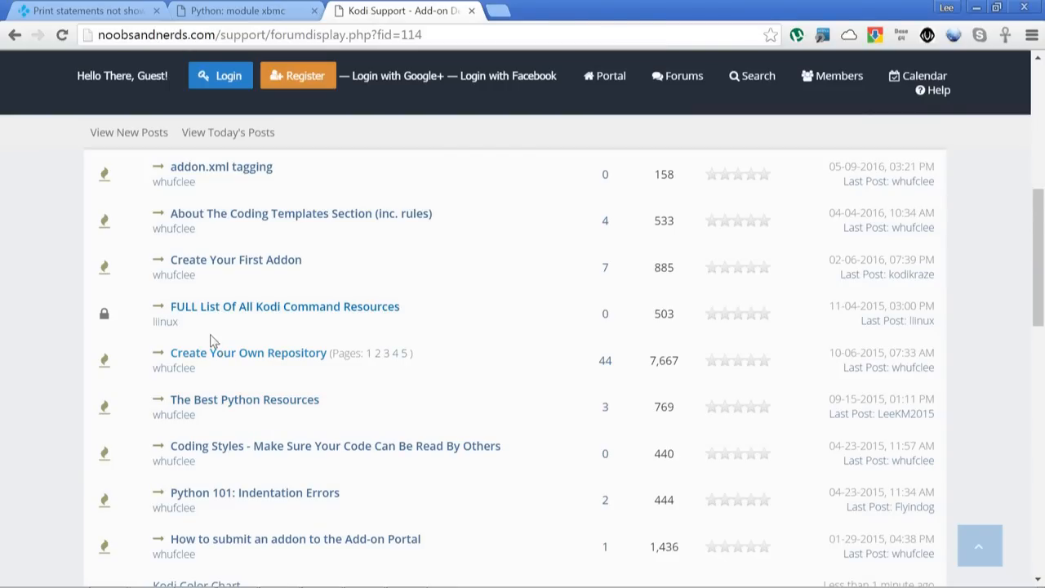
mouse_move(283, 311)
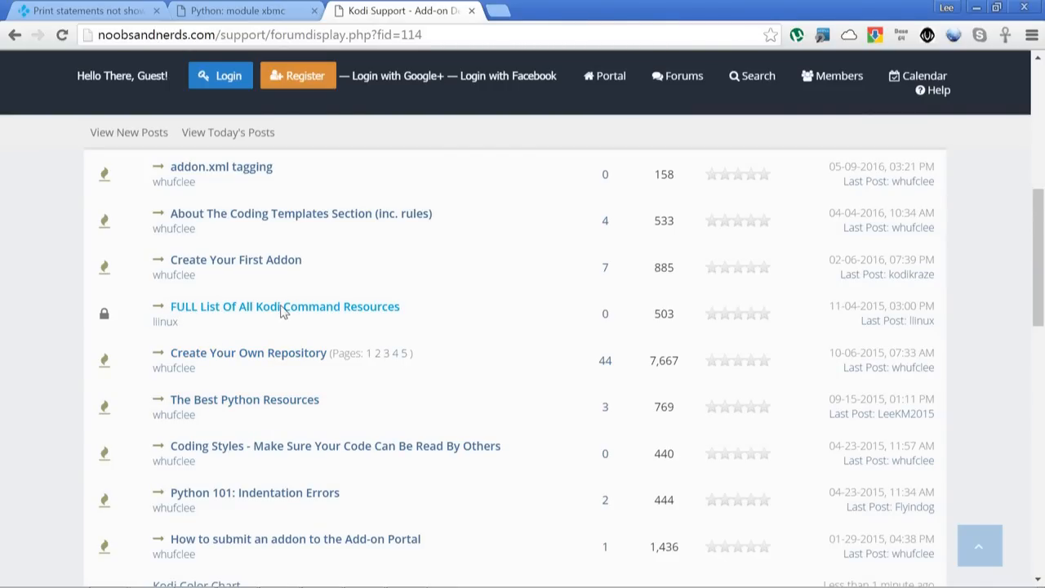
mouse_move(348, 315)
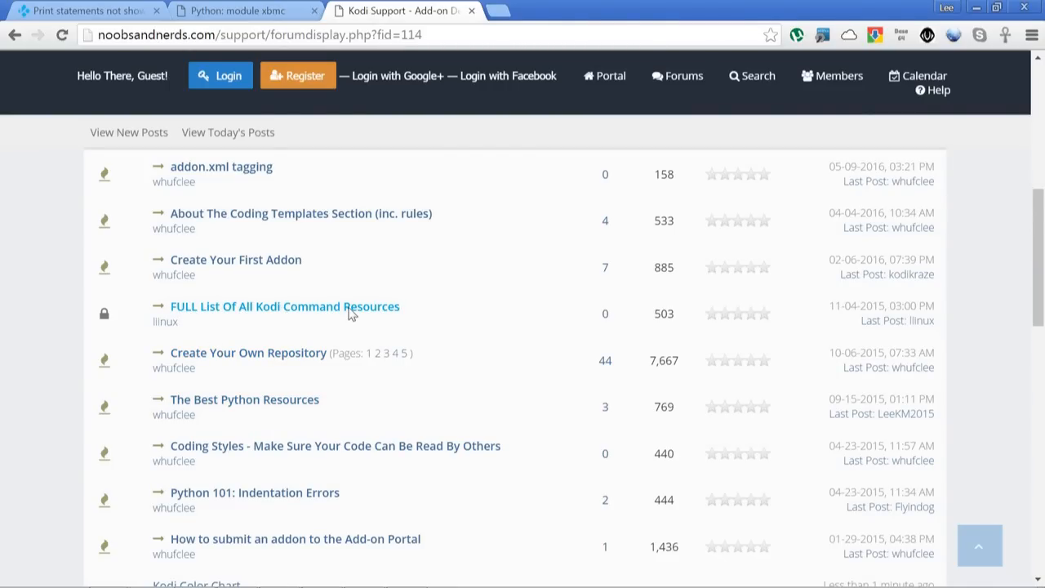
left_click(284, 306)
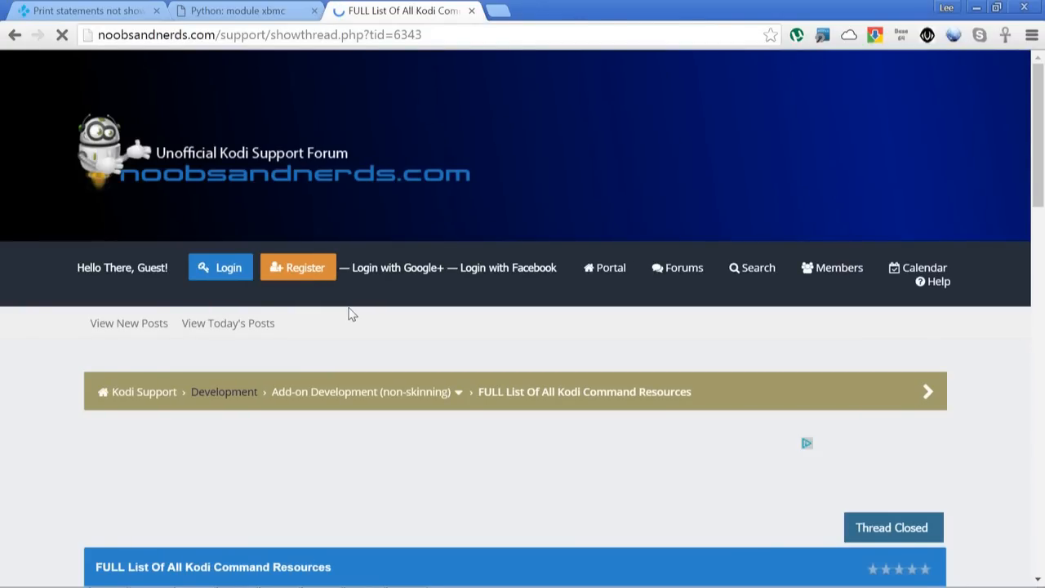
scroll("down", 3)
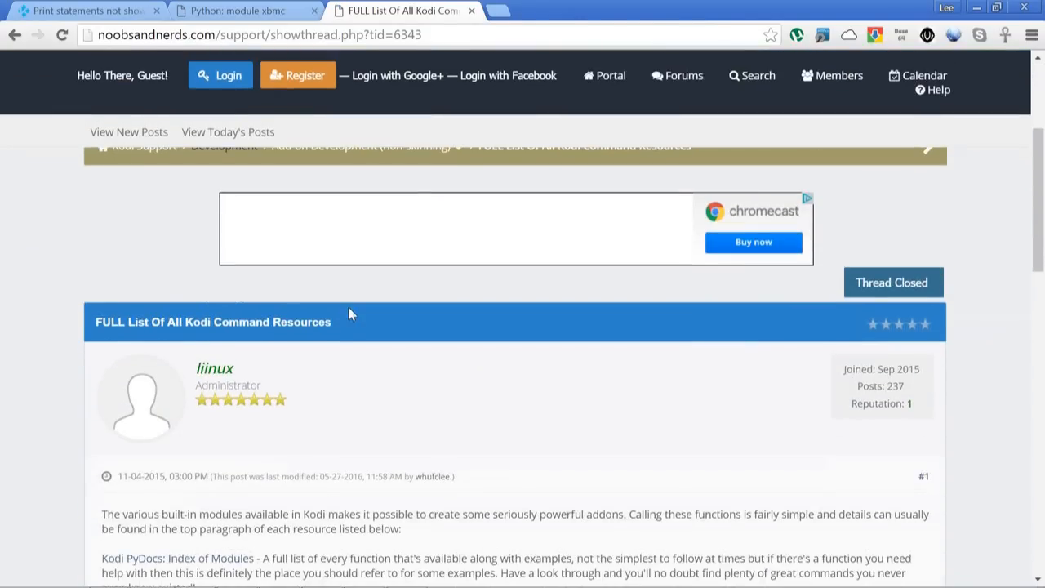
scroll("down", 3)
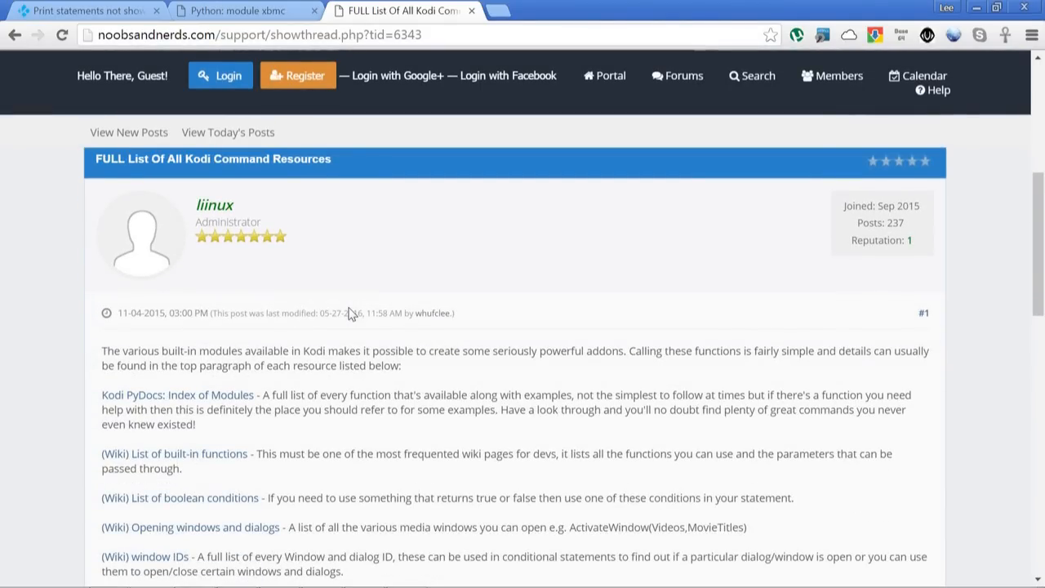
scroll("down", 3)
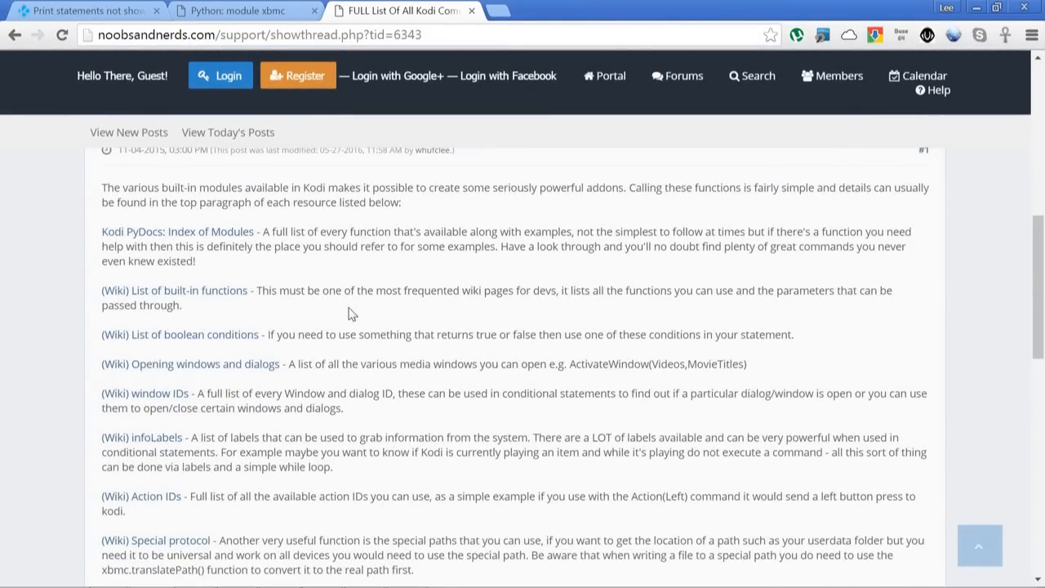
scroll("down", 3)
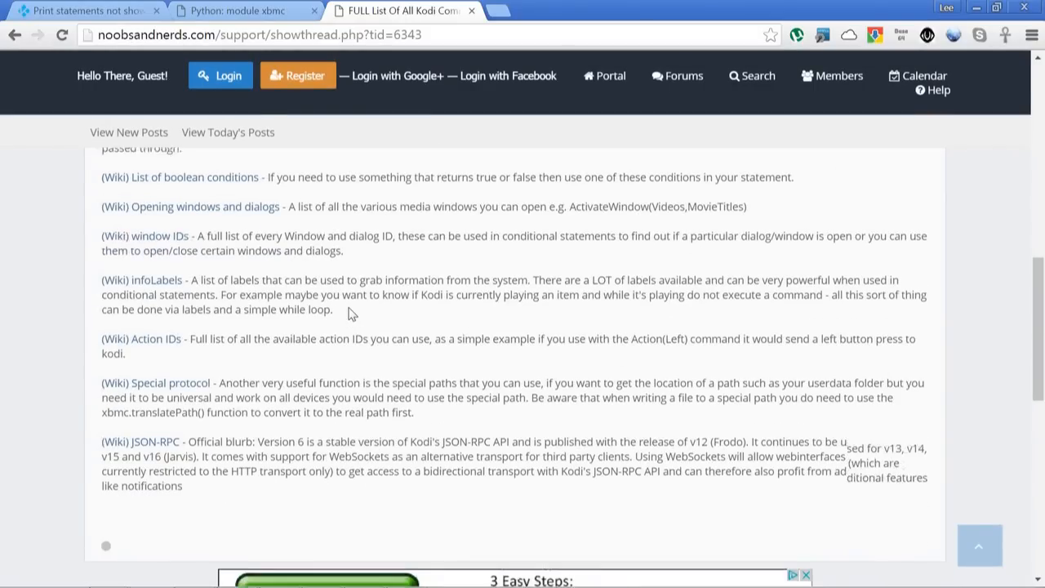
scroll("up", 3)
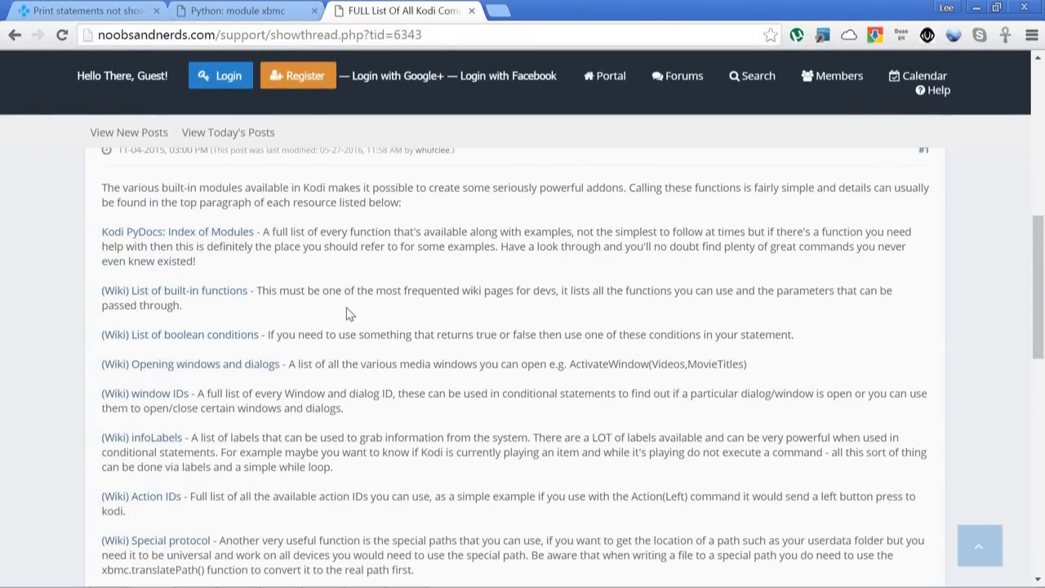
scroll("up", 3)
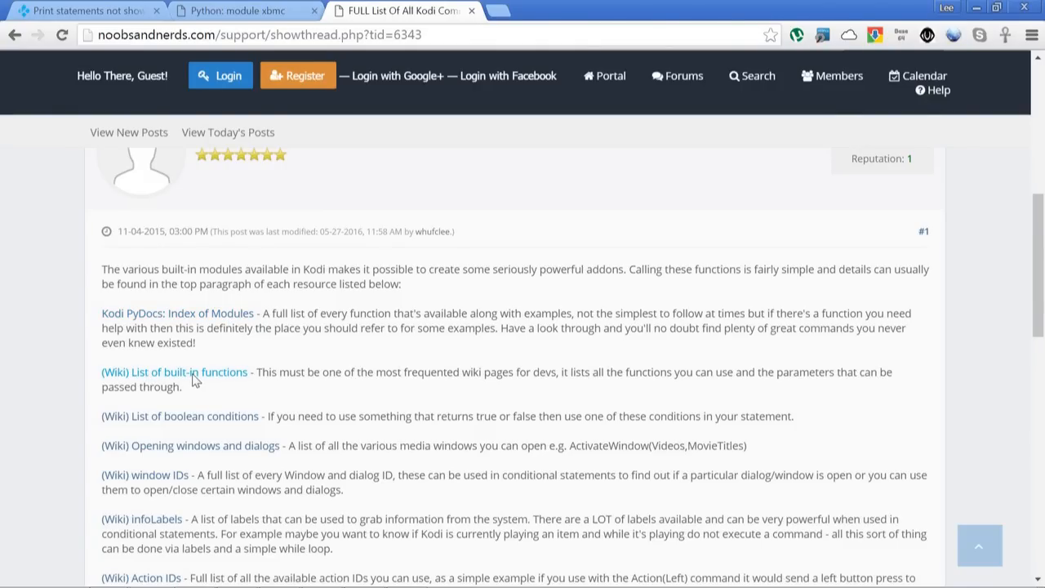
mouse_move(169, 328)
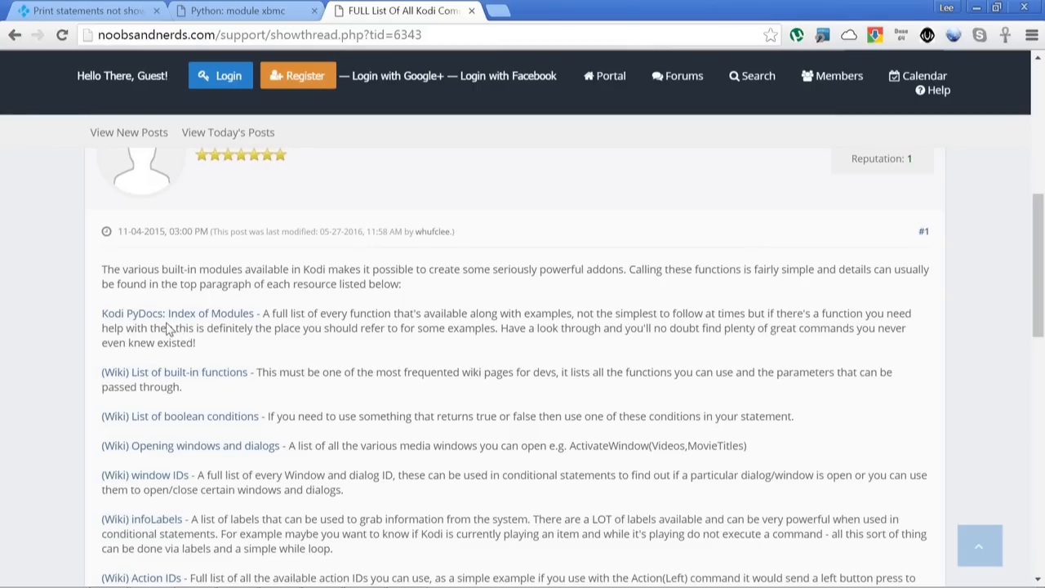
mouse_move(167, 324)
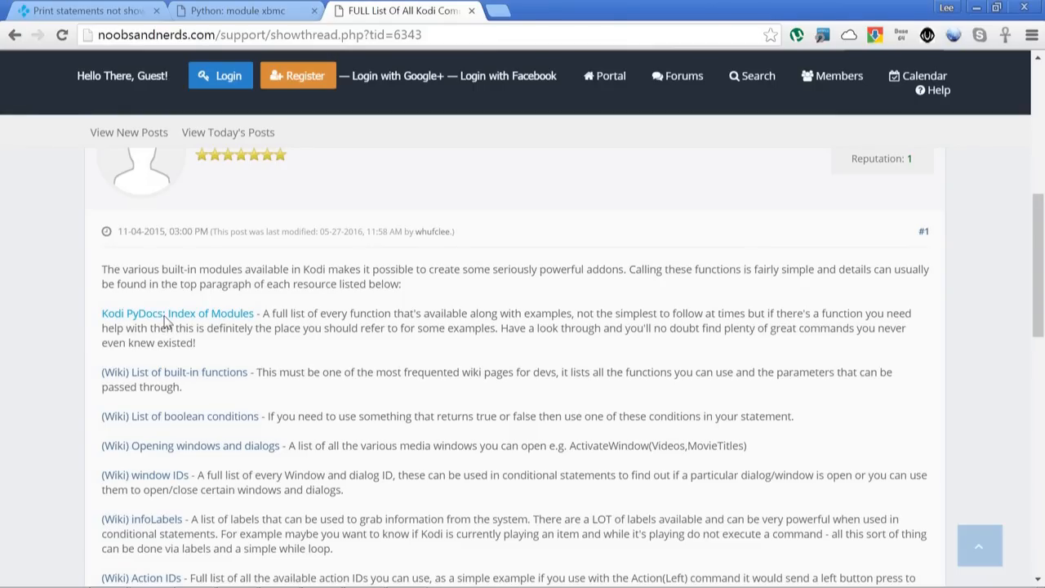
mouse_move(294, 319)
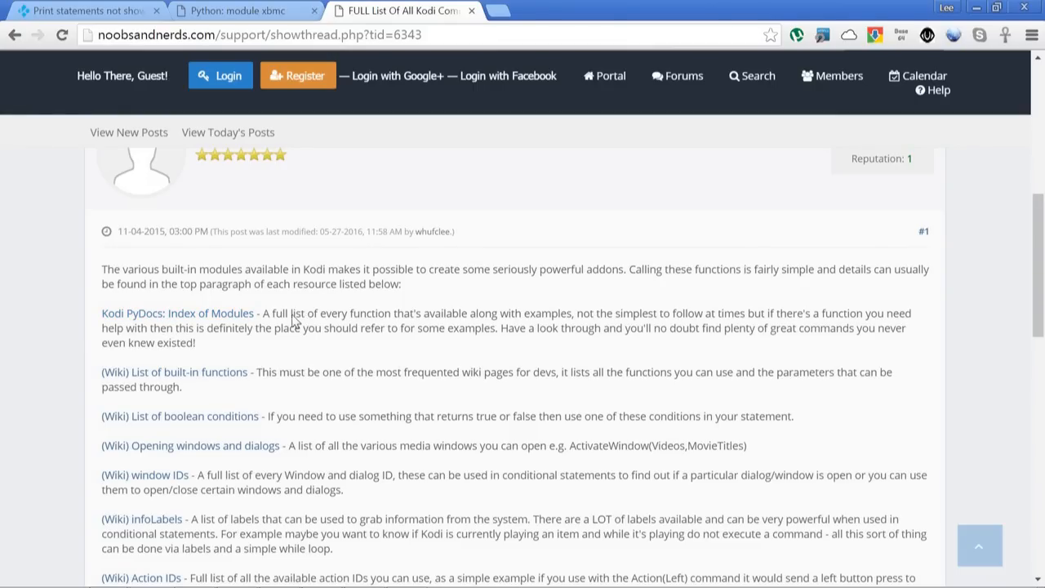
mouse_move(257, 325)
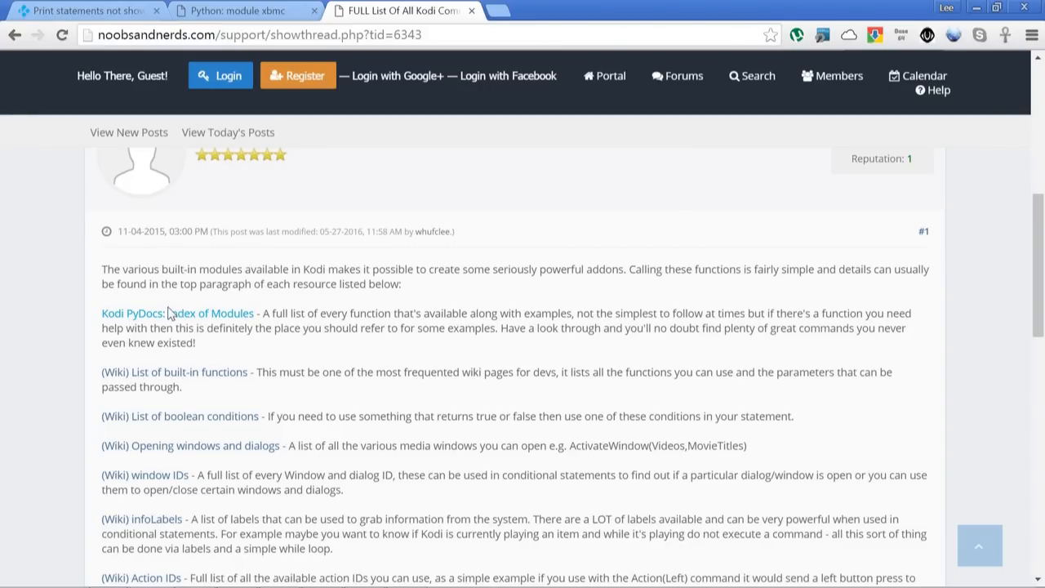
mouse_move(406, 318)
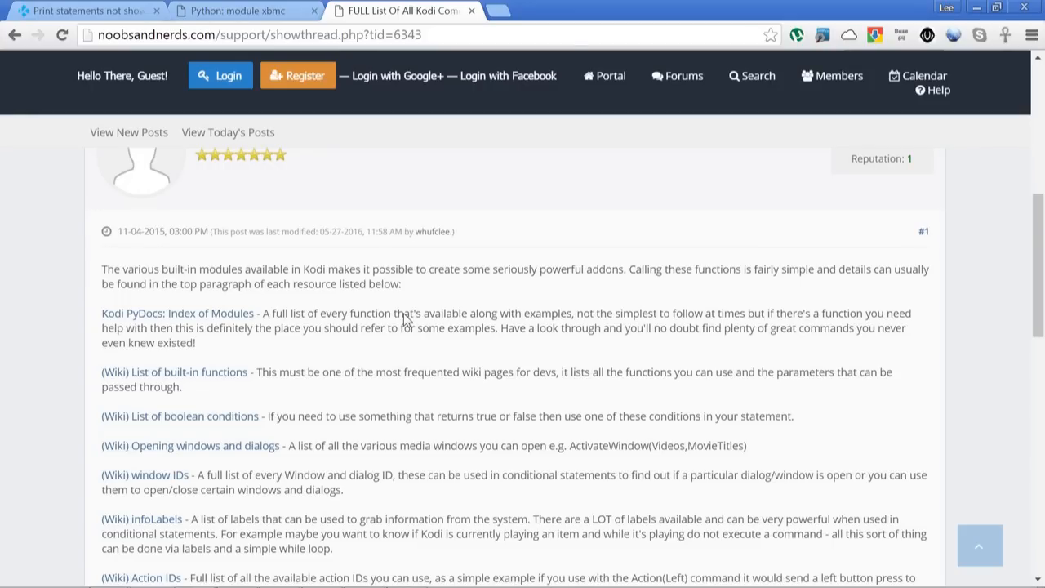
mouse_move(873, 529)
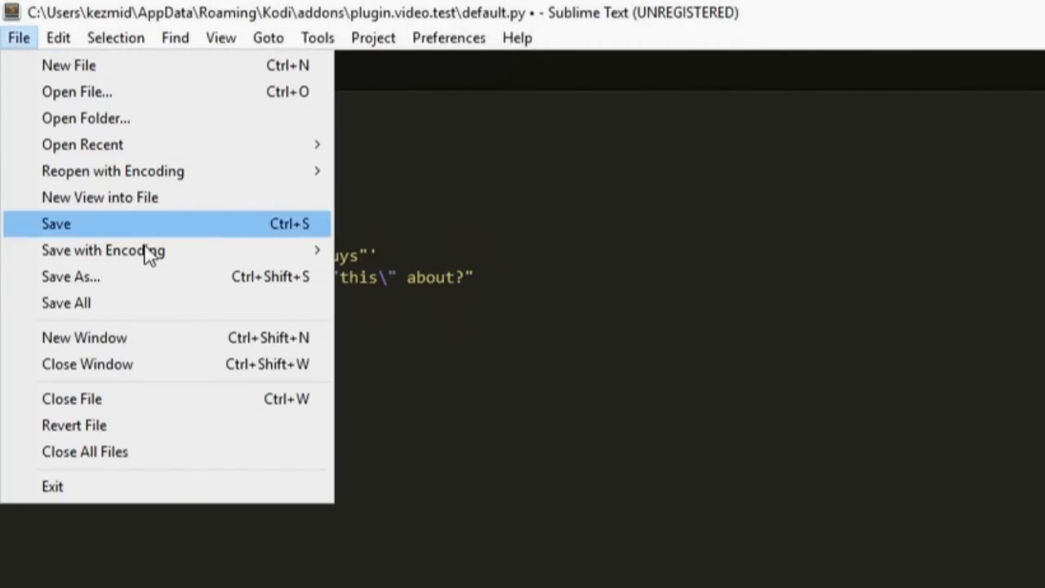
mouse_move(147, 233)
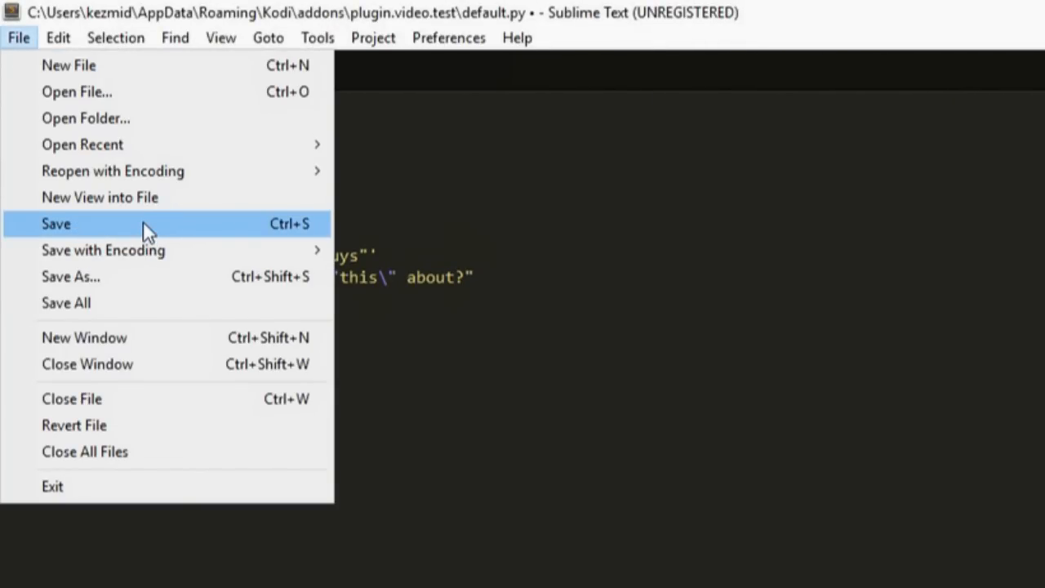
Step: Save default.py into the plugin.video.test folder
left_click(55, 224)
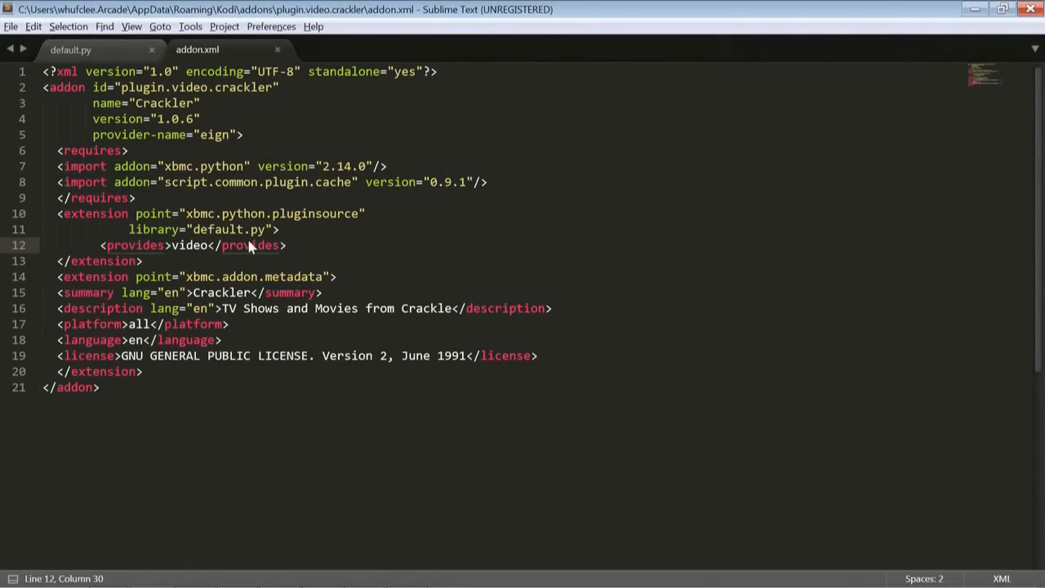
mouse_move(282, 97)
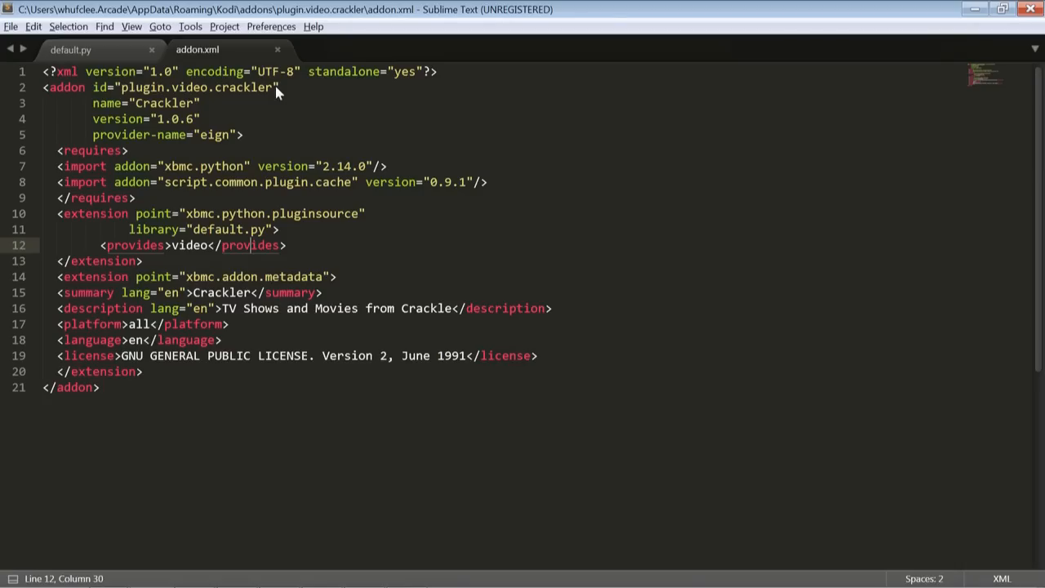
mouse_move(216, 90)
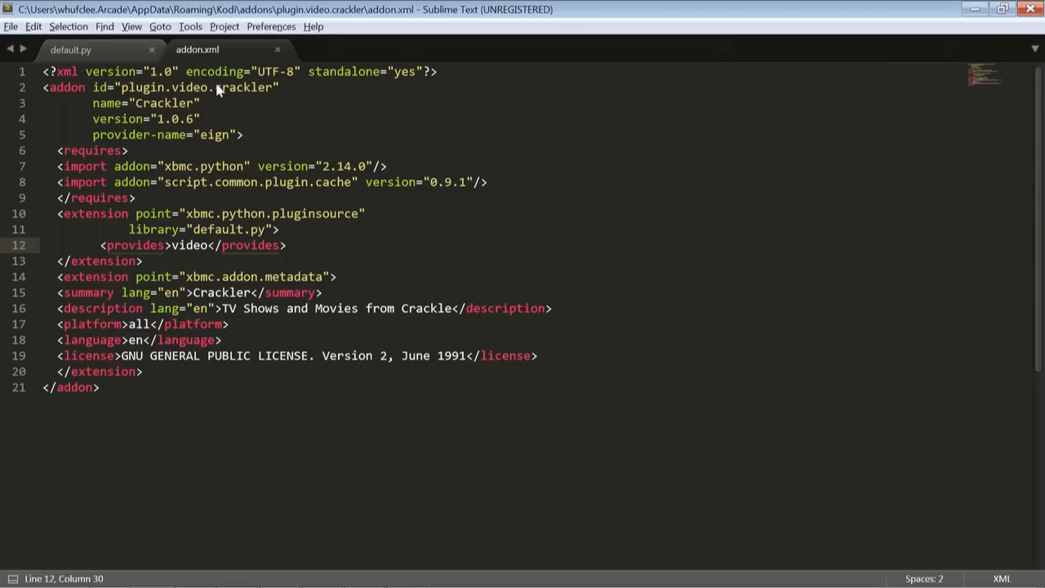
mouse_move(123, 90)
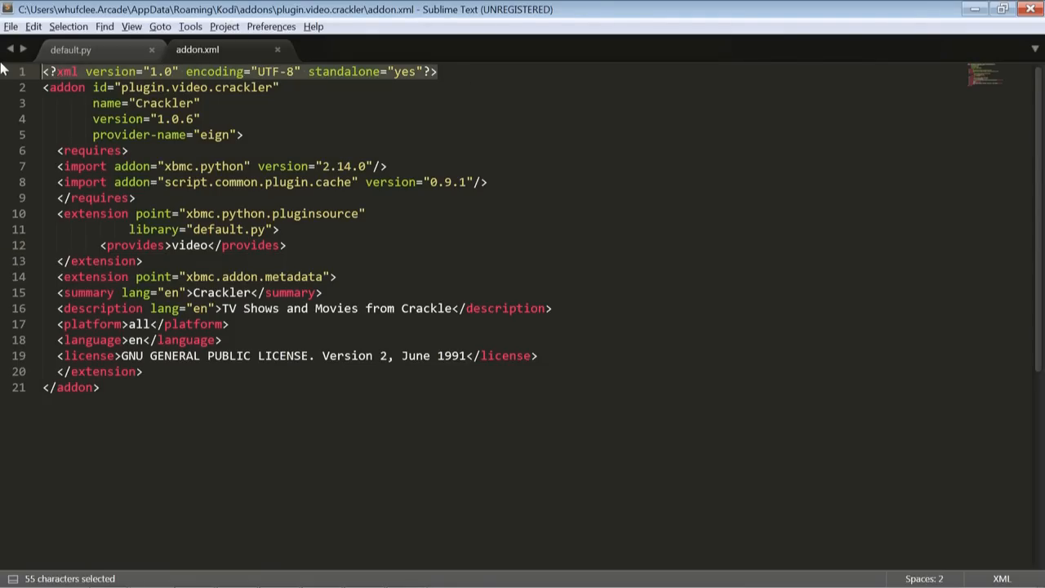
left_click(100, 87)
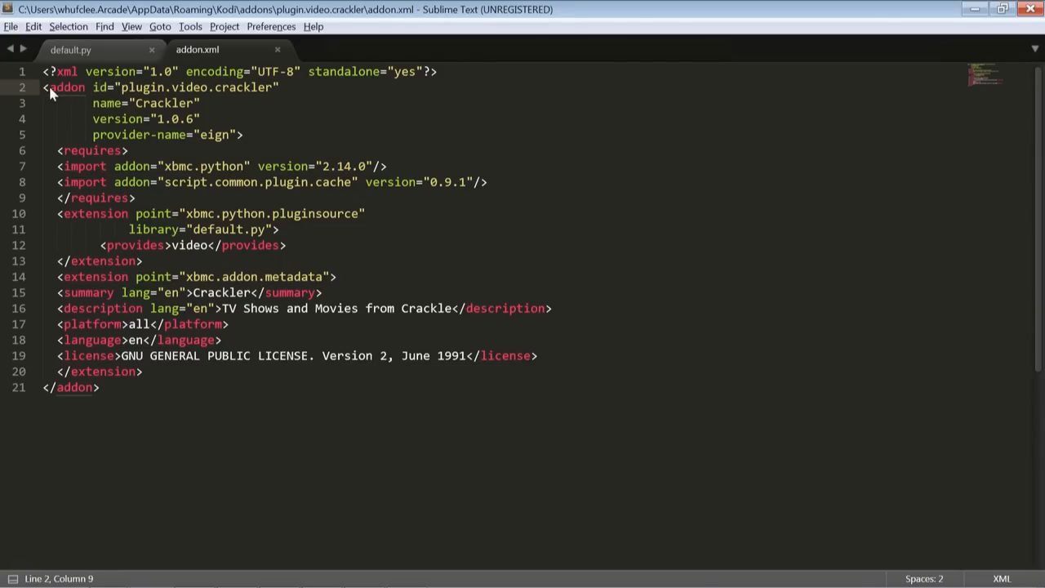
mouse_move(172, 94)
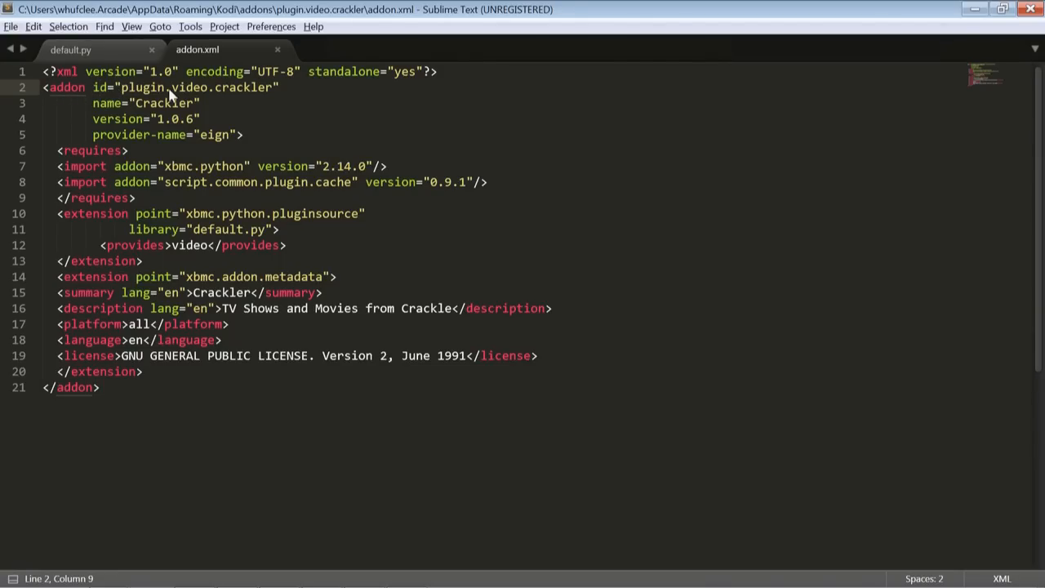
mouse_move(157, 182)
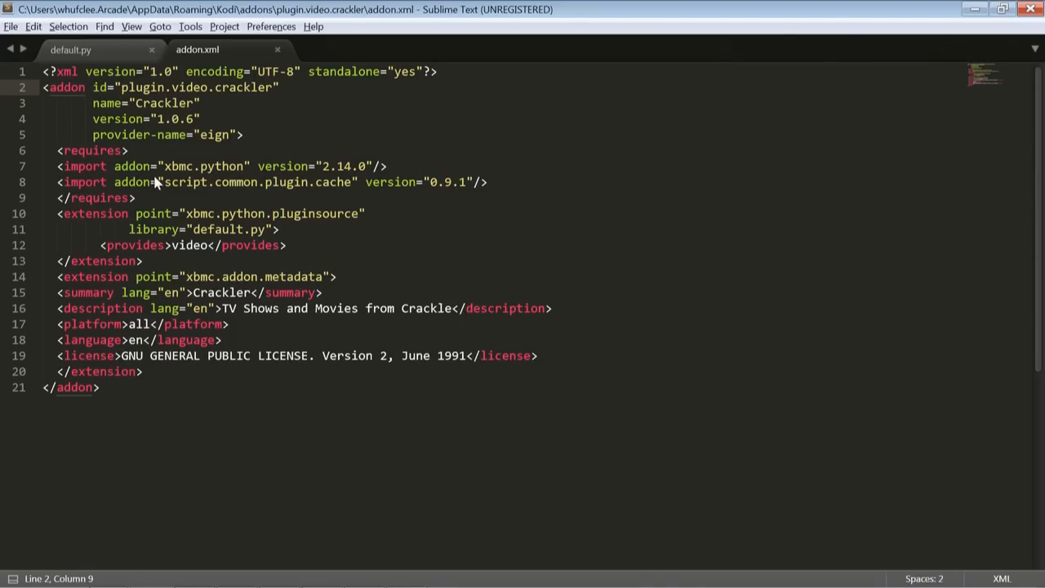
mouse_move(123, 129)
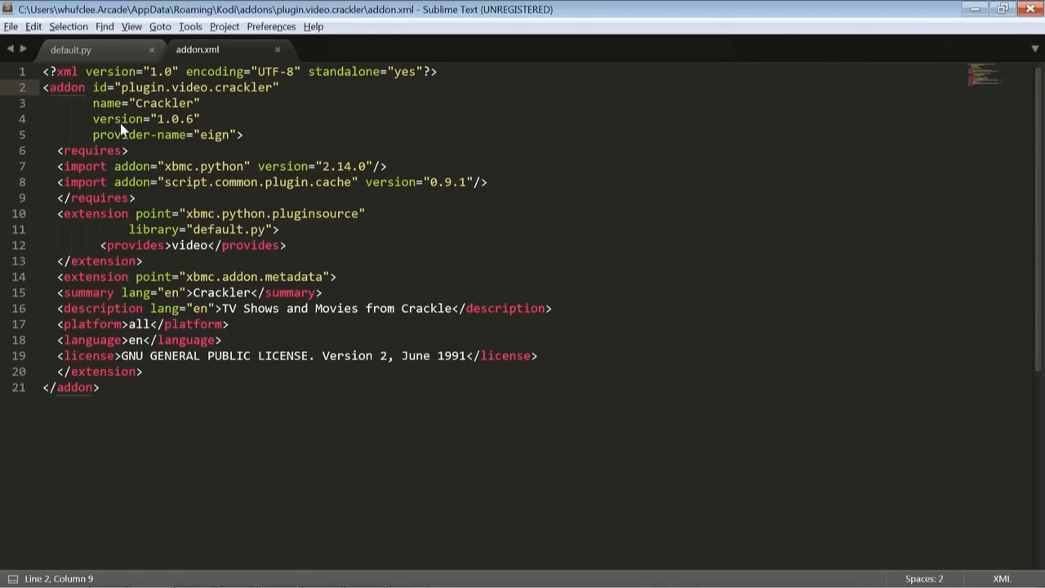
mouse_move(301, 90)
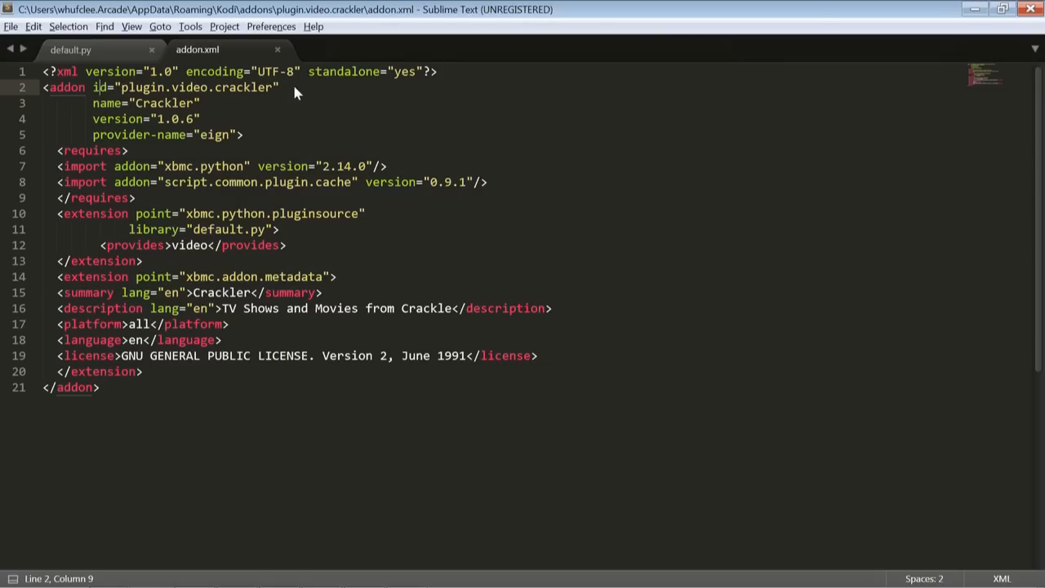
left_click(93, 102)
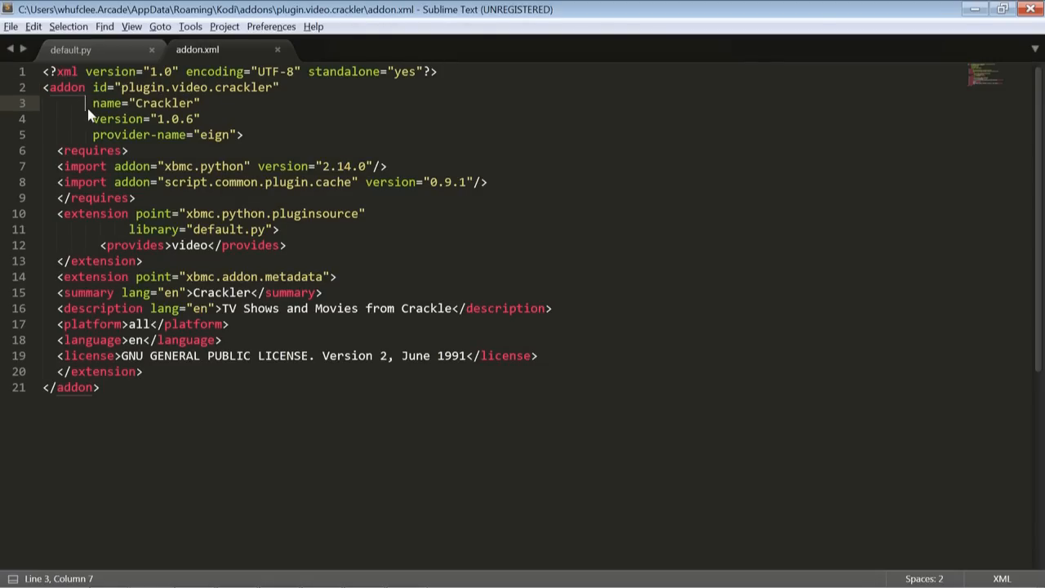
mouse_move(178, 87)
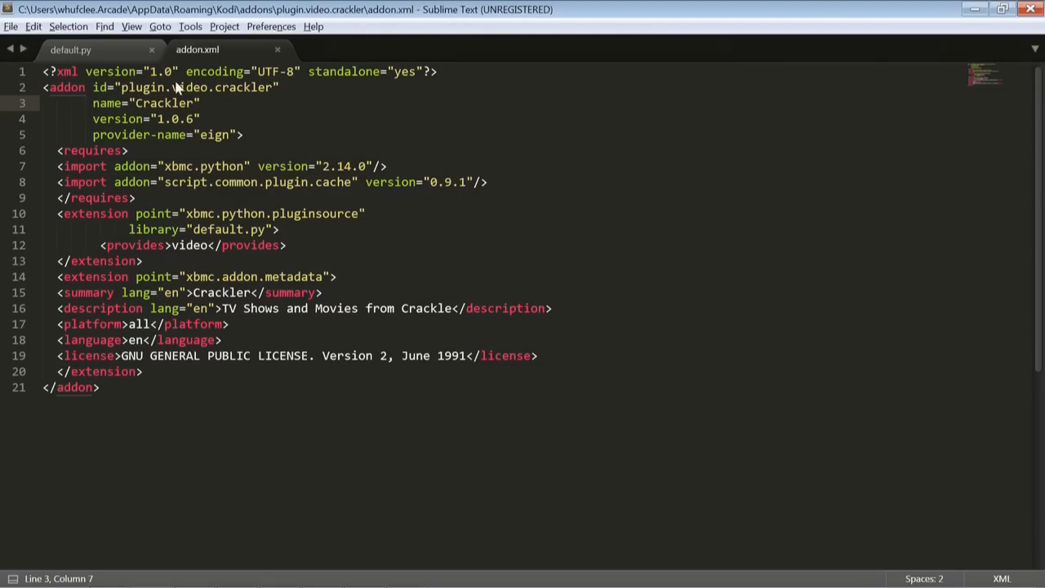
left_click(218, 87)
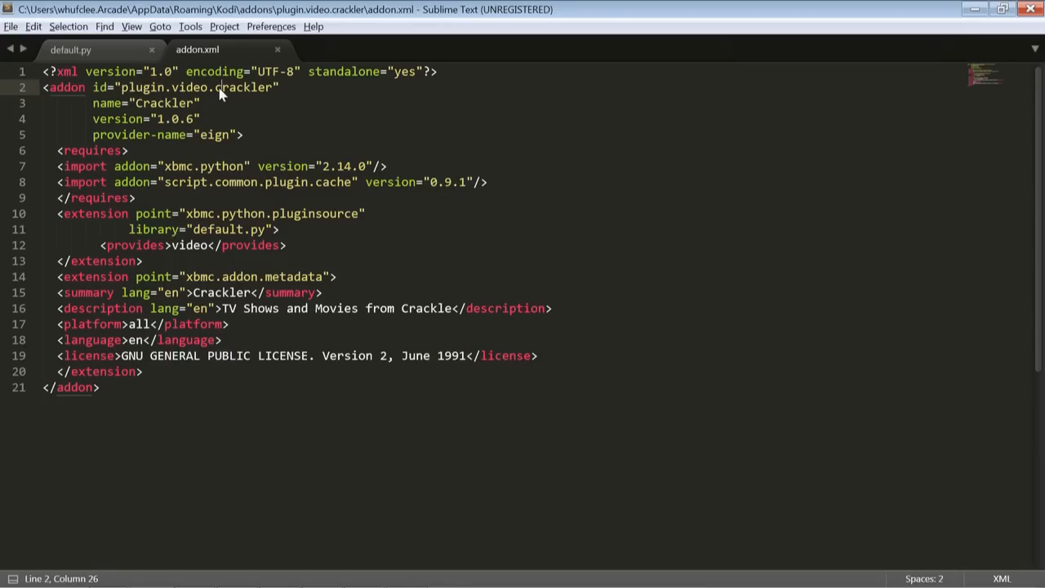
mouse_move(287, 91)
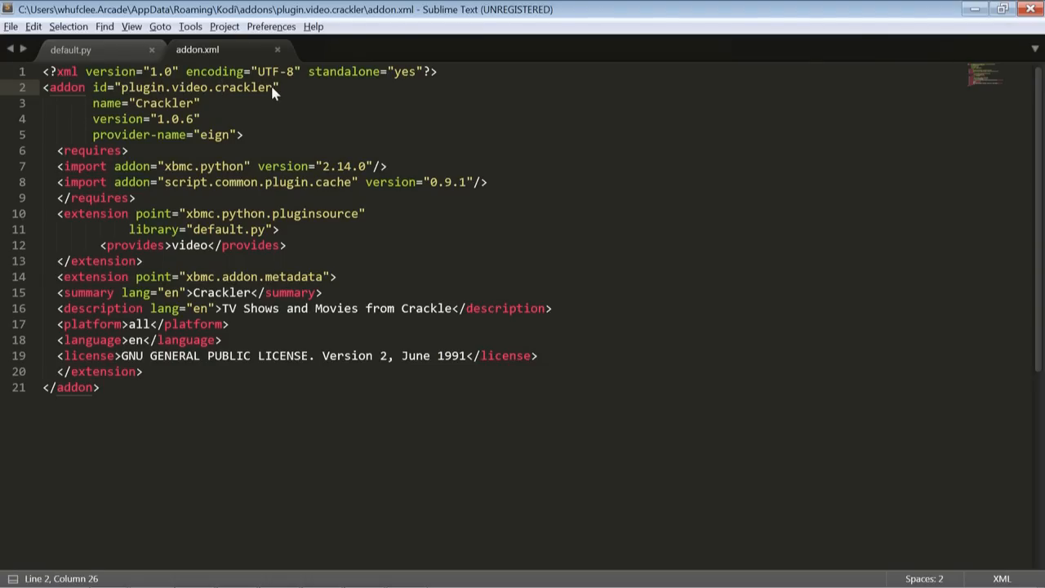
Step: Replace crackler with test in the addon id so it reads plugin.video.test
double_click(247, 88)
type("t")
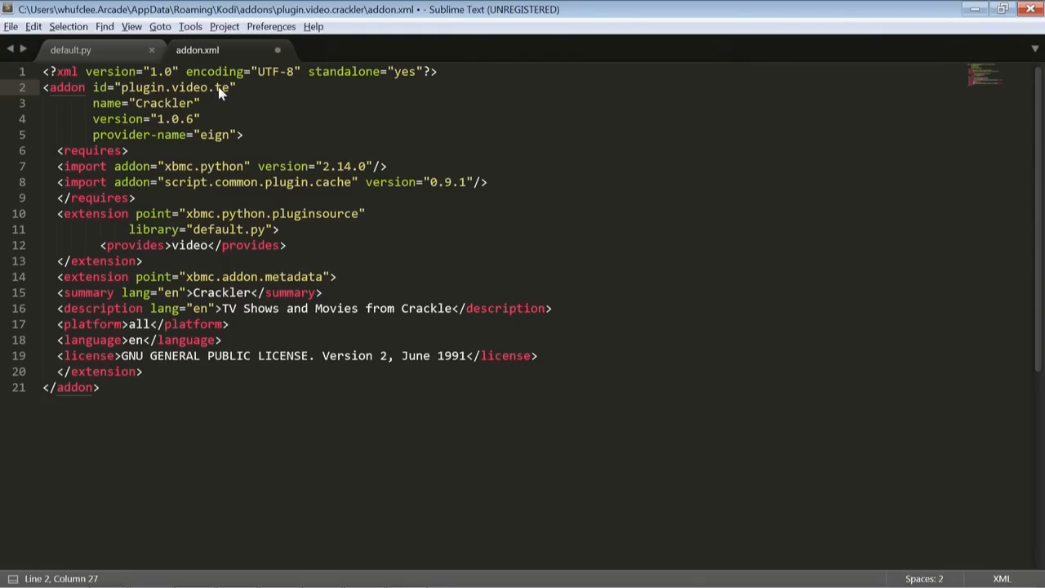
type("st")
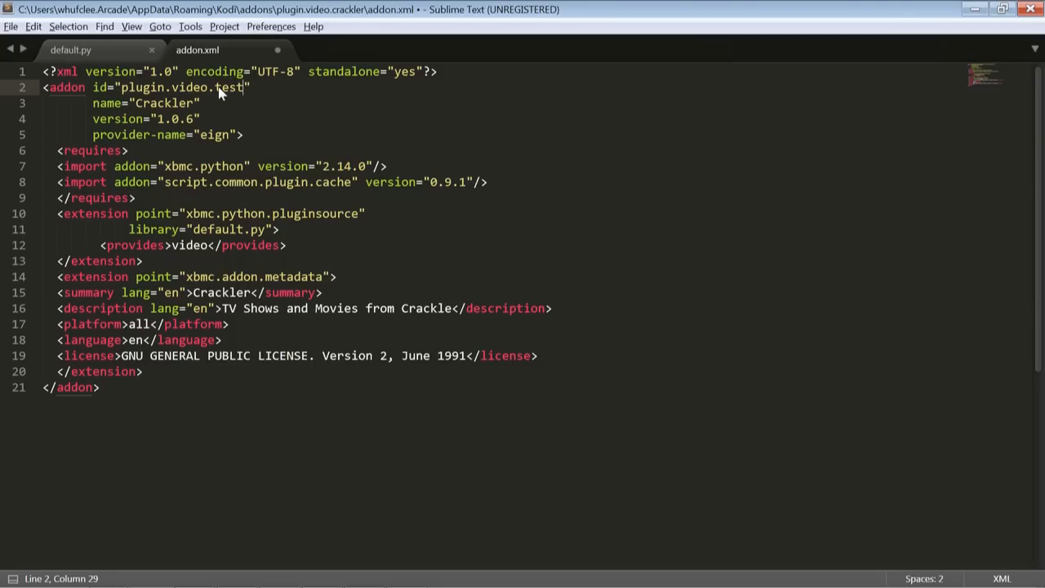
left_click(155, 88)
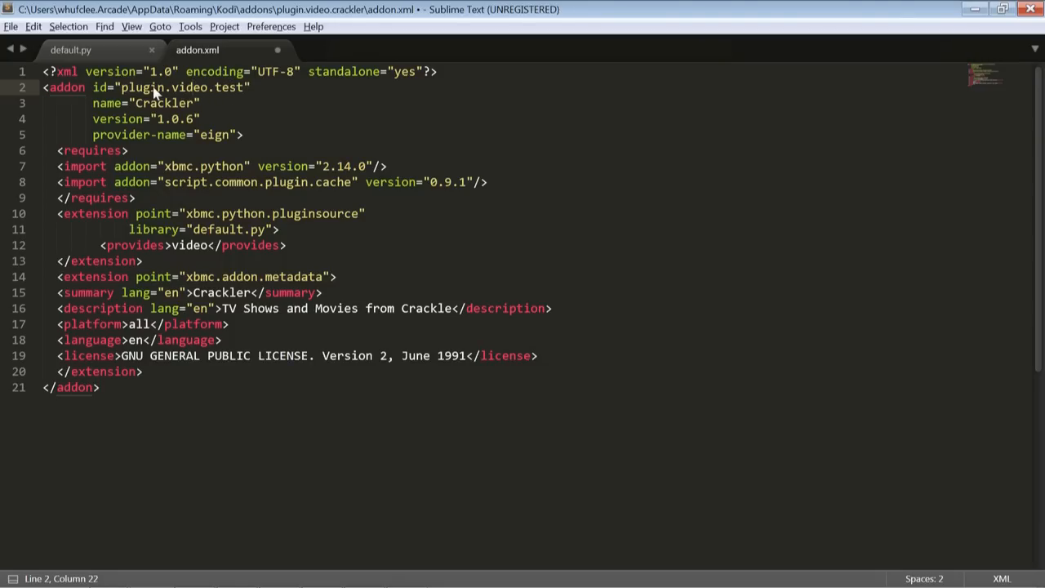
mouse_move(245, 96)
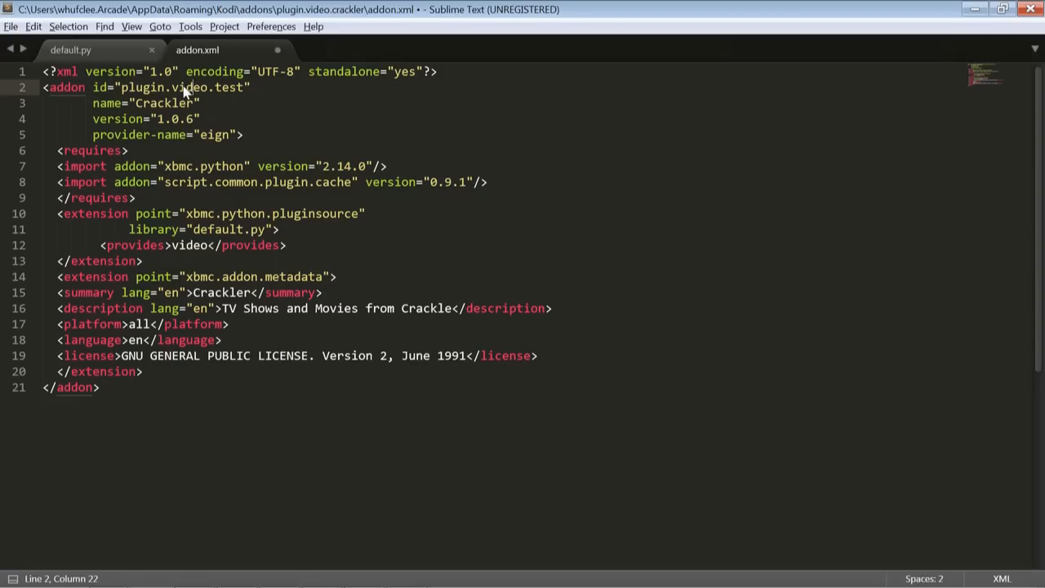
mouse_move(211, 97)
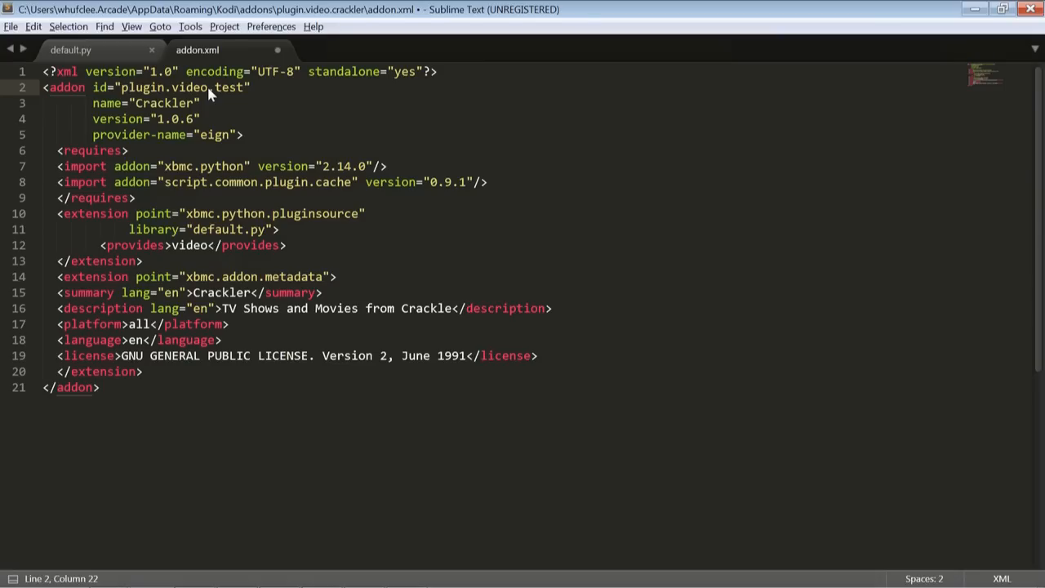
mouse_move(247, 94)
type("_ ")
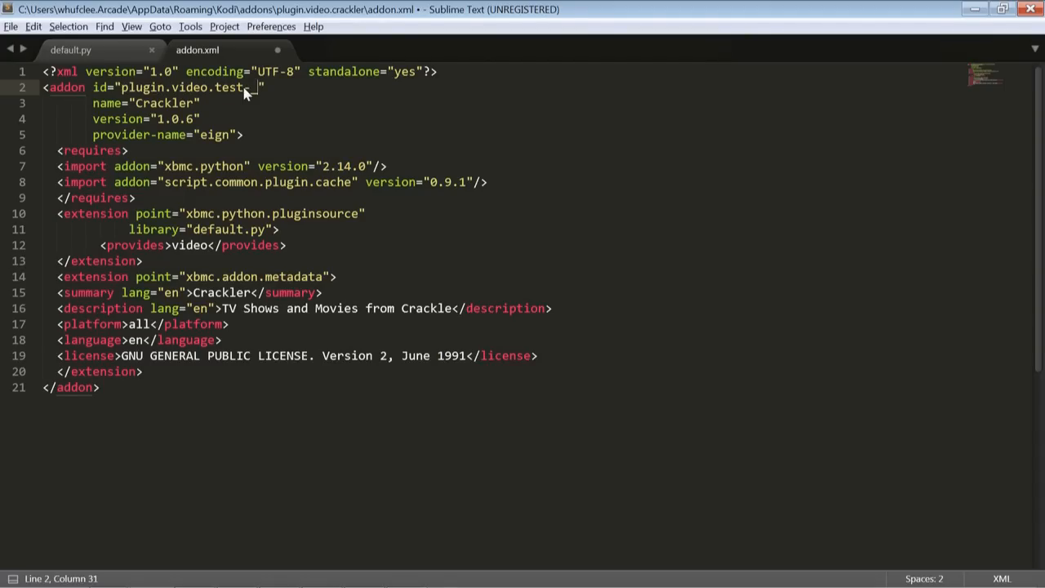
key("BackSpace")
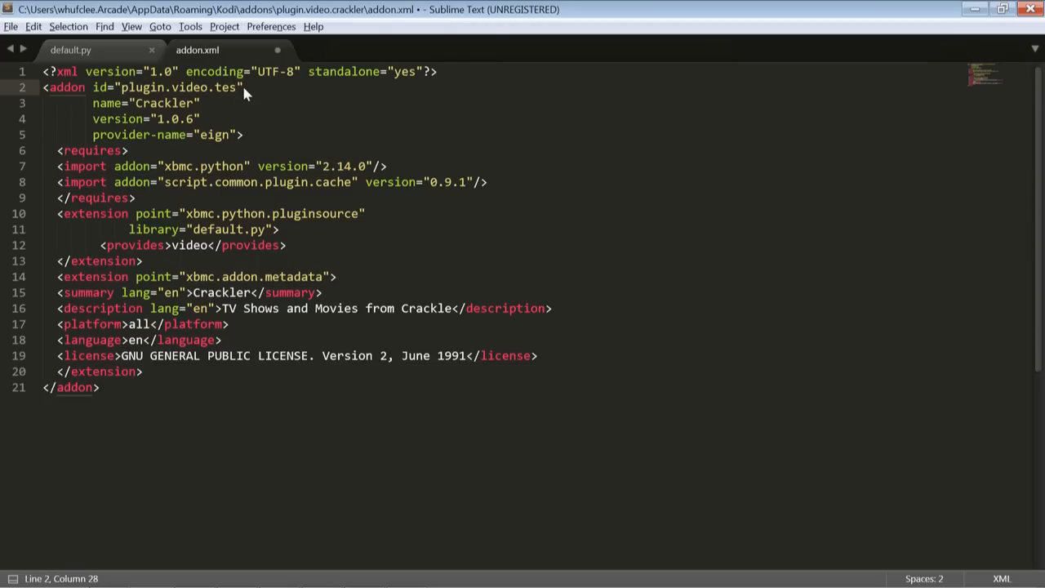
type("t")
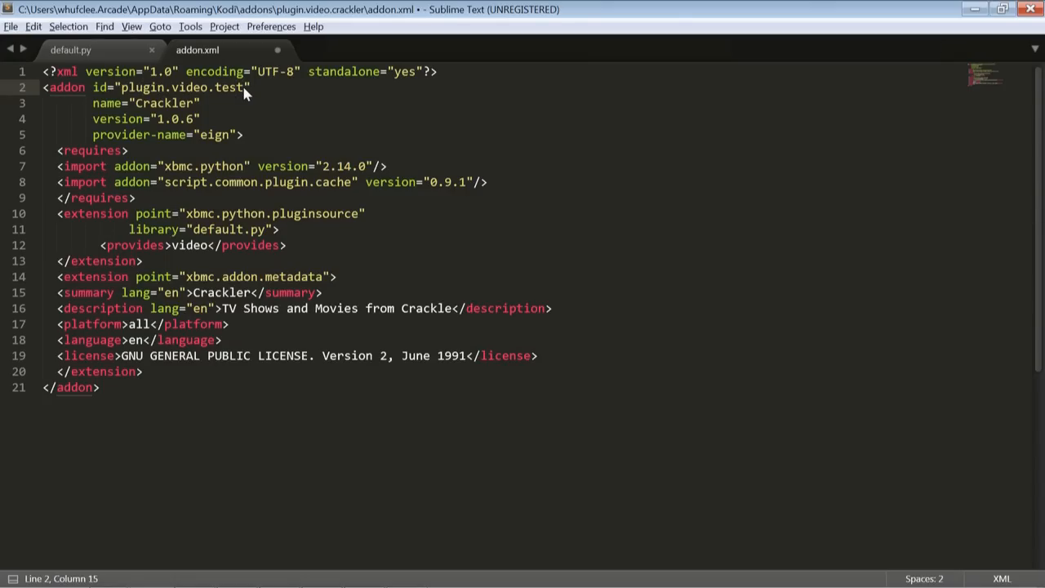
Step: Set the add-on name to test and its version to 0.0.1
double_click(164, 103)
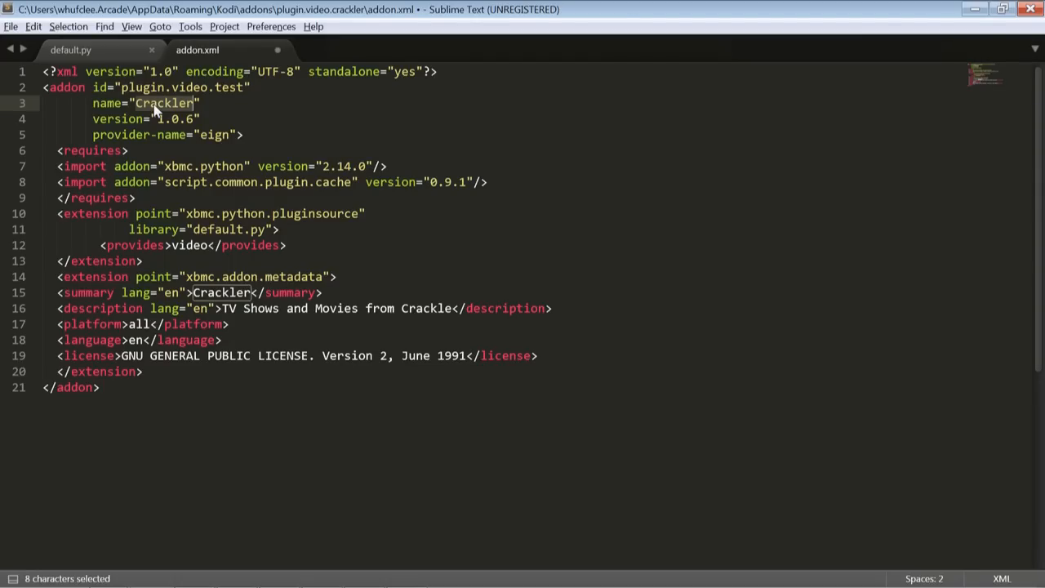
type("test")
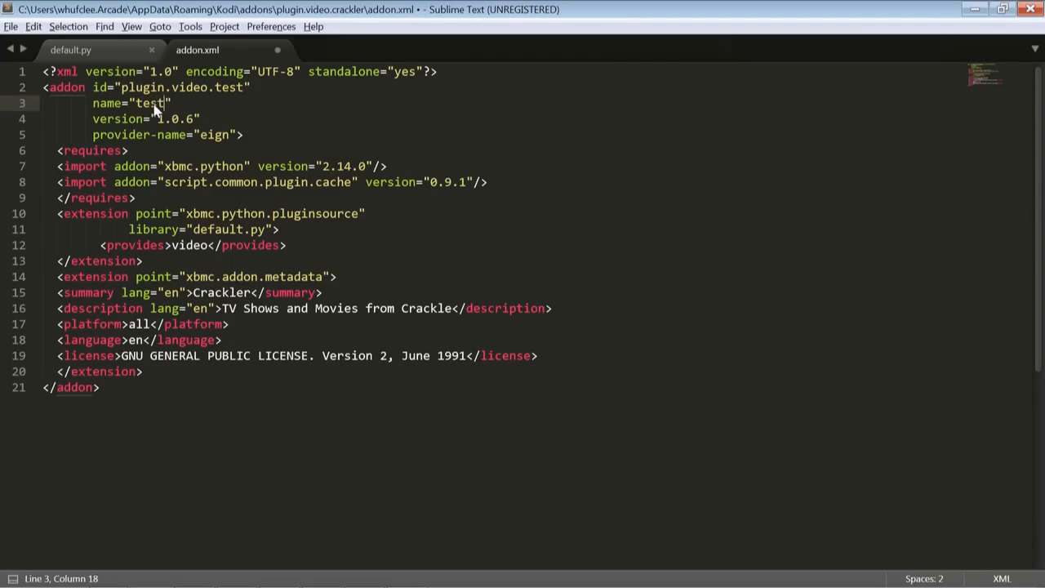
mouse_move(211, 116)
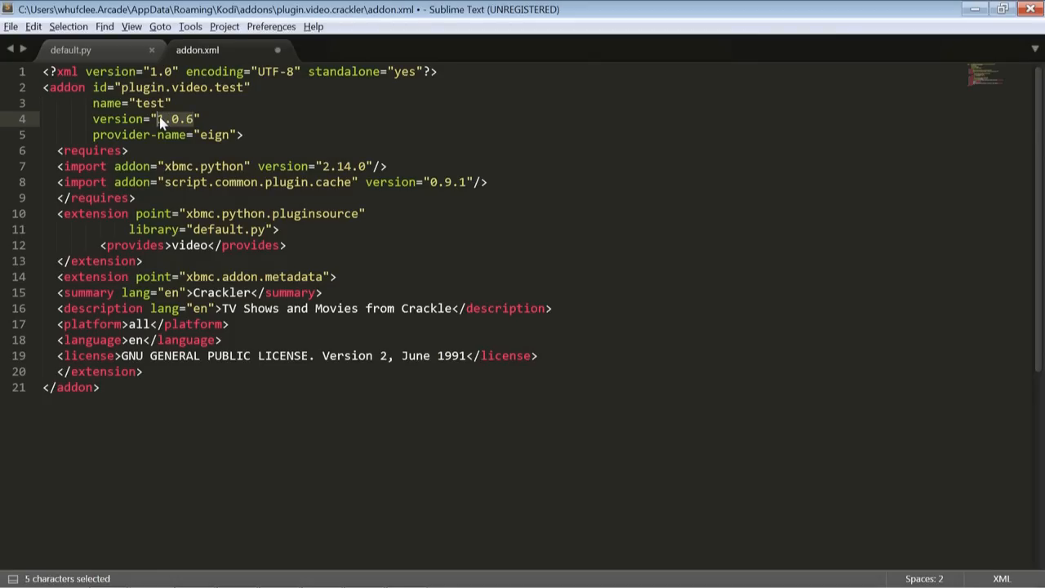
mouse_move(296, 169)
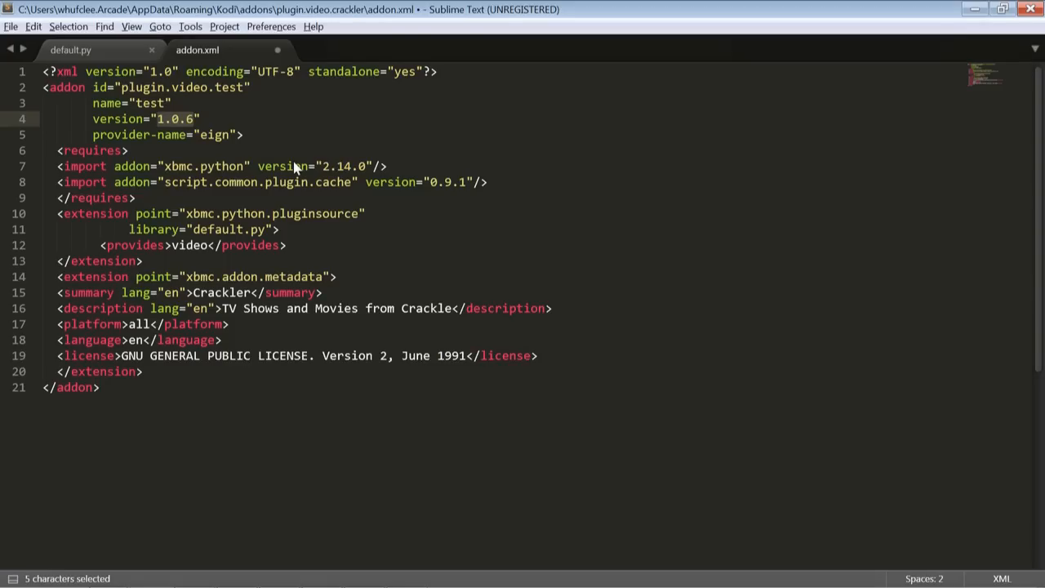
type("0")
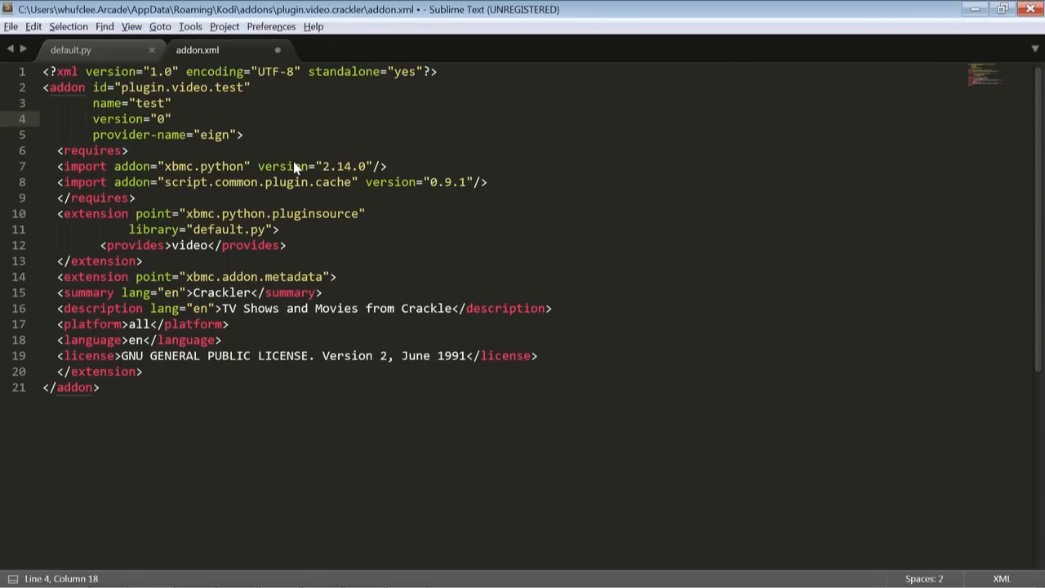
type(".0.1")
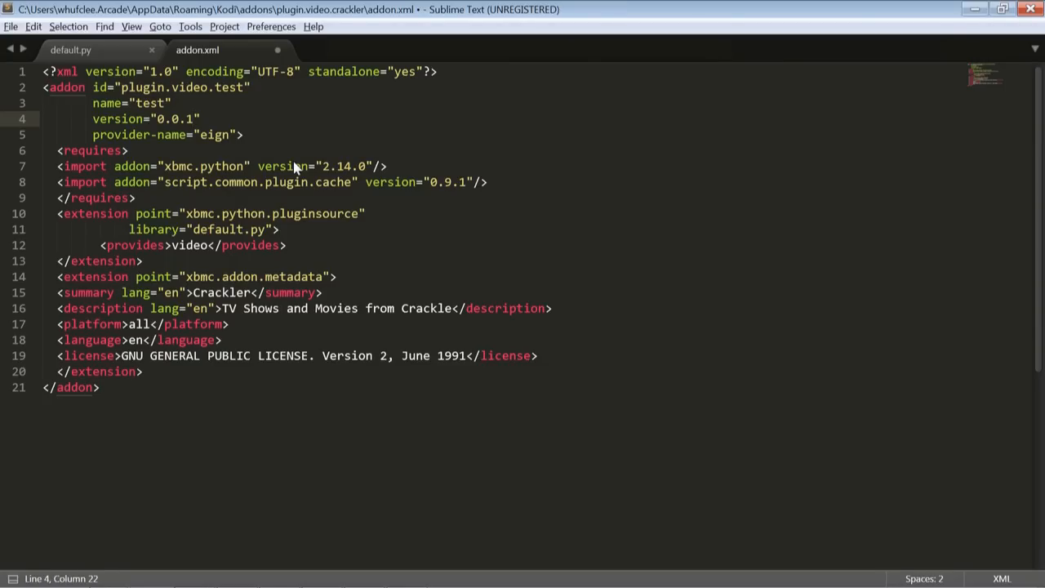
mouse_move(196, 145)
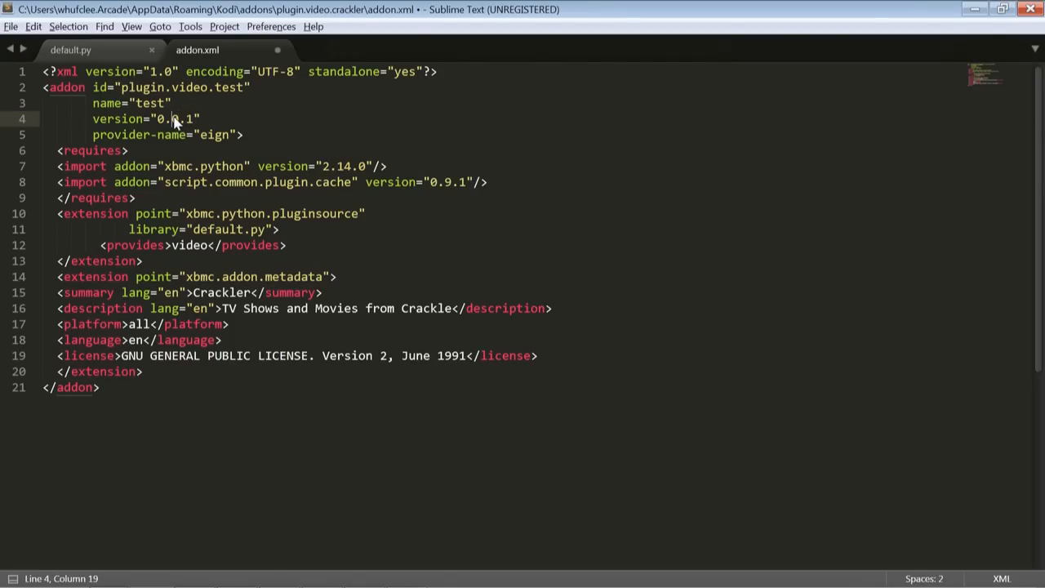
type("0")
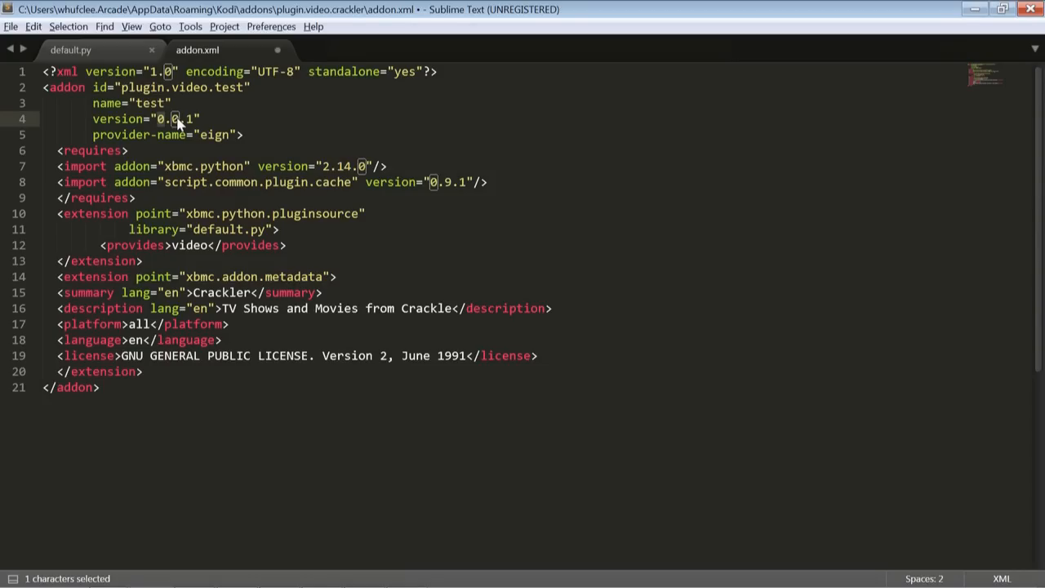
left_click(171, 118)
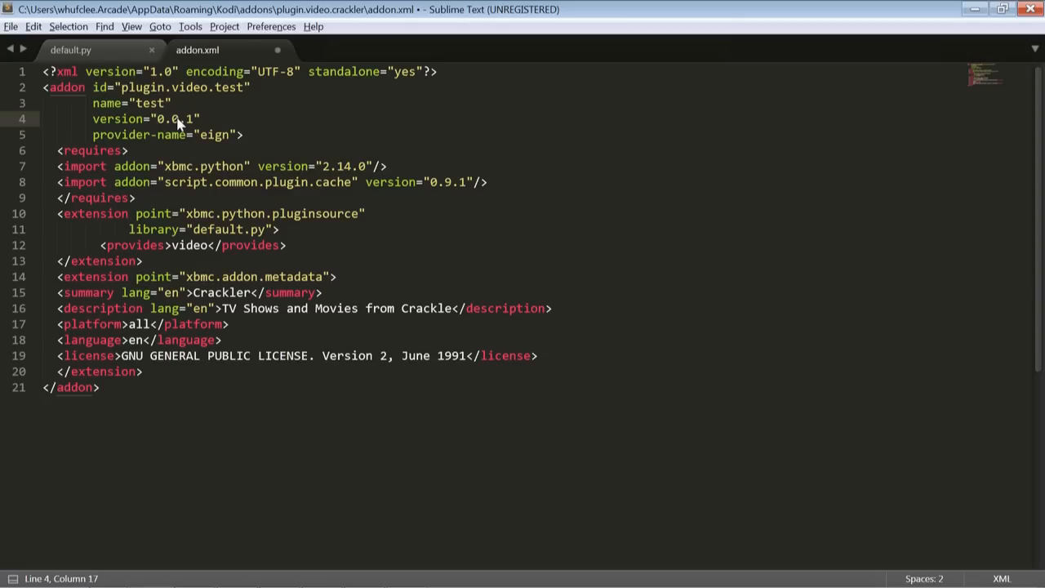
double_click(169, 118)
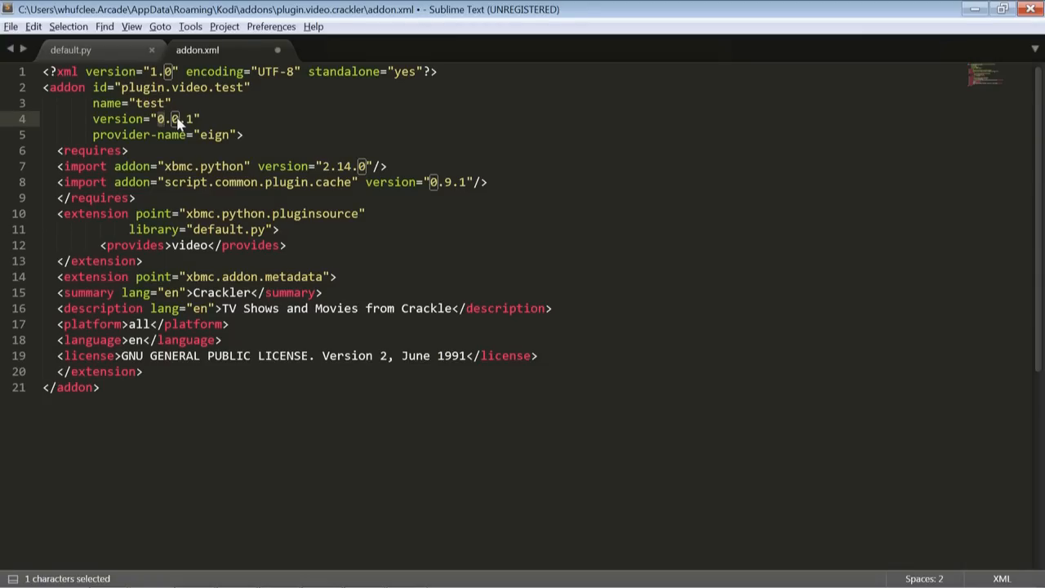
left_click(174, 118)
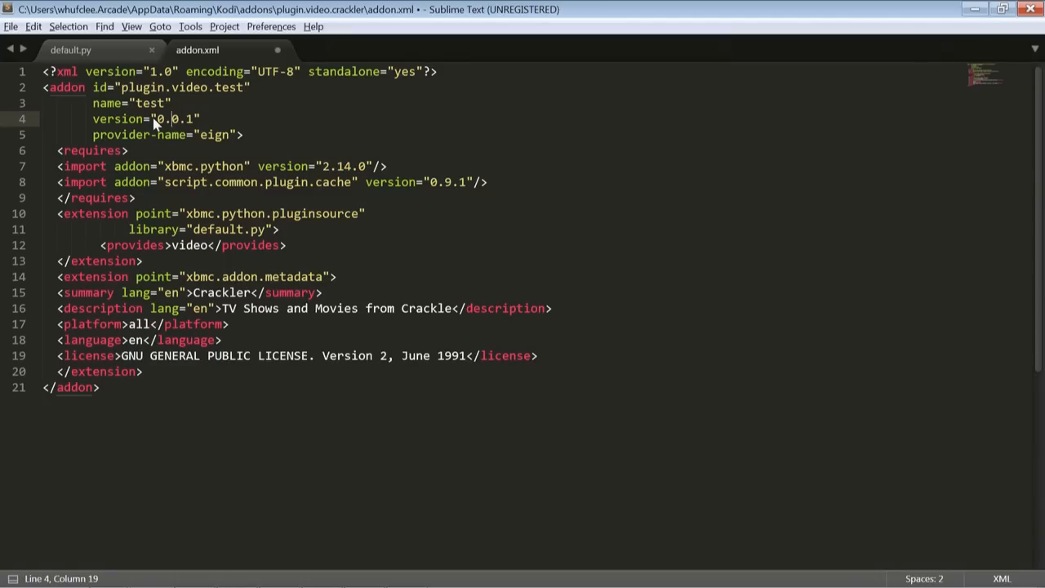
mouse_move(278, 136)
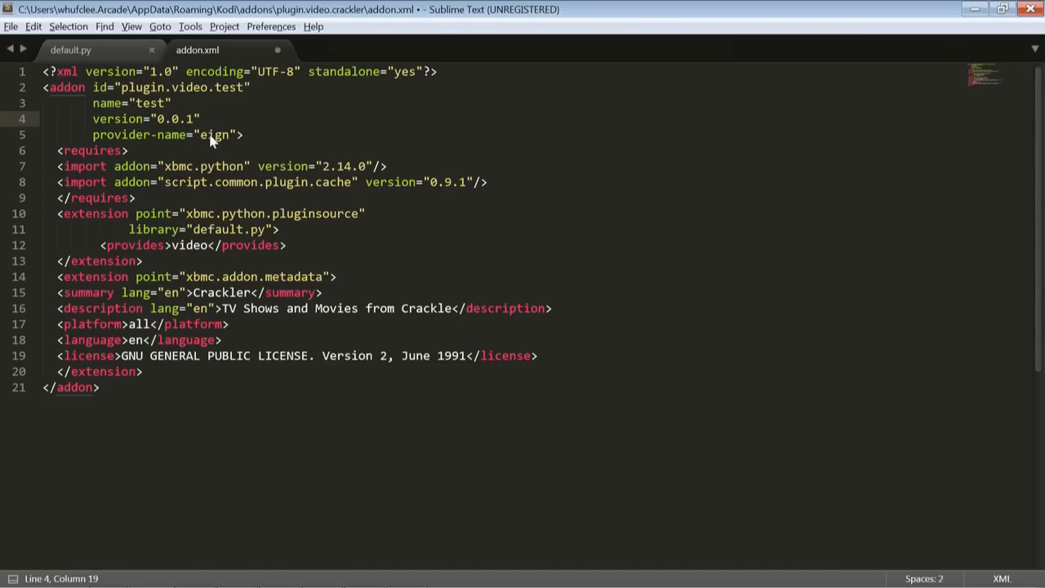
Step: Overwrite the provider-name value 'eign' in addon.xml with the new author's handle
double_click(215, 135)
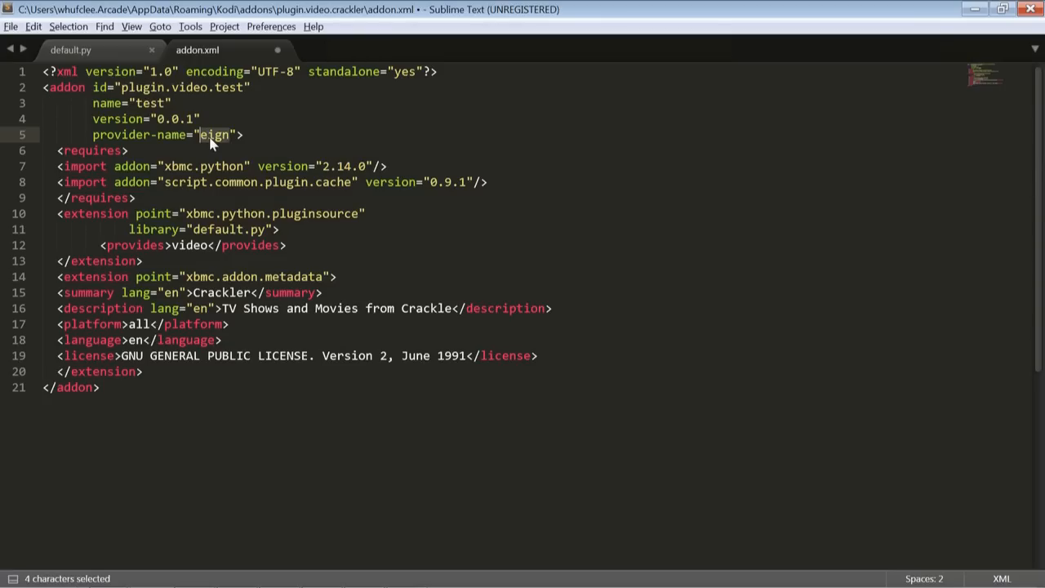
type("whufclee,")
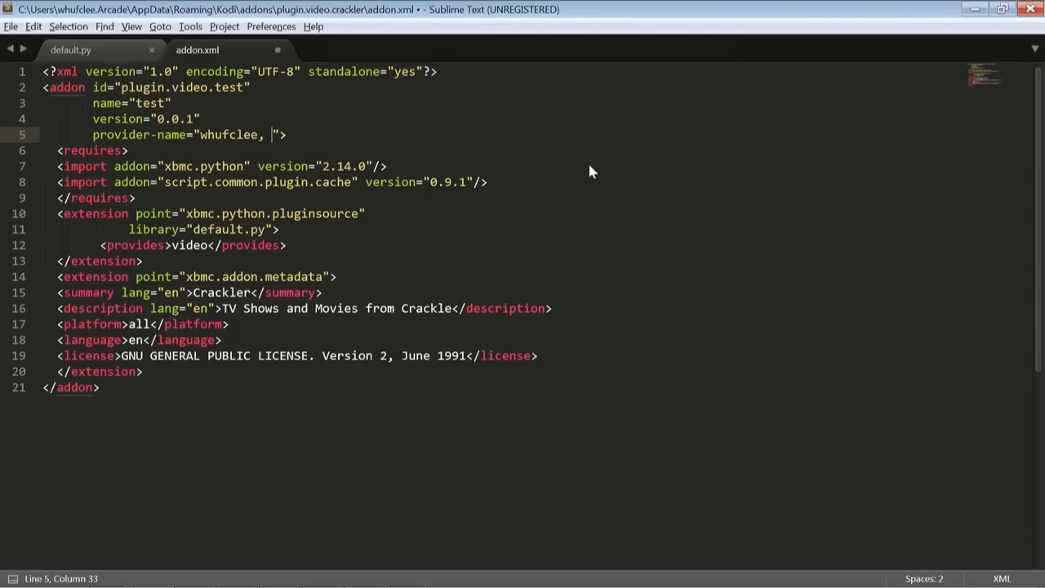
type("deezel,")
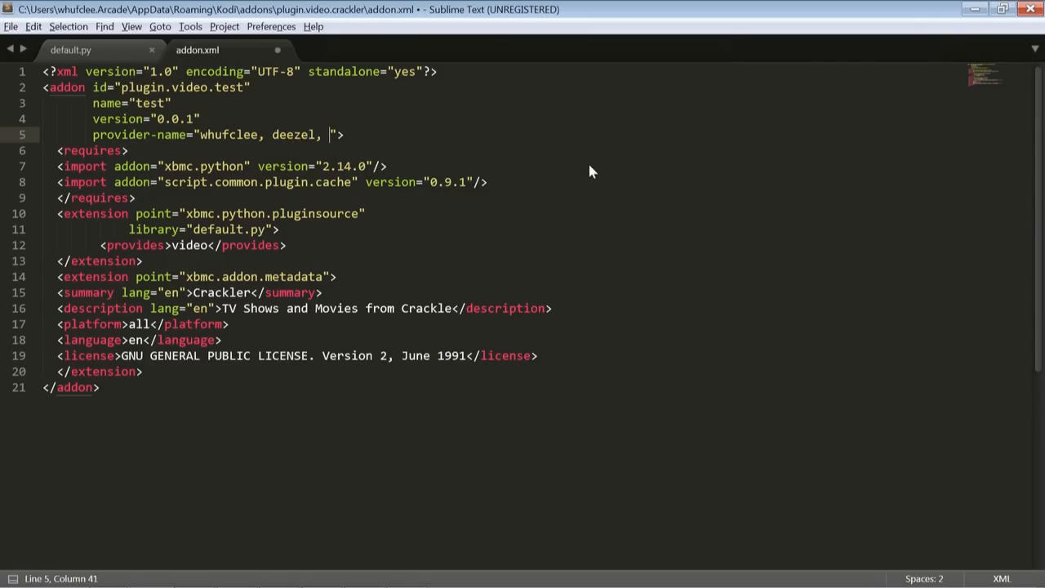
type("barr")
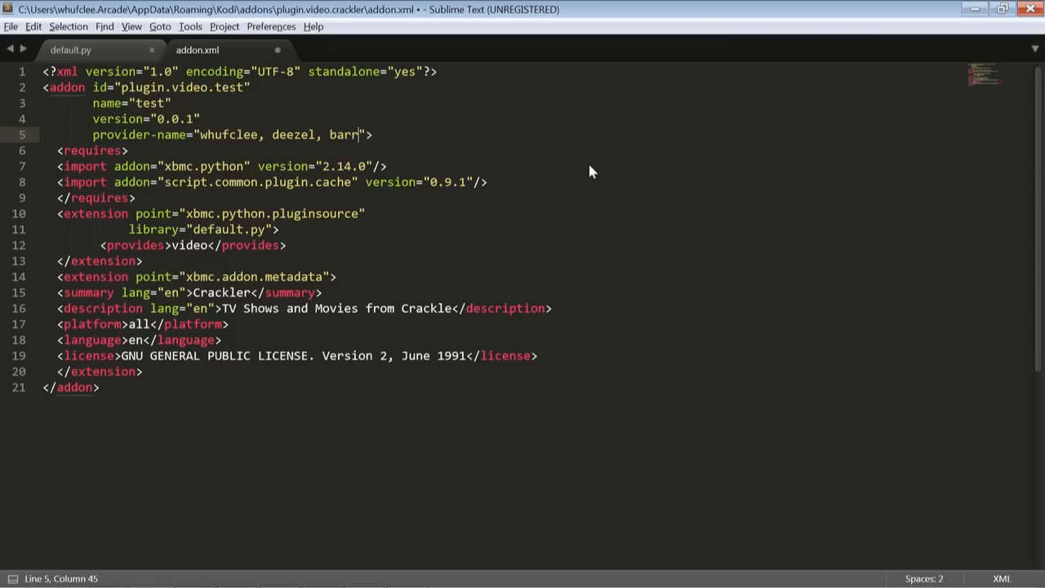
type("oni")
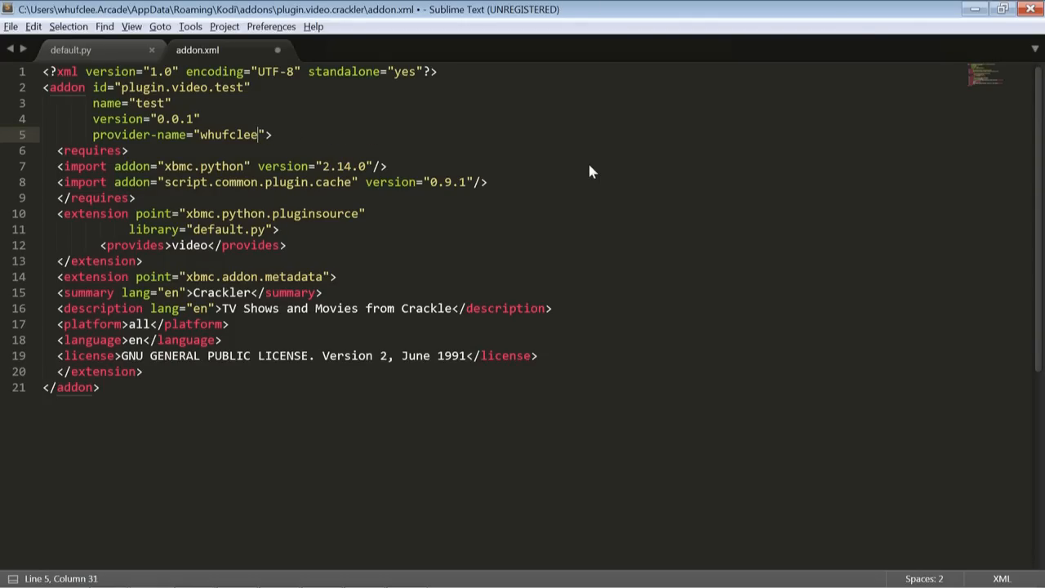
mouse_move(147, 166)
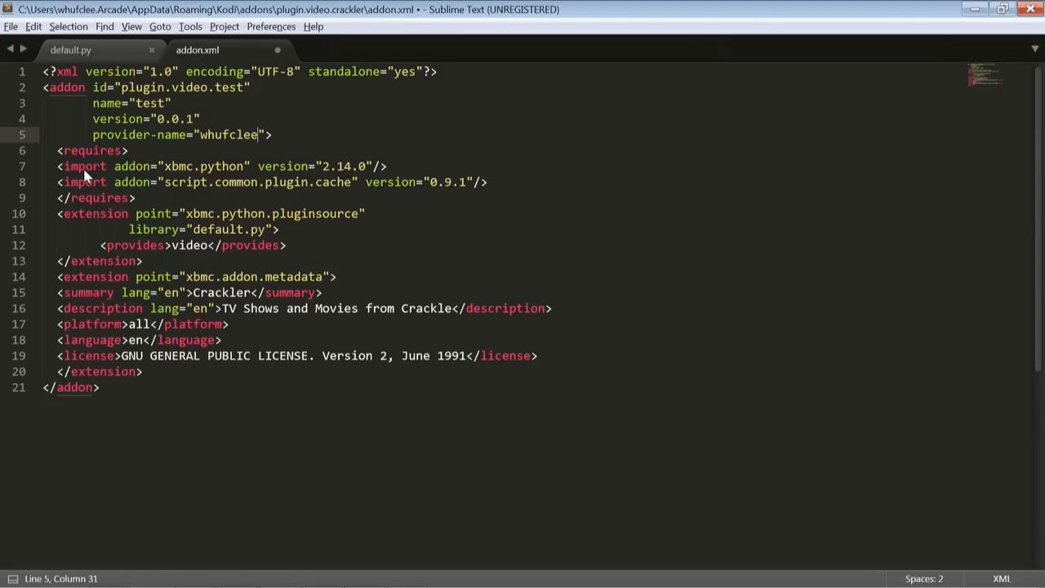
mouse_move(286, 194)
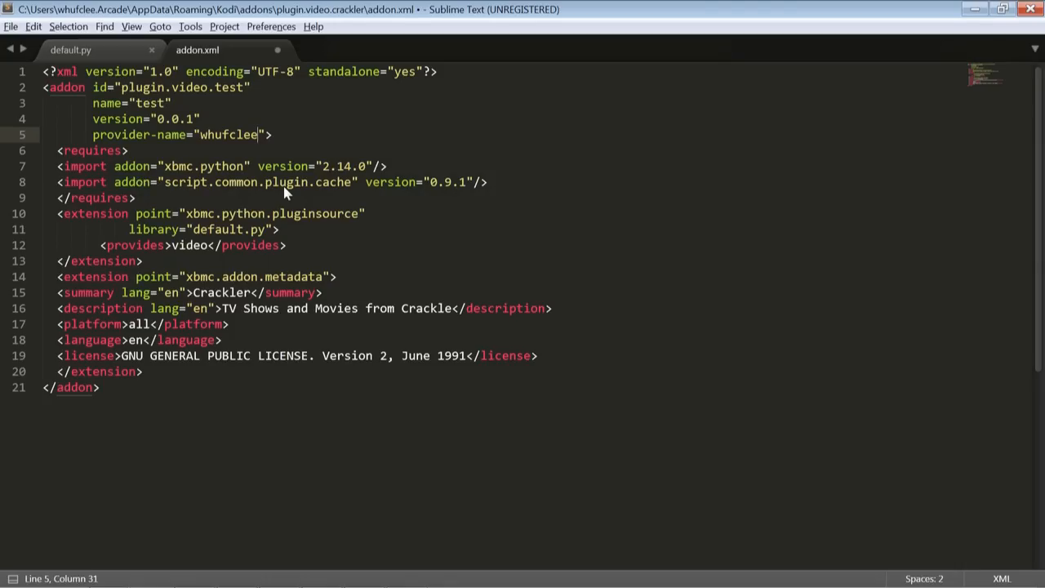
mouse_move(323, 259)
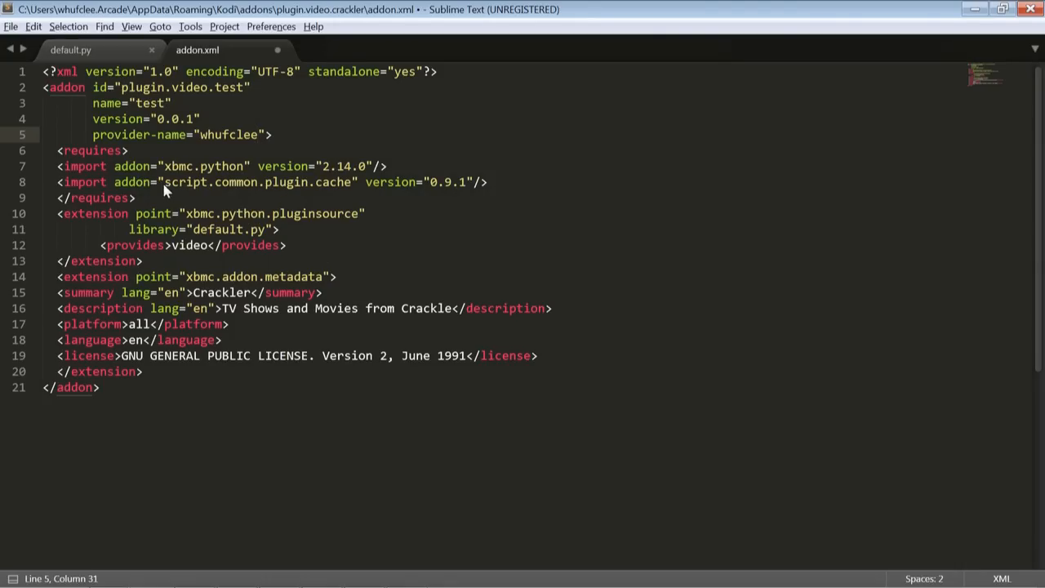
mouse_move(127, 181)
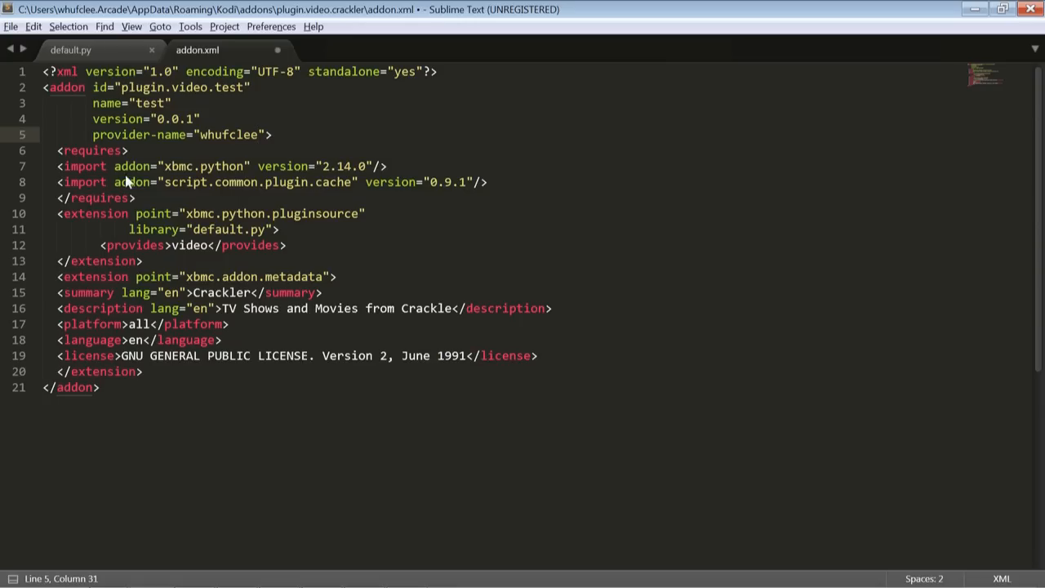
mouse_move(59, 181)
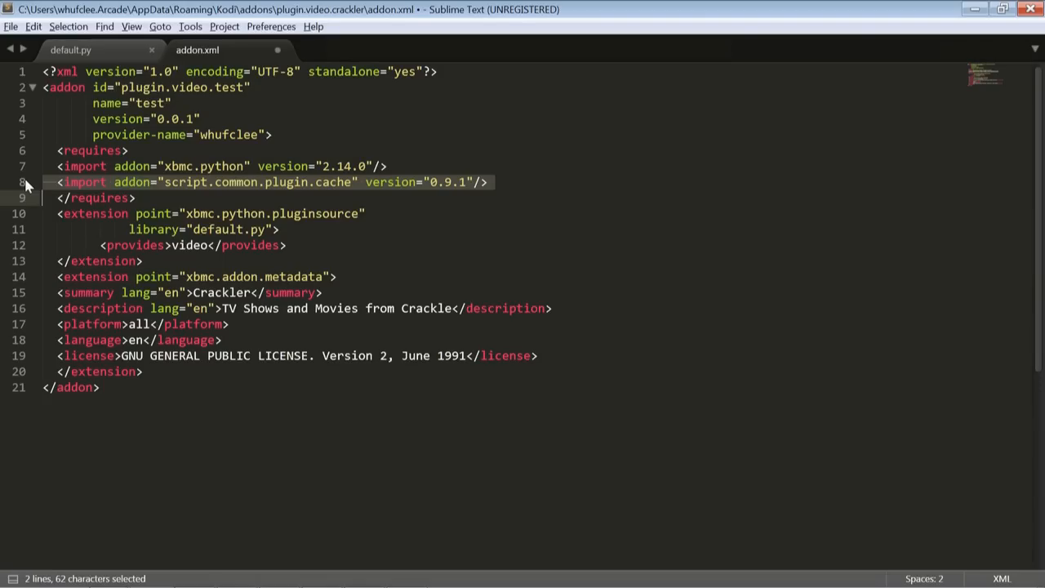
Step: Delete the script.common.plugin.cache import line and select the Crackler summary text
key("Delete")
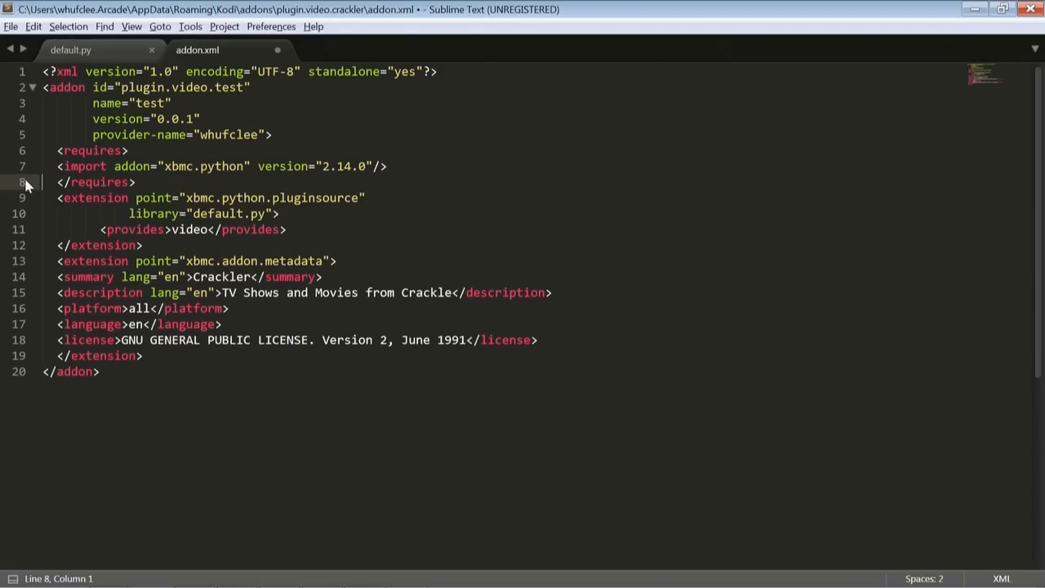
mouse_move(229, 177)
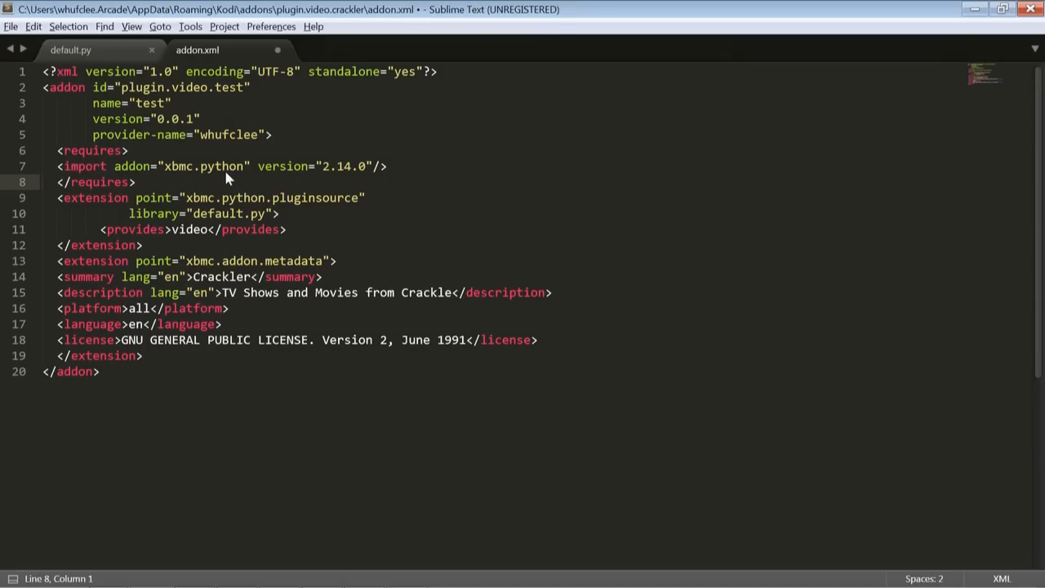
left_click(224, 166)
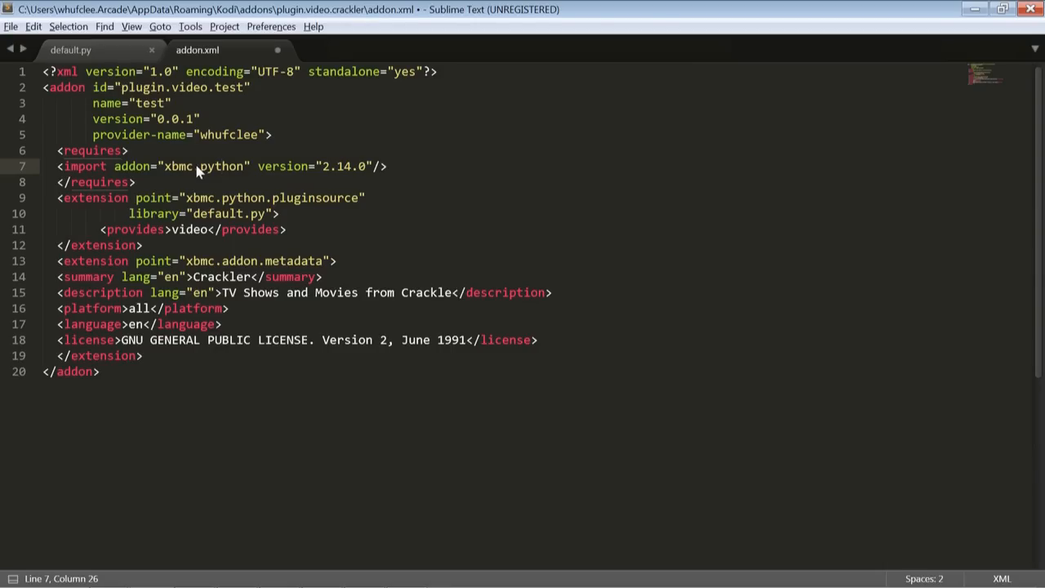
mouse_move(200, 174)
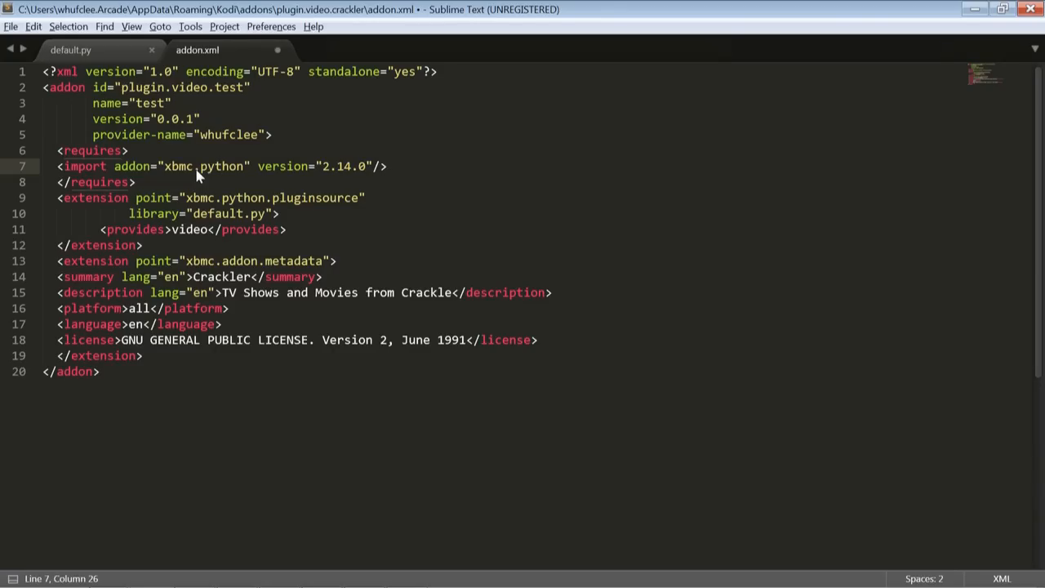
mouse_move(260, 211)
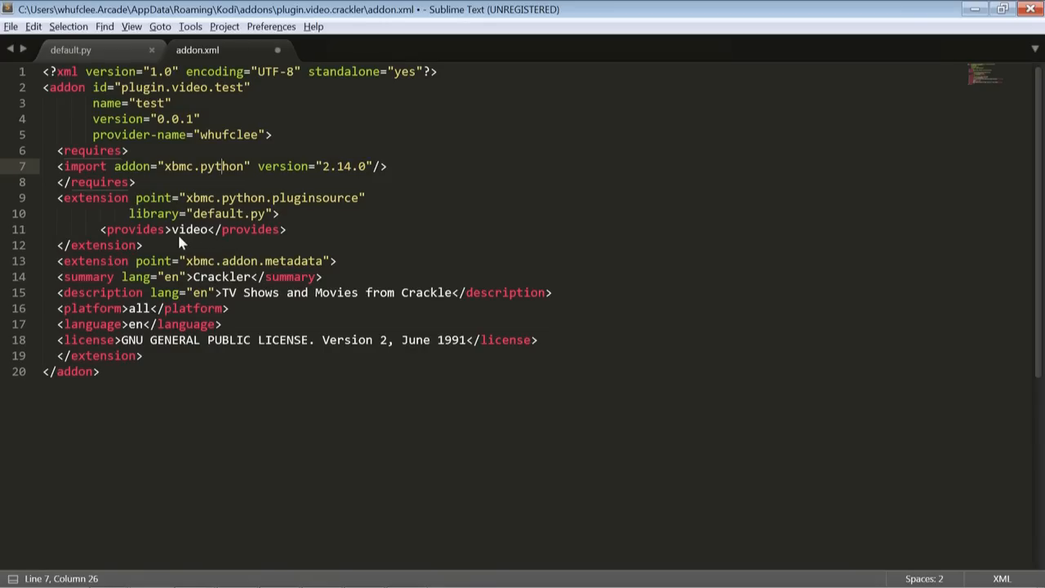
mouse_move(163, 241)
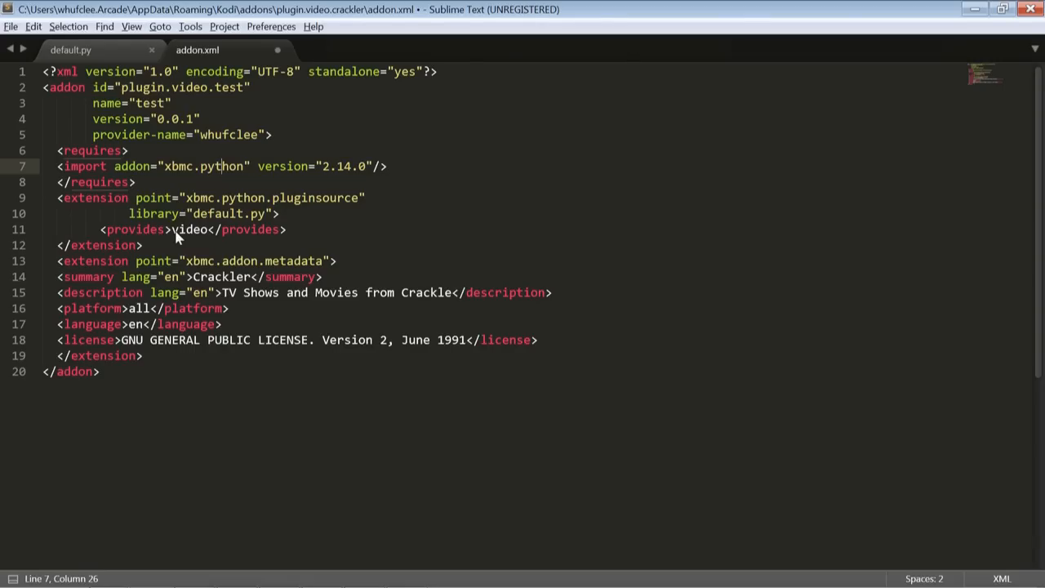
mouse_move(139, 272)
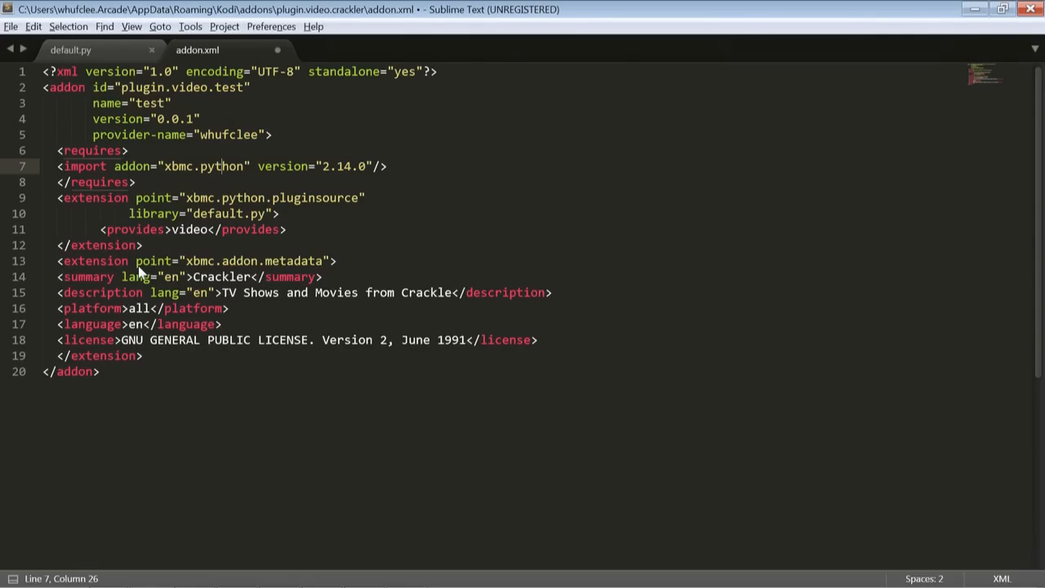
double_click(221, 276)
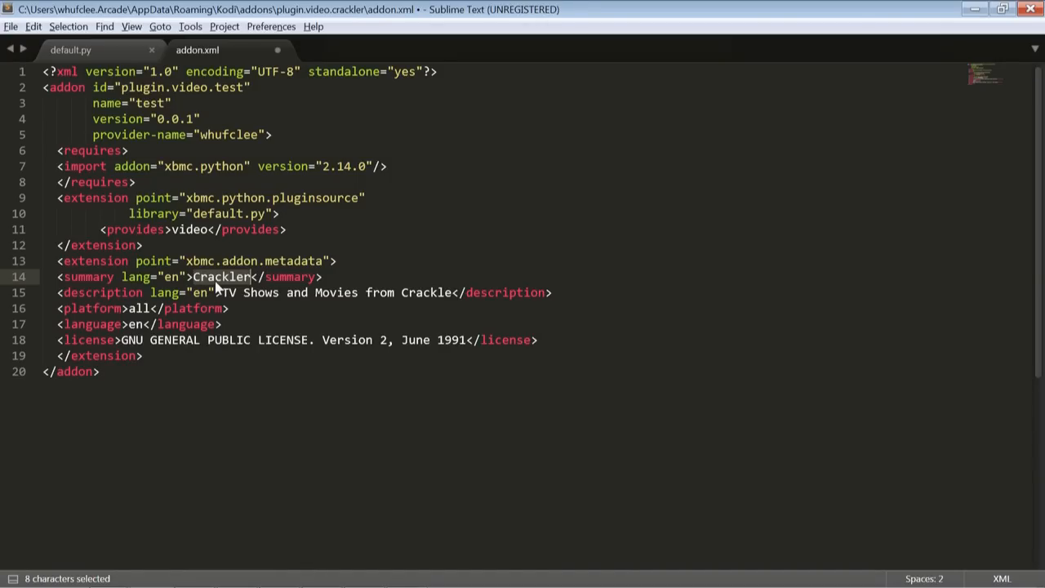
Step: Type 'Test Addon' as the summary and replace the Crackle description with 'this is my test addon'
type("Test Add")
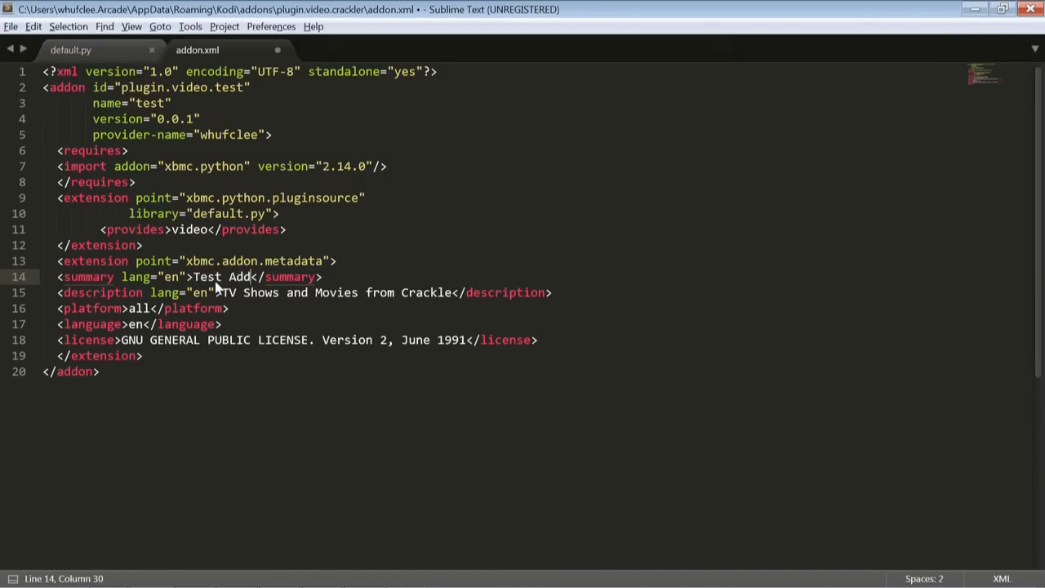
type("on")
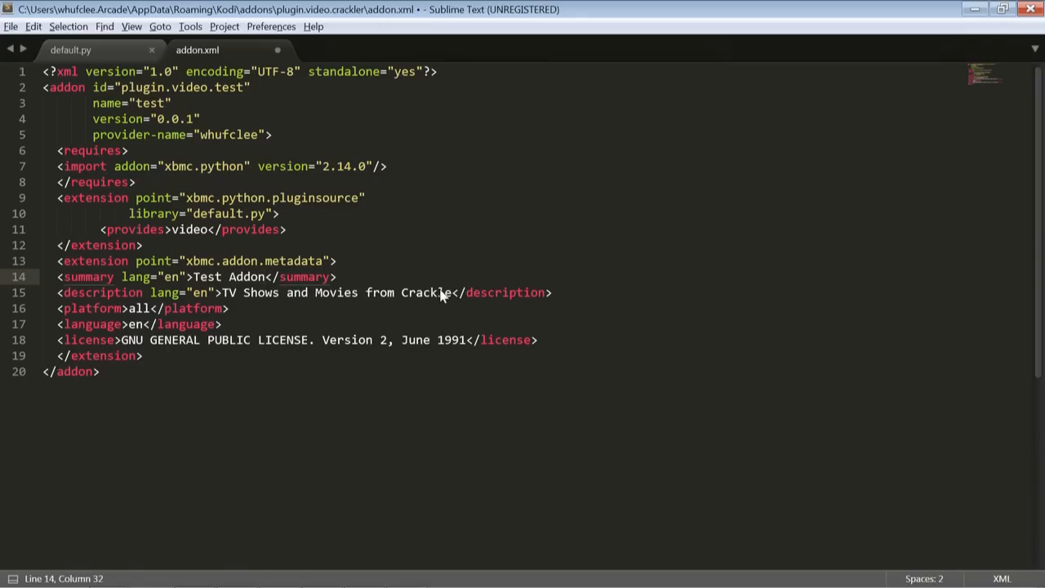
left_click_drag(226, 293, 451, 292)
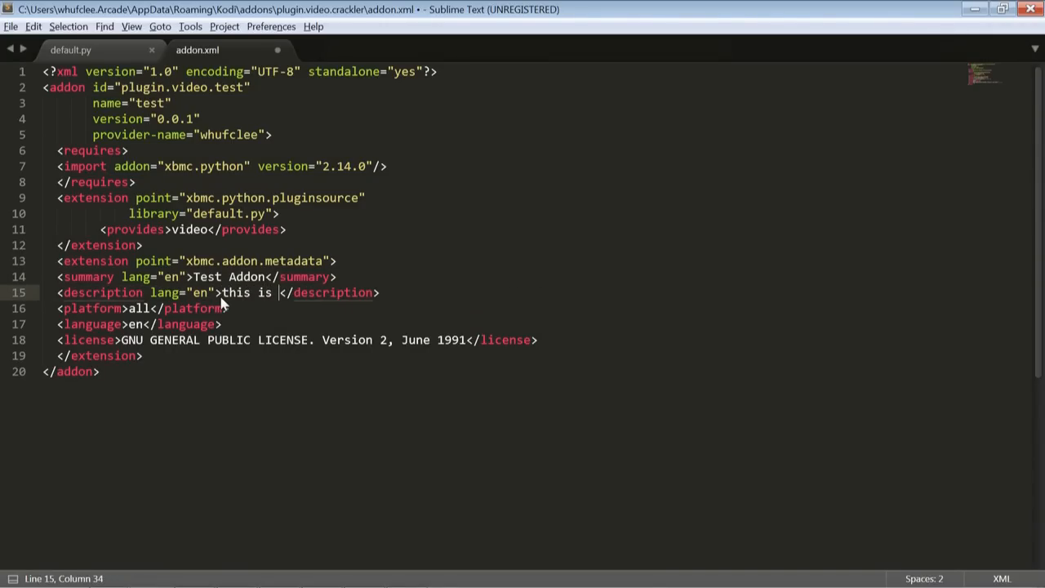
type("my test")
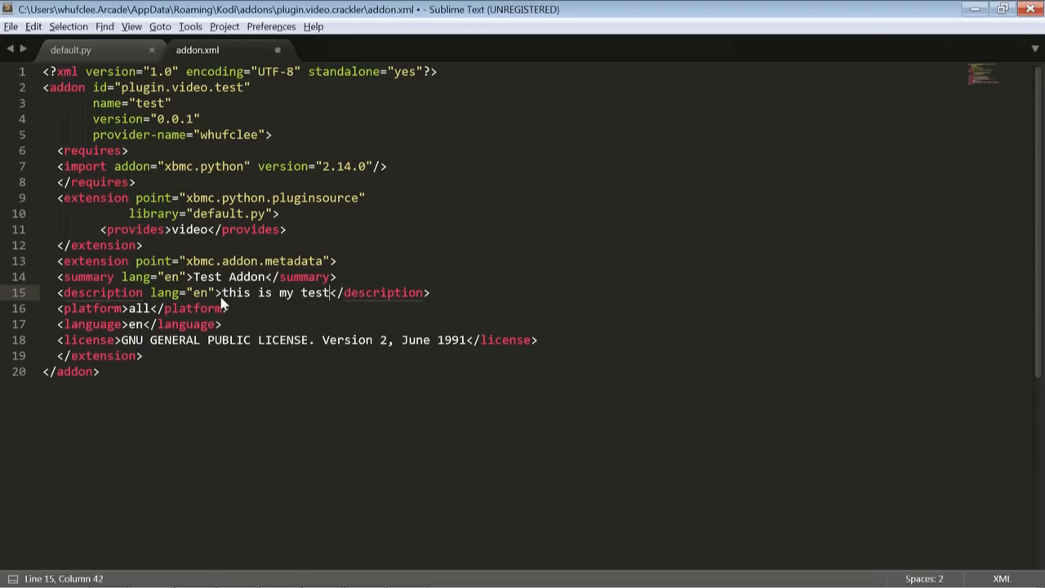
type("addon")
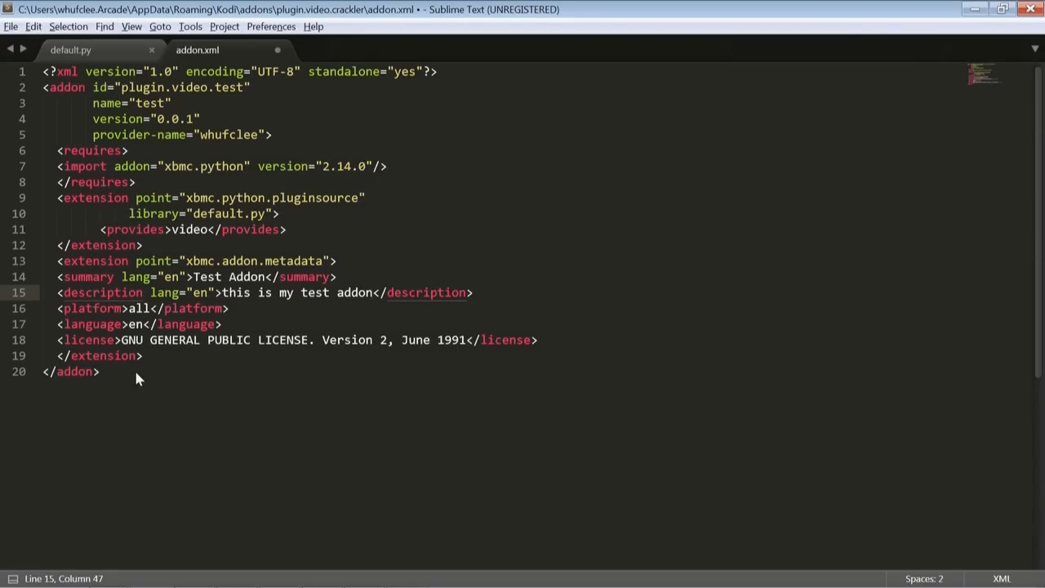
mouse_move(343, 351)
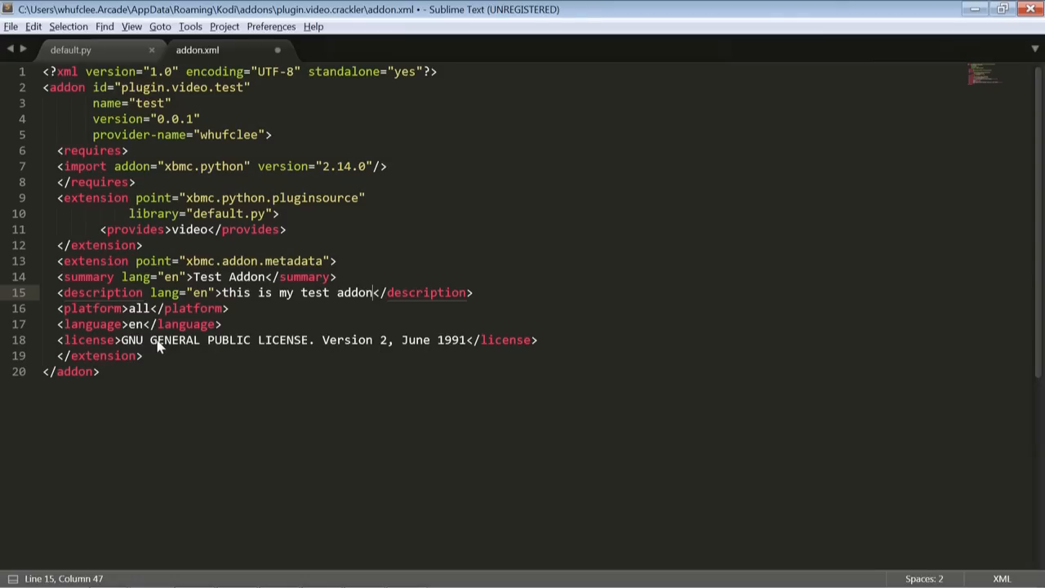
mouse_move(353, 343)
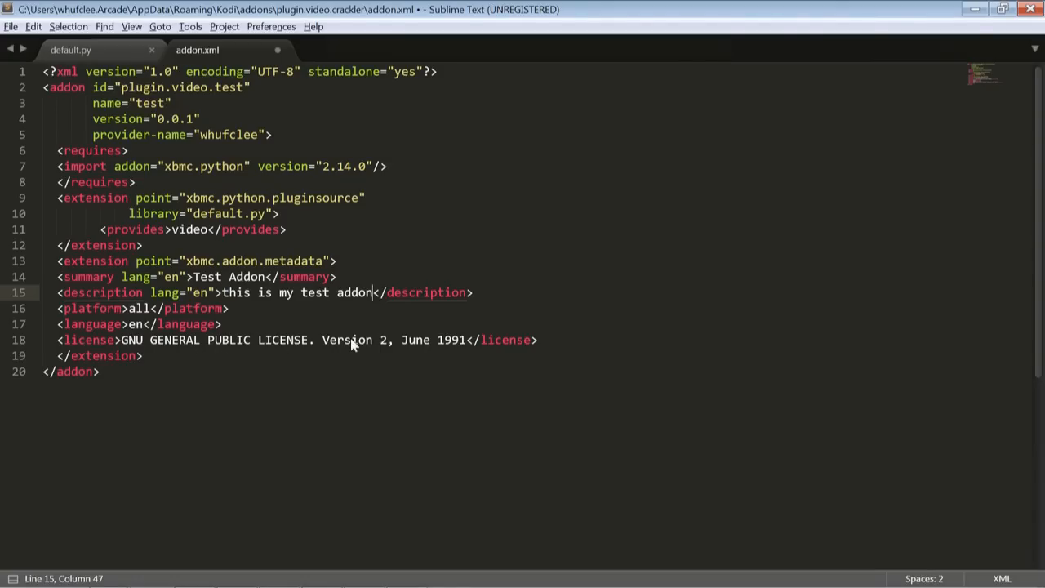
mouse_move(370, 342)
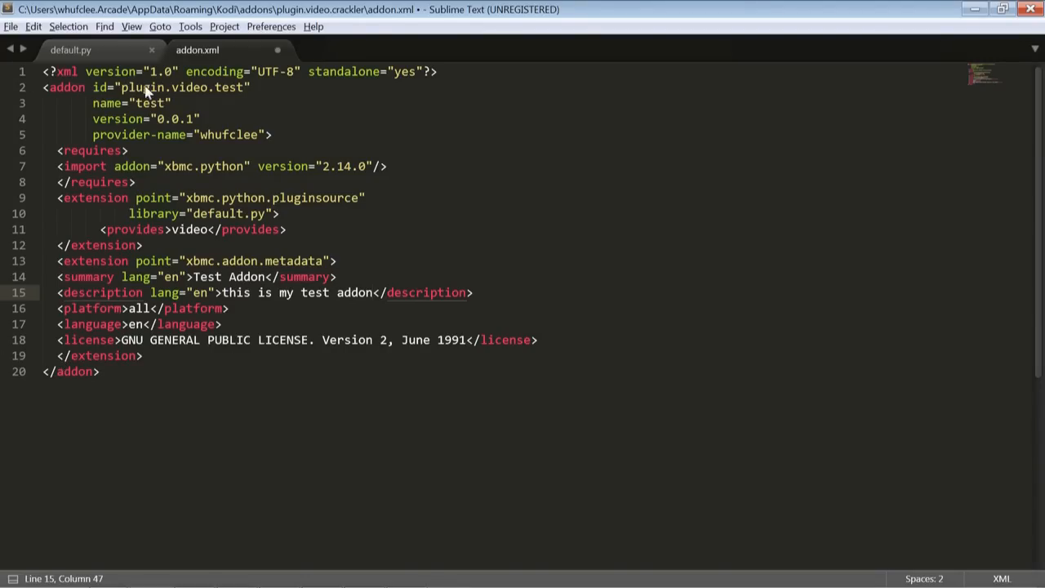
mouse_move(186, 98)
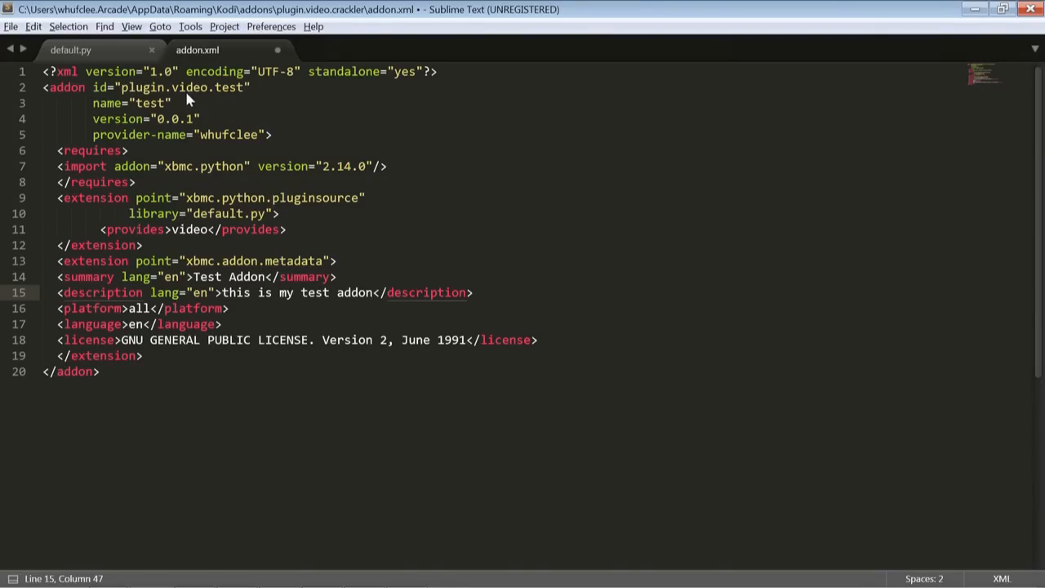
double_click(229, 88)
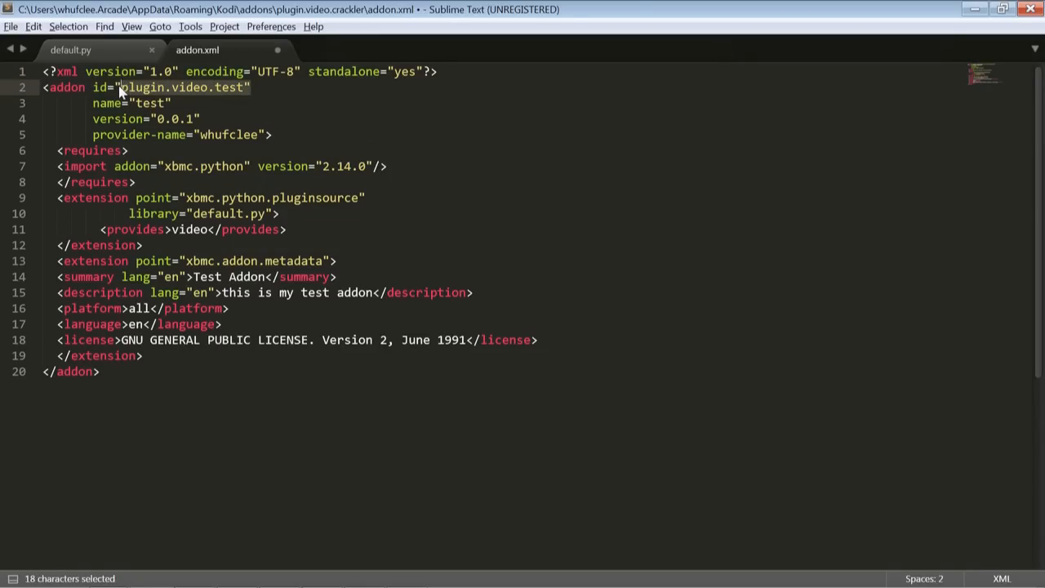
double_click(151, 103)
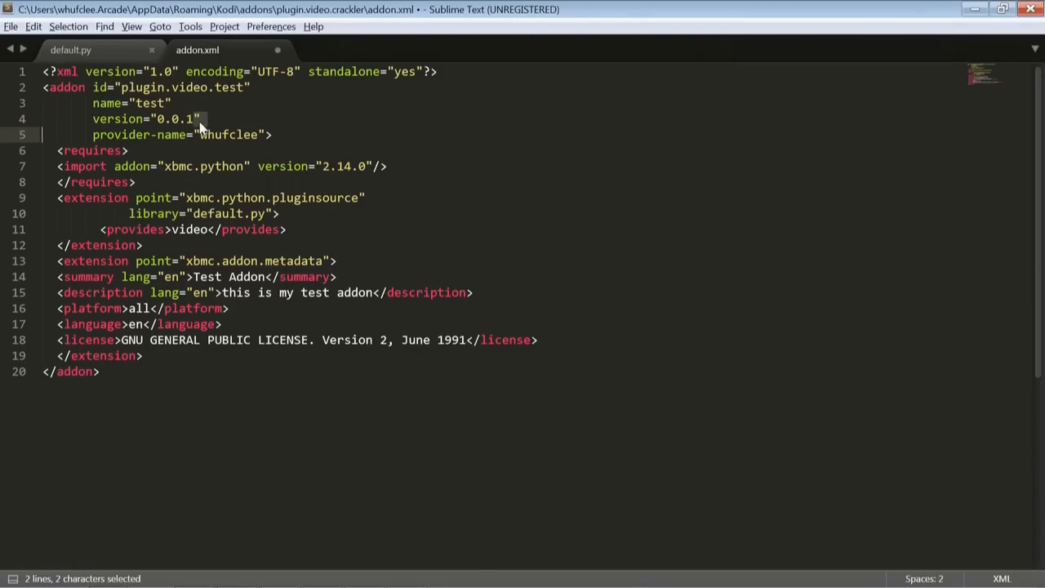
left_click(143, 166)
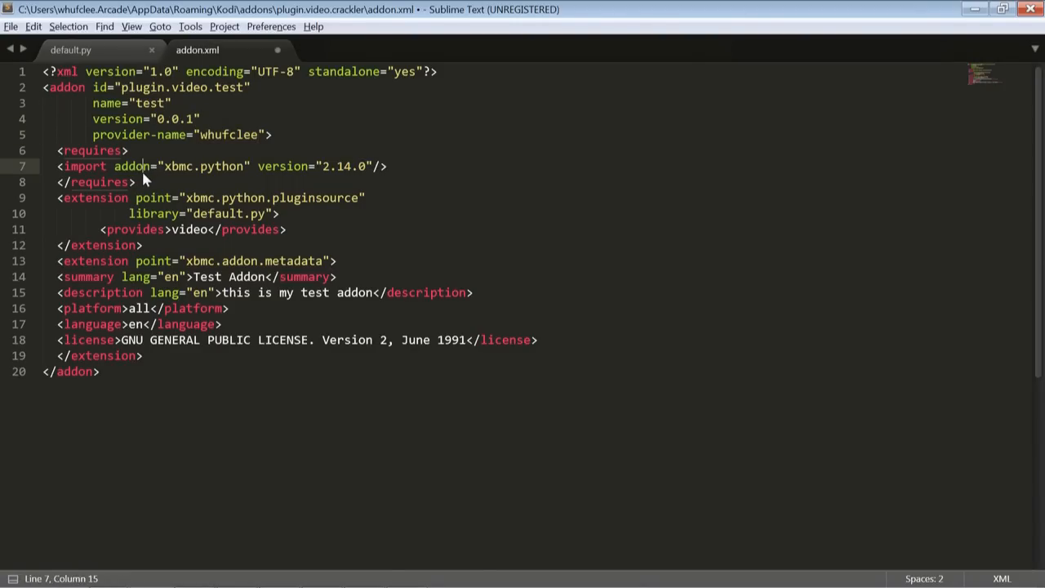
double_click(188, 229)
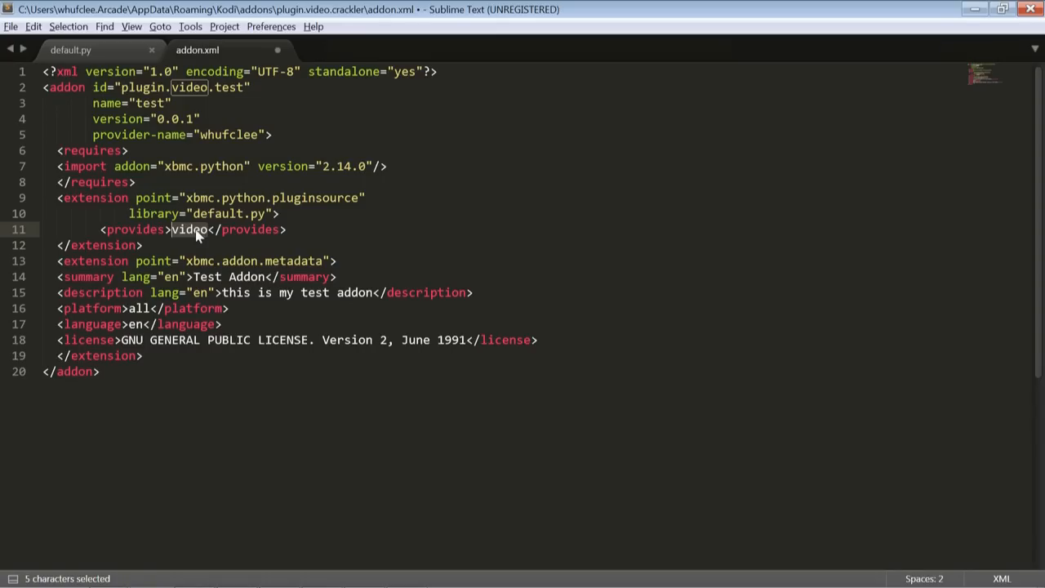
mouse_move(141, 212)
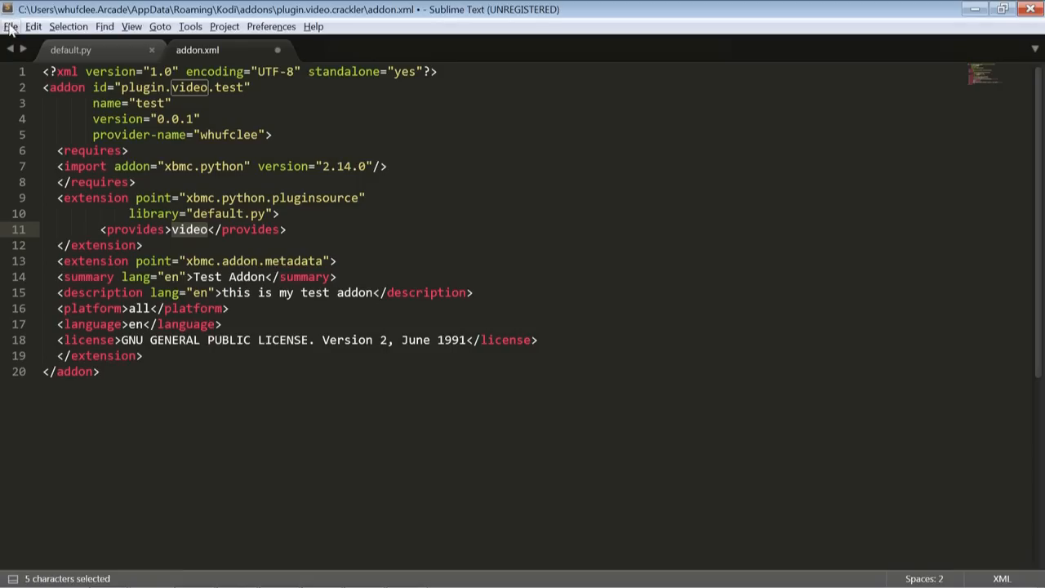
mouse_move(223, 228)
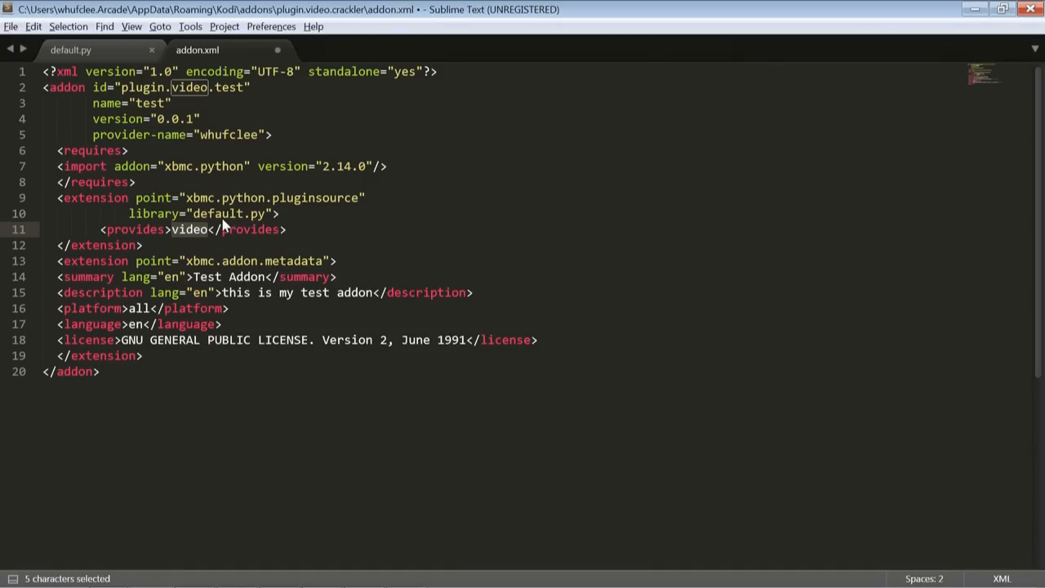
left_click(192, 213)
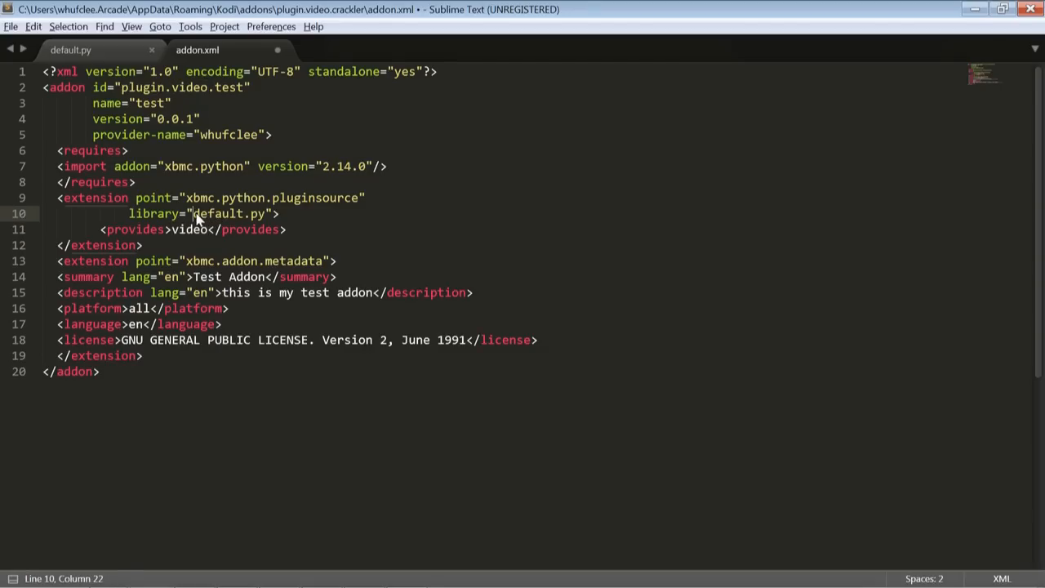
double_click(229, 213)
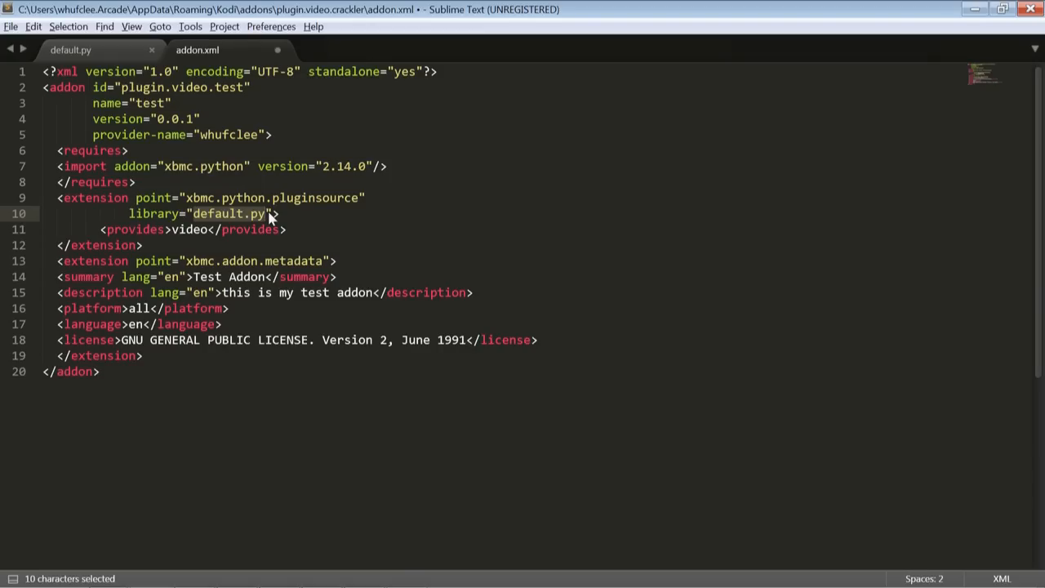
left_click(268, 214)
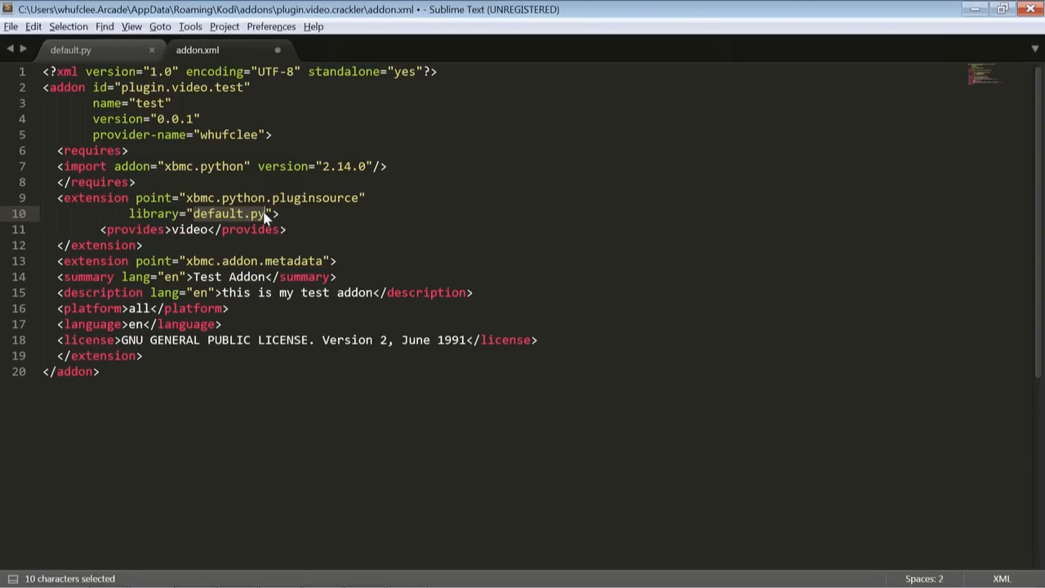
mouse_move(205, 200)
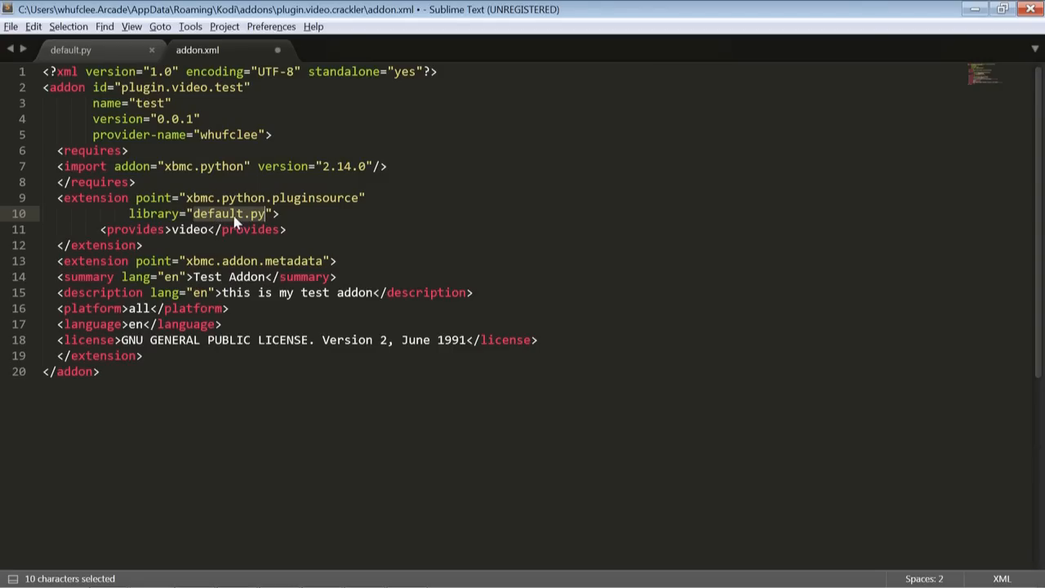
left_click(320, 229)
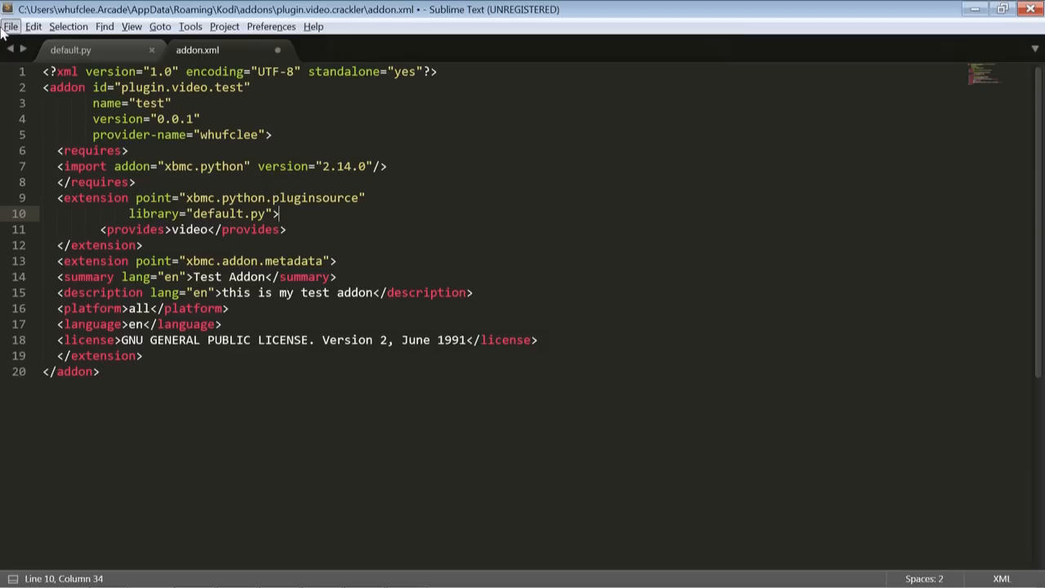
Step: Save As into a newly created plugin.video.test folder under Kodi's addons directory
left_click(11, 26)
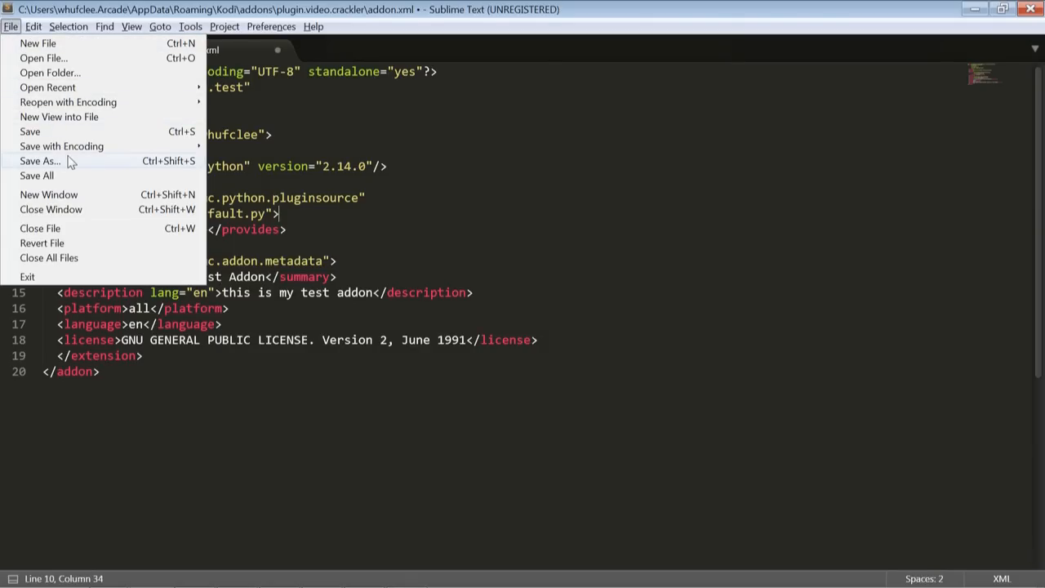
left_click(39, 161)
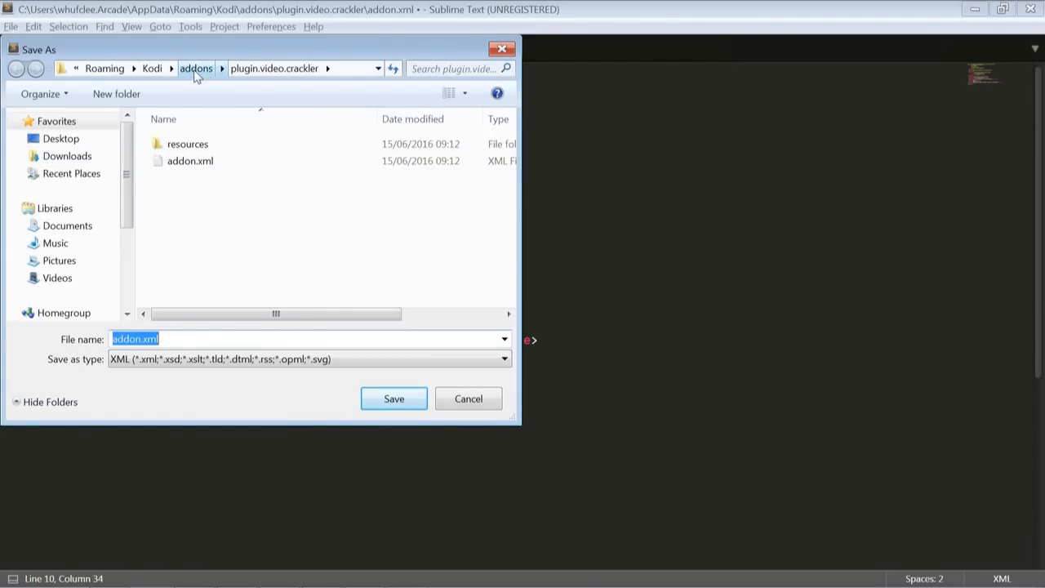
left_click(196, 68)
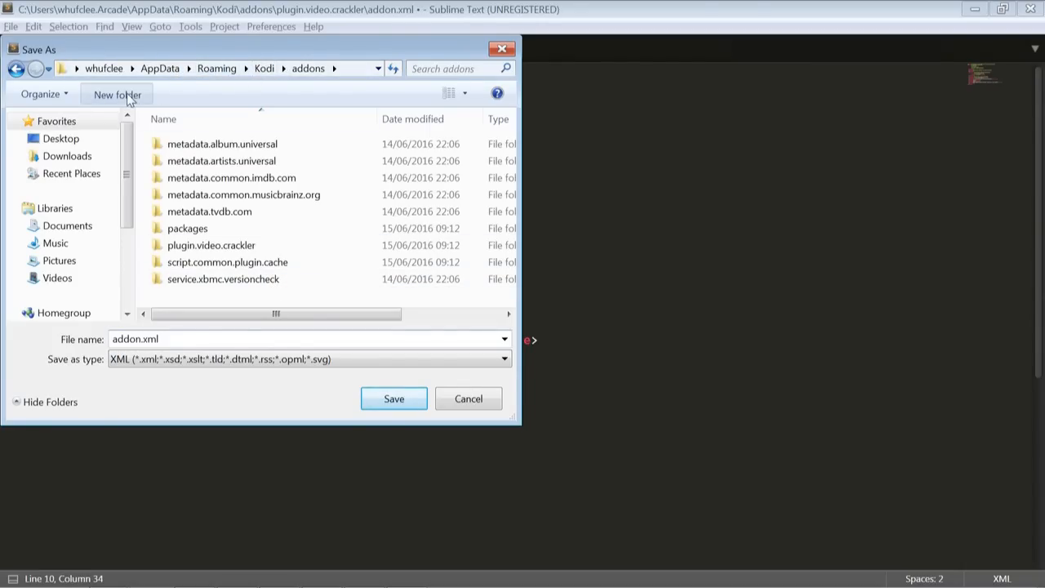
left_click(116, 94)
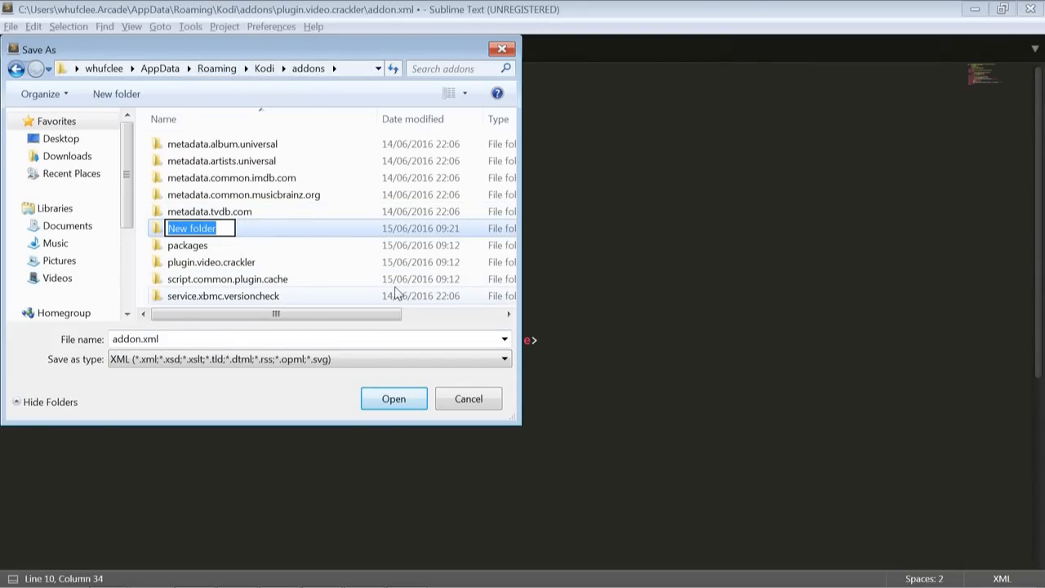
type("plugin.")
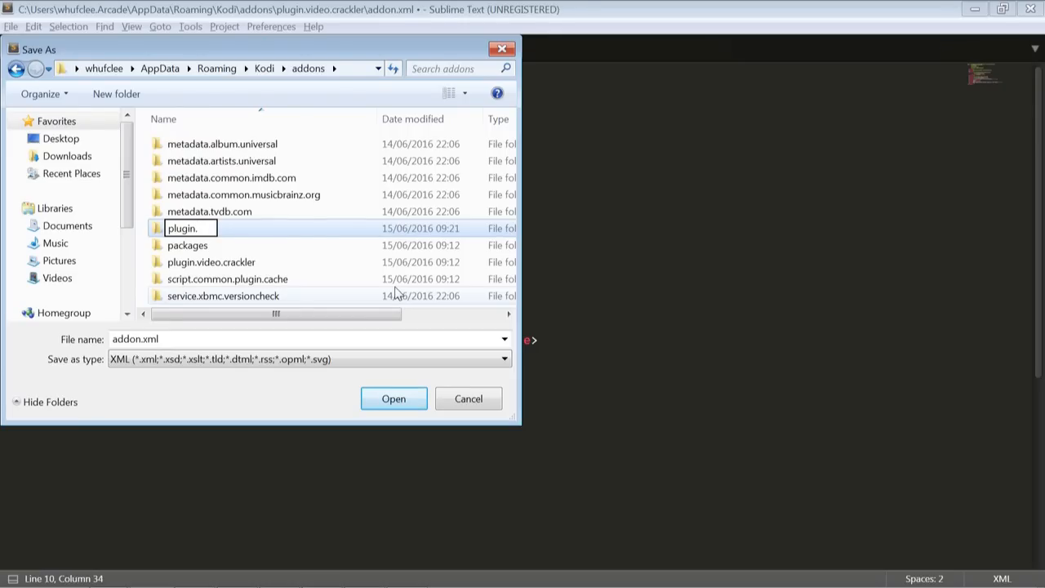
type("video.test")
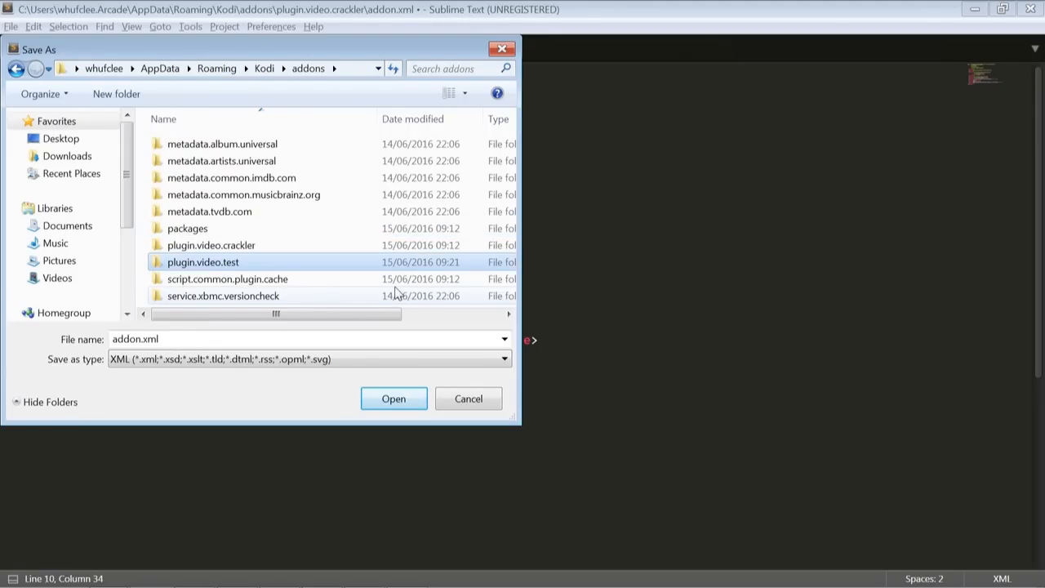
double_click(202, 262)
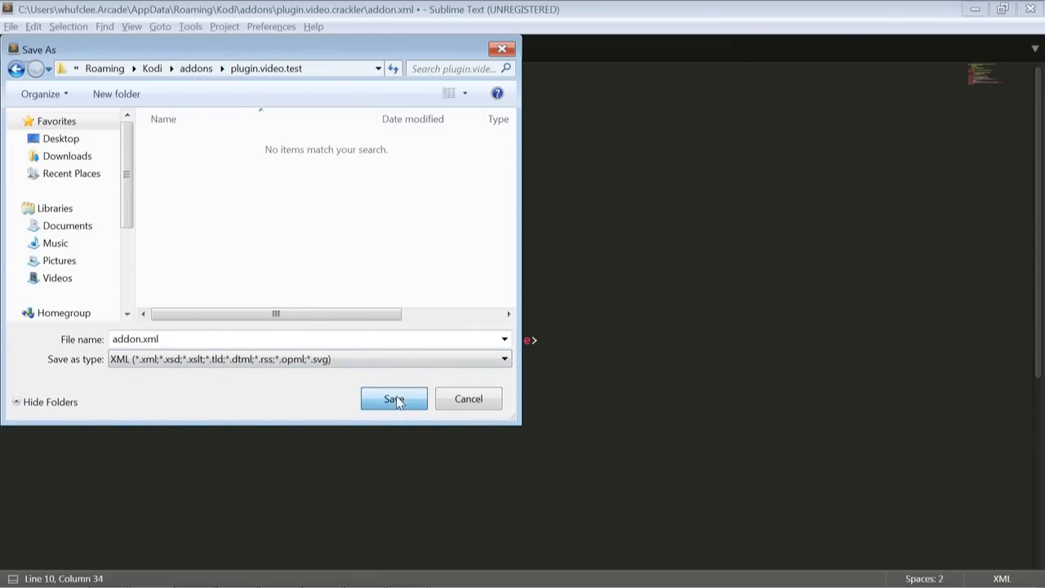
left_click(393, 398)
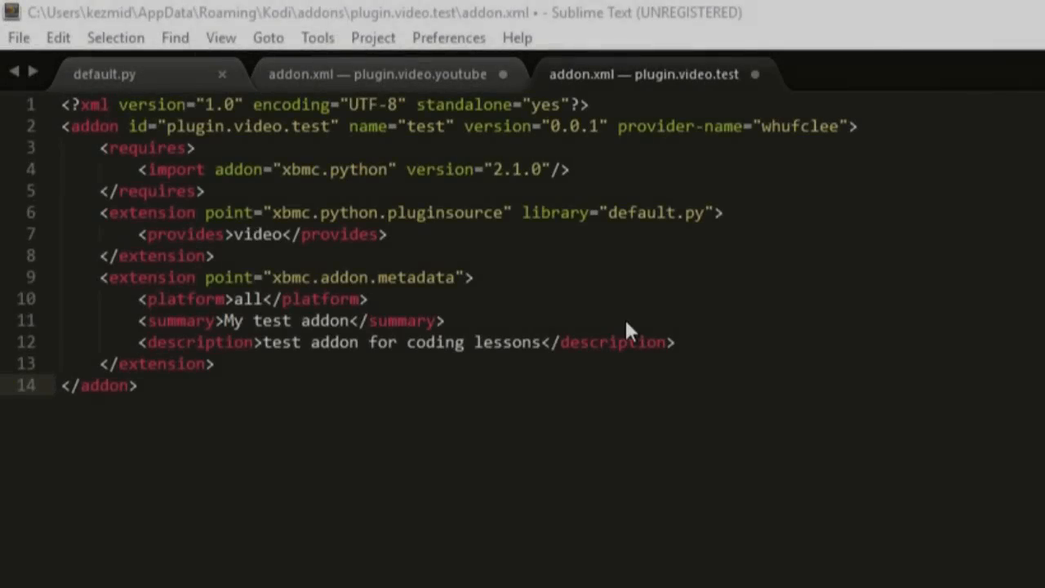
mouse_move(457, 511)
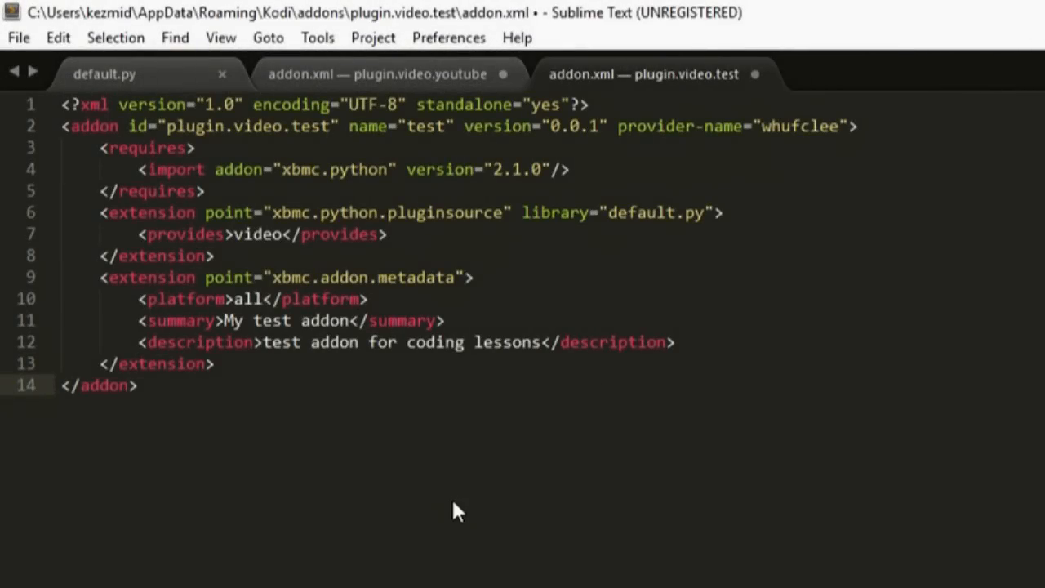
mouse_move(155, 77)
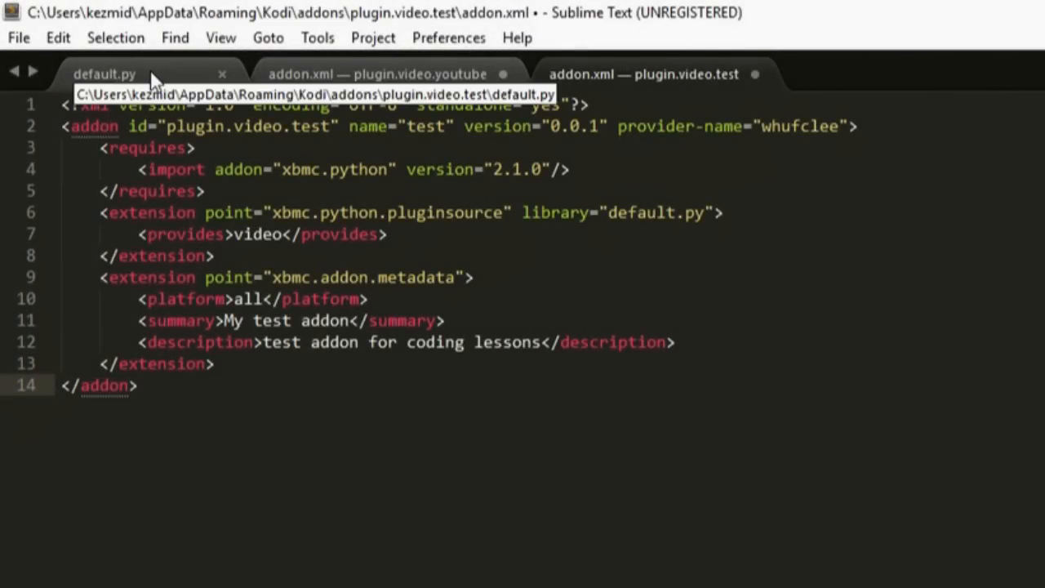
Step: Switch from addon.xml to the default.py tab
left_click(138, 384)
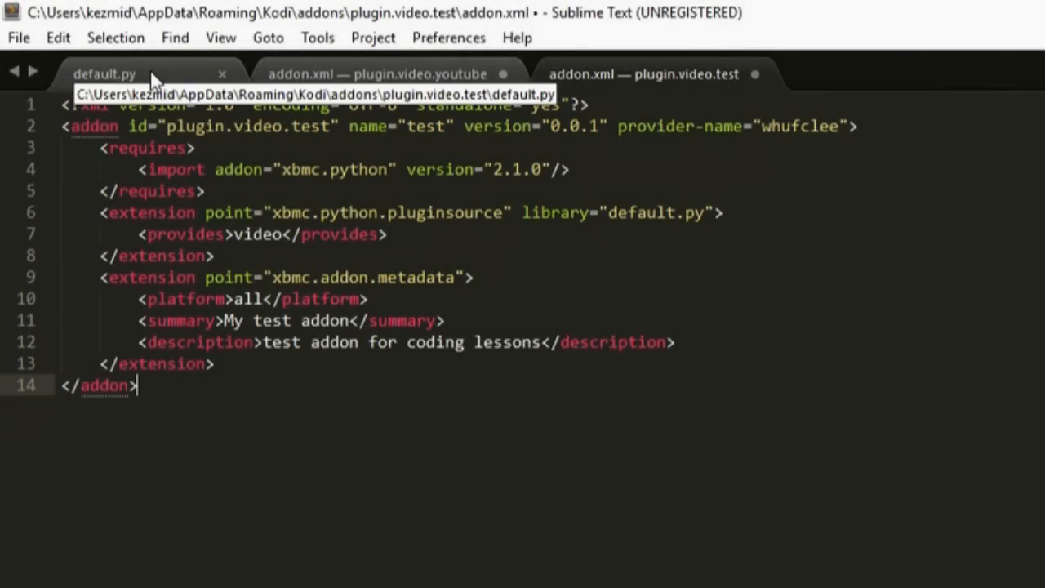
left_click(103, 73)
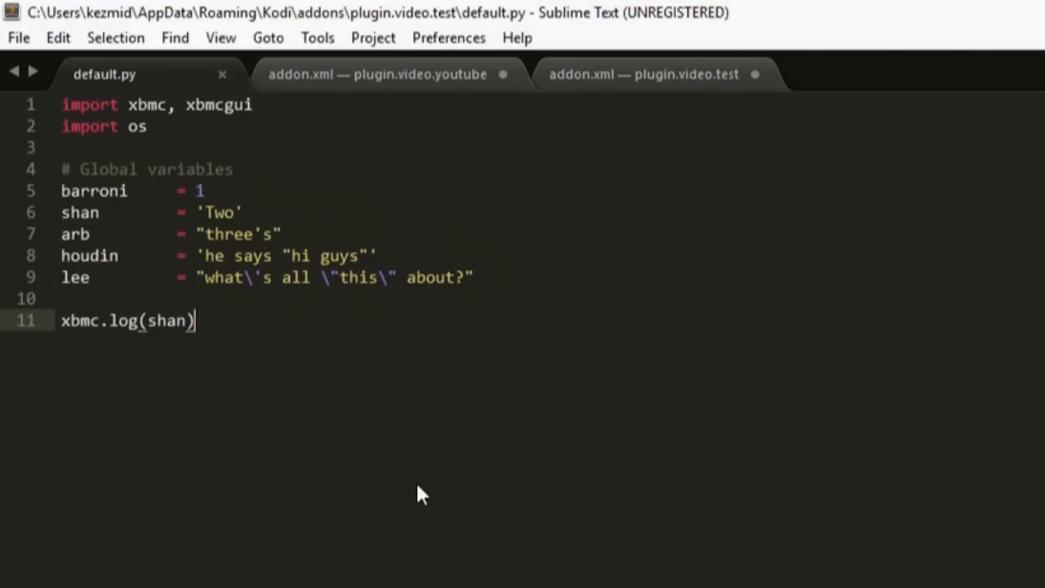
mouse_move(216, 362)
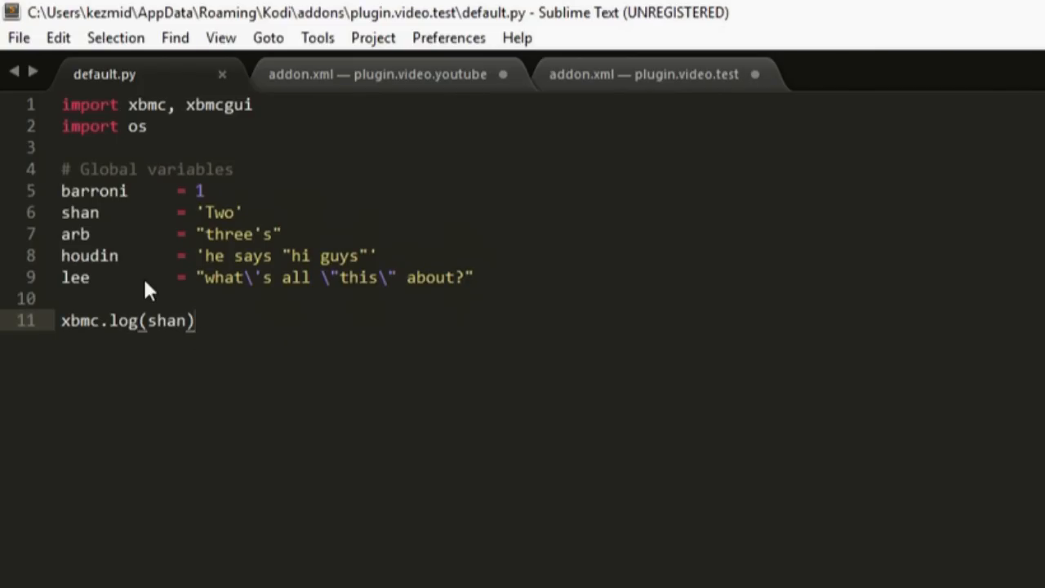
mouse_move(238, 420)
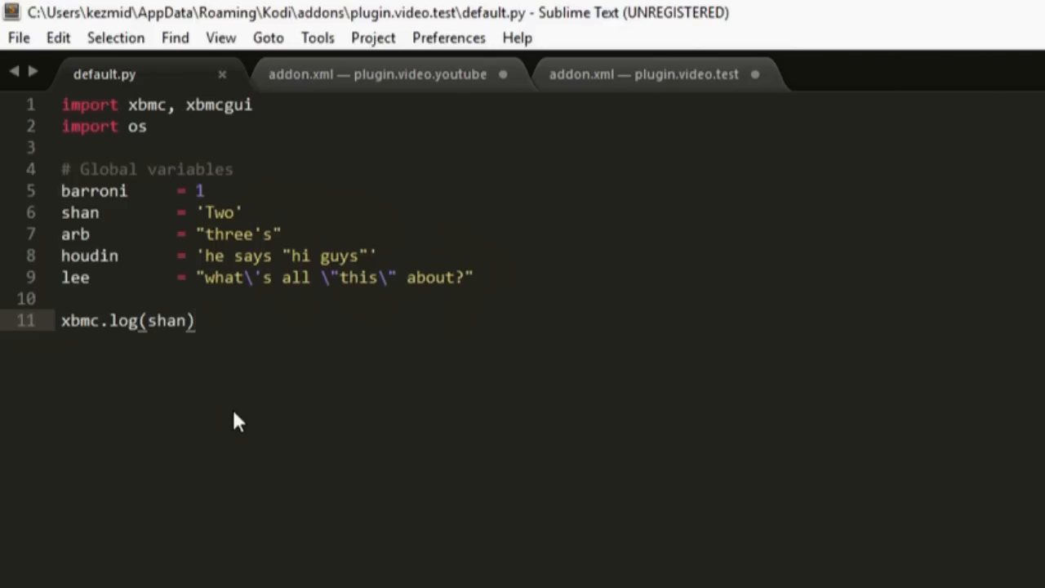
mouse_move(98, 334)
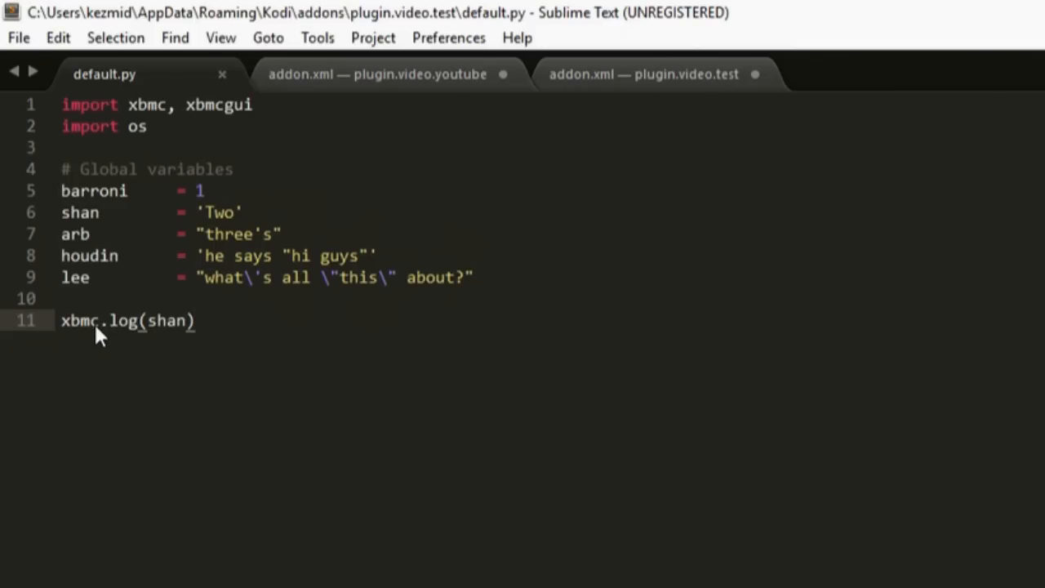
mouse_move(86, 331)
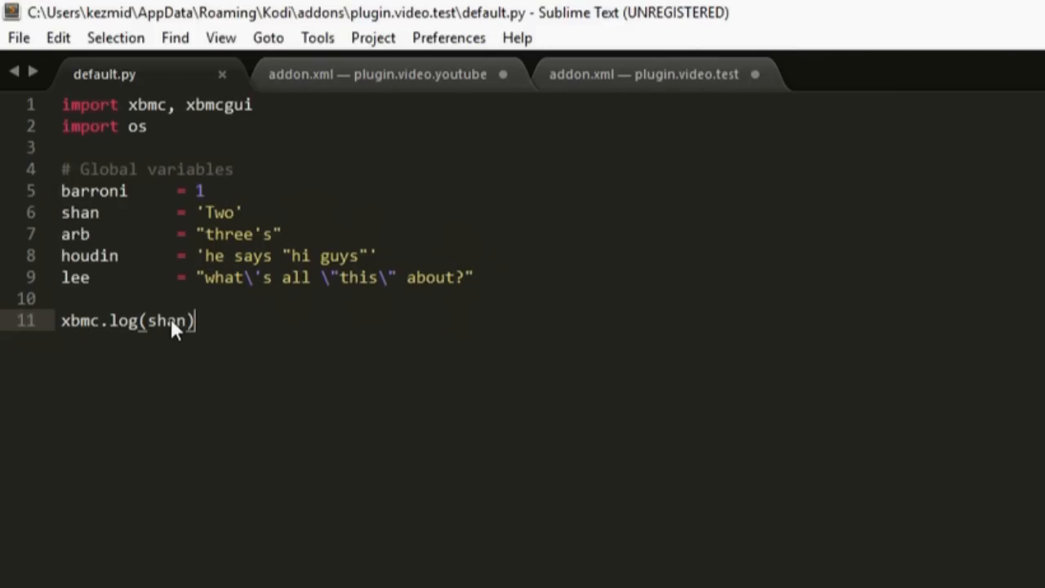
mouse_move(168, 243)
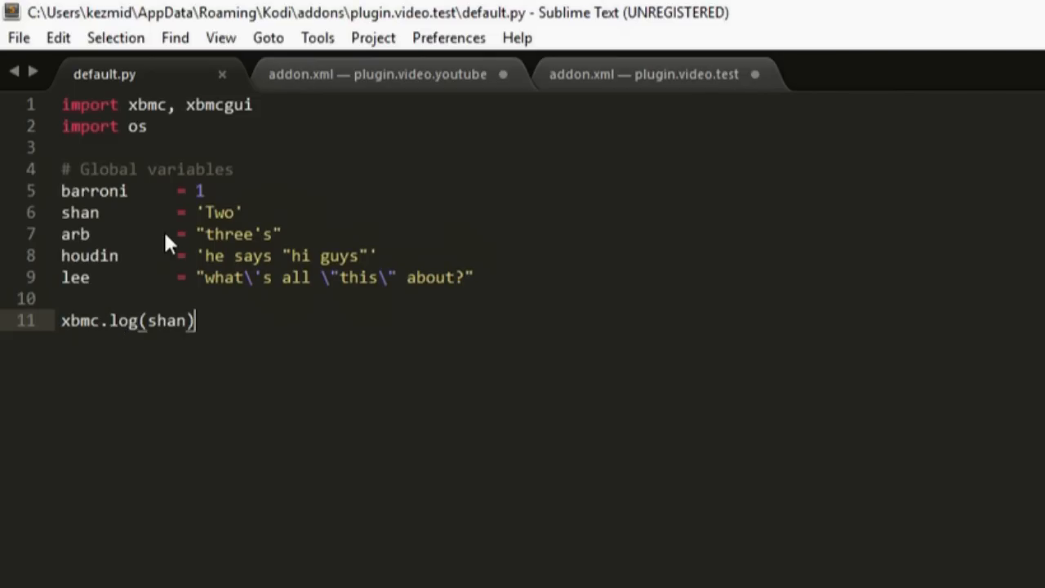
mouse_move(674, 92)
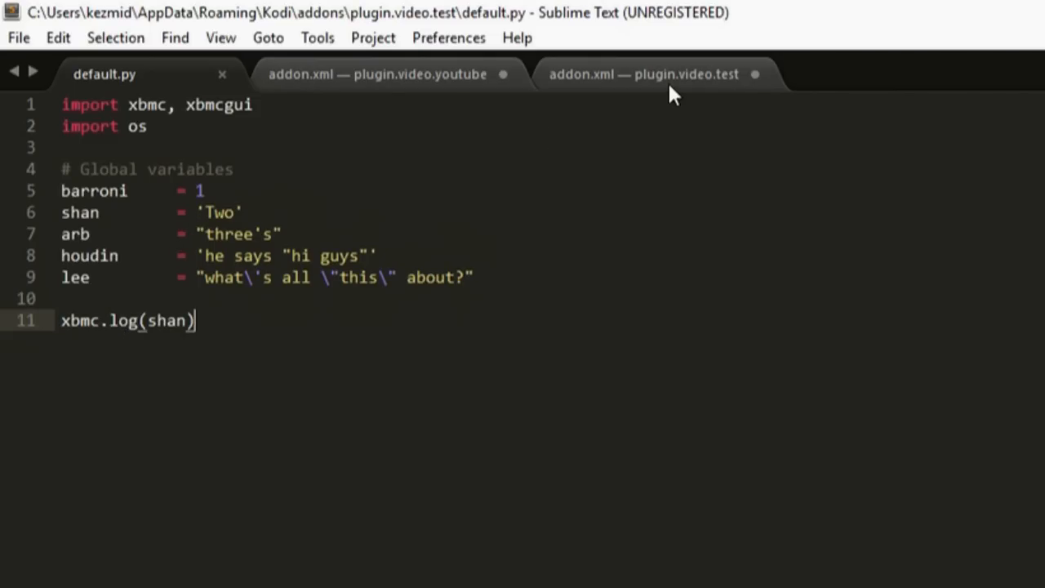
mouse_move(692, 325)
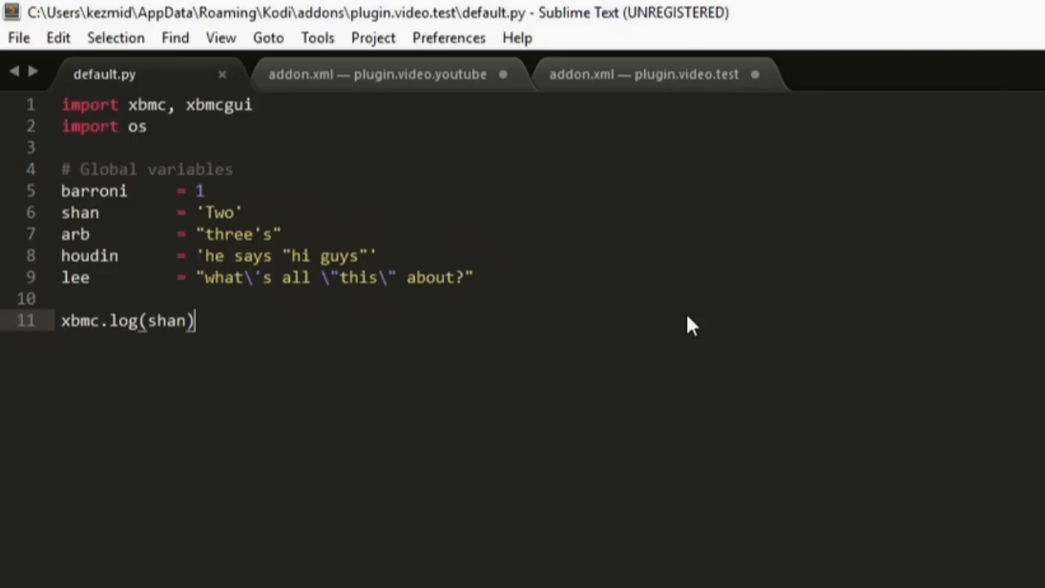
mouse_move(661, 80)
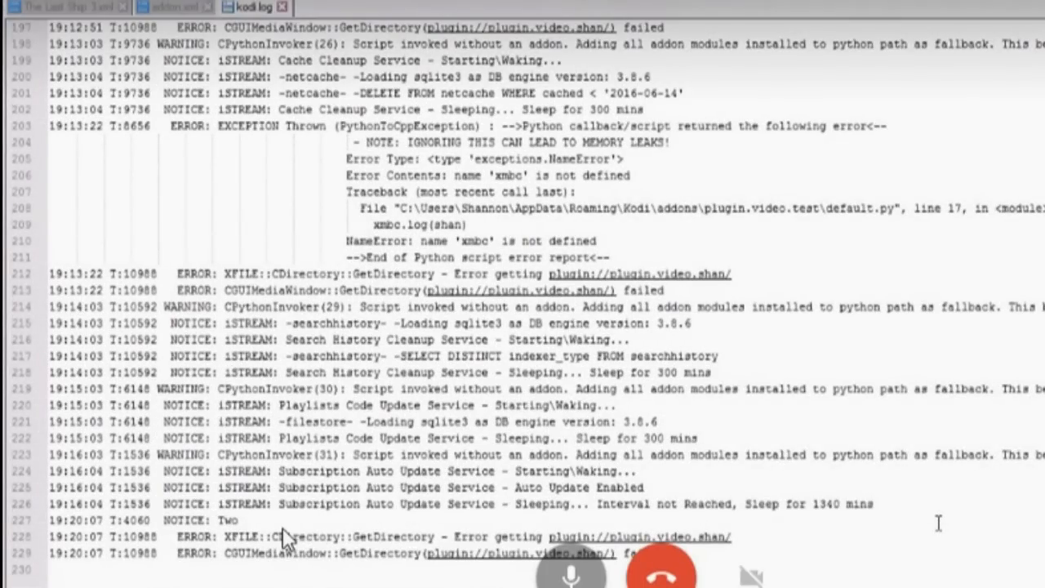
mouse_move(685, 468)
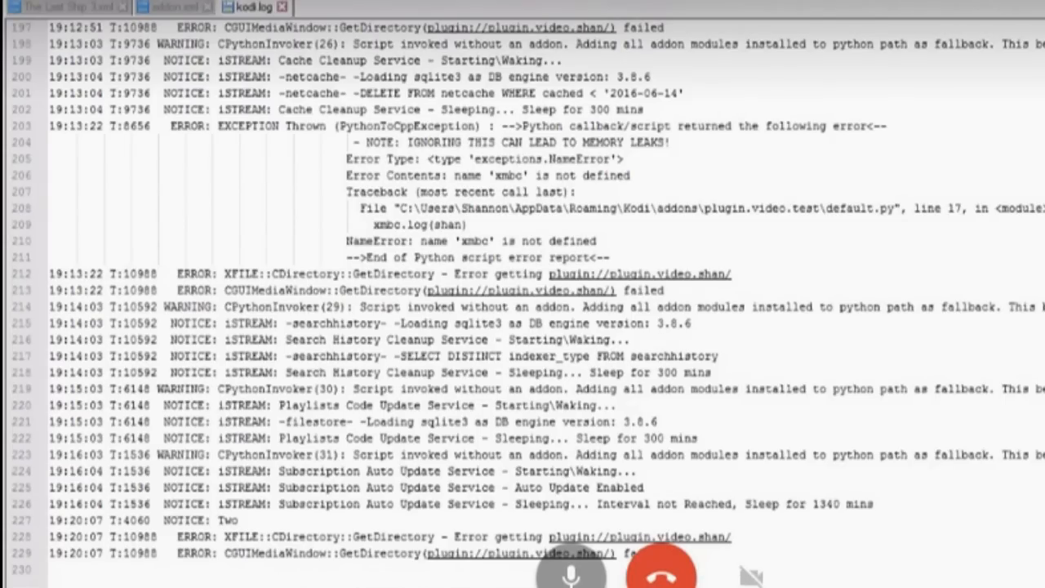
mouse_move(660, 574)
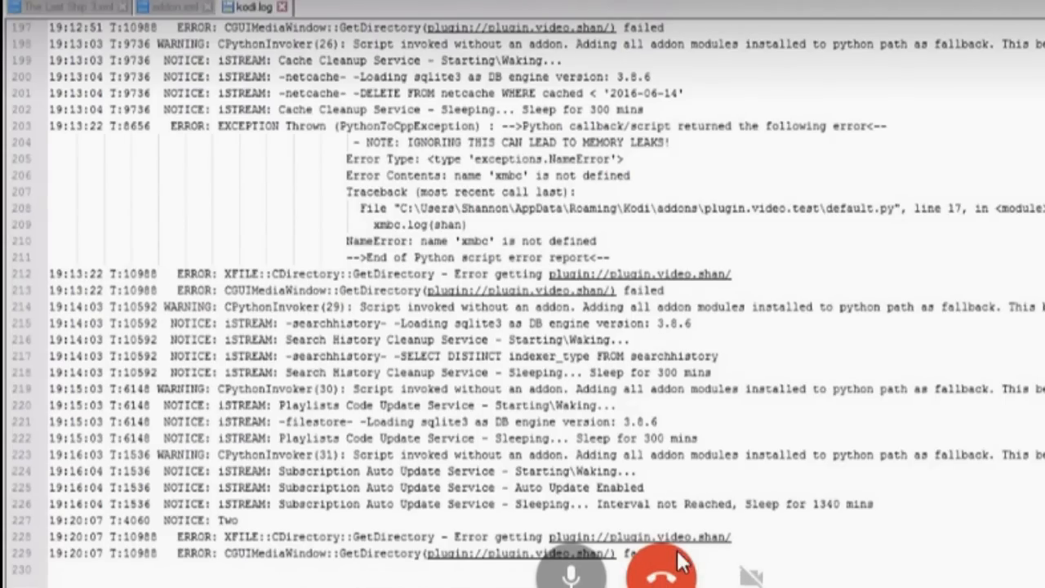
mouse_move(821, 514)
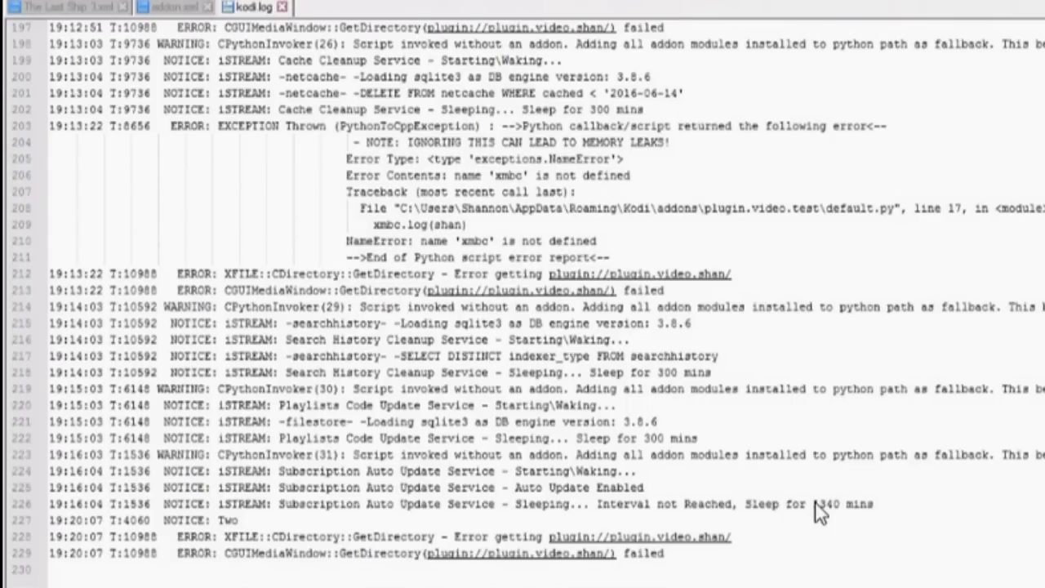
mouse_move(688, 482)
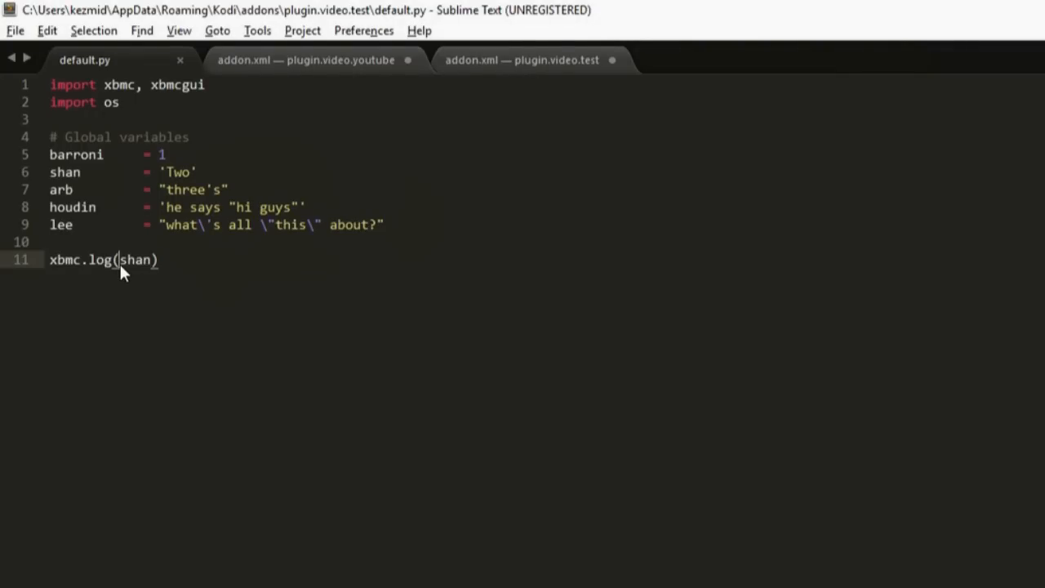
mouse_move(316, 281)
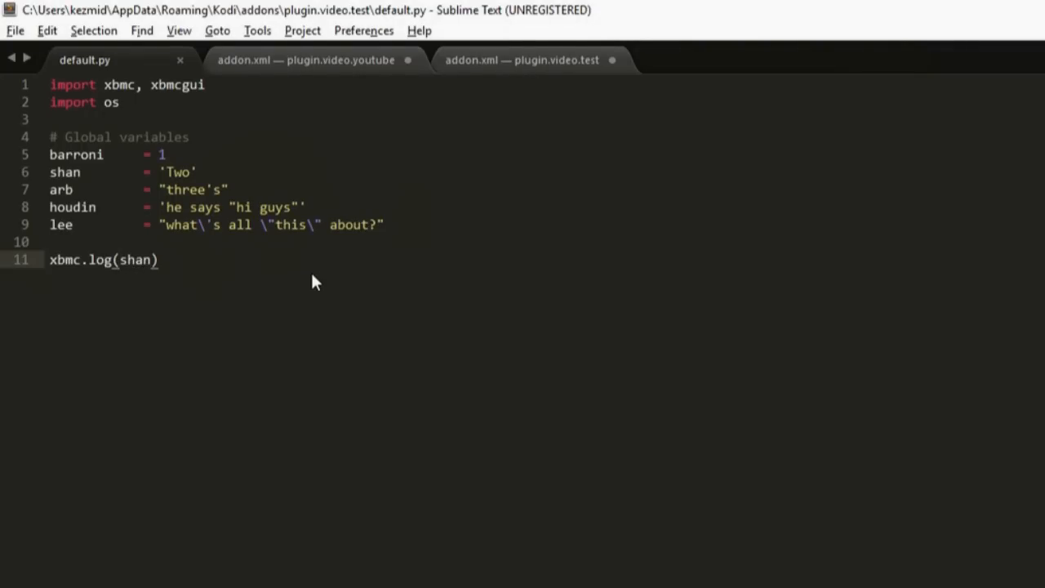
mouse_move(204, 363)
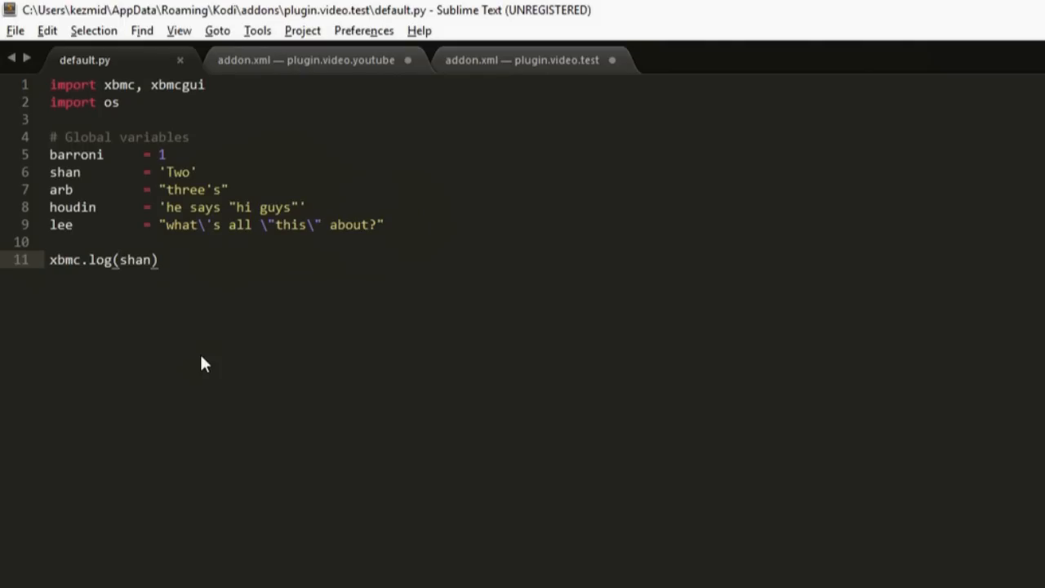
mouse_move(157, 307)
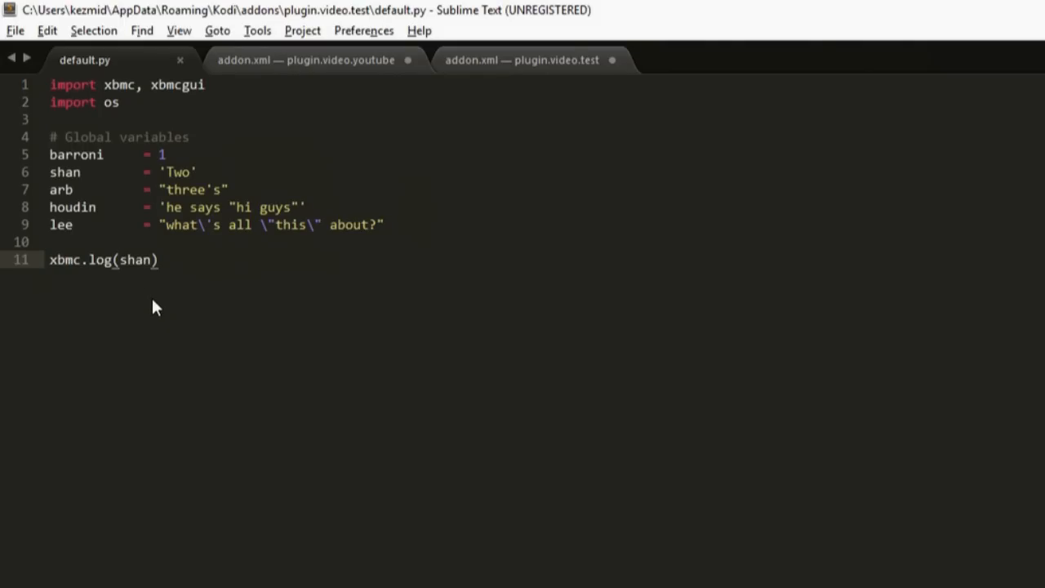
Step: Edit line 11 to read xbmc.log('########## '+shan), removing a stray f
left_click(118, 259)
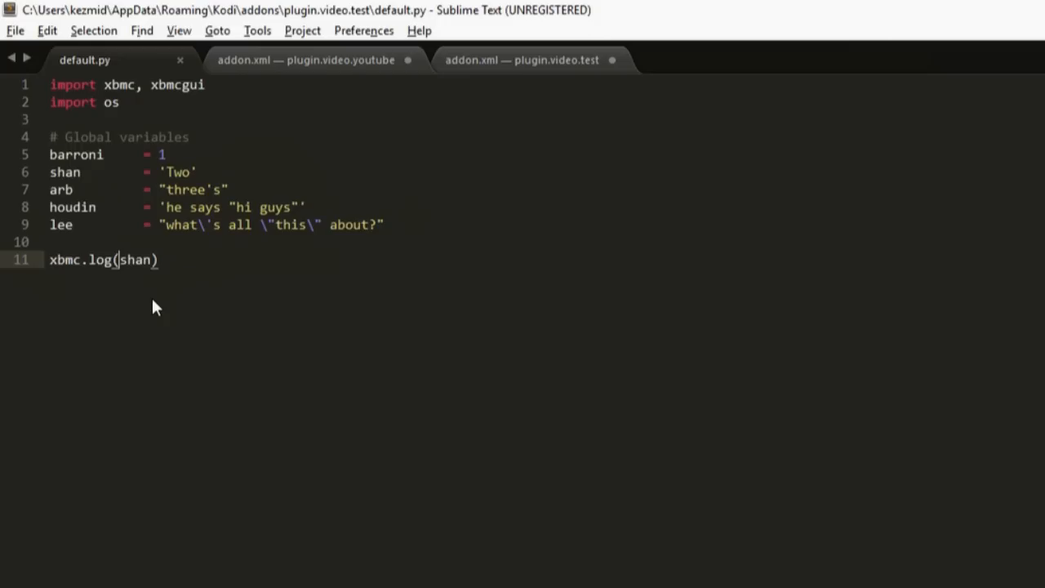
type("''")
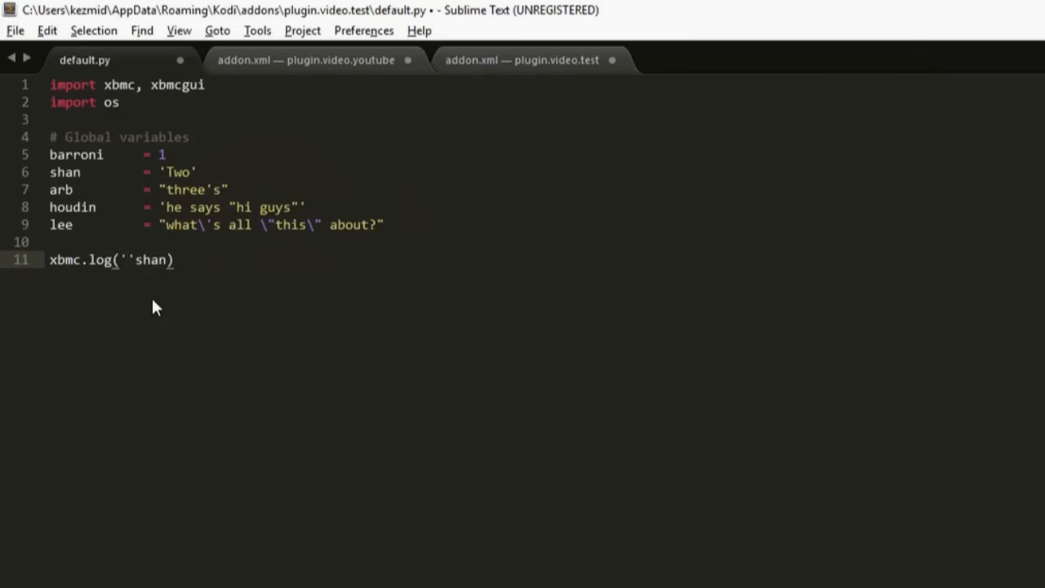
type("##########")
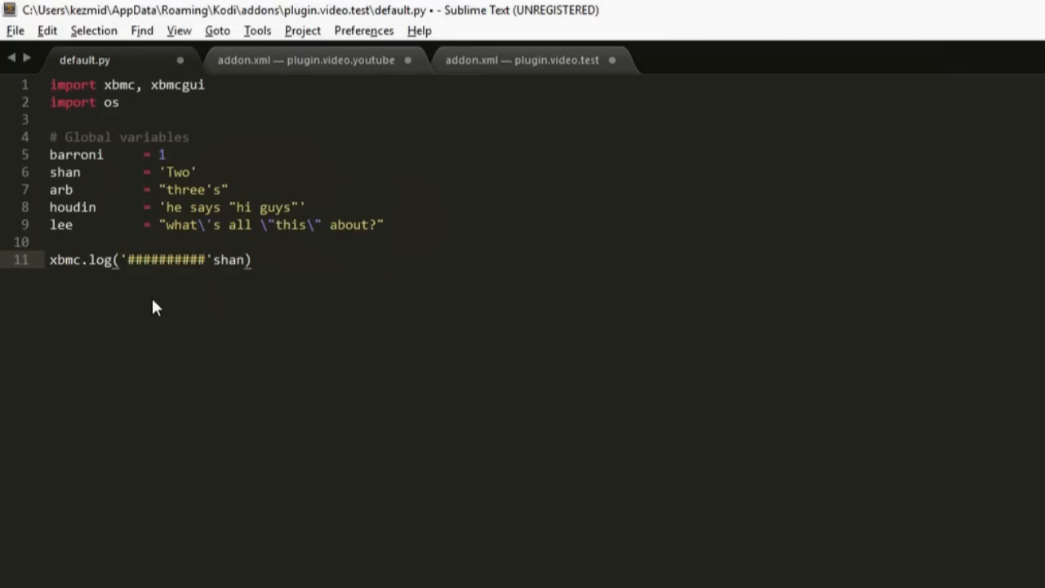
type("f")
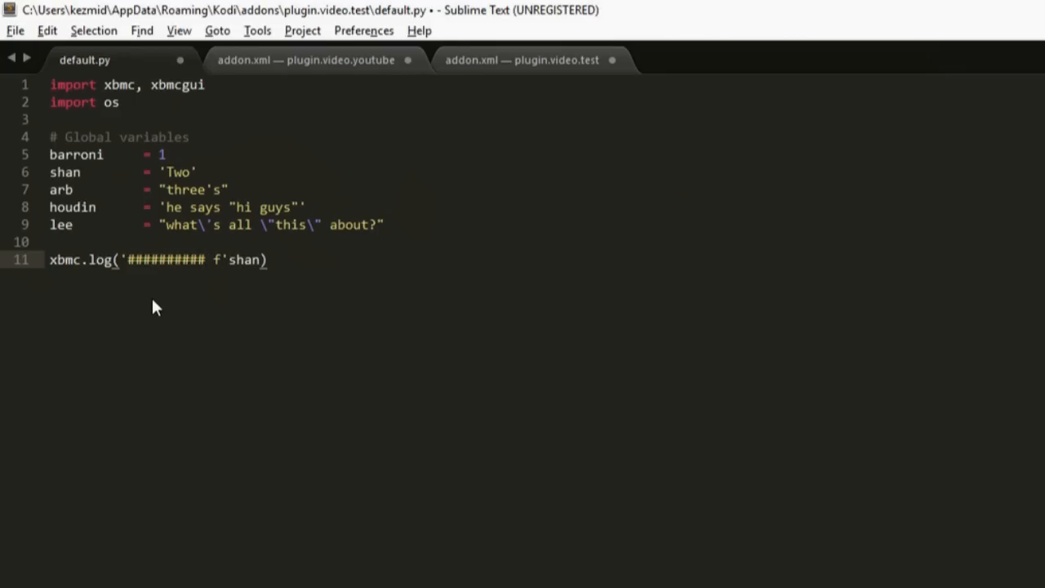
key("BackSpace")
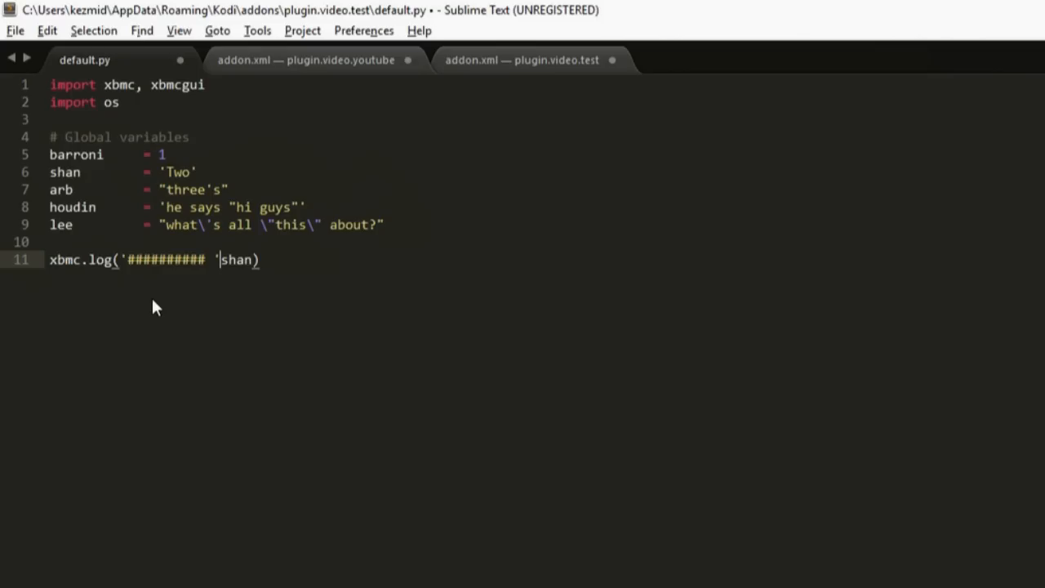
type("+")
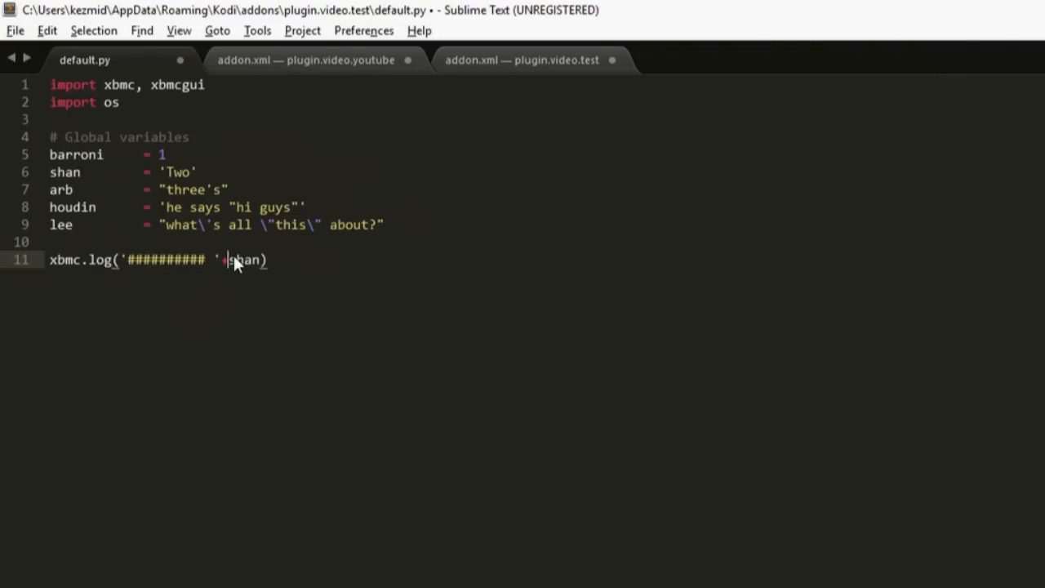
mouse_move(235, 270)
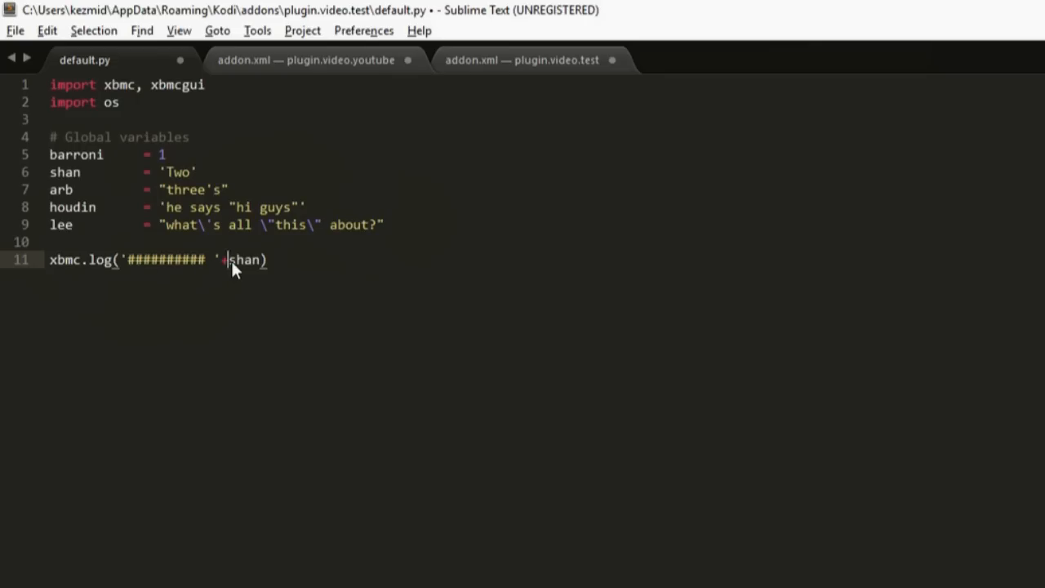
mouse_move(229, 270)
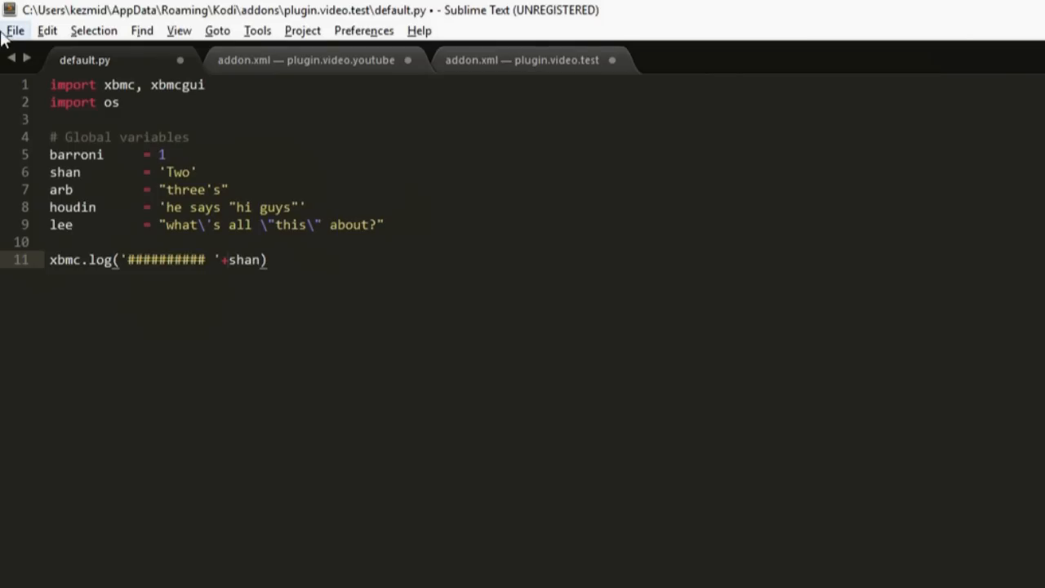
left_click(15, 30)
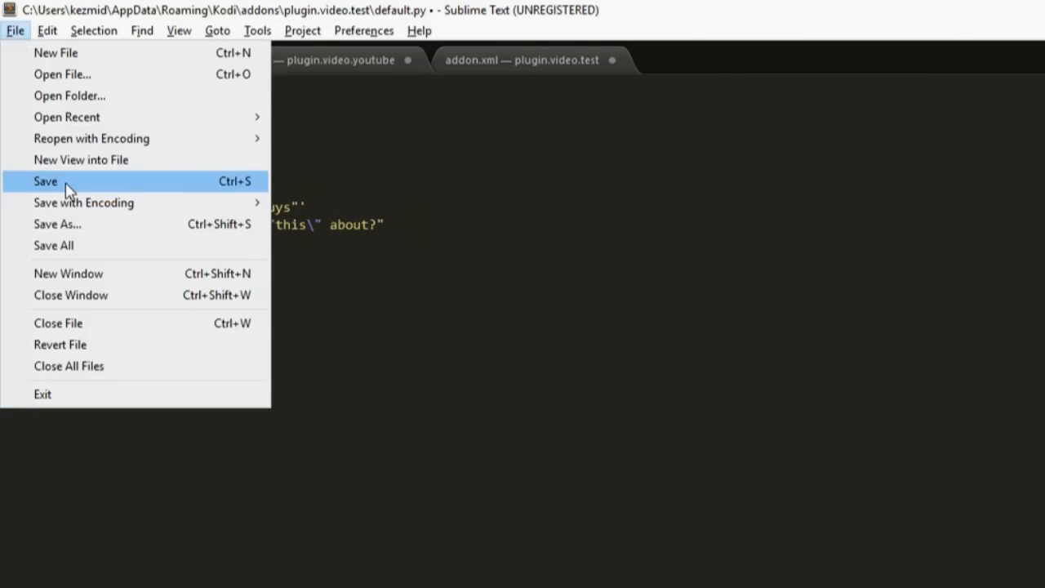